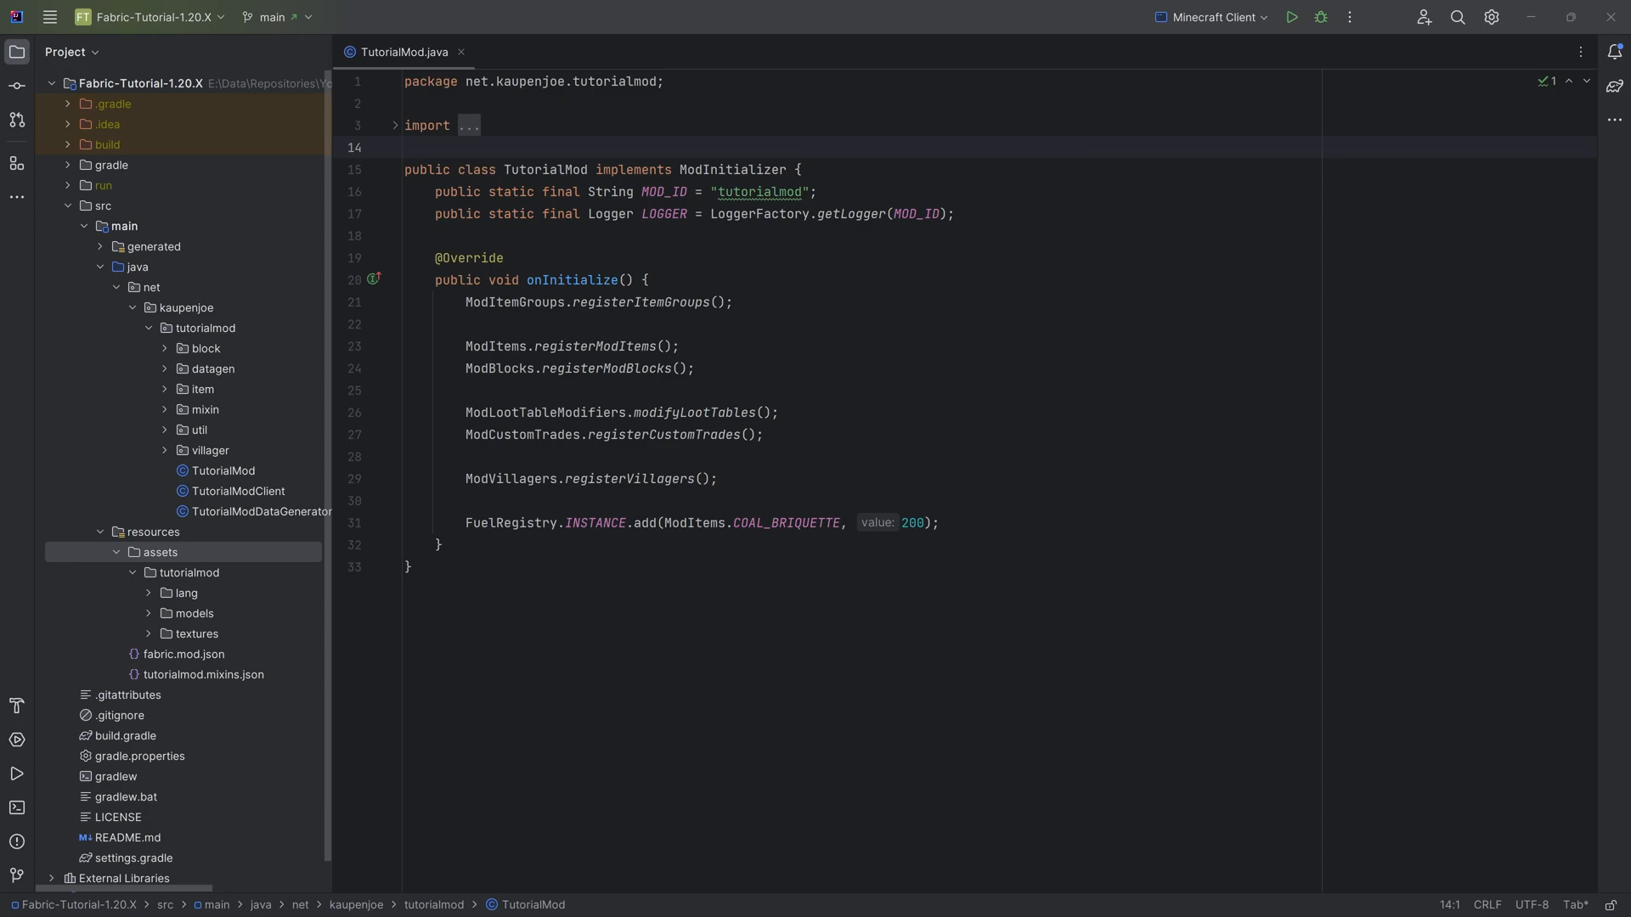
# - Create a 'sound' package under tutorialmod with an empty ModSounds Java class
pyautogui.click(406, 148)
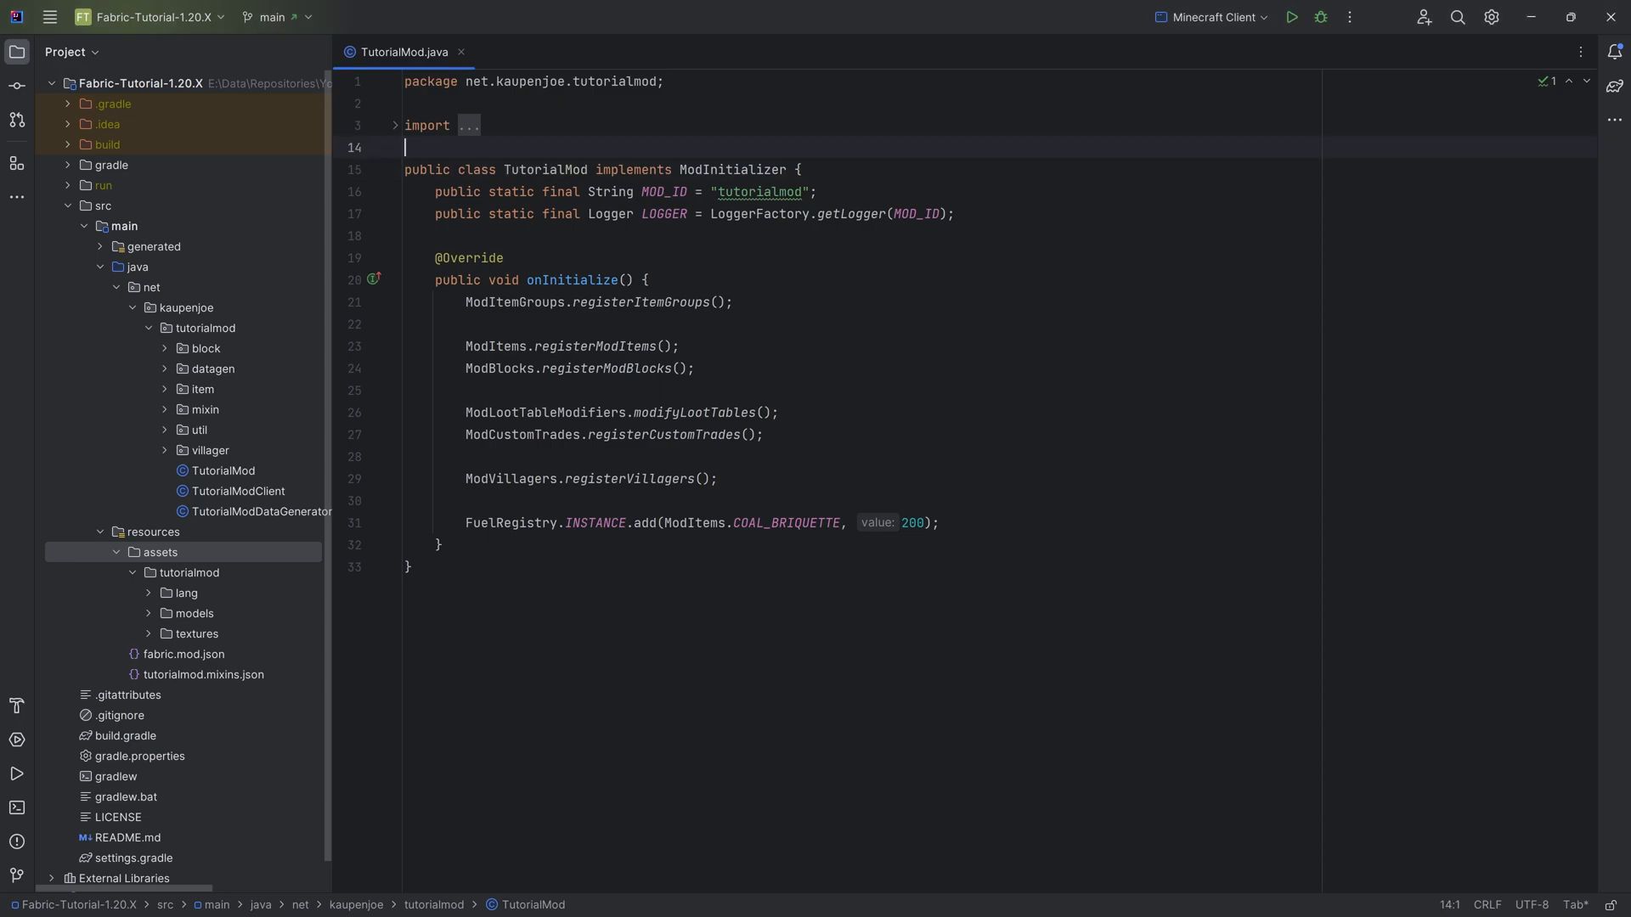
pyautogui.click(205, 328)
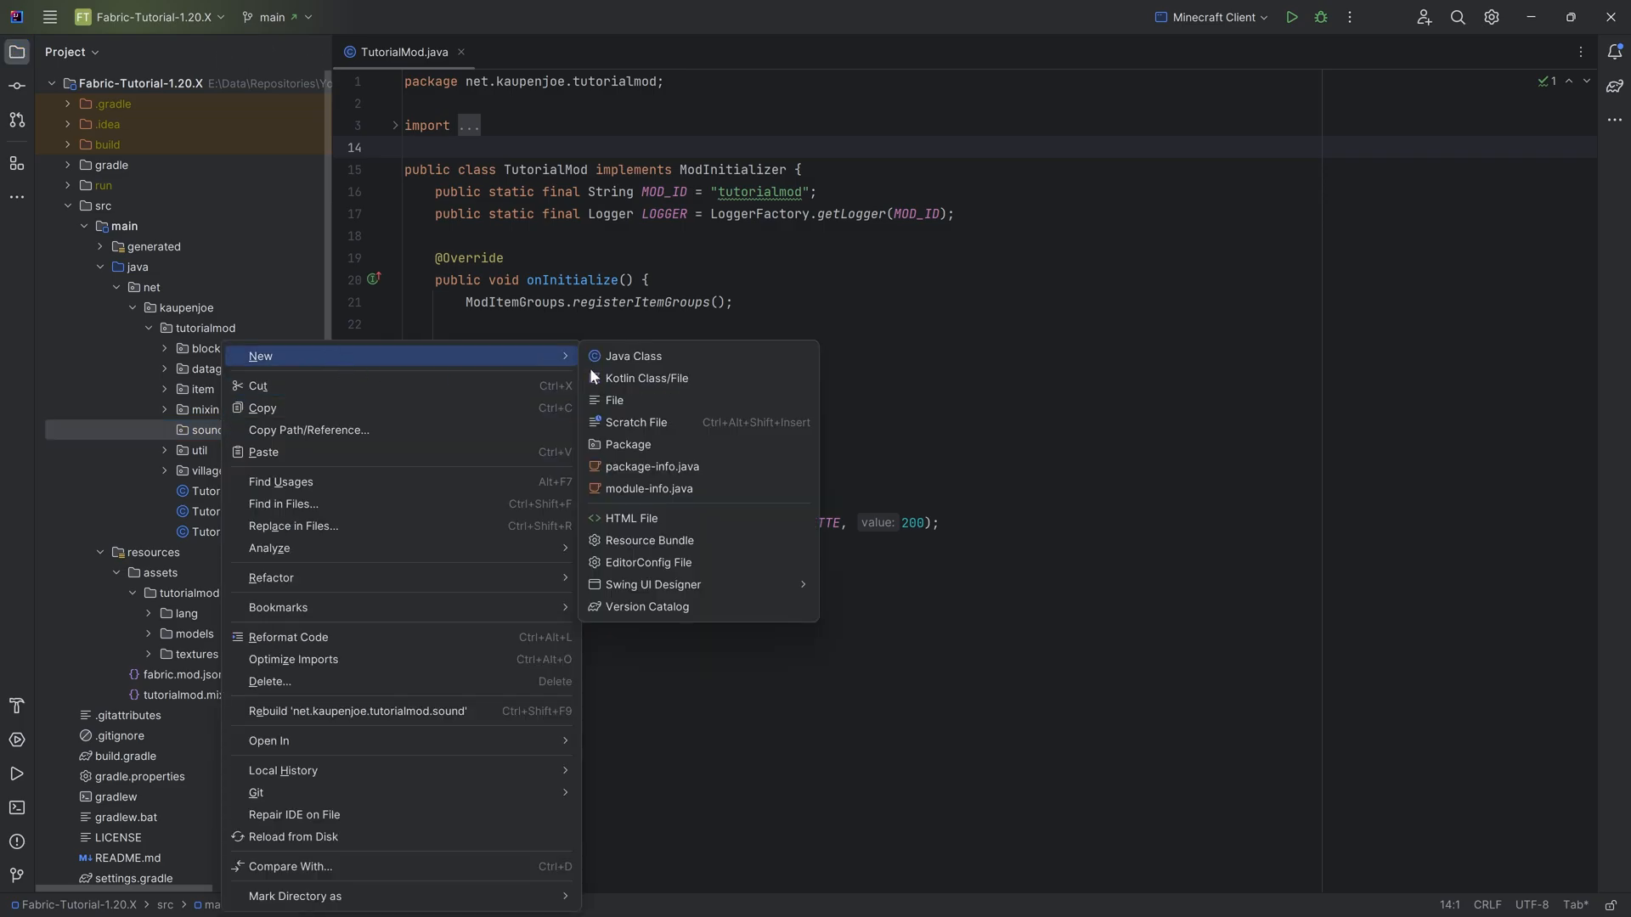
pyautogui.click(632, 357)
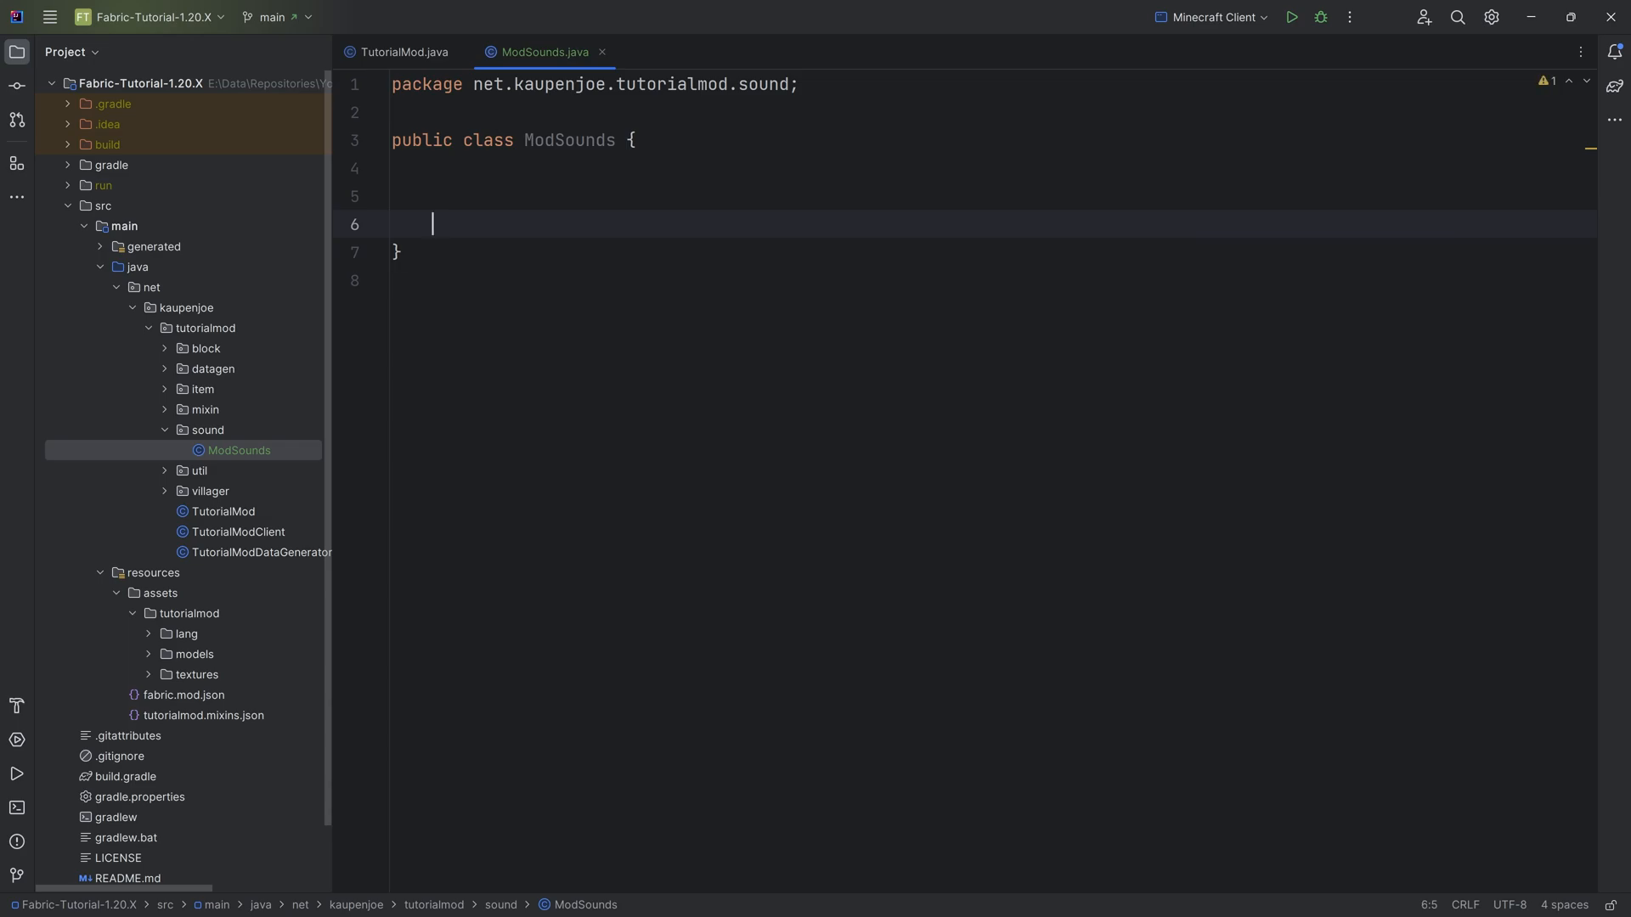
# - Add registerSounds() logging 'Registering Sounds for' MOD_ID, and call it in TutorialMod's onInitialize
pyautogui.write('public static v')
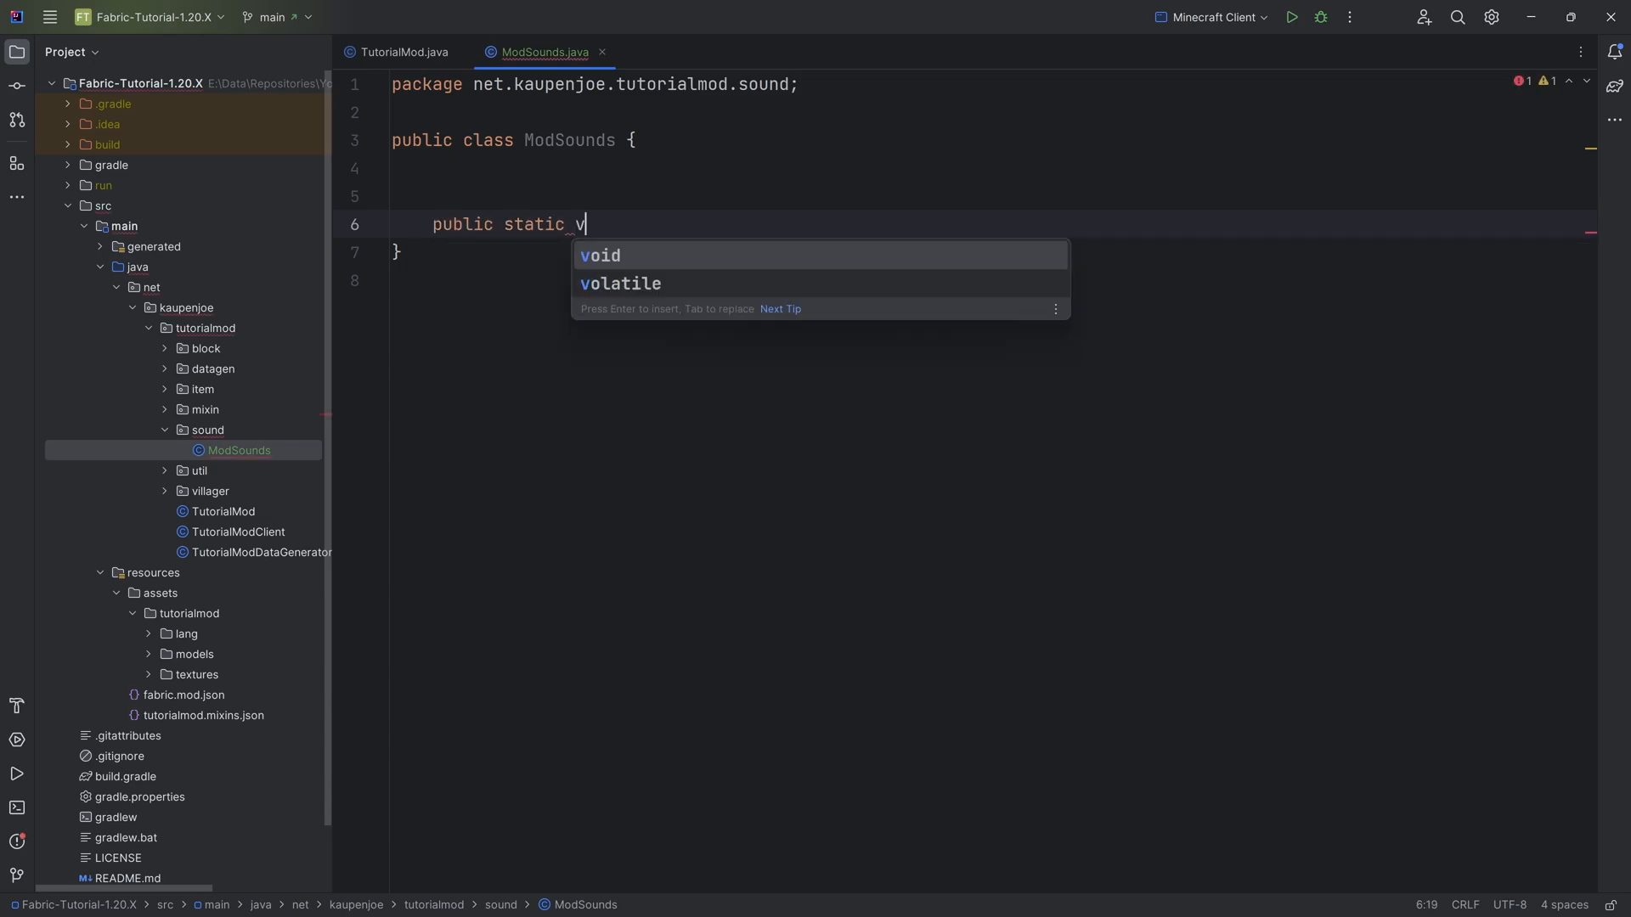
pyautogui.write('oid registerSounds() 6')
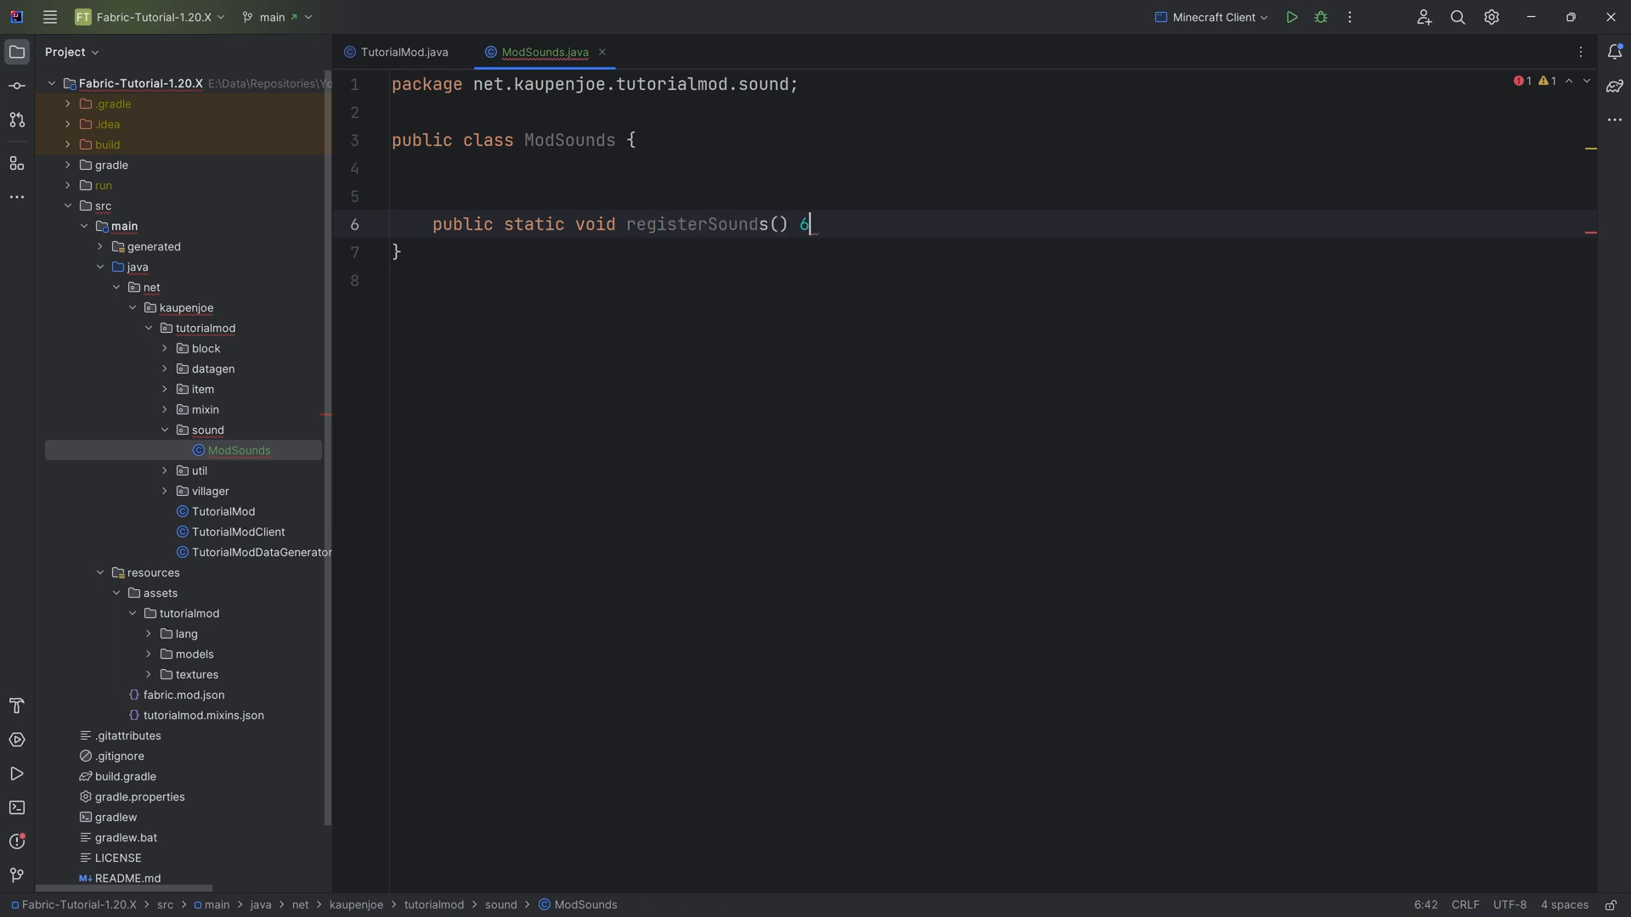
pyautogui.write('TutorialMod.LOGGER.info("");')
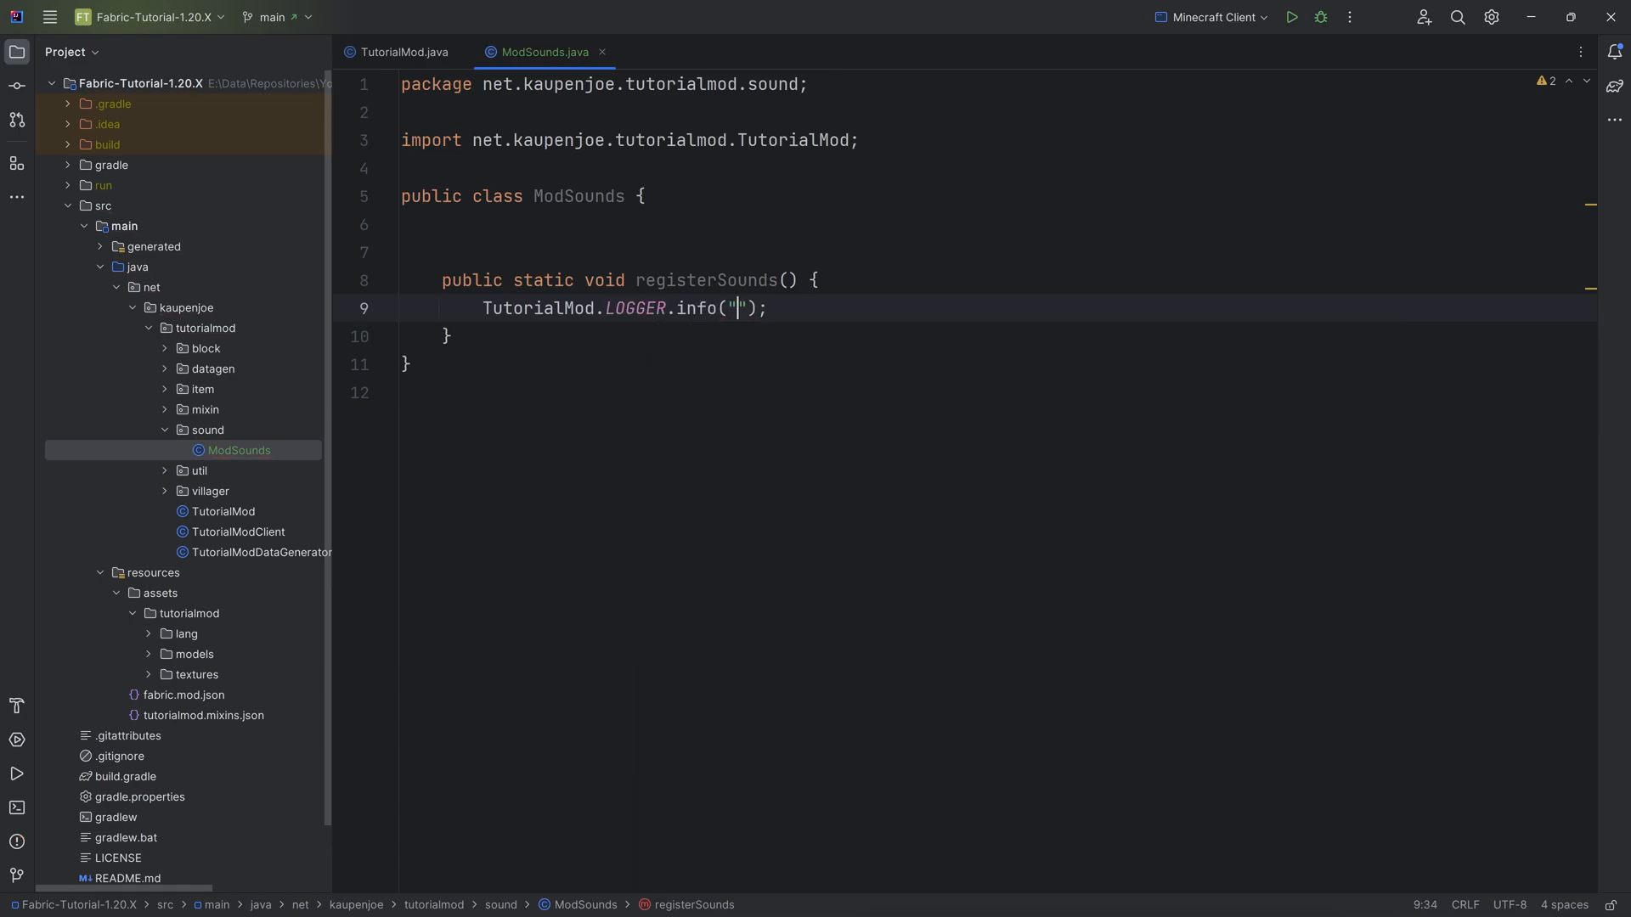
pyautogui.write('Registering Sounds')
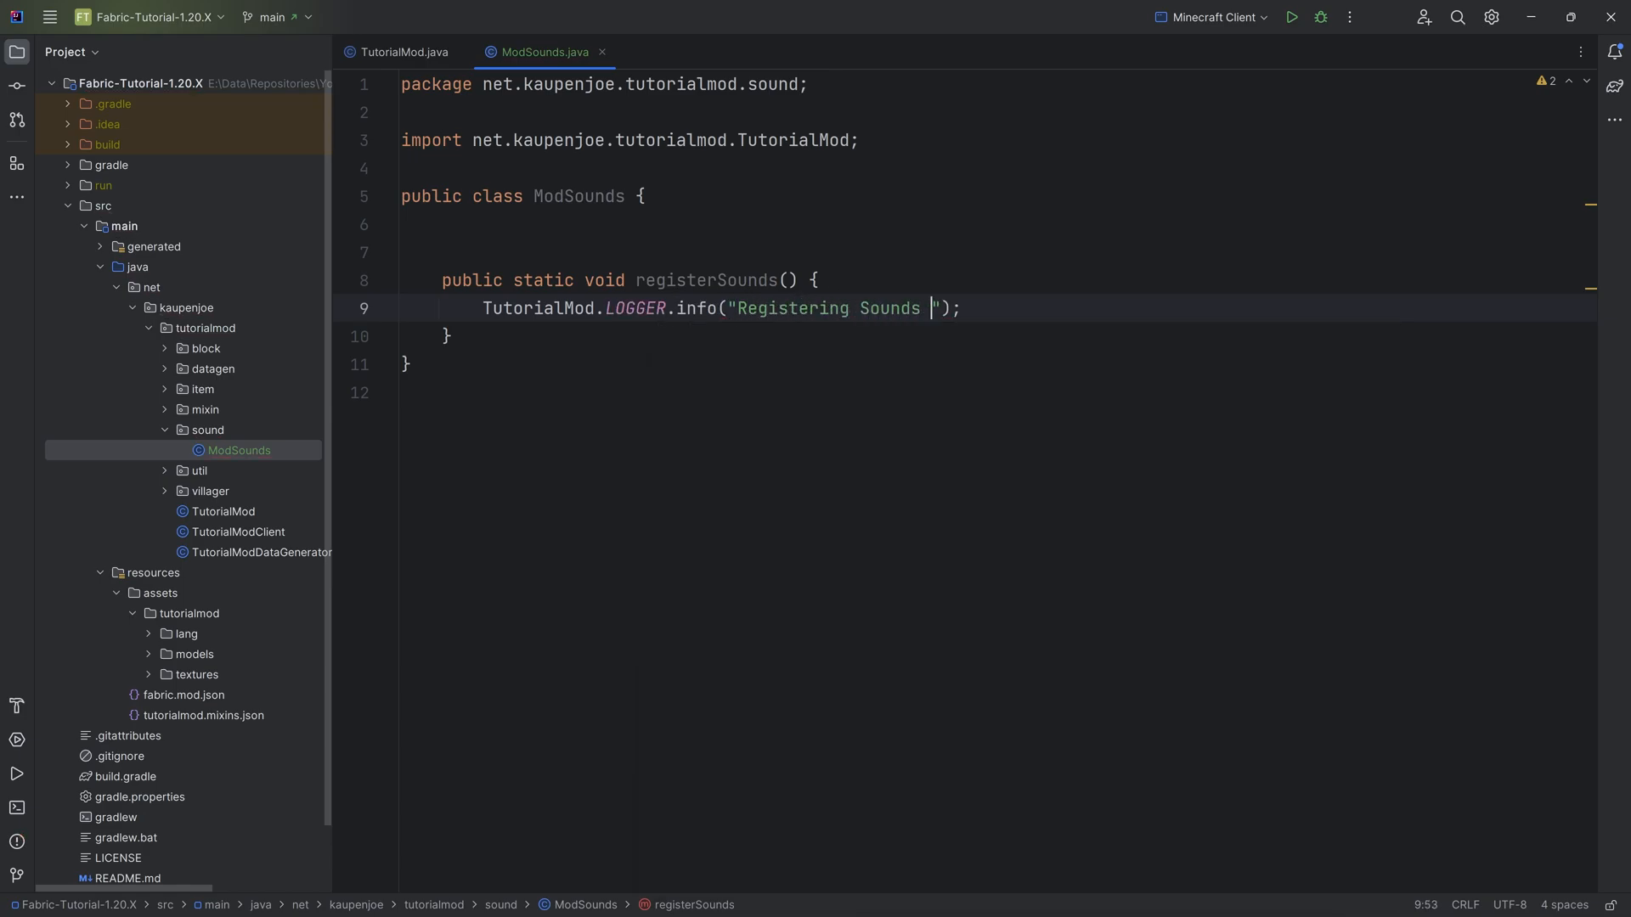
pyautogui.write('for " + TutorialMod.MOD_ID')
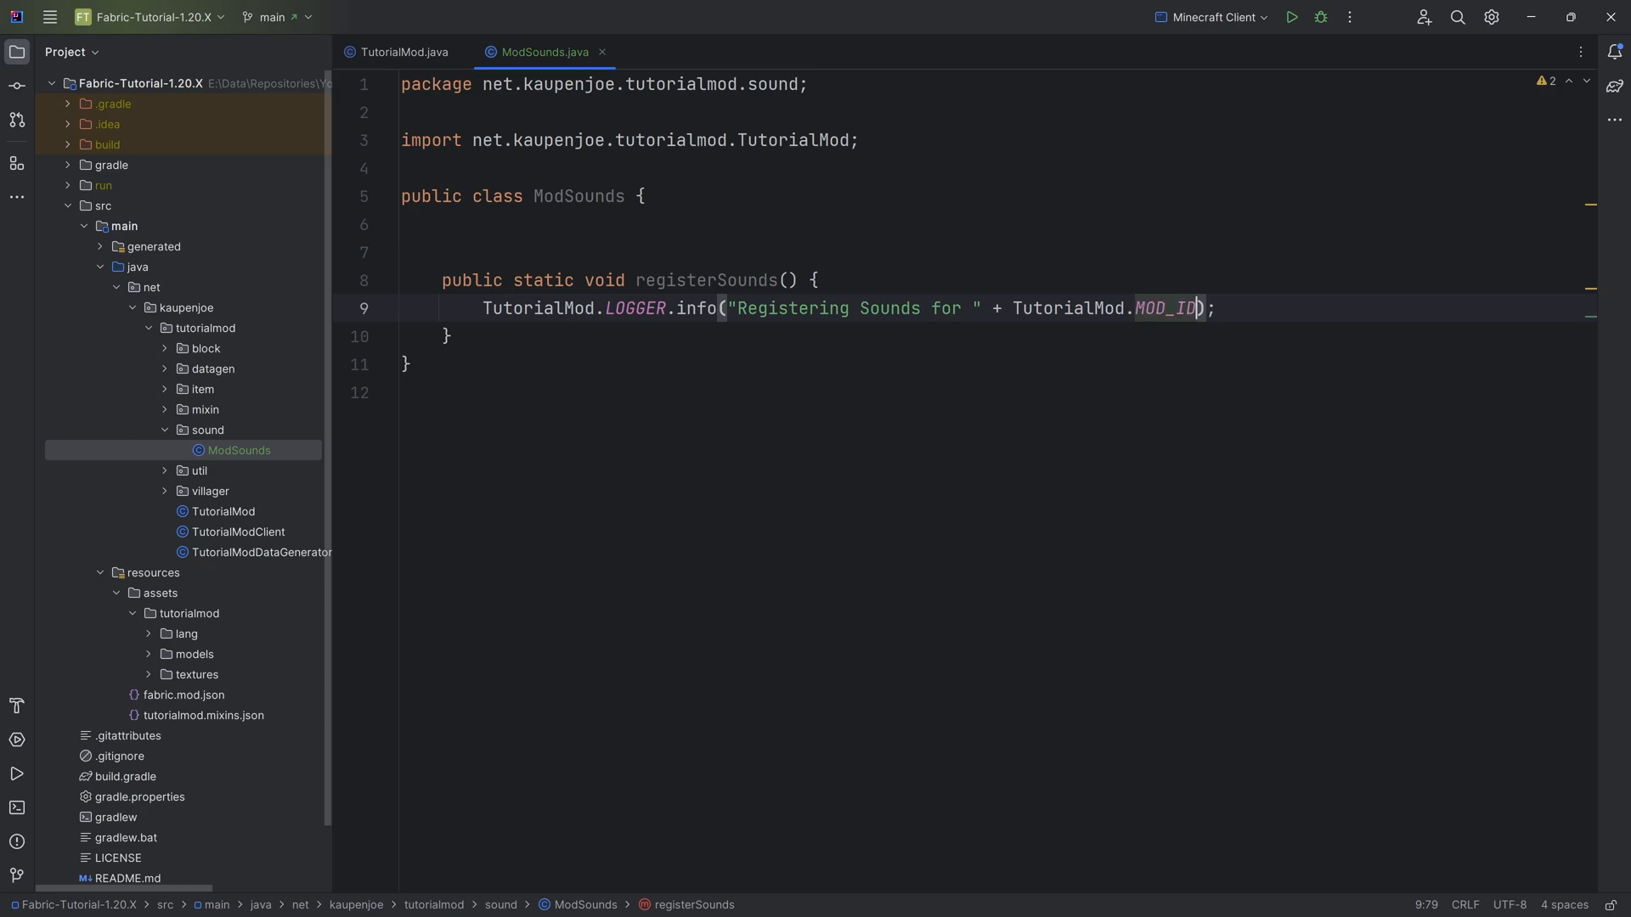
pyautogui.click(406, 52)
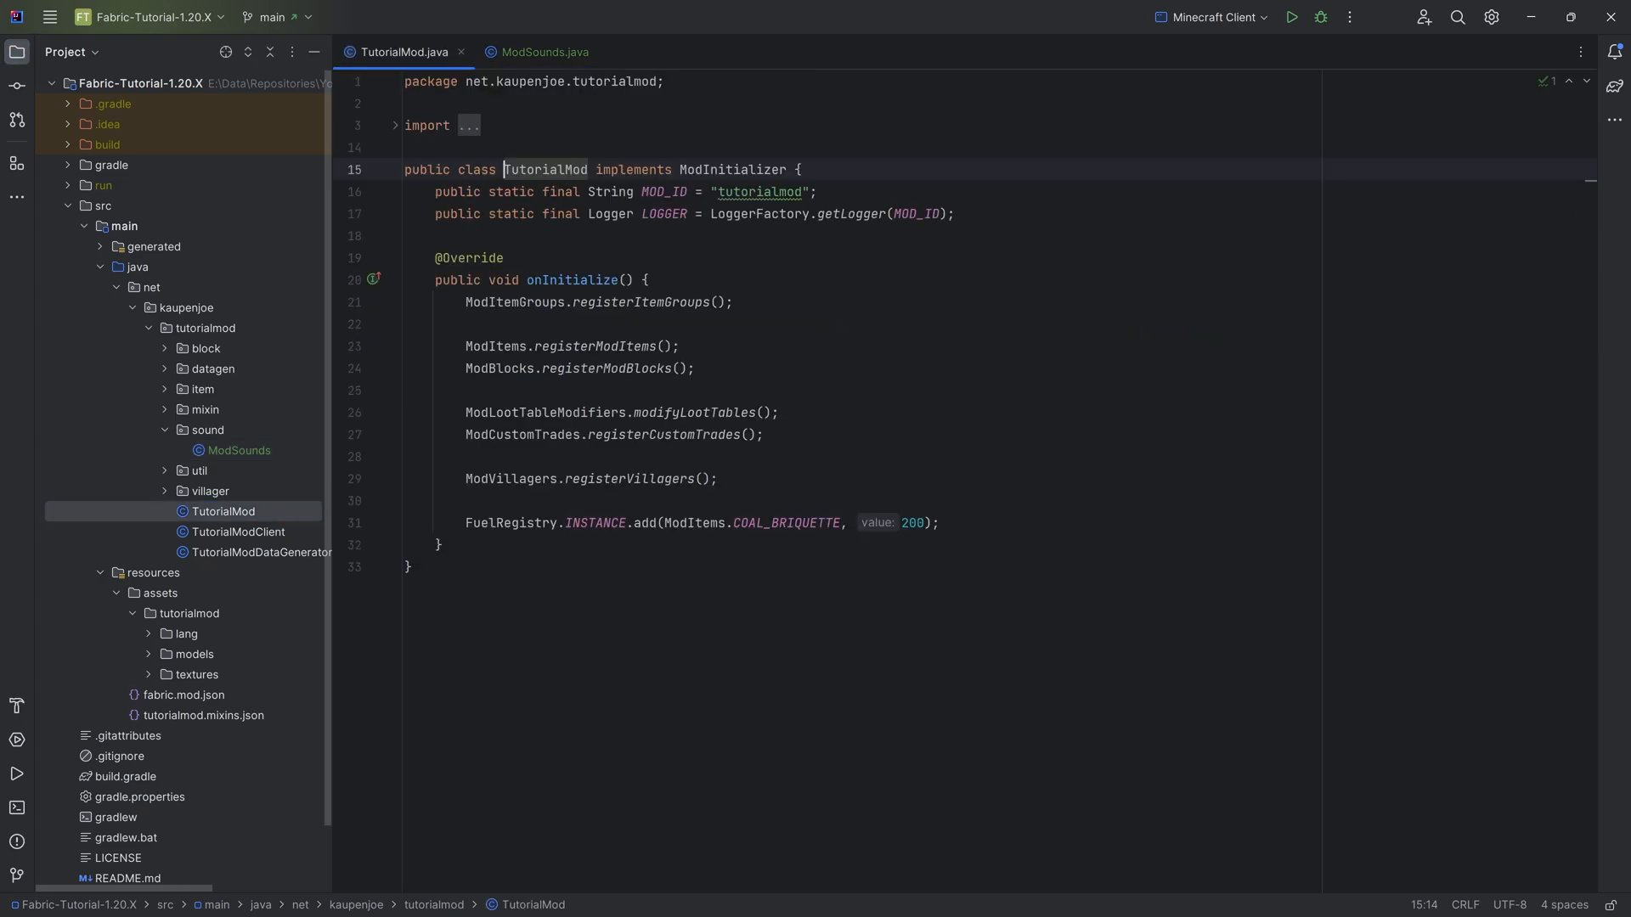
pyautogui.write('ModSounds.registerSounds();')
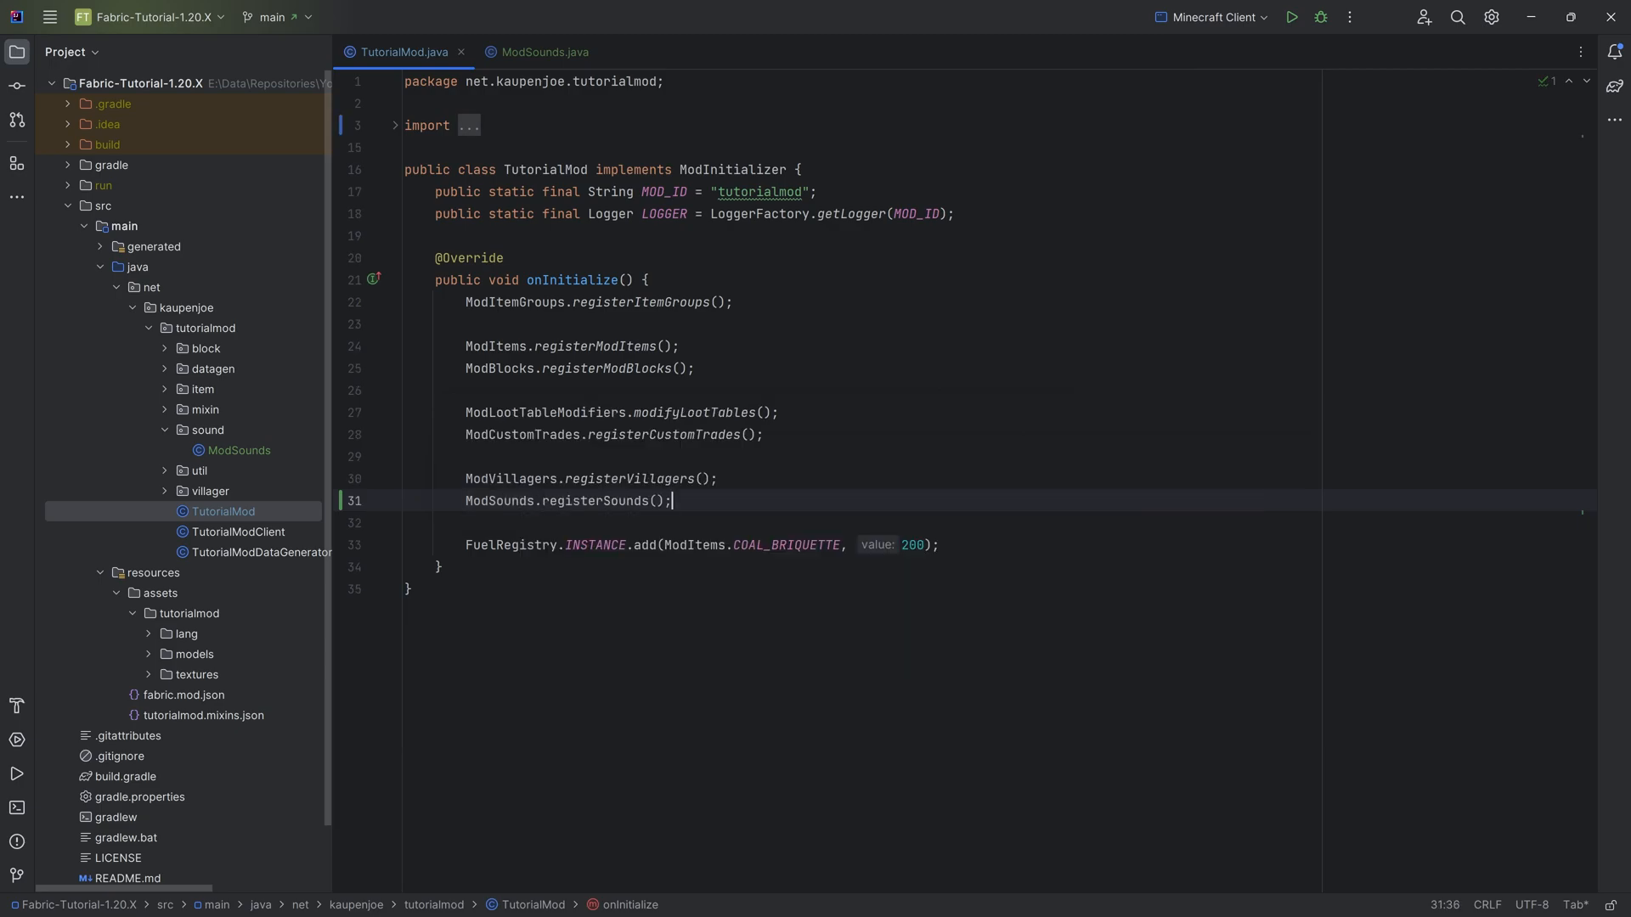
# - Declare a private static SoundEvent registerSoundEvent(String name) method in ModSounds
pyautogui.click(537, 52)
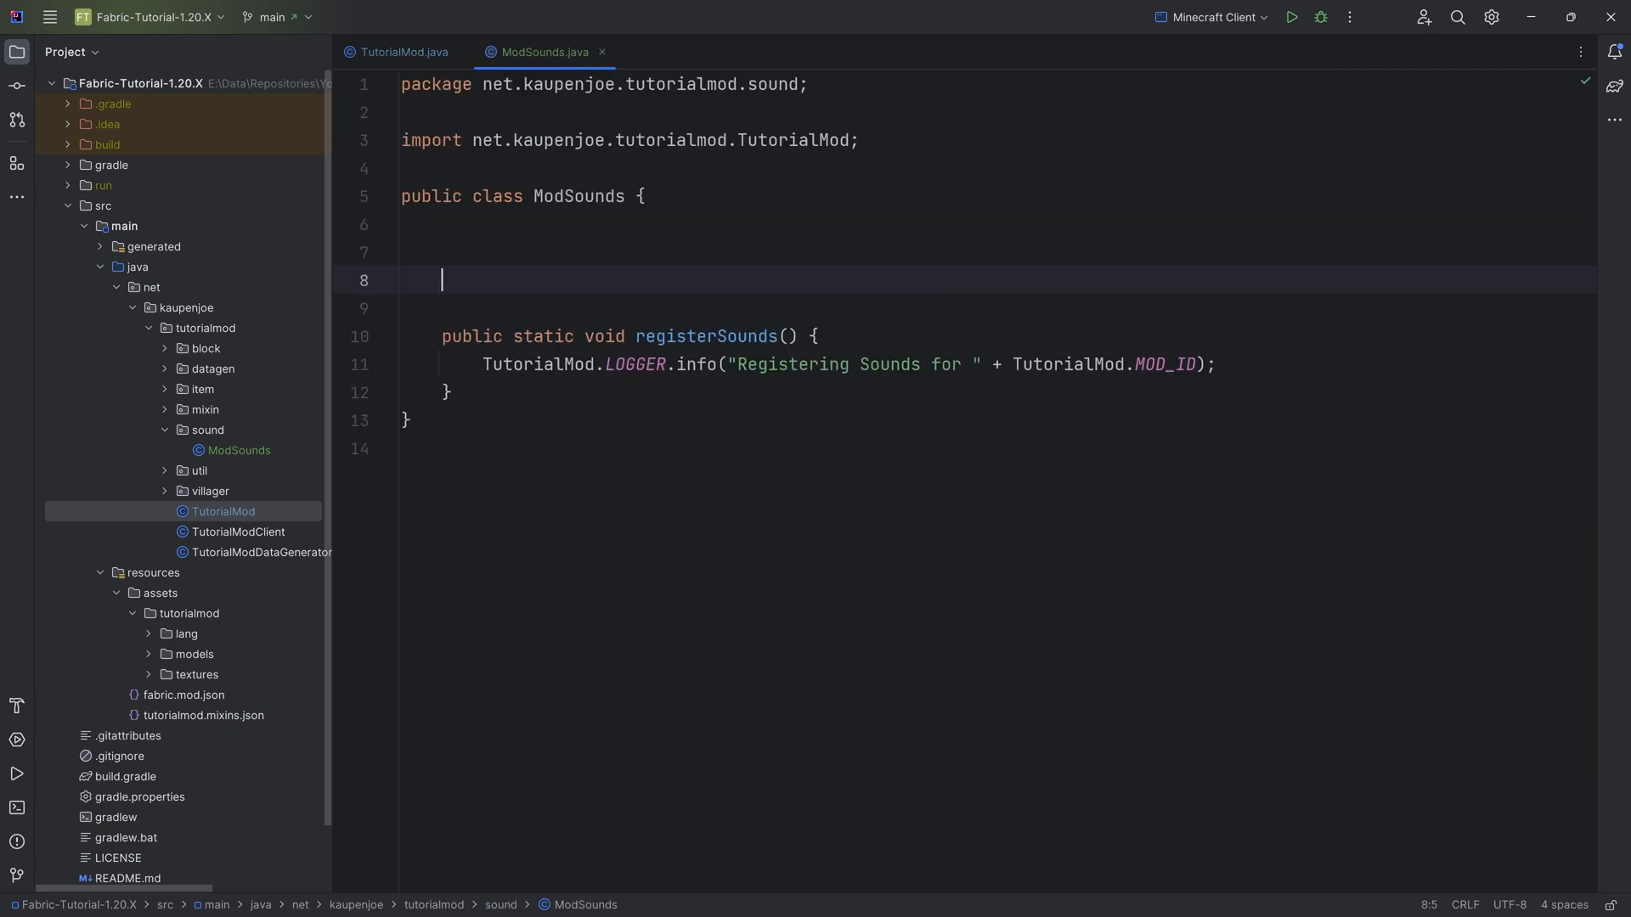
pyautogui.write('private static')
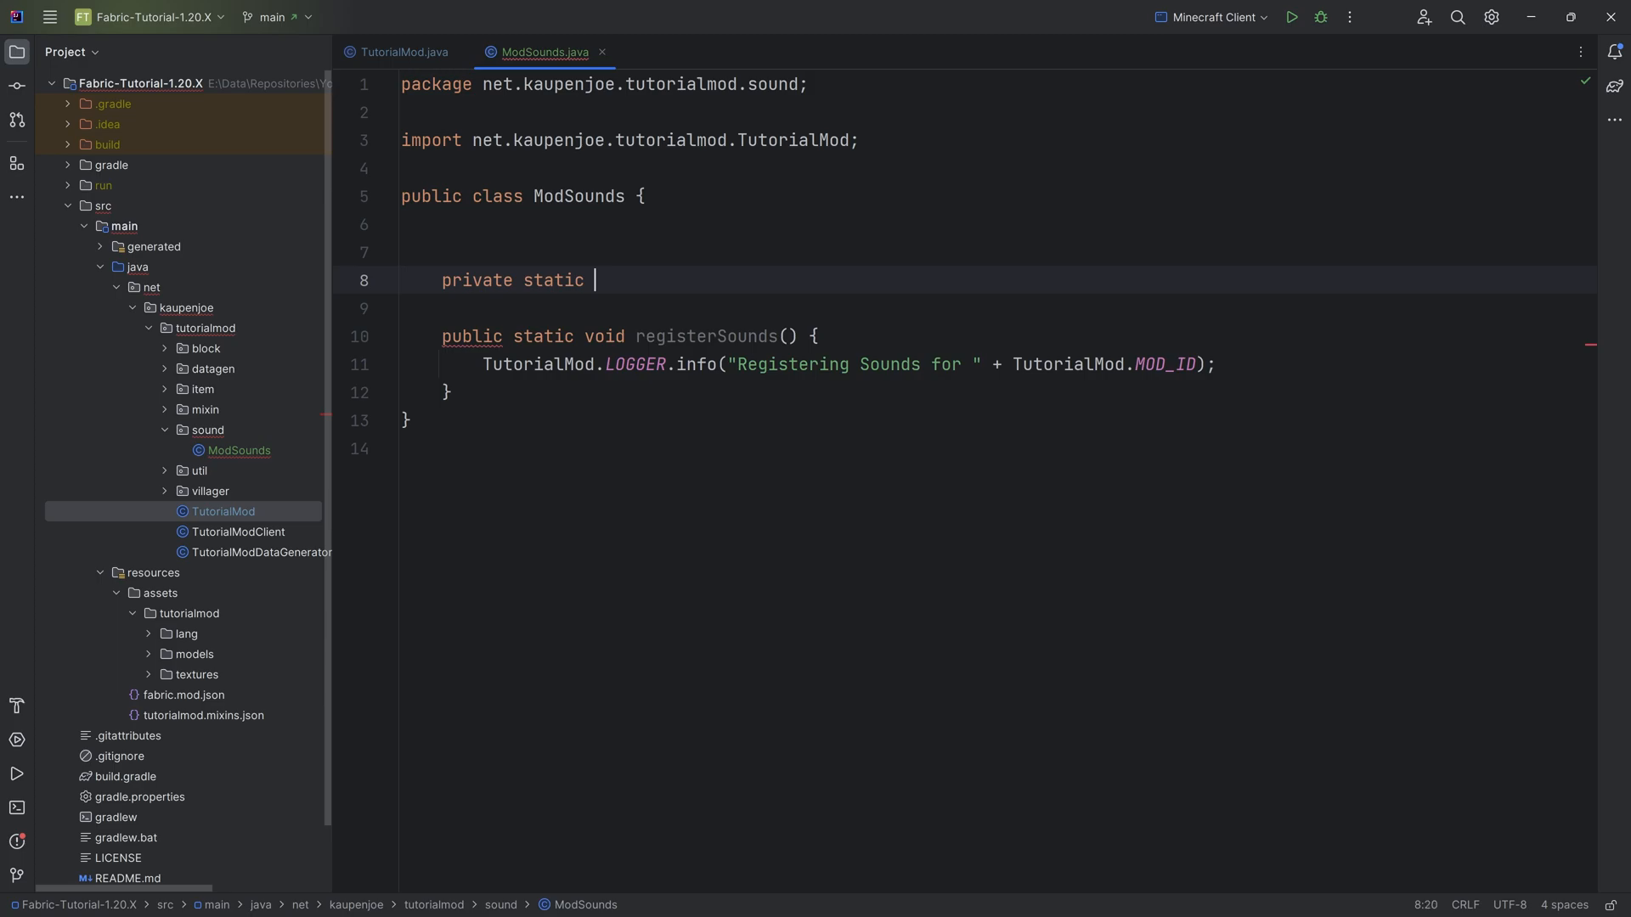
pyautogui.write('SoundEvent reg')
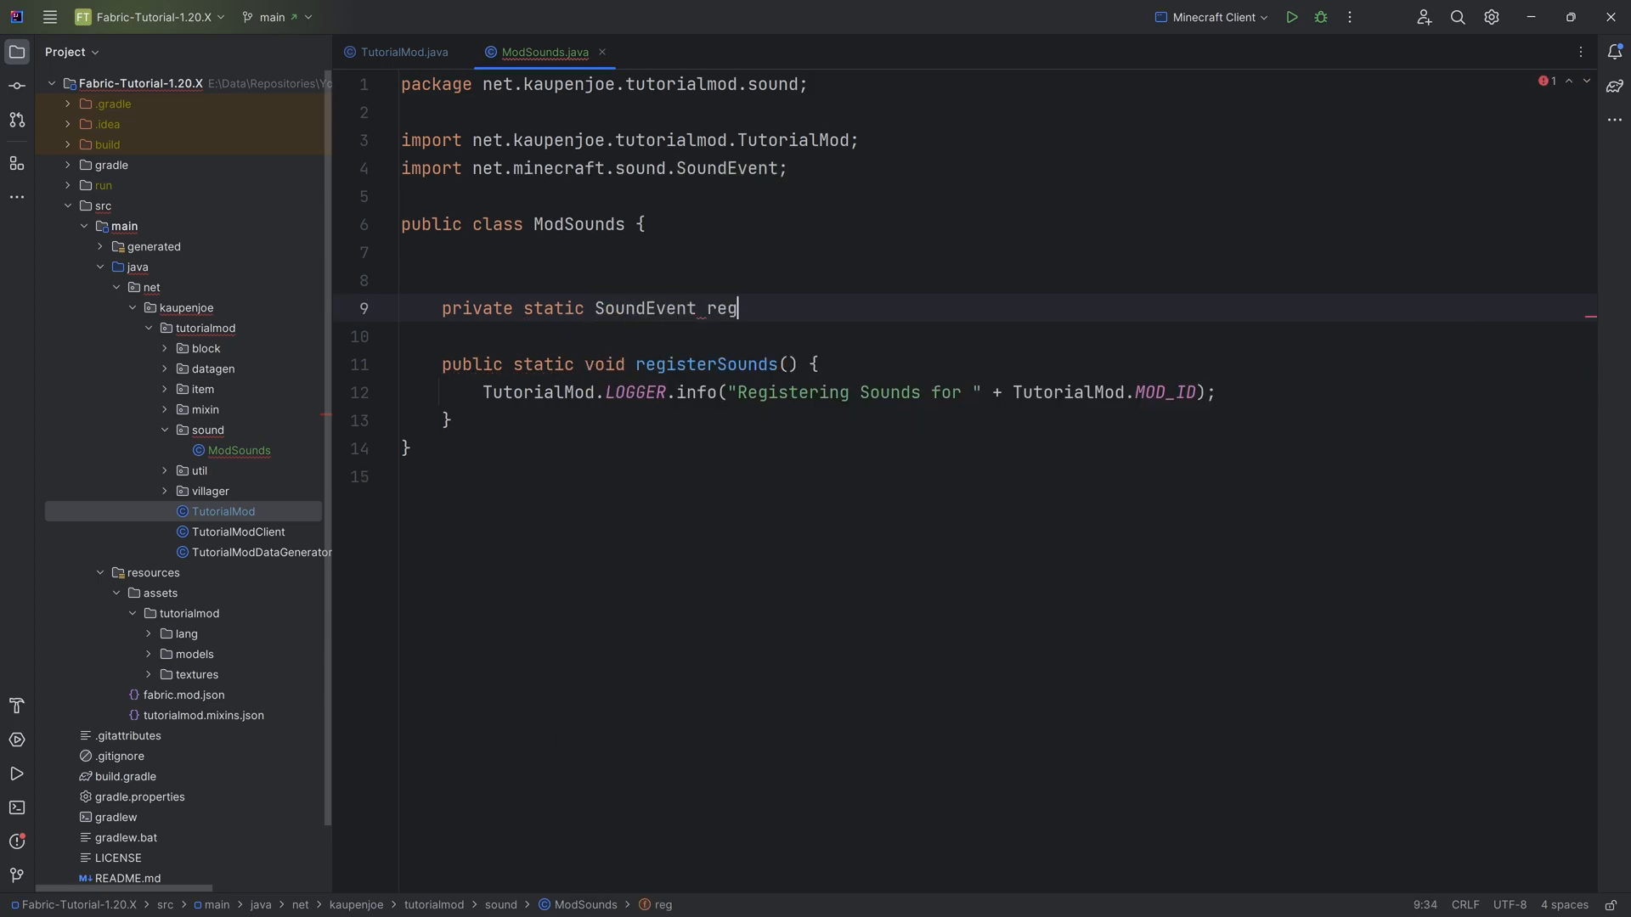
pyautogui.write('isterSoundEvent')
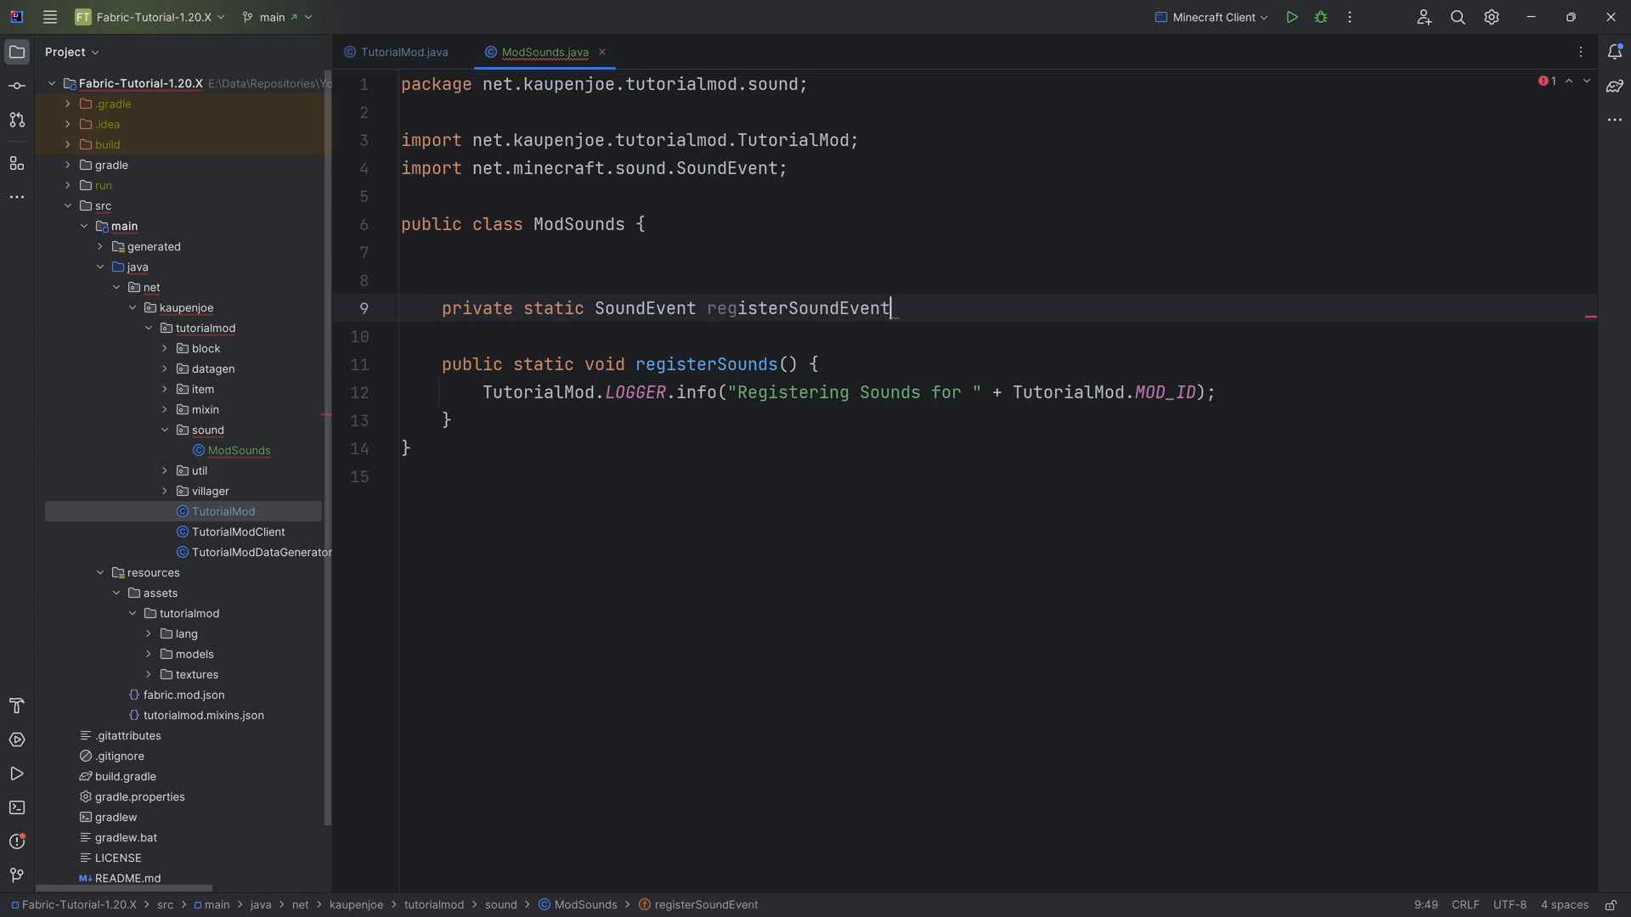
pyautogui.write('(String name) {')
pyautogui.write('Identifier')
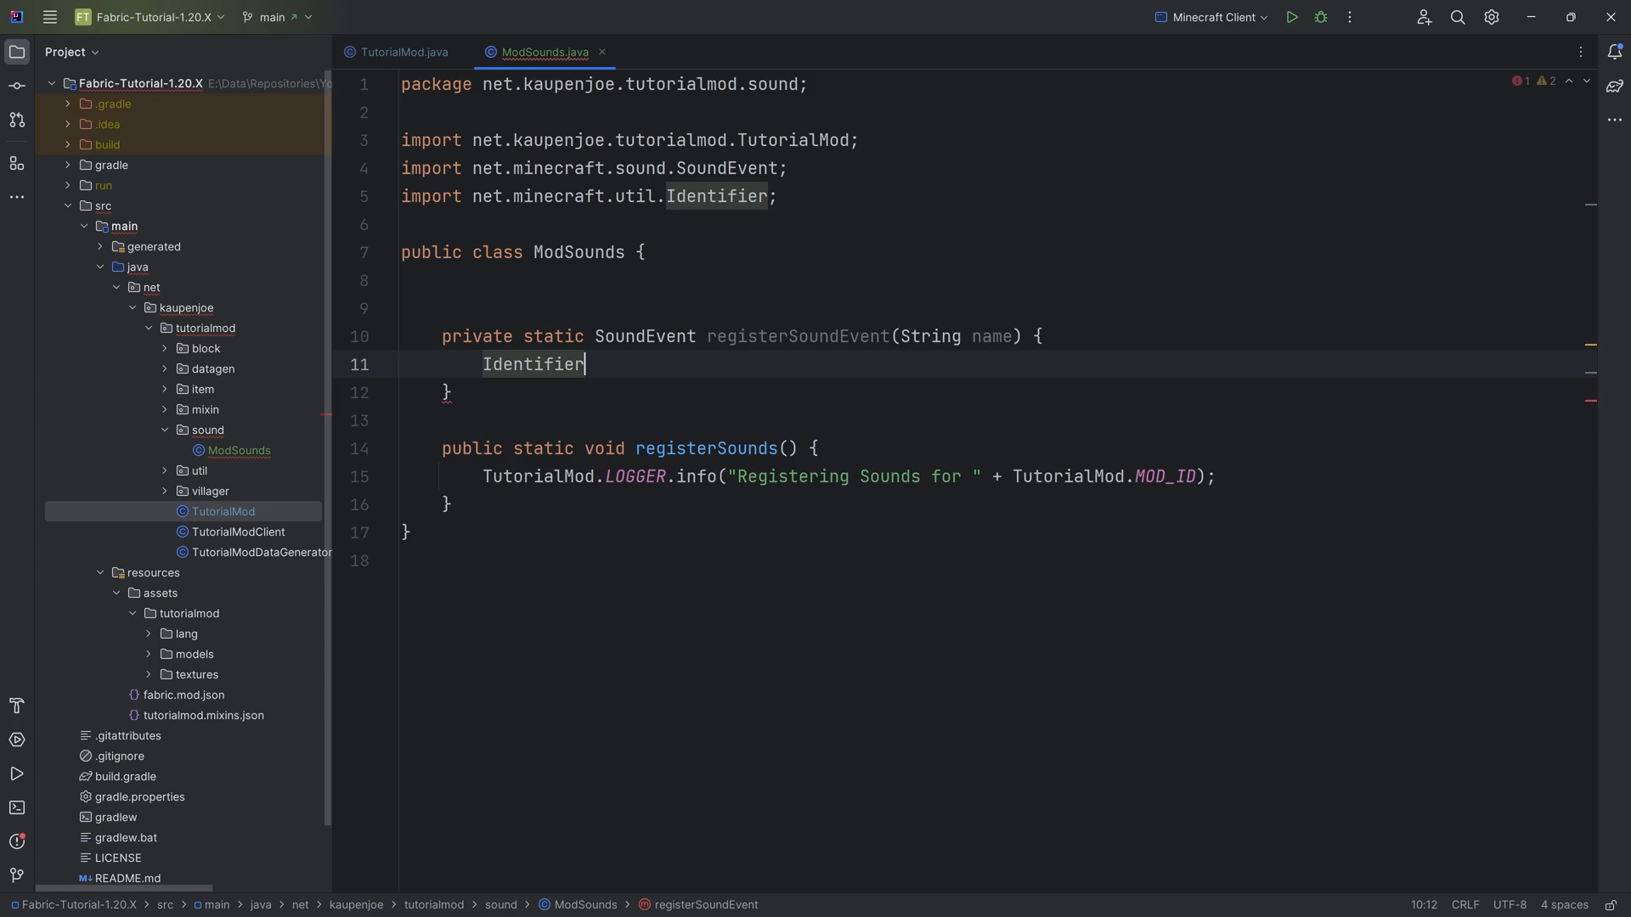
# - Build the mod Identifier and return Registry.register(Registries.SOUND_EVENT, id, SoundEvent.of(id))
pyautogui.write('id = new')
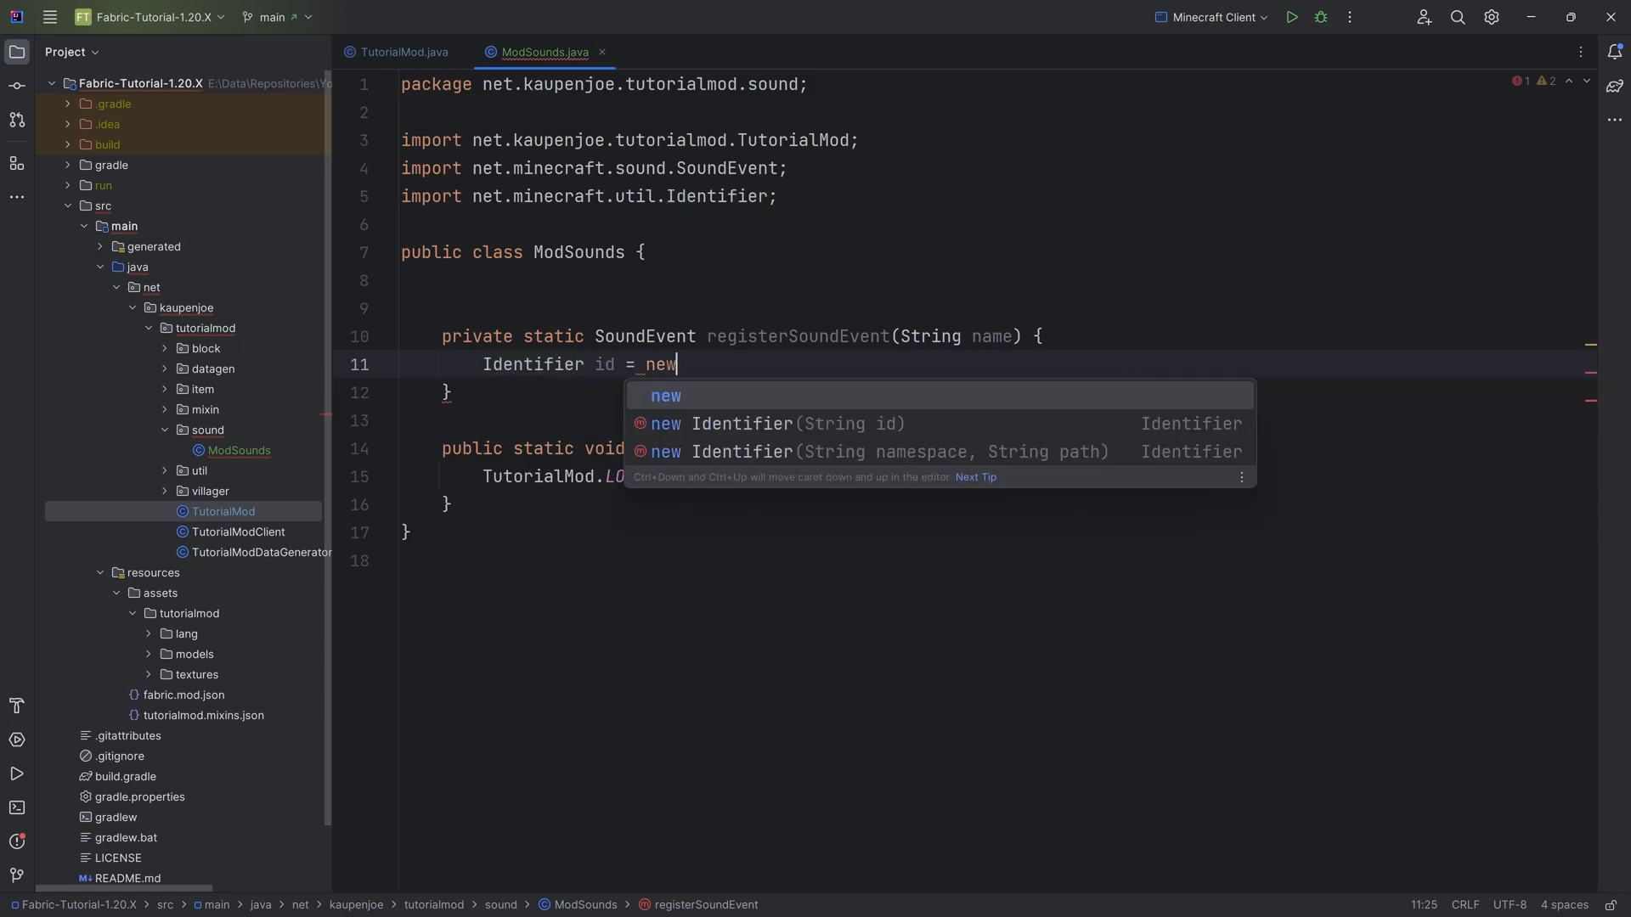
pyautogui.write('Identifier(TutorialMod.MOD_ID, name);')
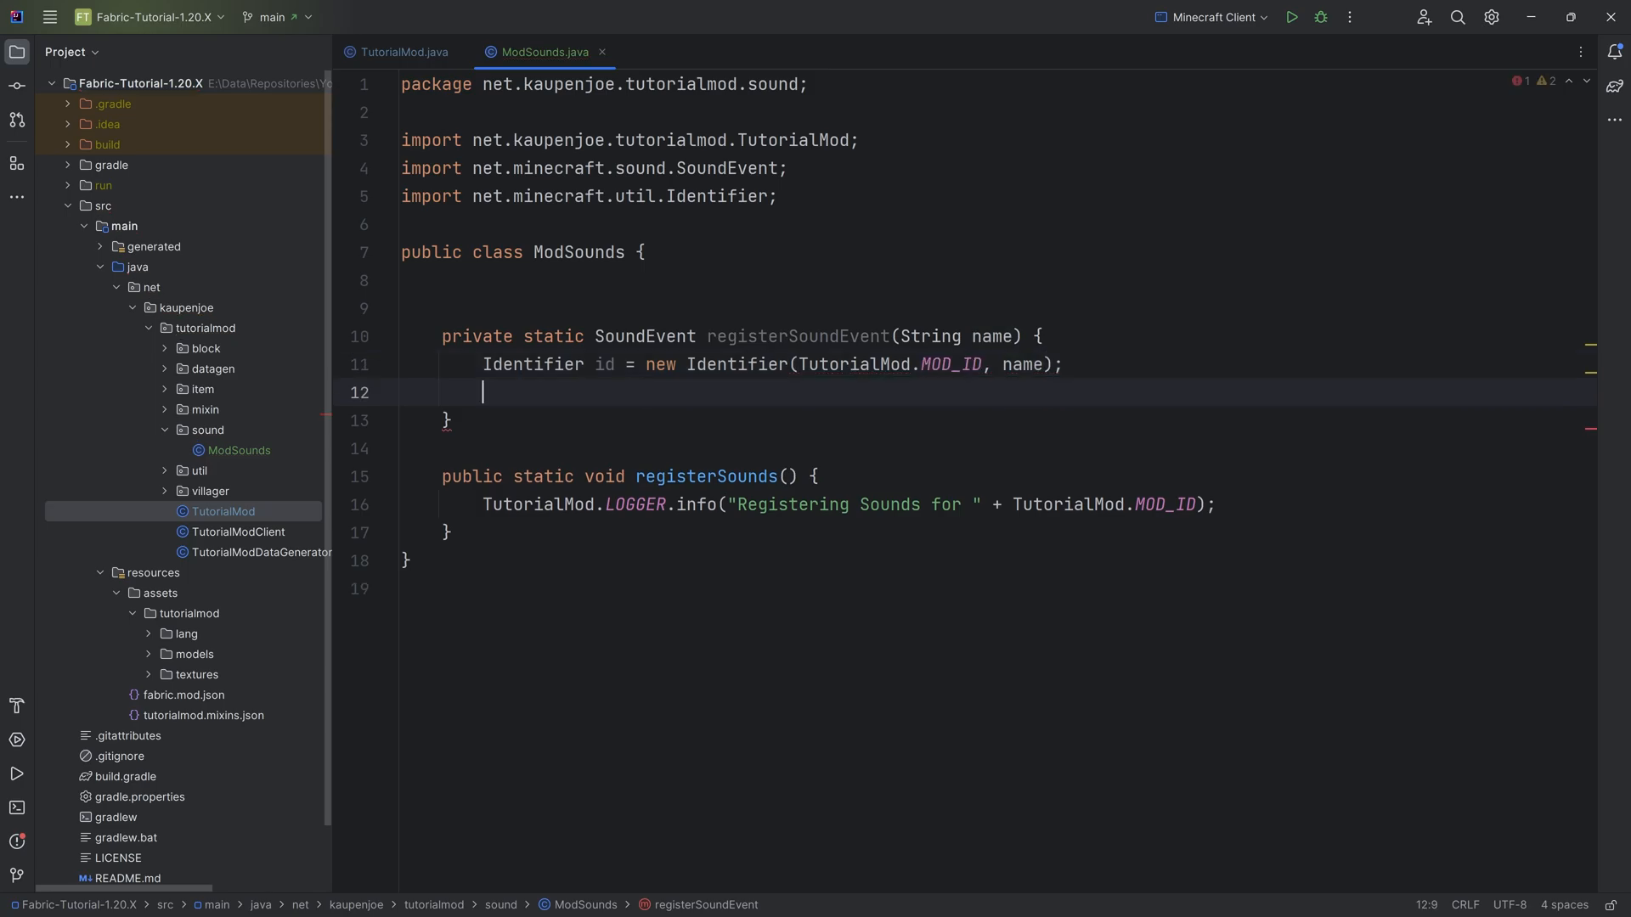
pyautogui.write('return Registr')
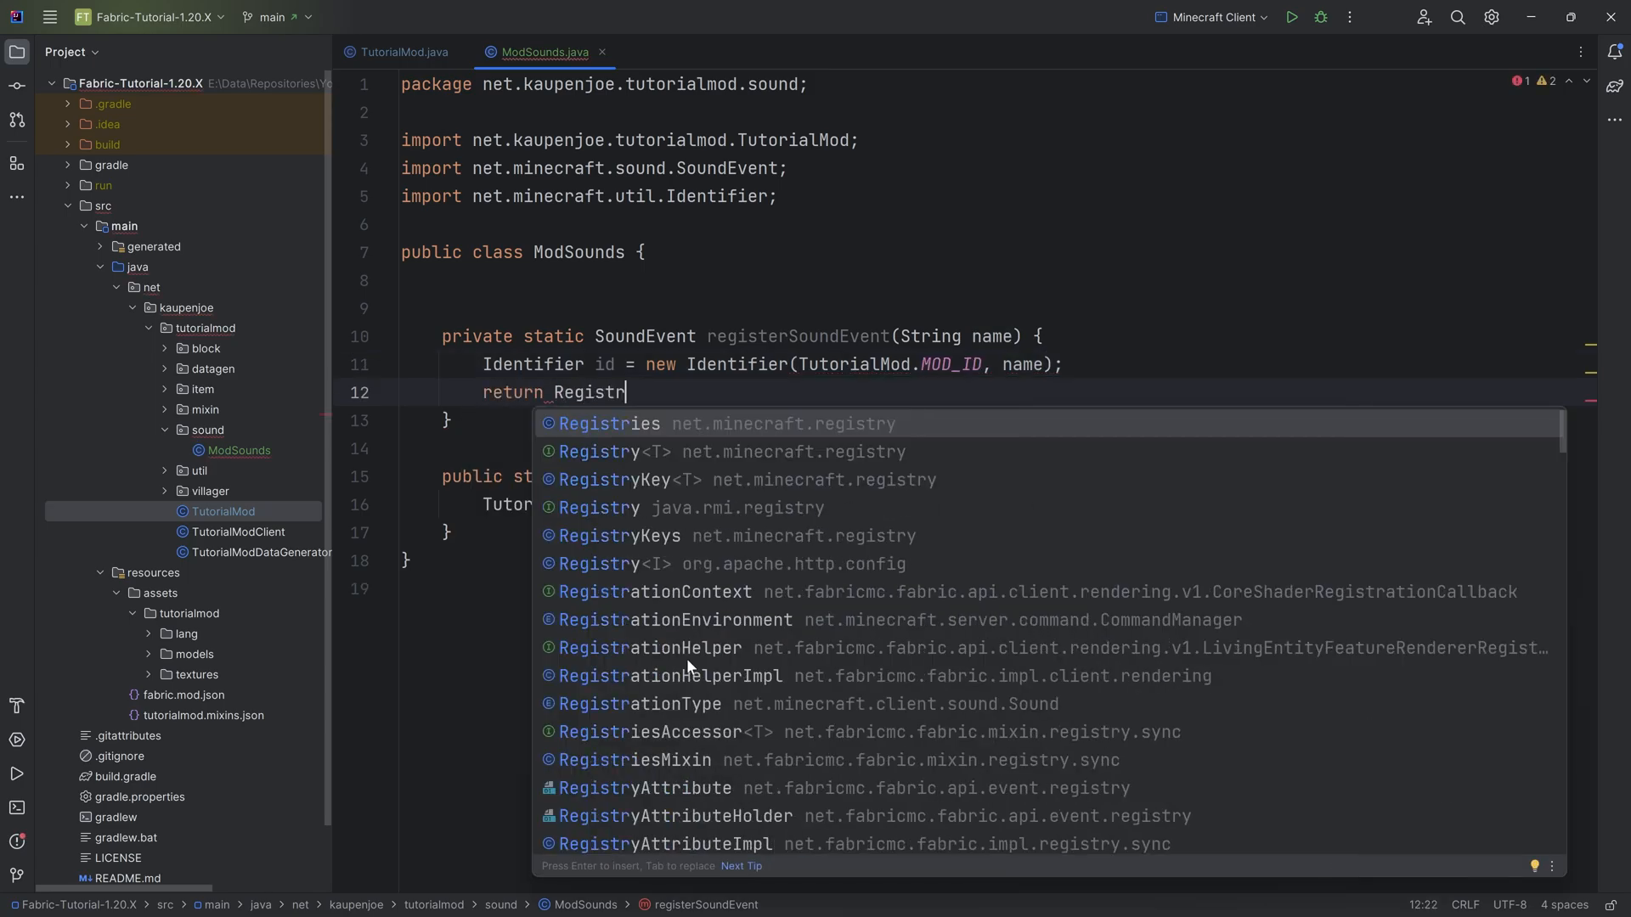
pyautogui.write('y.register(')
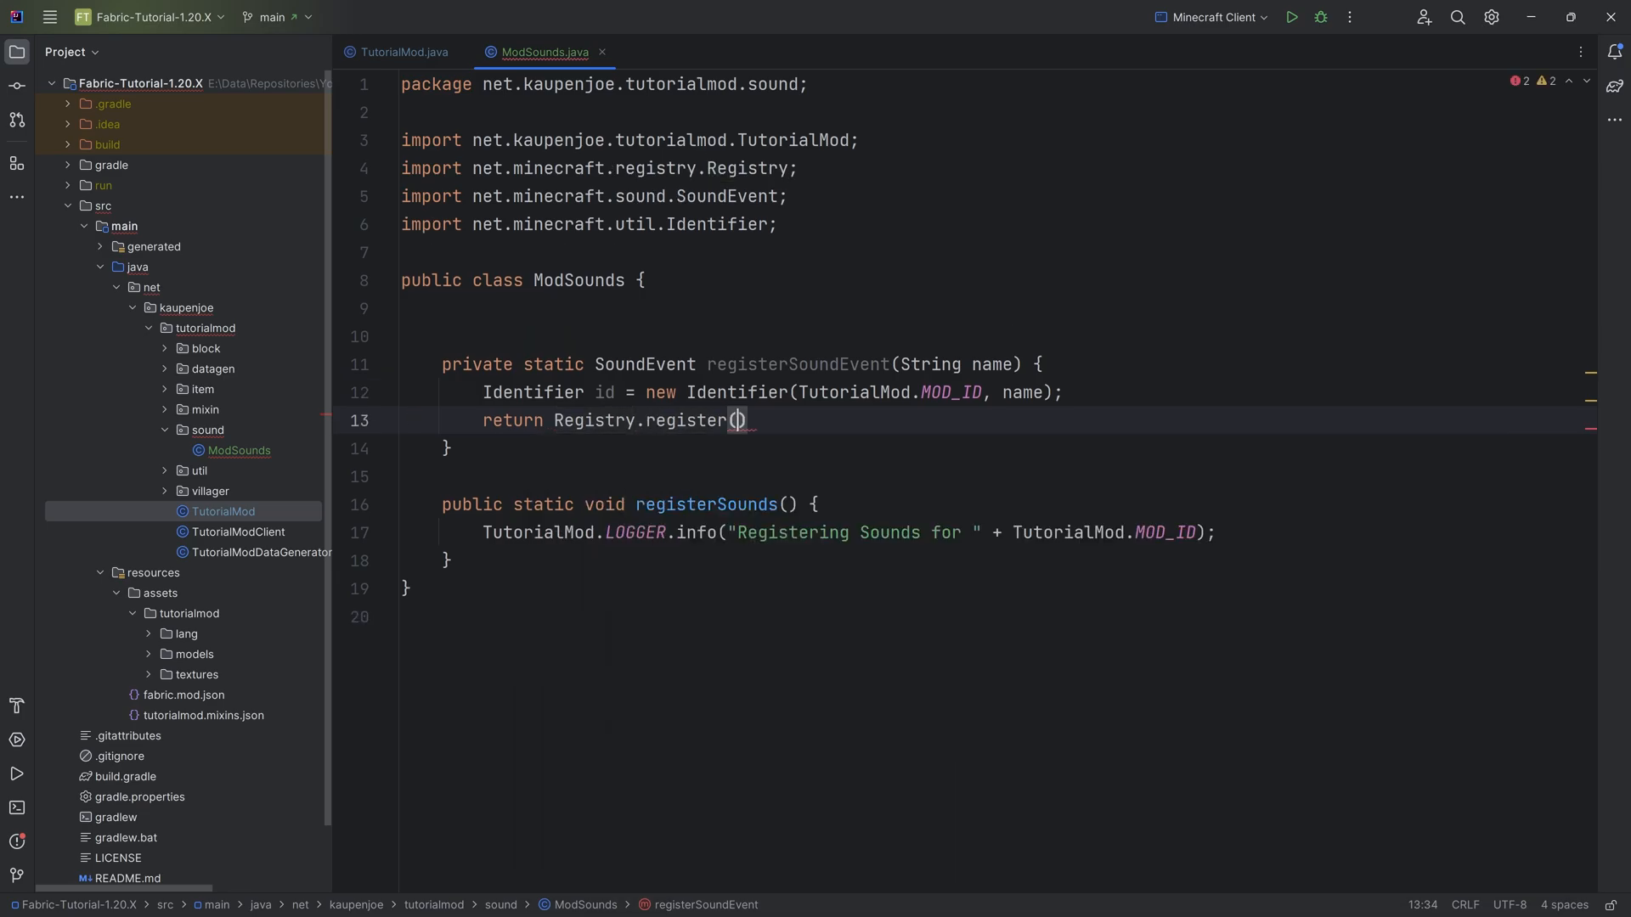
pyautogui.write('Registries')
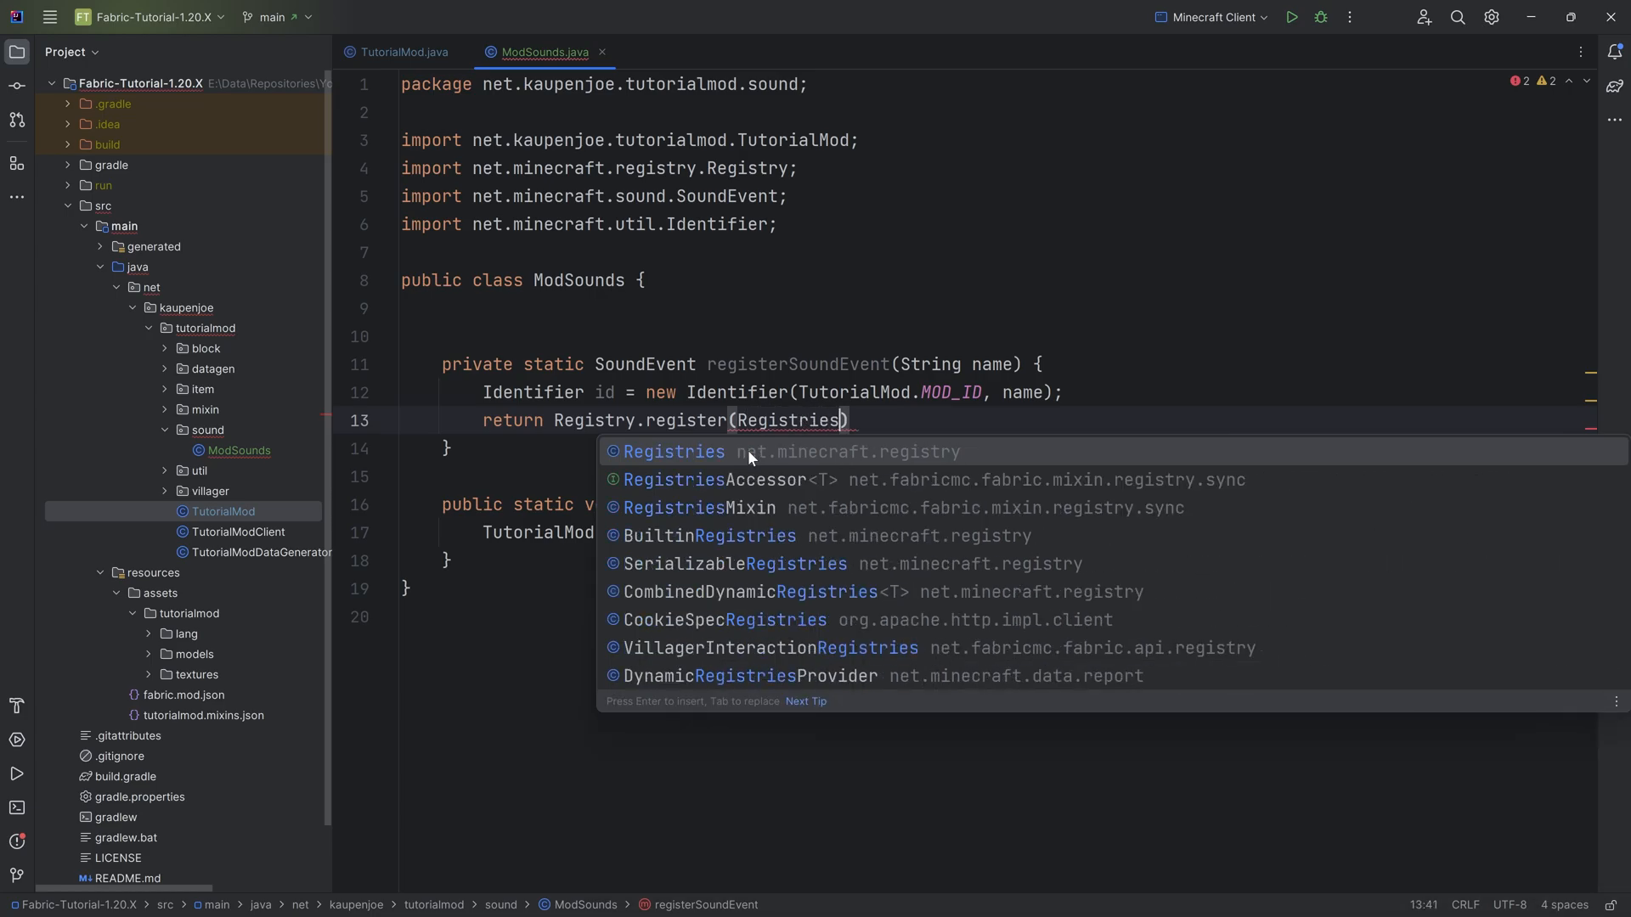
pyautogui.write('.SOUNd')
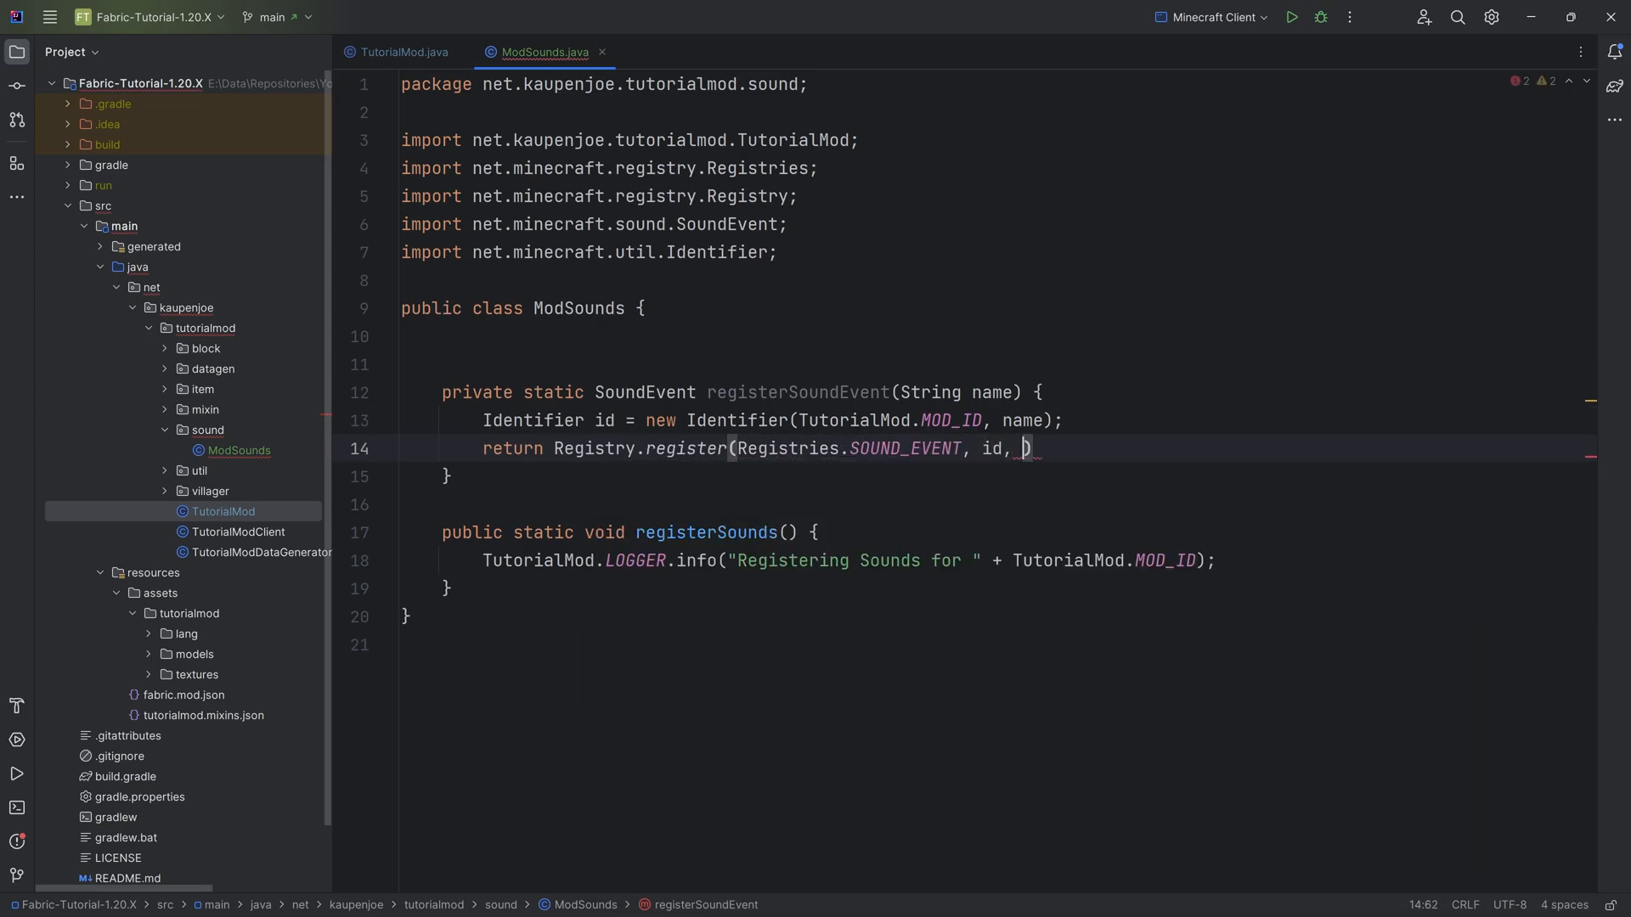
pyautogui.write('SoundEvent.of()')
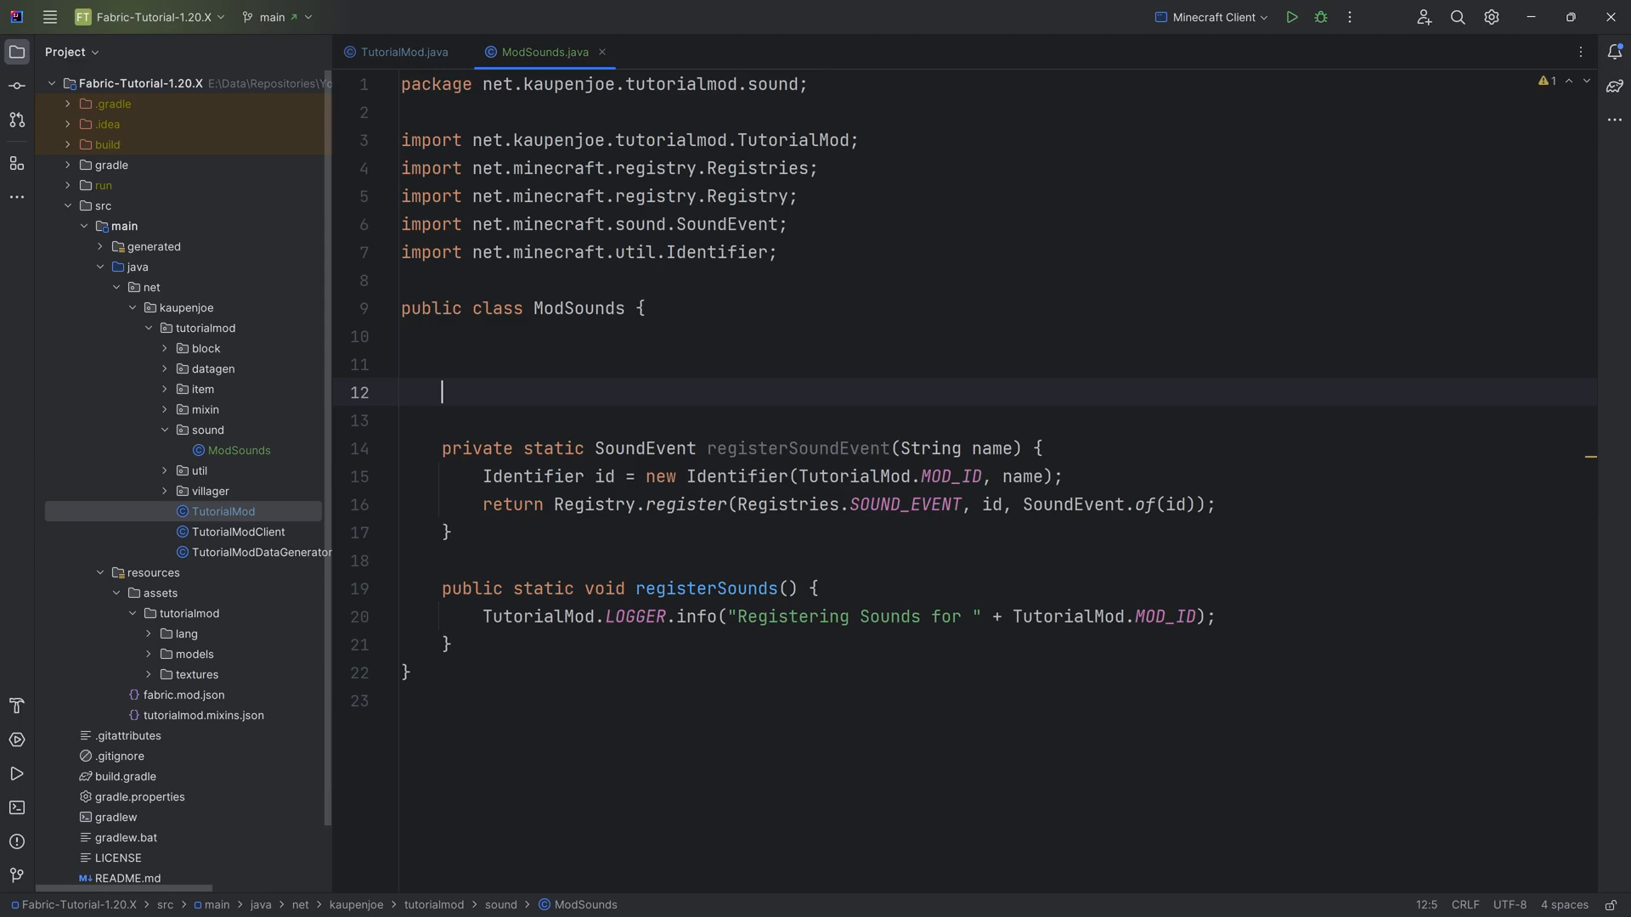
# - Register the METAL_DETECTOR_FOUND_ORE sound event as metal_detector_found_ore
pyautogui.click(468, 336)
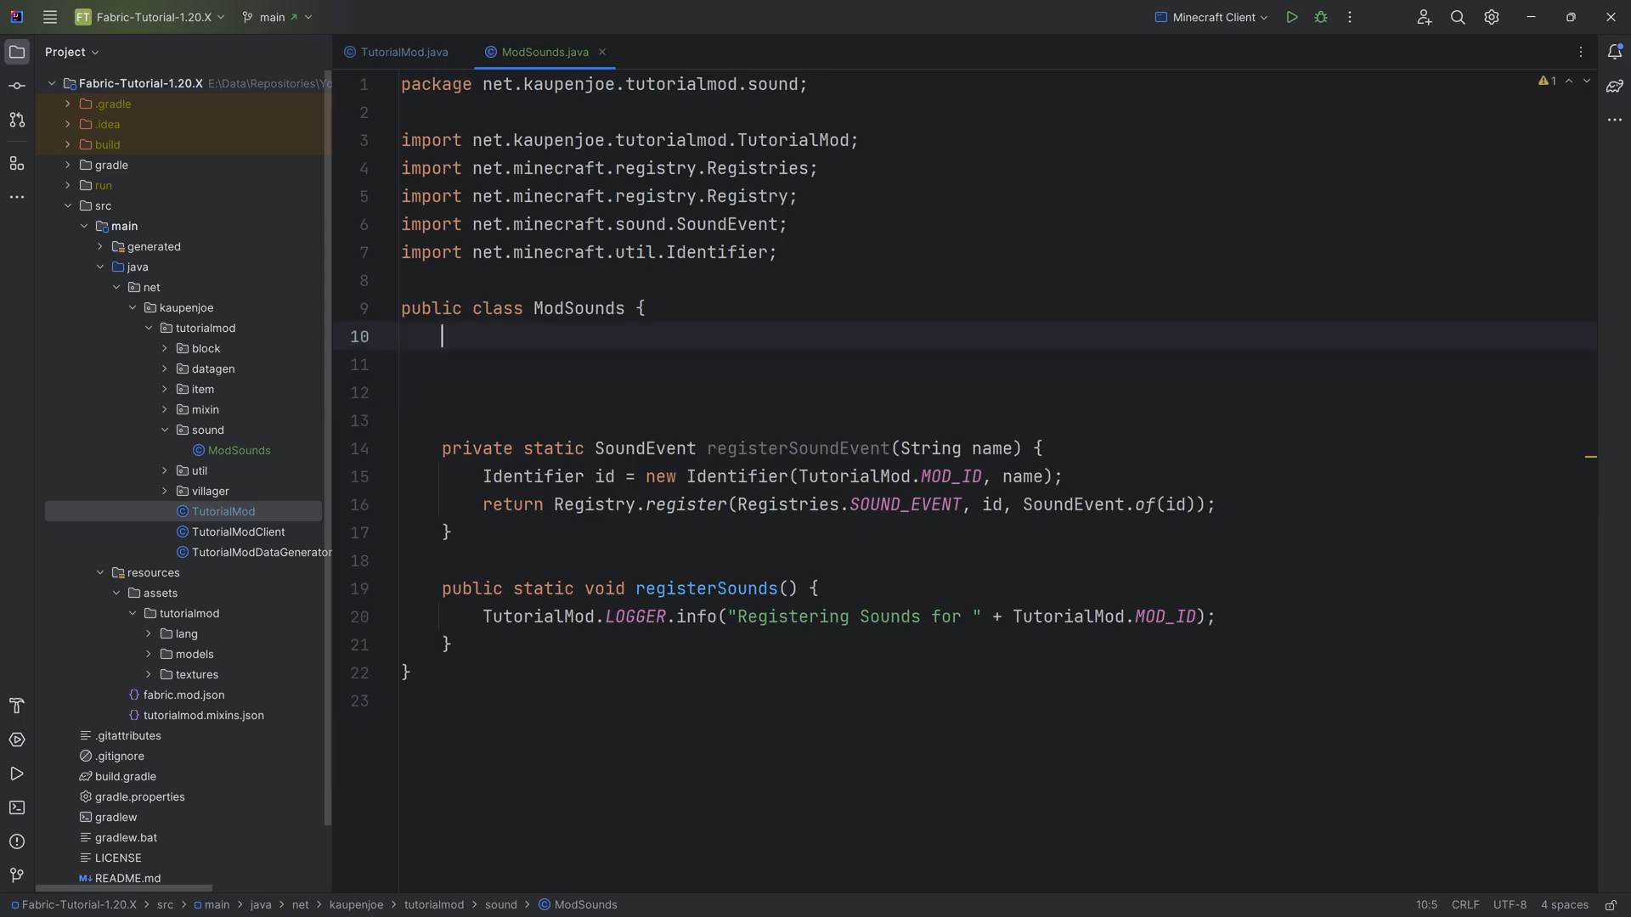
pyautogui.write('public static final SoundEvent')
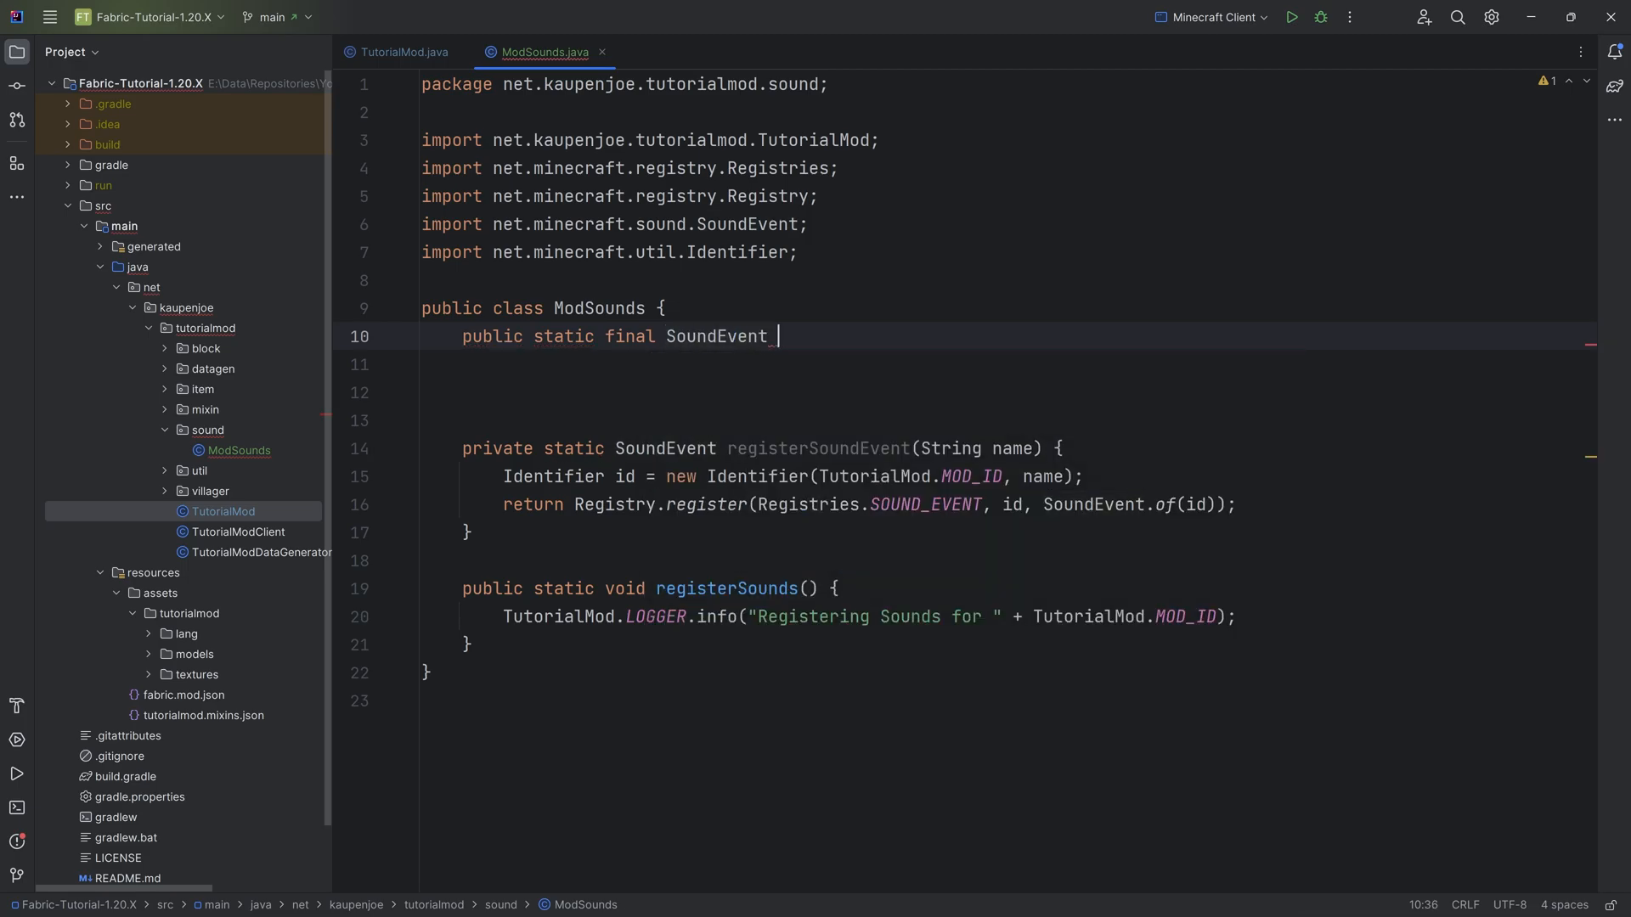
pyautogui.write('METAL_DETECTOE')
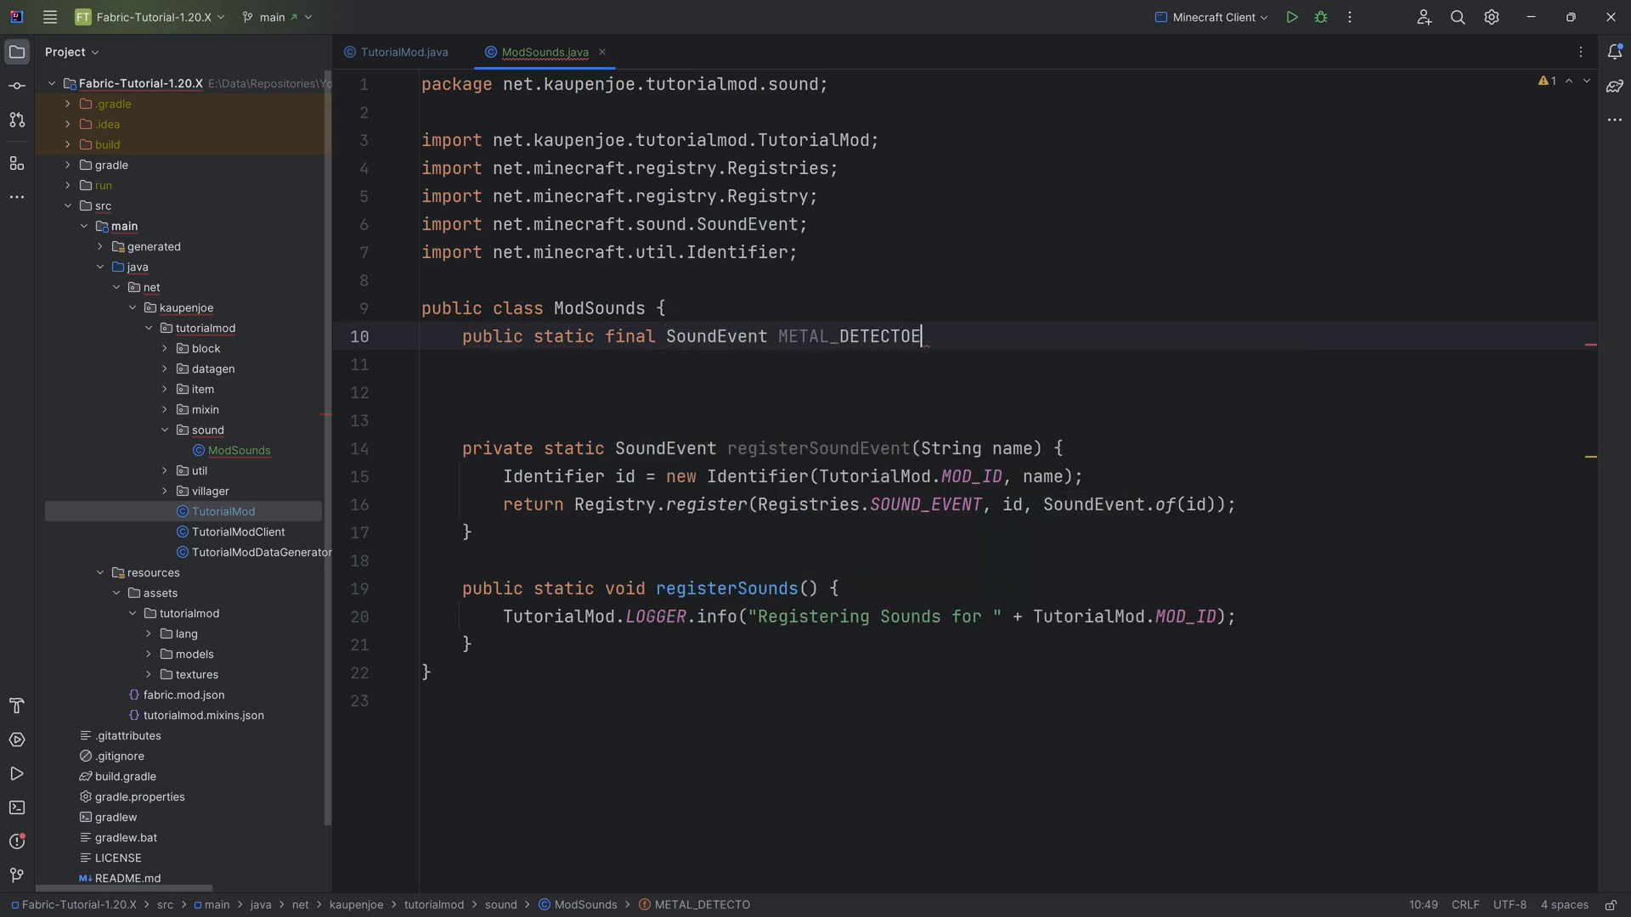
pyautogui.write('R_FOUND_O')
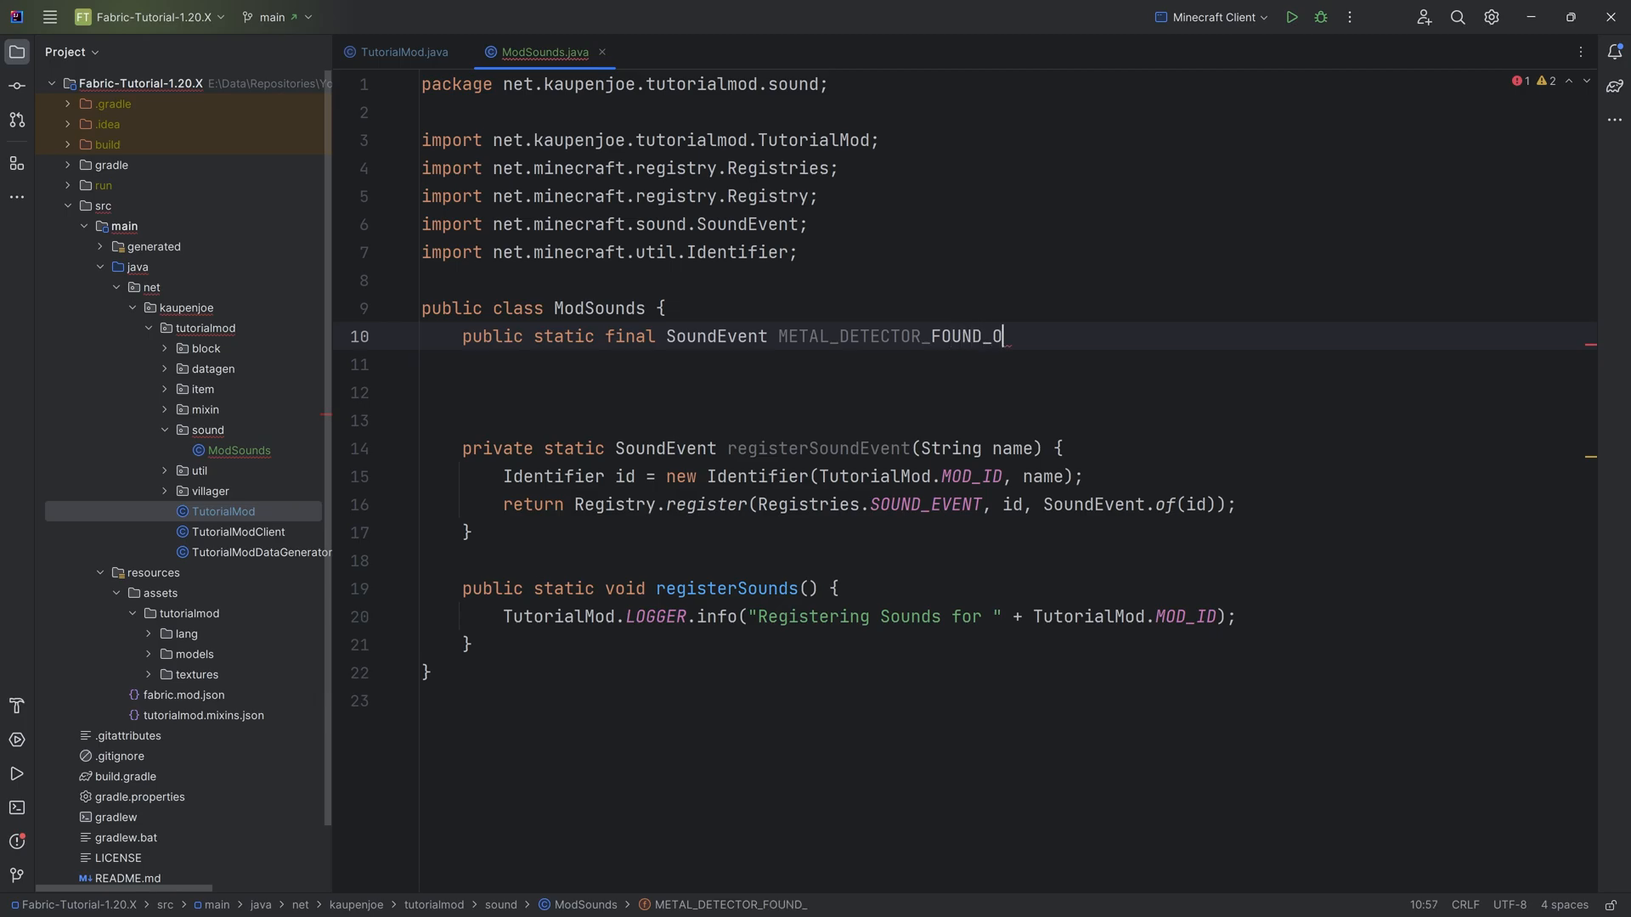
pyautogui.write('RE =')
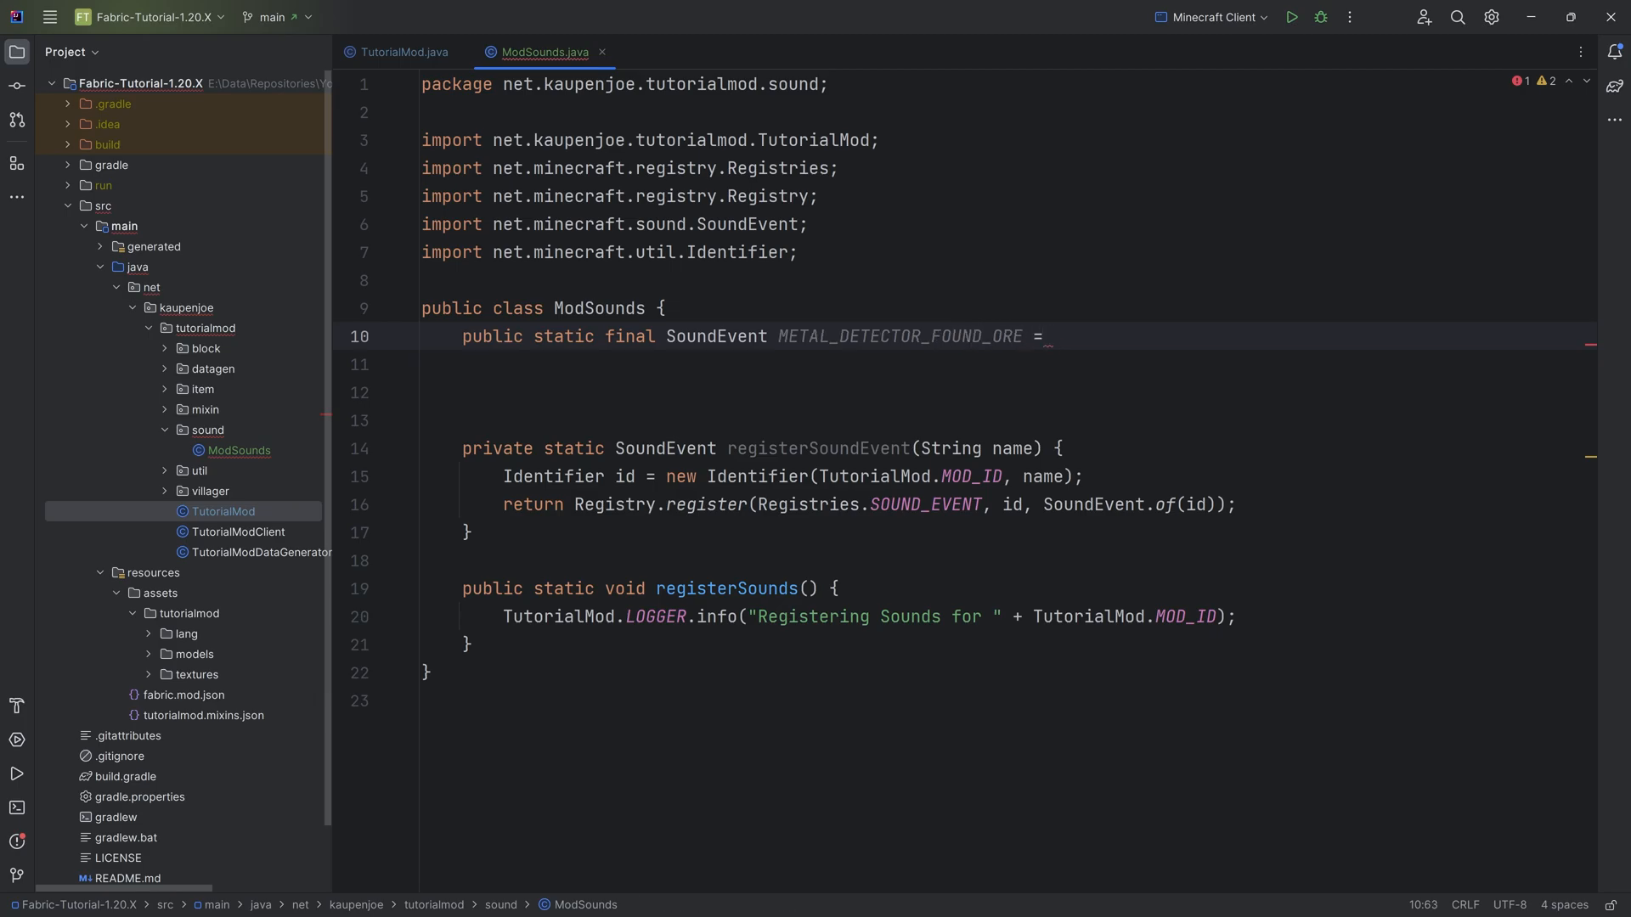
pyautogui.write('registerSoundEvent("')
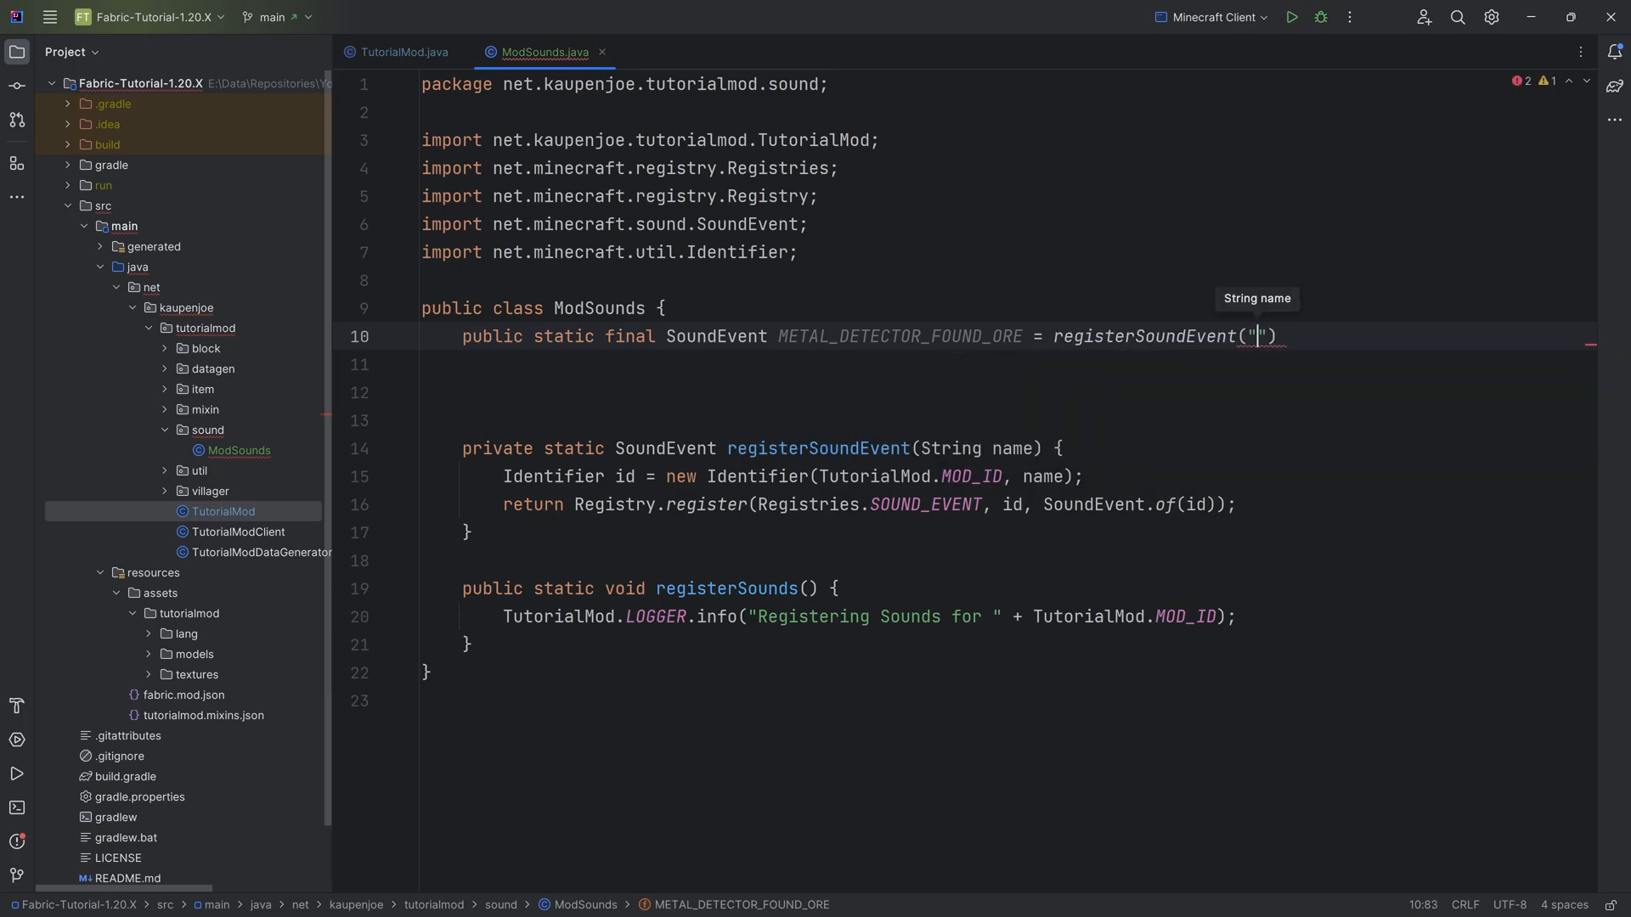
pyautogui.write('metal_de')
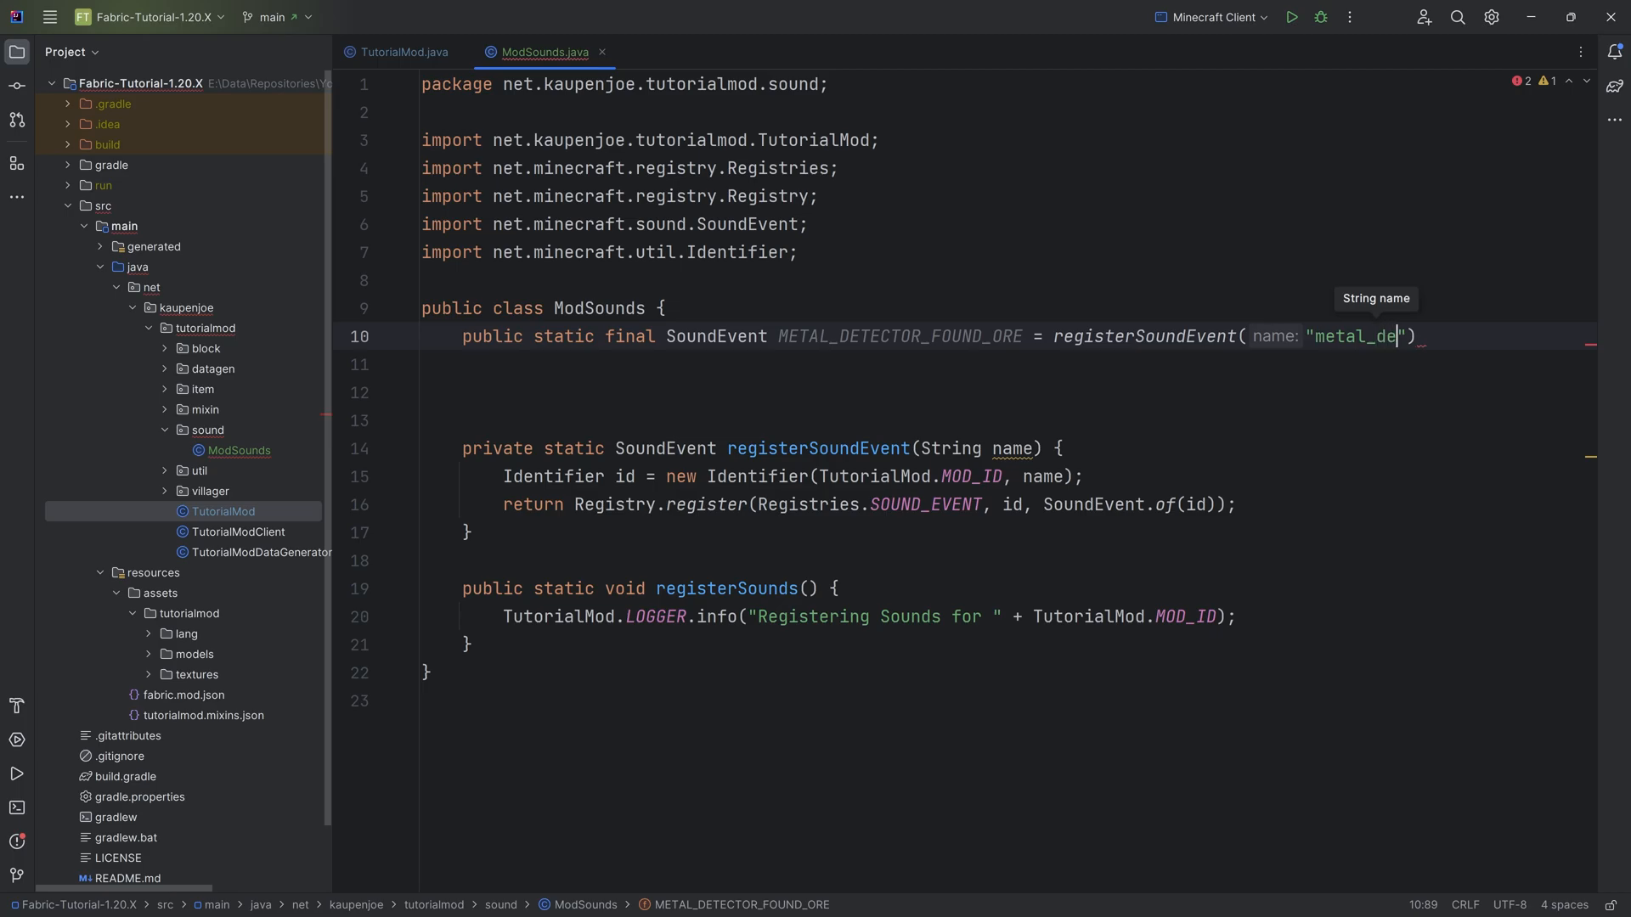
pyautogui.write('tector_found_ore')
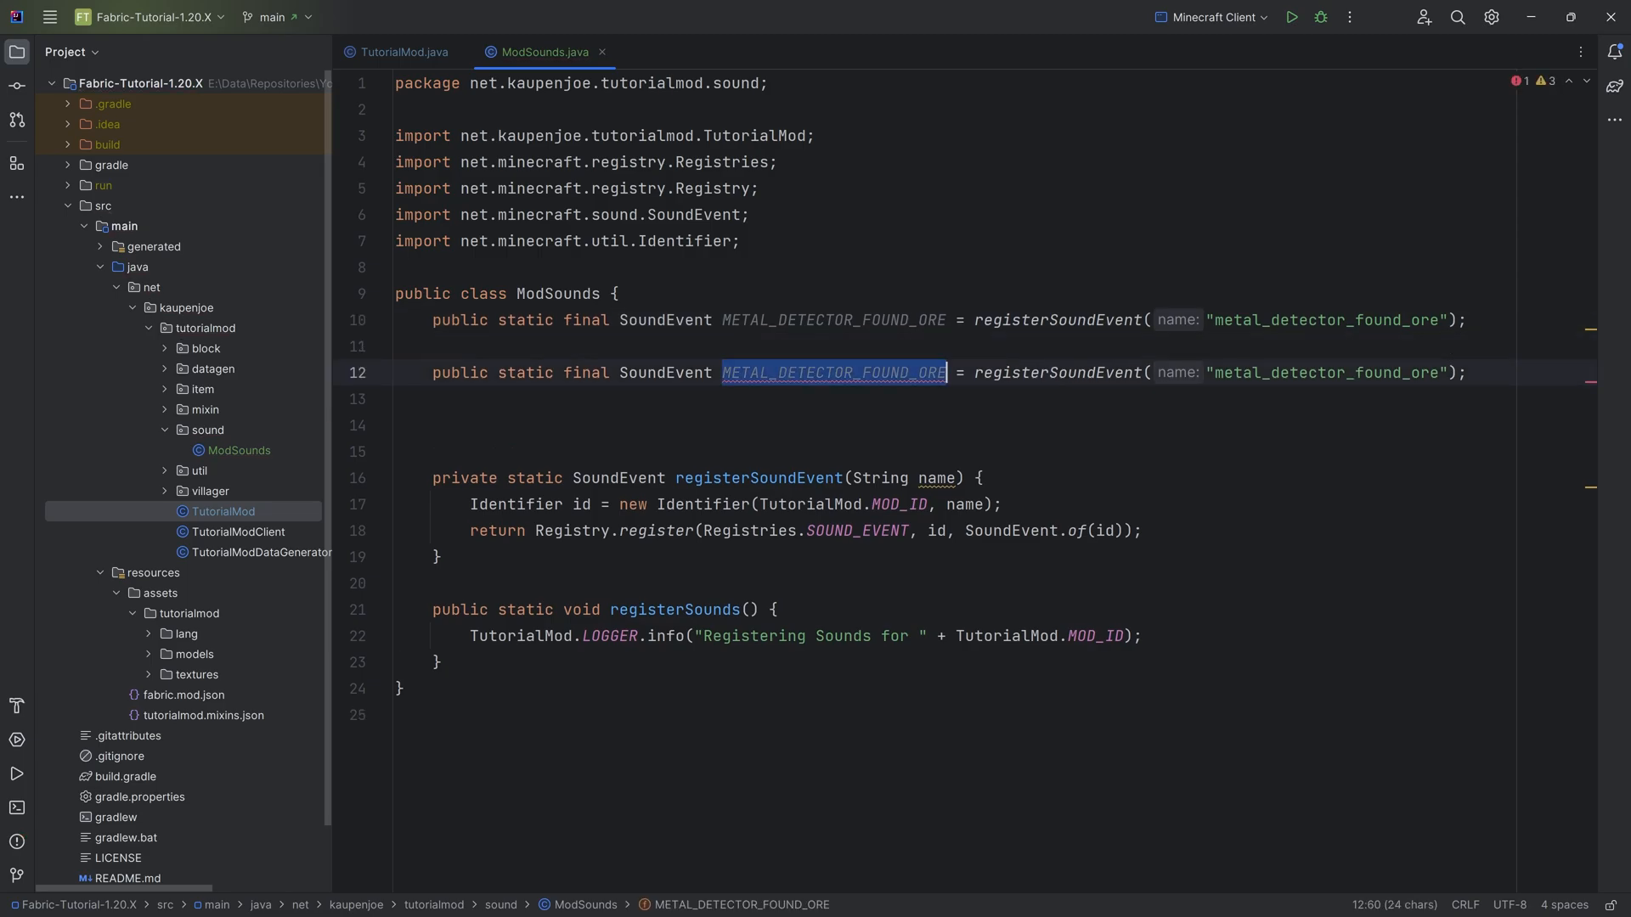
# - Register SOUND_BLOCK_BREAK, STEP, PLACE, HIT and FALL events by duplicating and renaming lines
pyautogui.write('SOUND_')
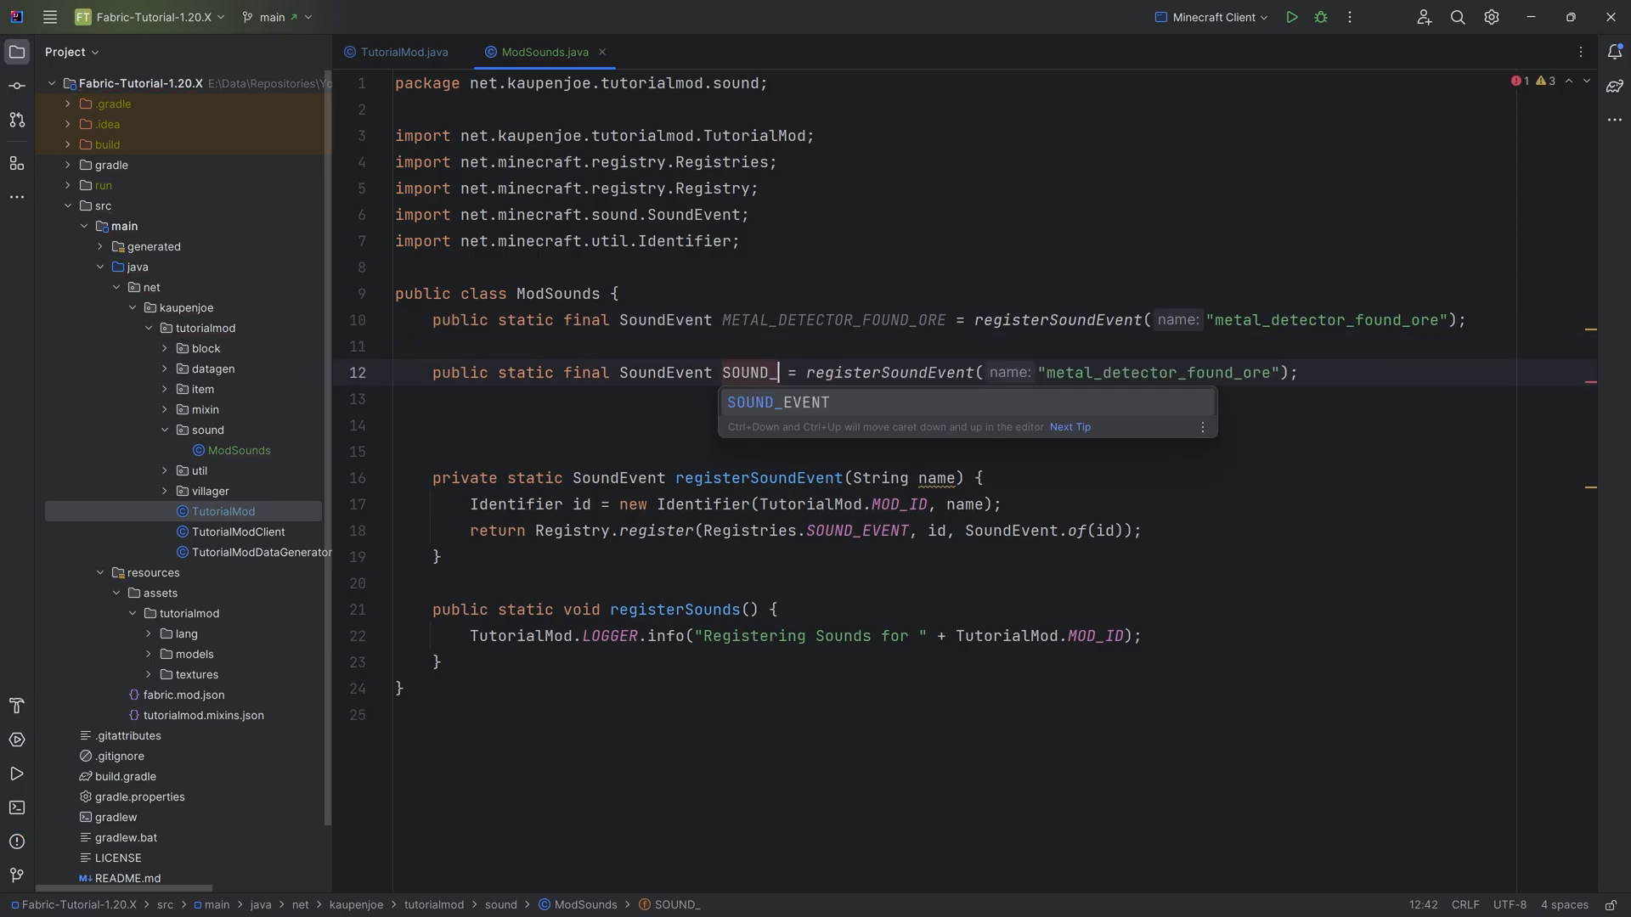
pyautogui.write('BLOCK_BREAK')
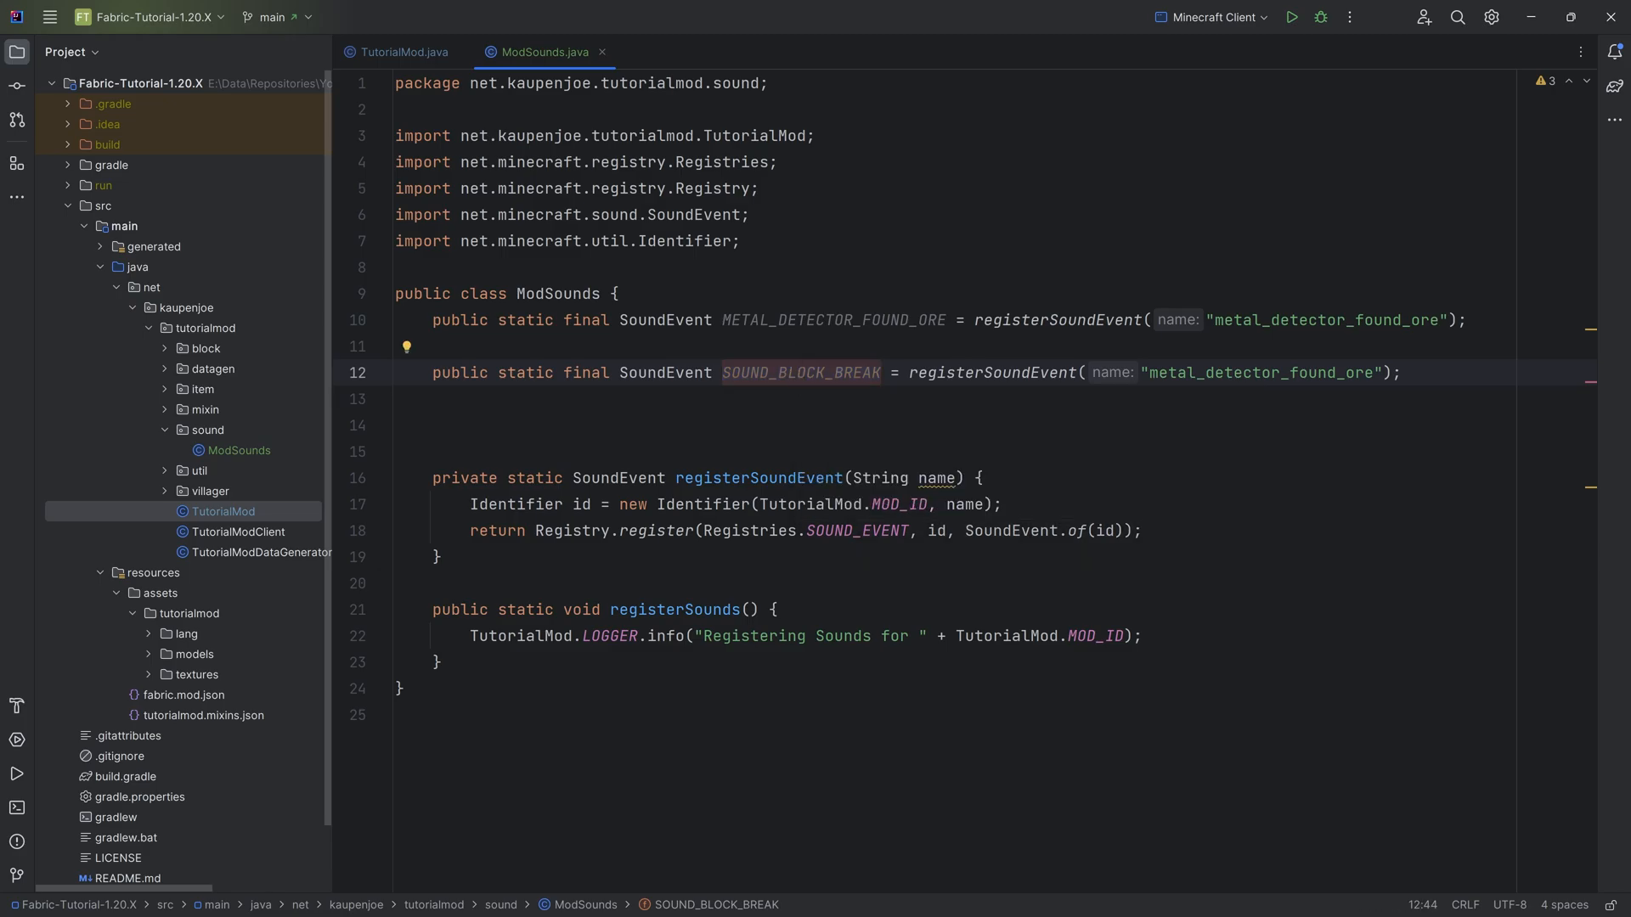
pyautogui.write('so')
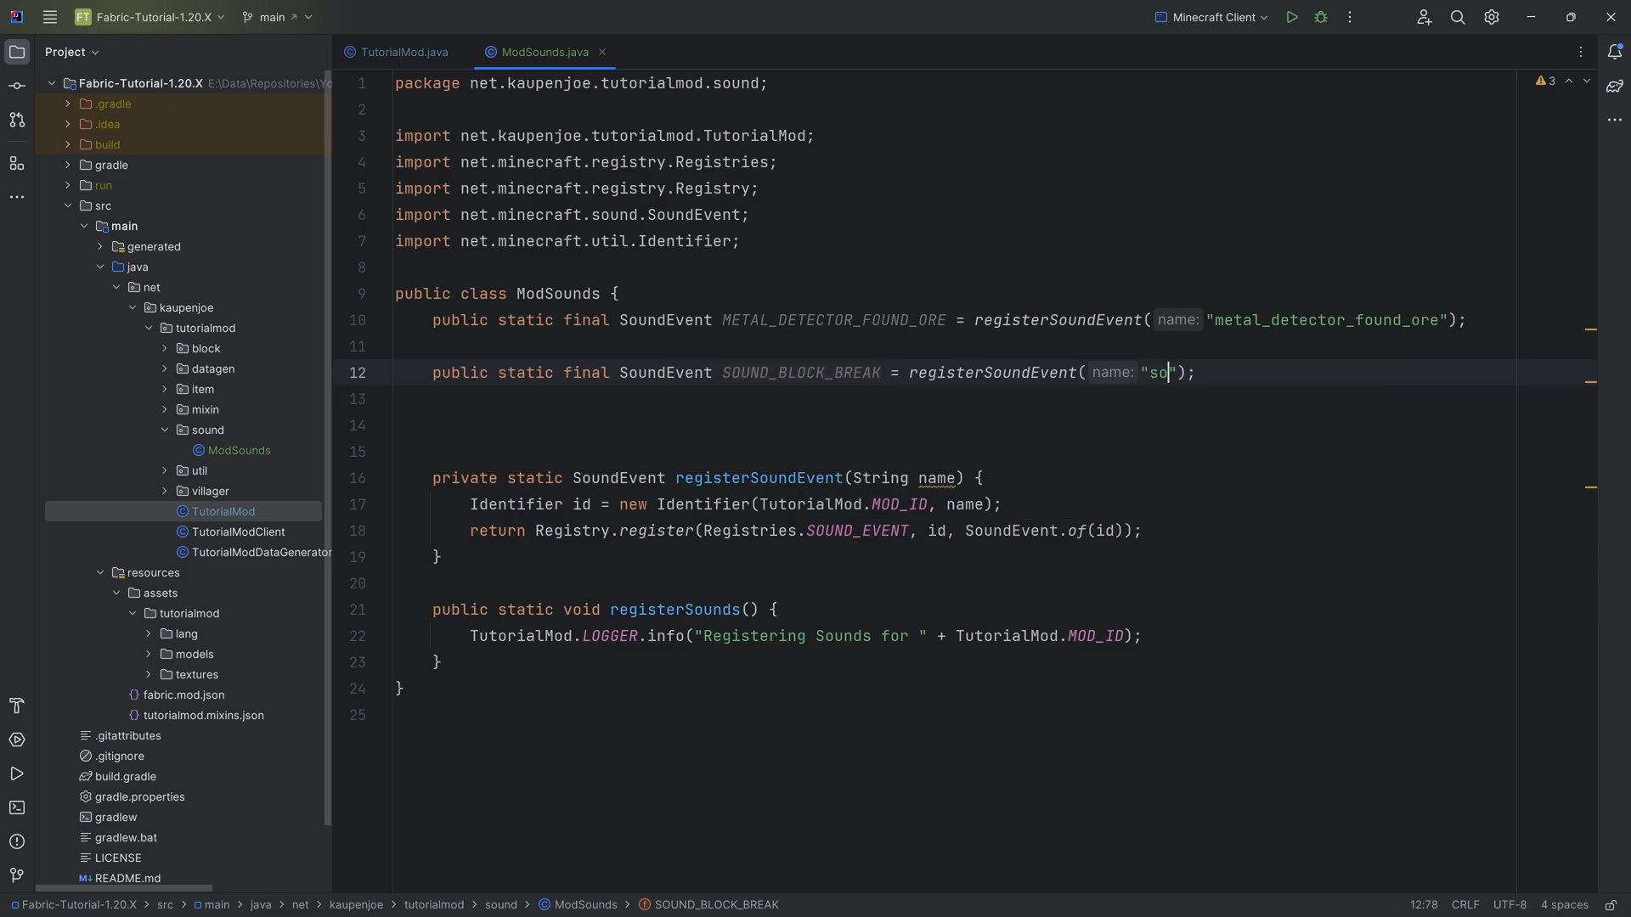
pyautogui.write('und_block_break')
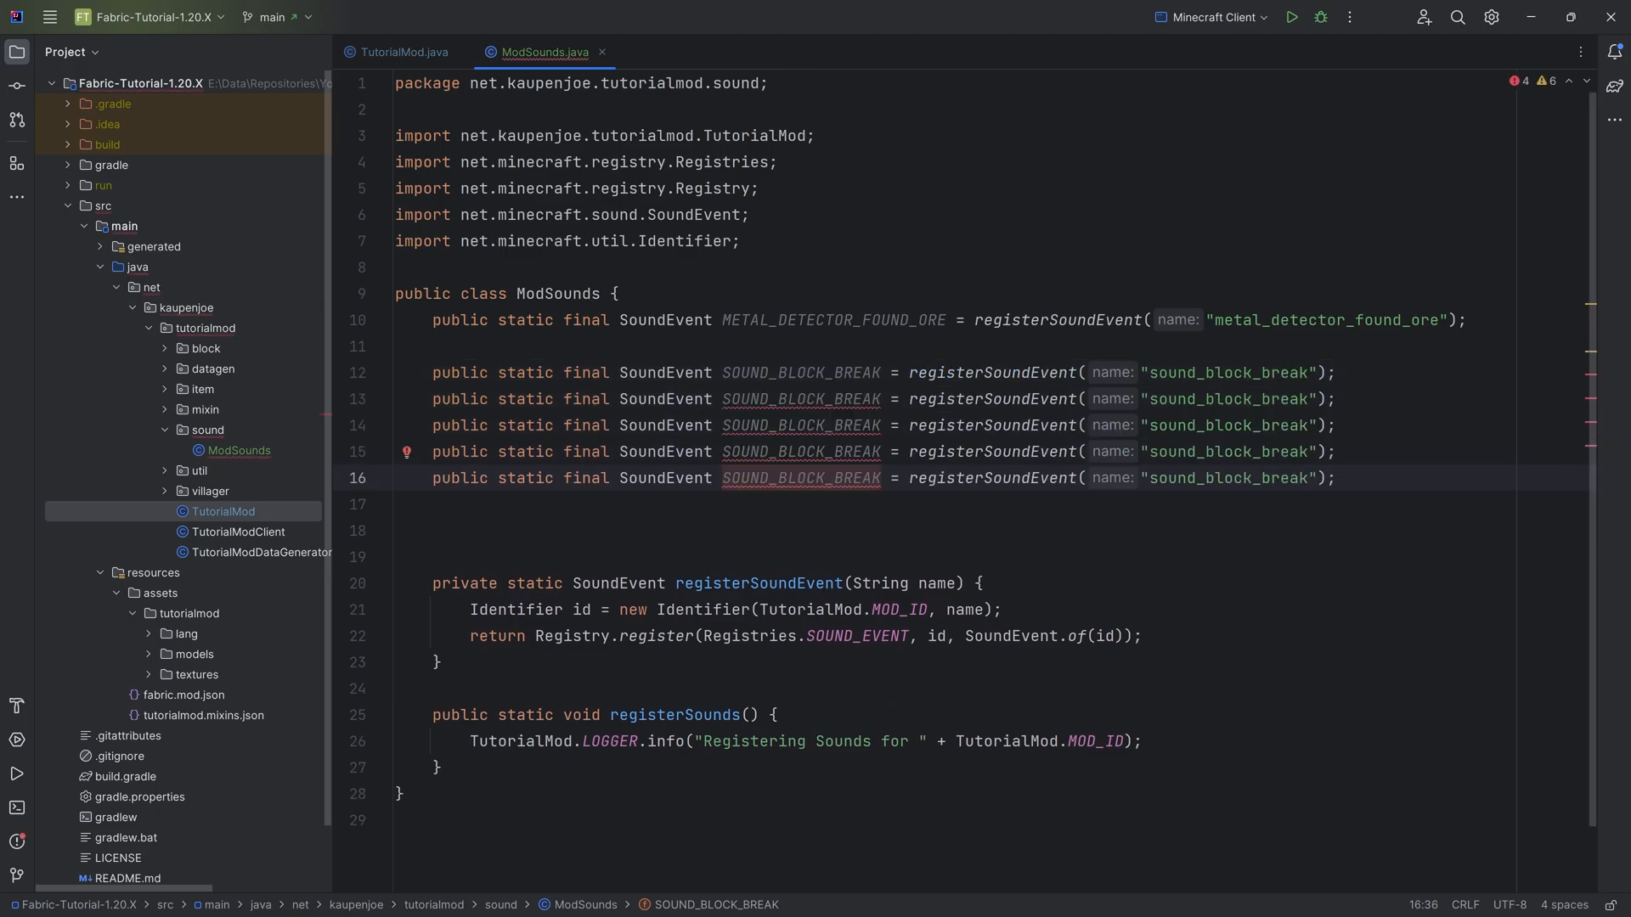
pyautogui.doubleClick(853, 404)
pyautogui.write('STE')
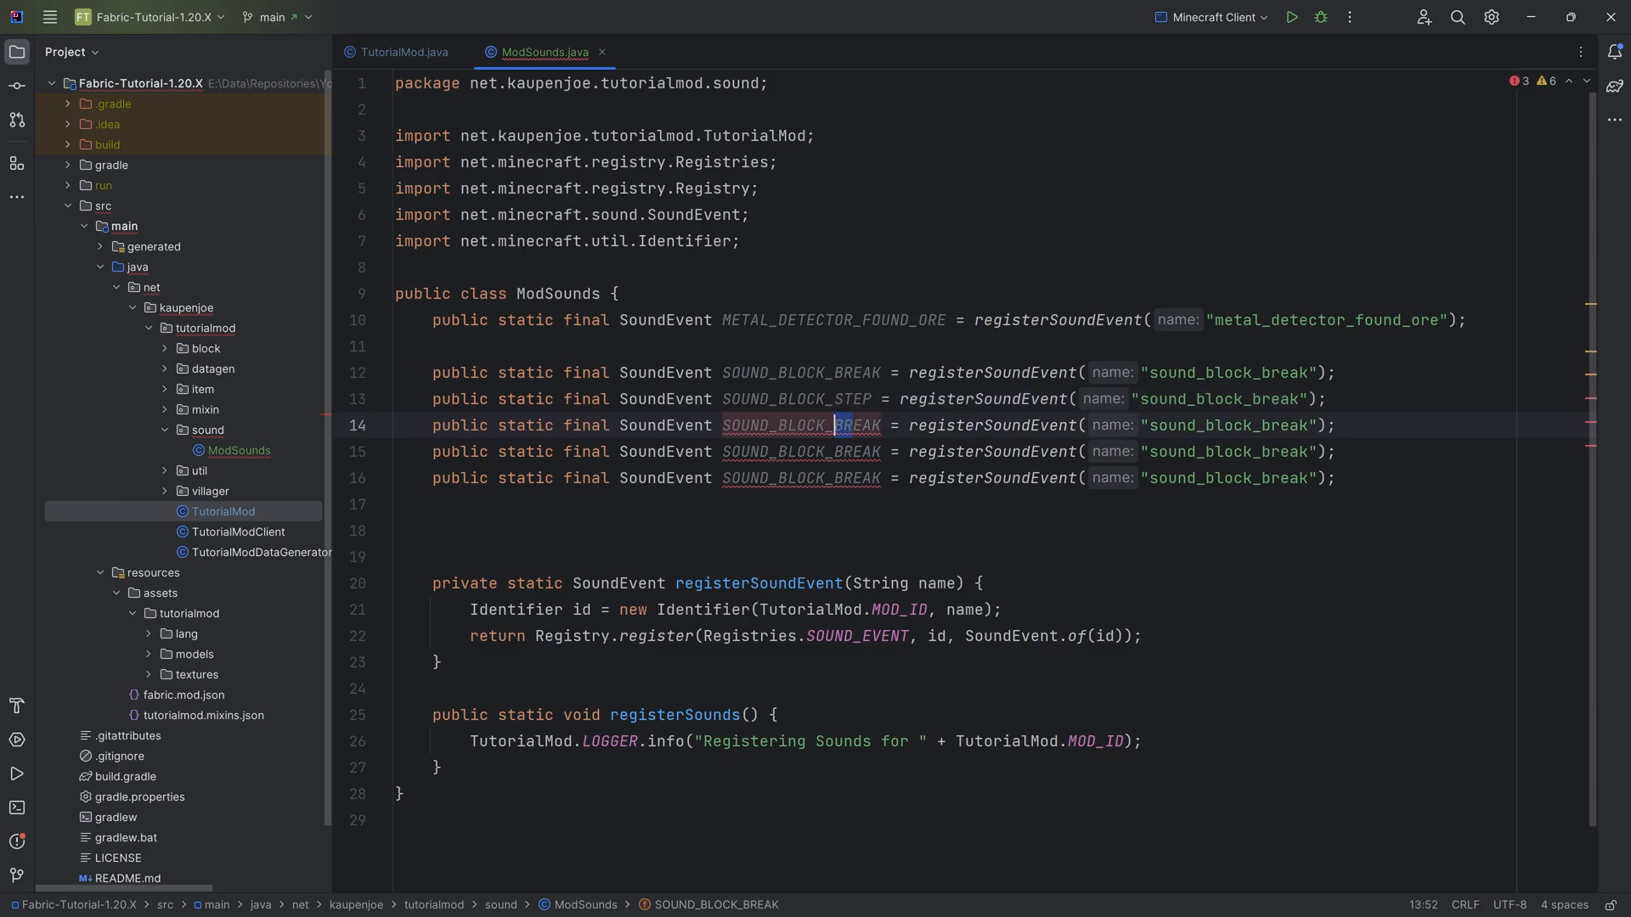
pyautogui.write('PLACE')
pyautogui.click(867, 452)
pyautogui.write('HIT')
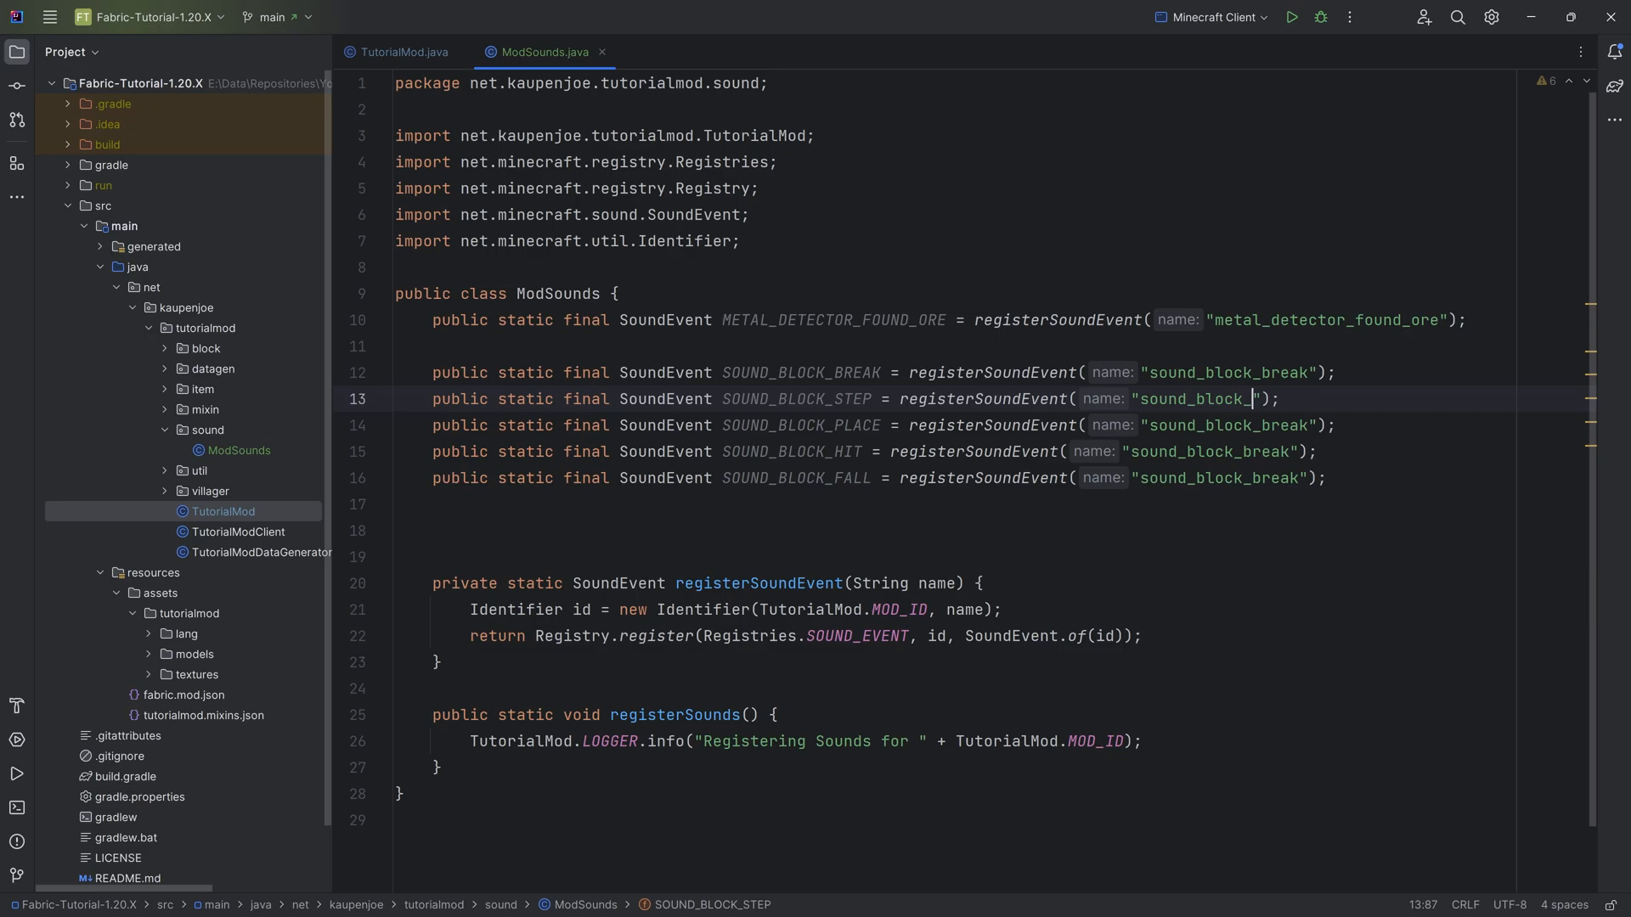
pyautogui.write('step')
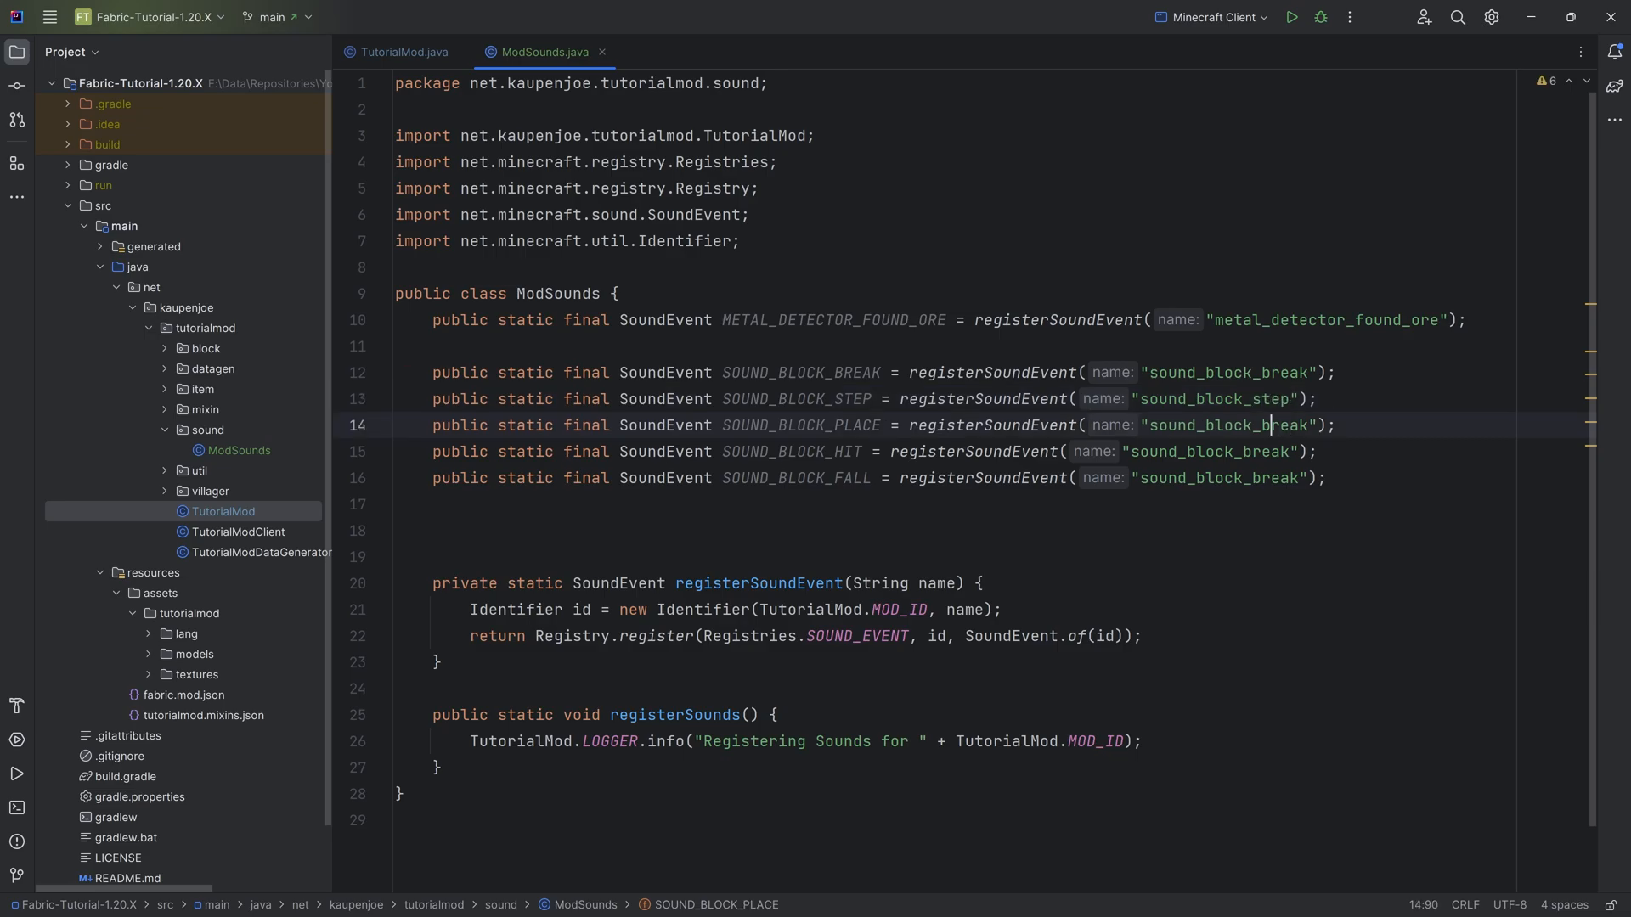
pyautogui.press('Backspace')
pyautogui.write('plac')
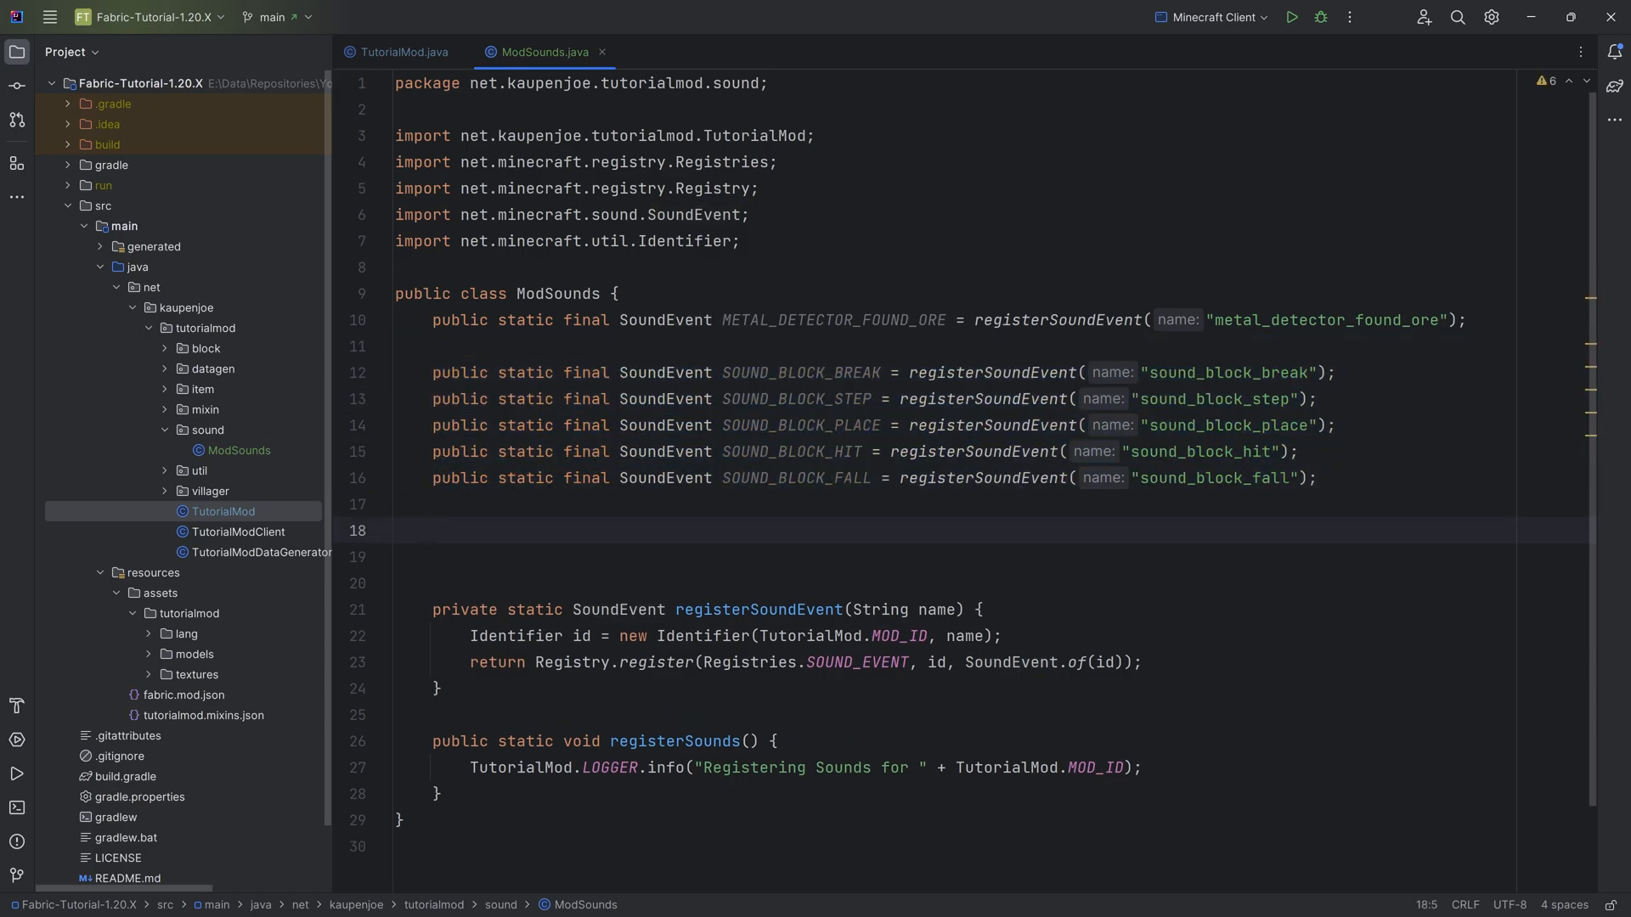
# - Declare SOUND_BLOCK_SOUNDS as new BlockSoundGroup(1f, 1f) with the five ModSounds block events
pyautogui.write('public static final BlockSound')
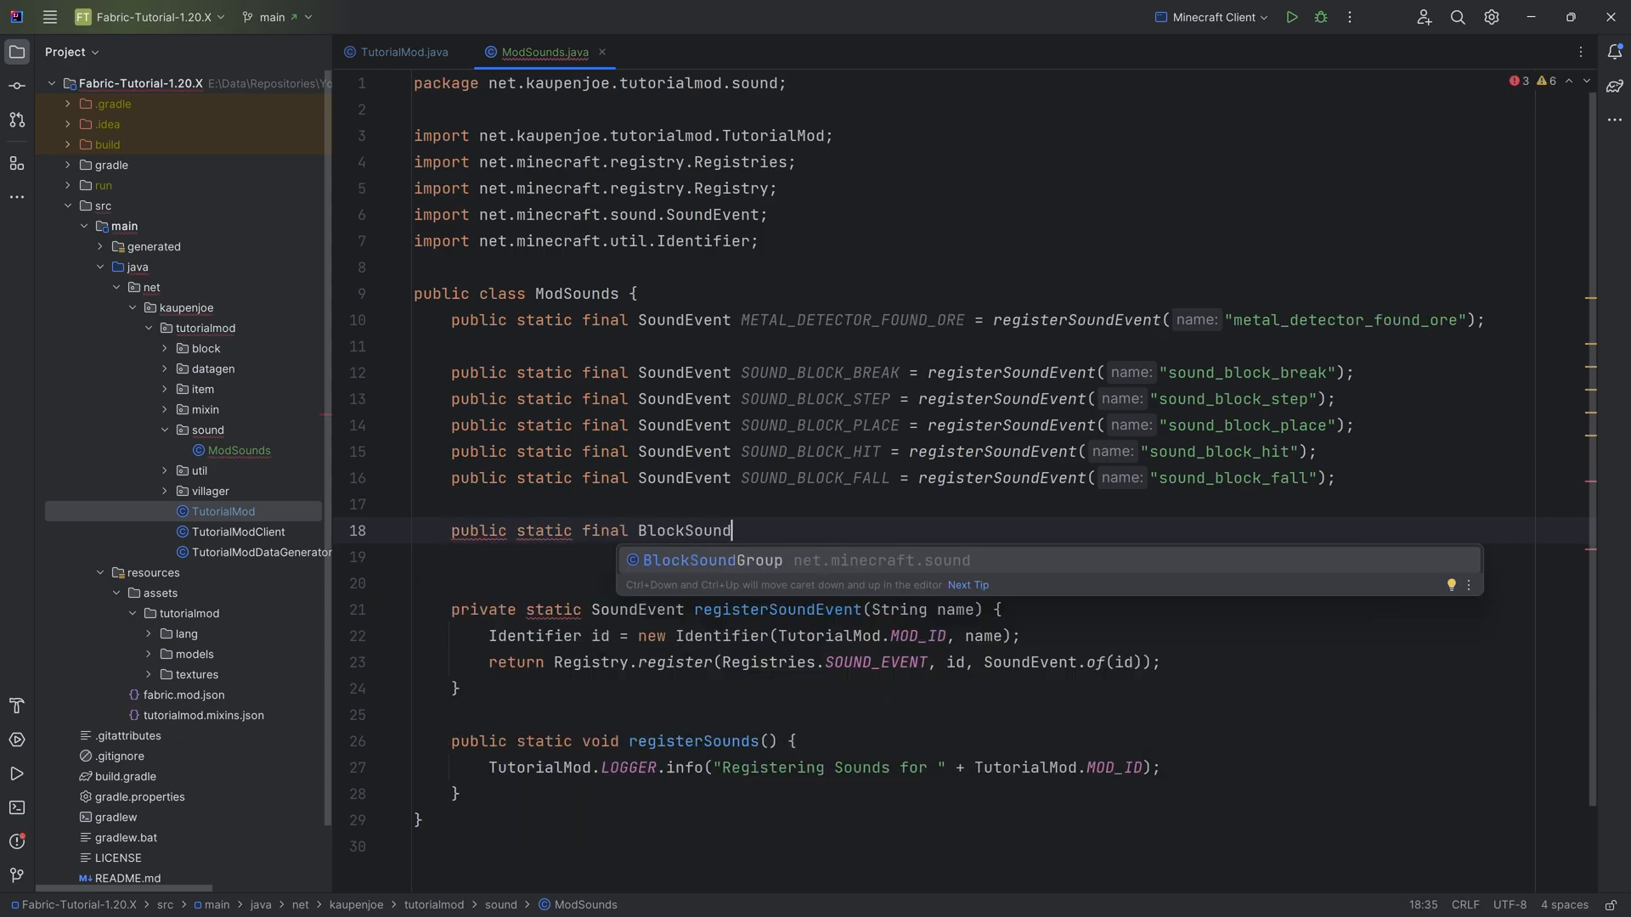
pyautogui.write('Group SOUND_B')
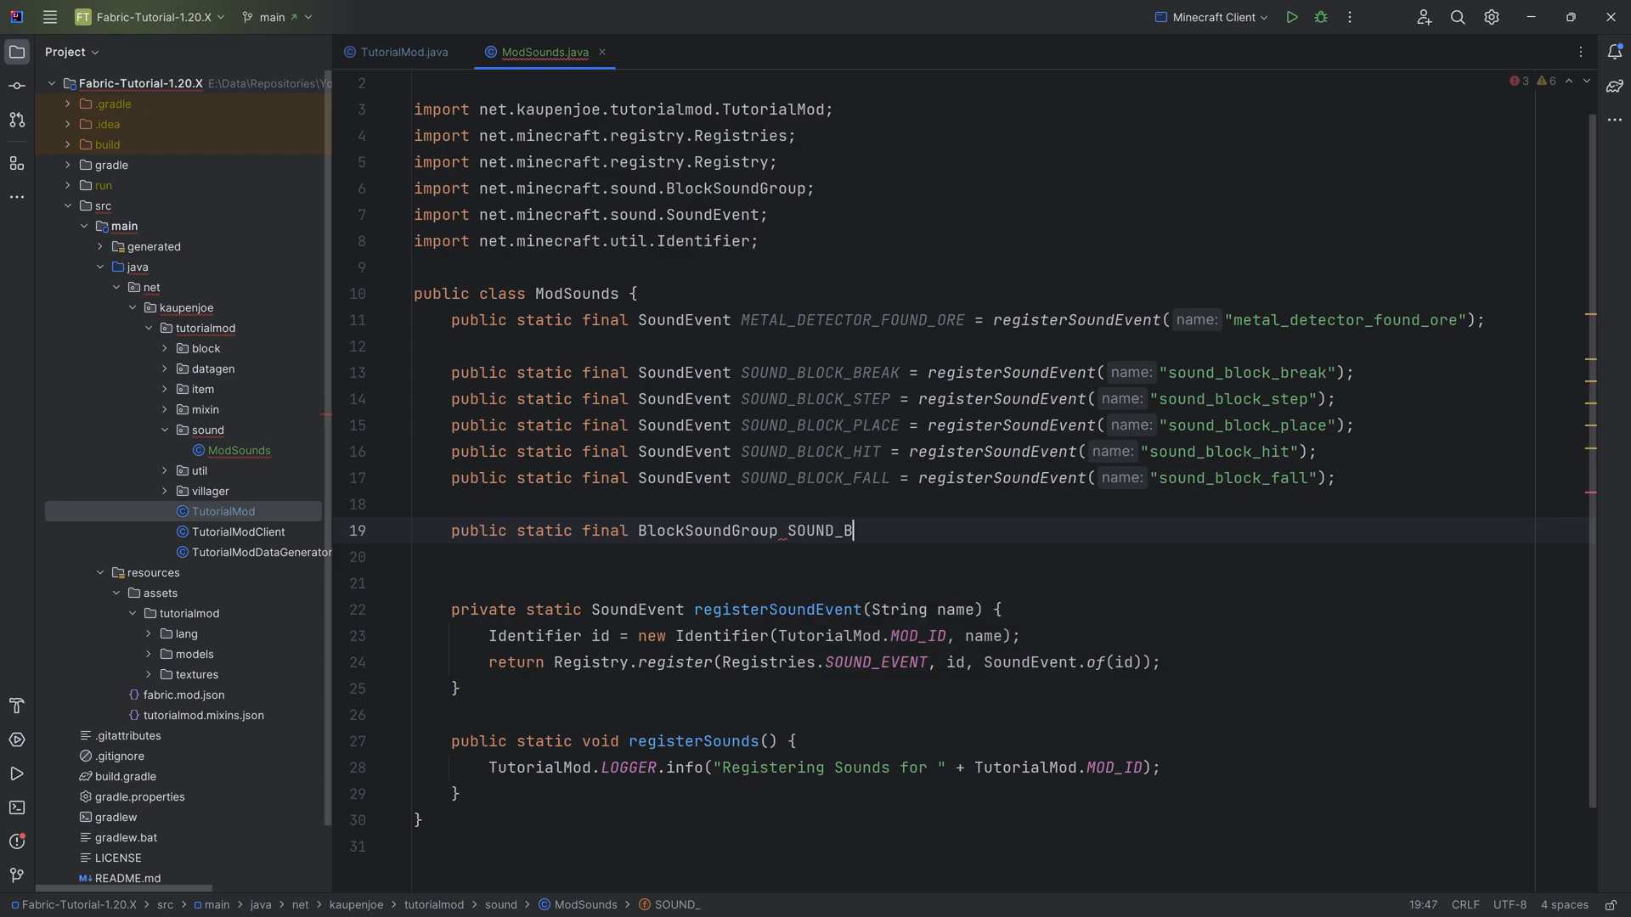
pyautogui.write('LOCK_SOUNDS = new')
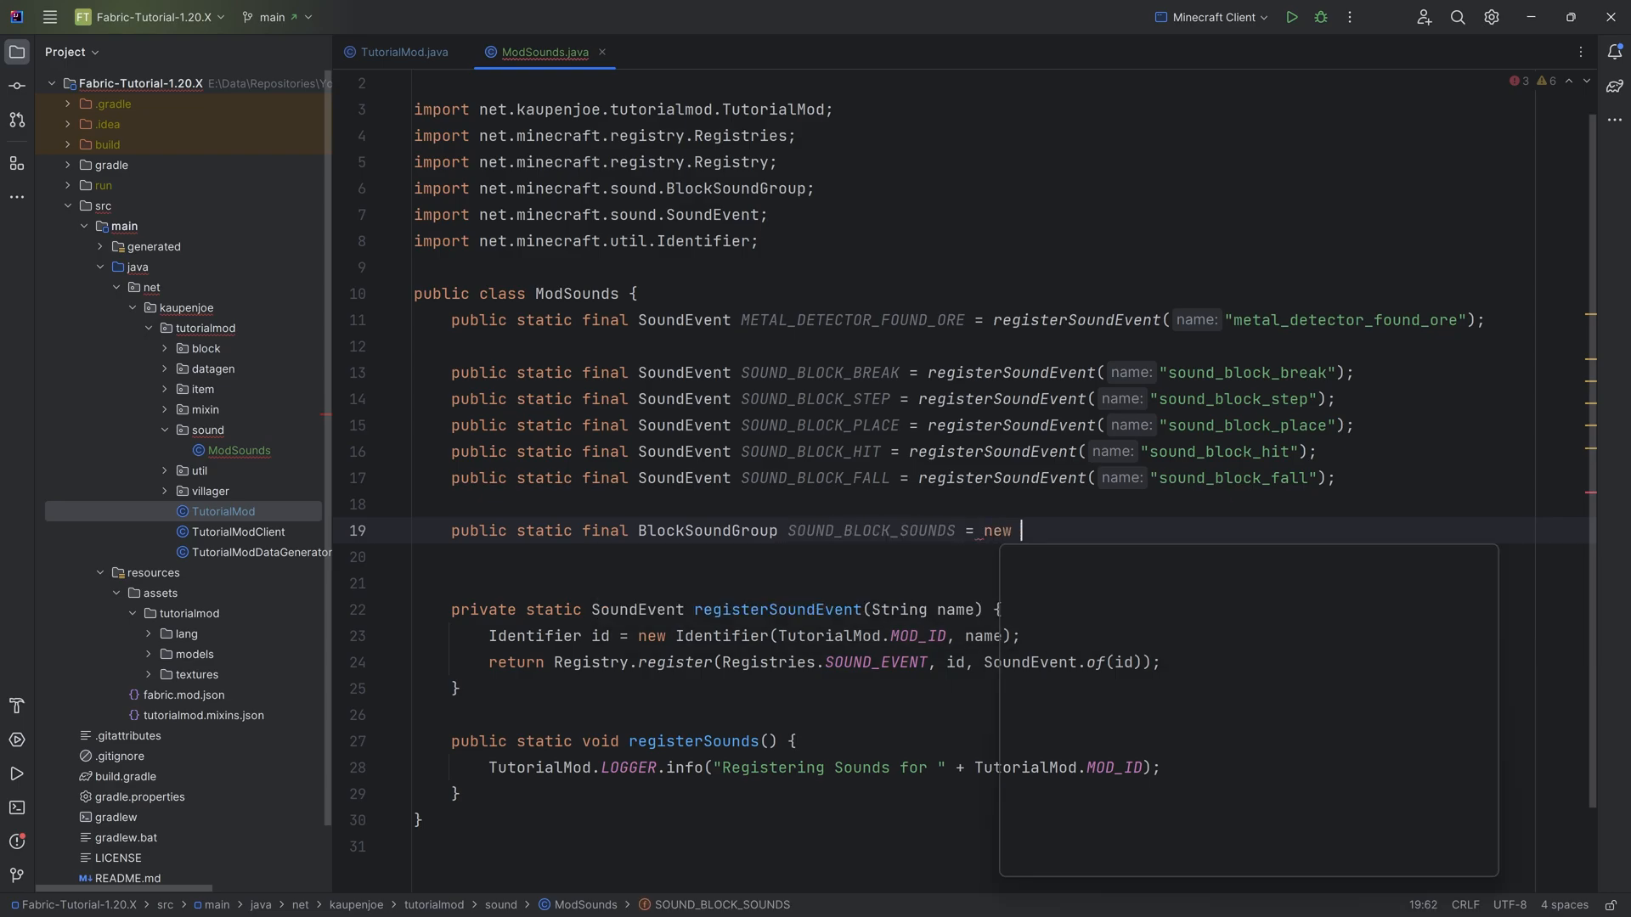
pyautogui.write('BlockSoundGroup(1,f')
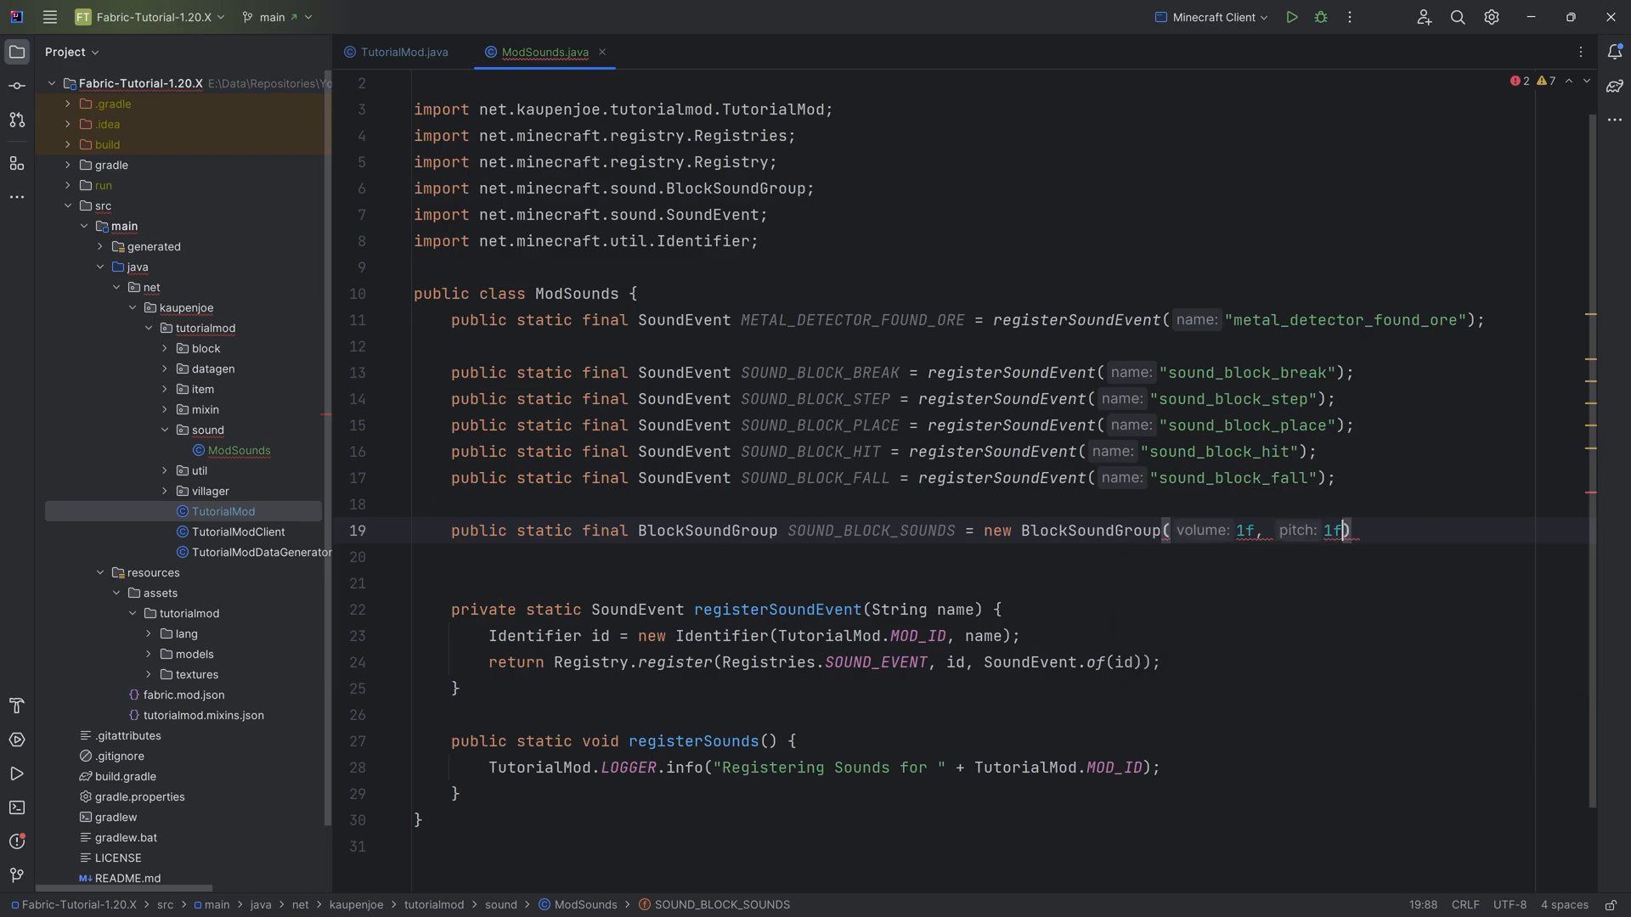
pyautogui.press('Enter')
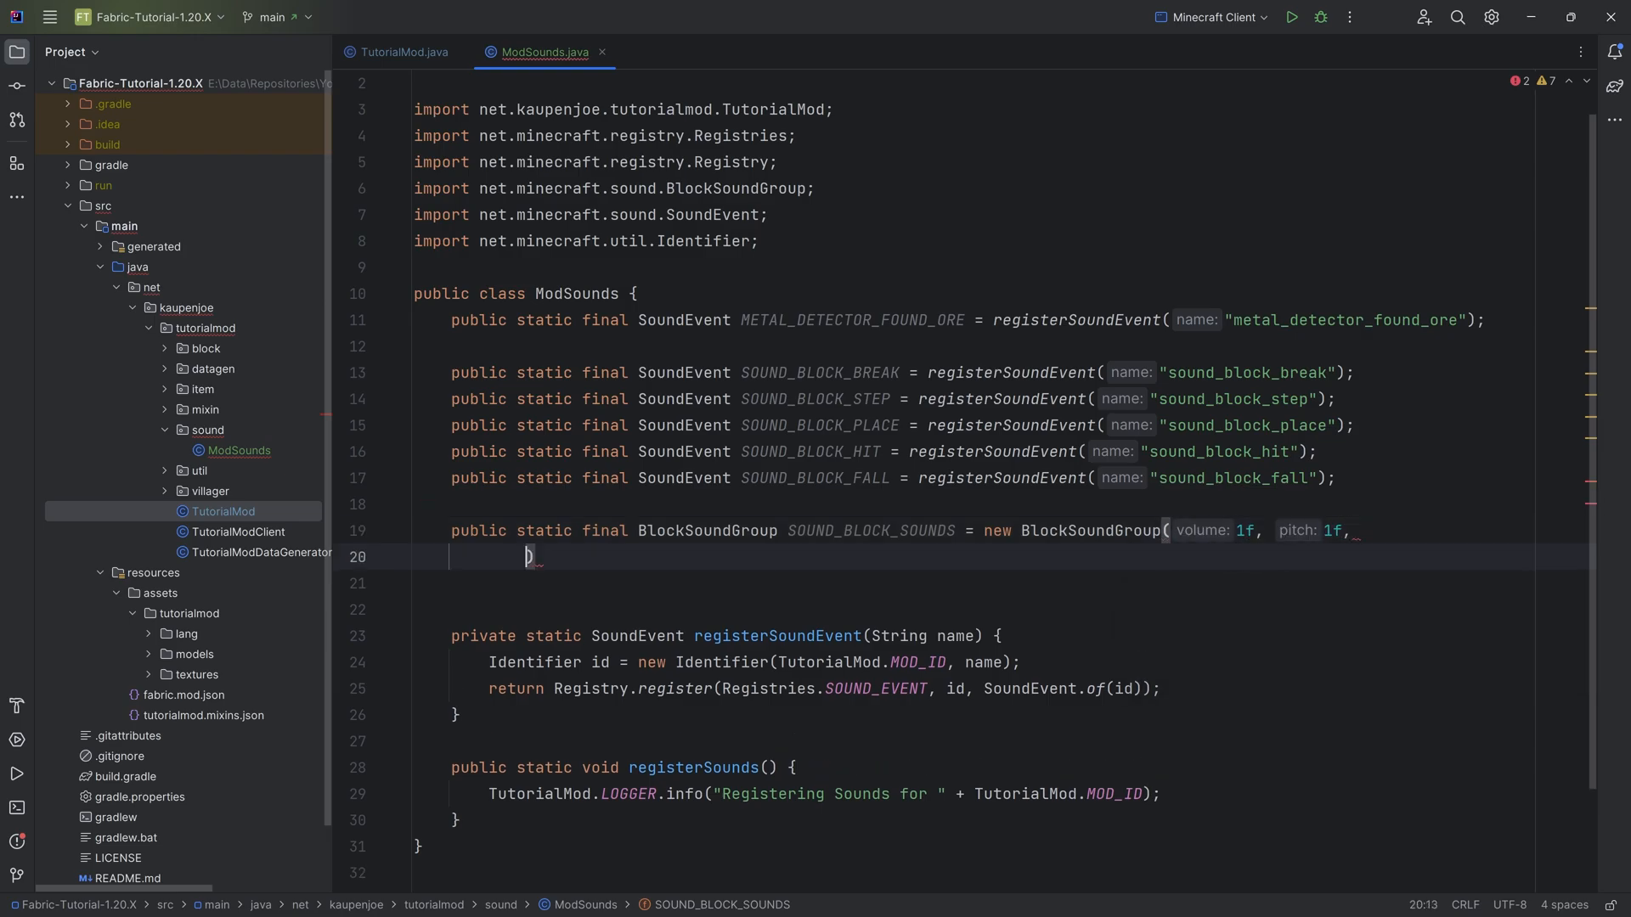
pyautogui.write('Mod')
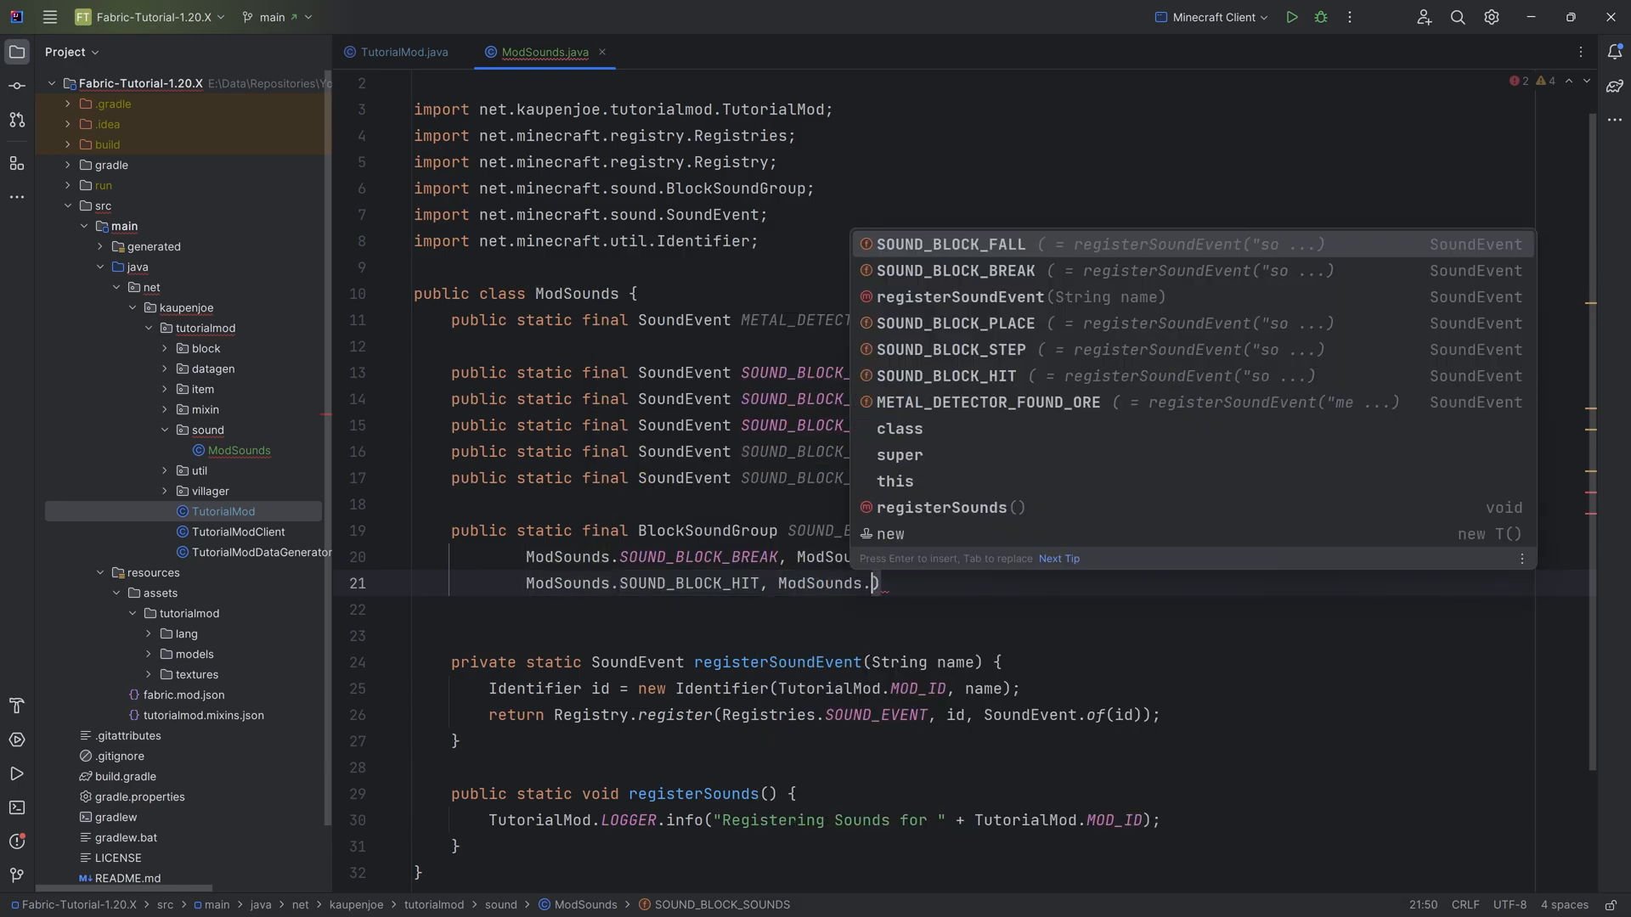
pyautogui.press('Enter')
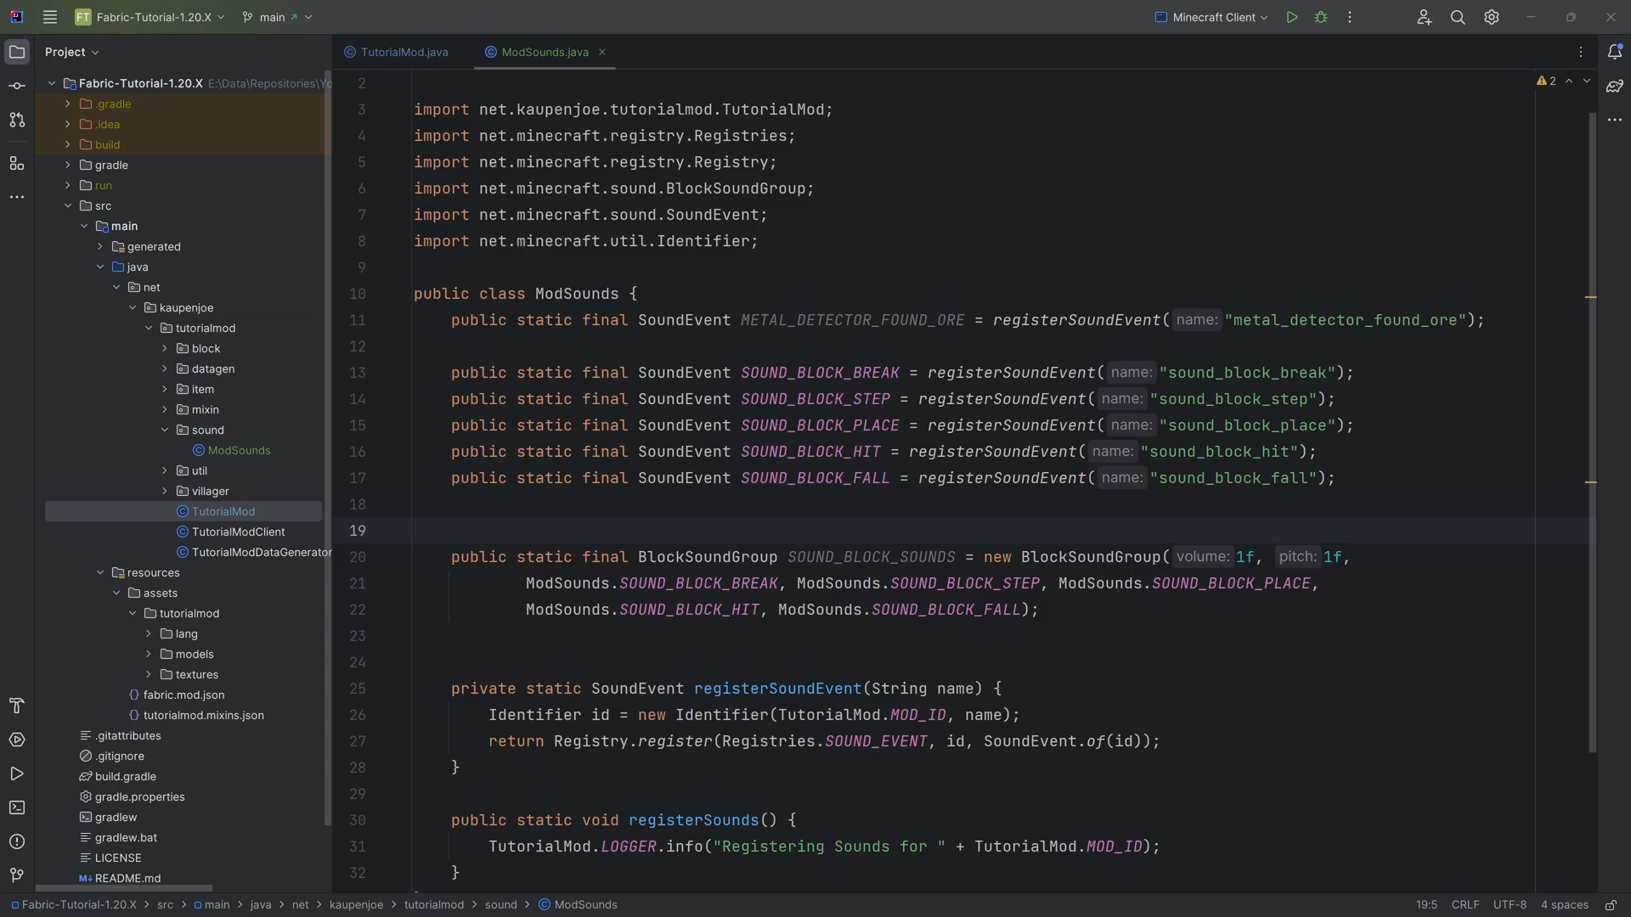
# - Paste the six .ogg files into assets/tutorialmod/sounds and add them to Git
pyautogui.click(161, 593)
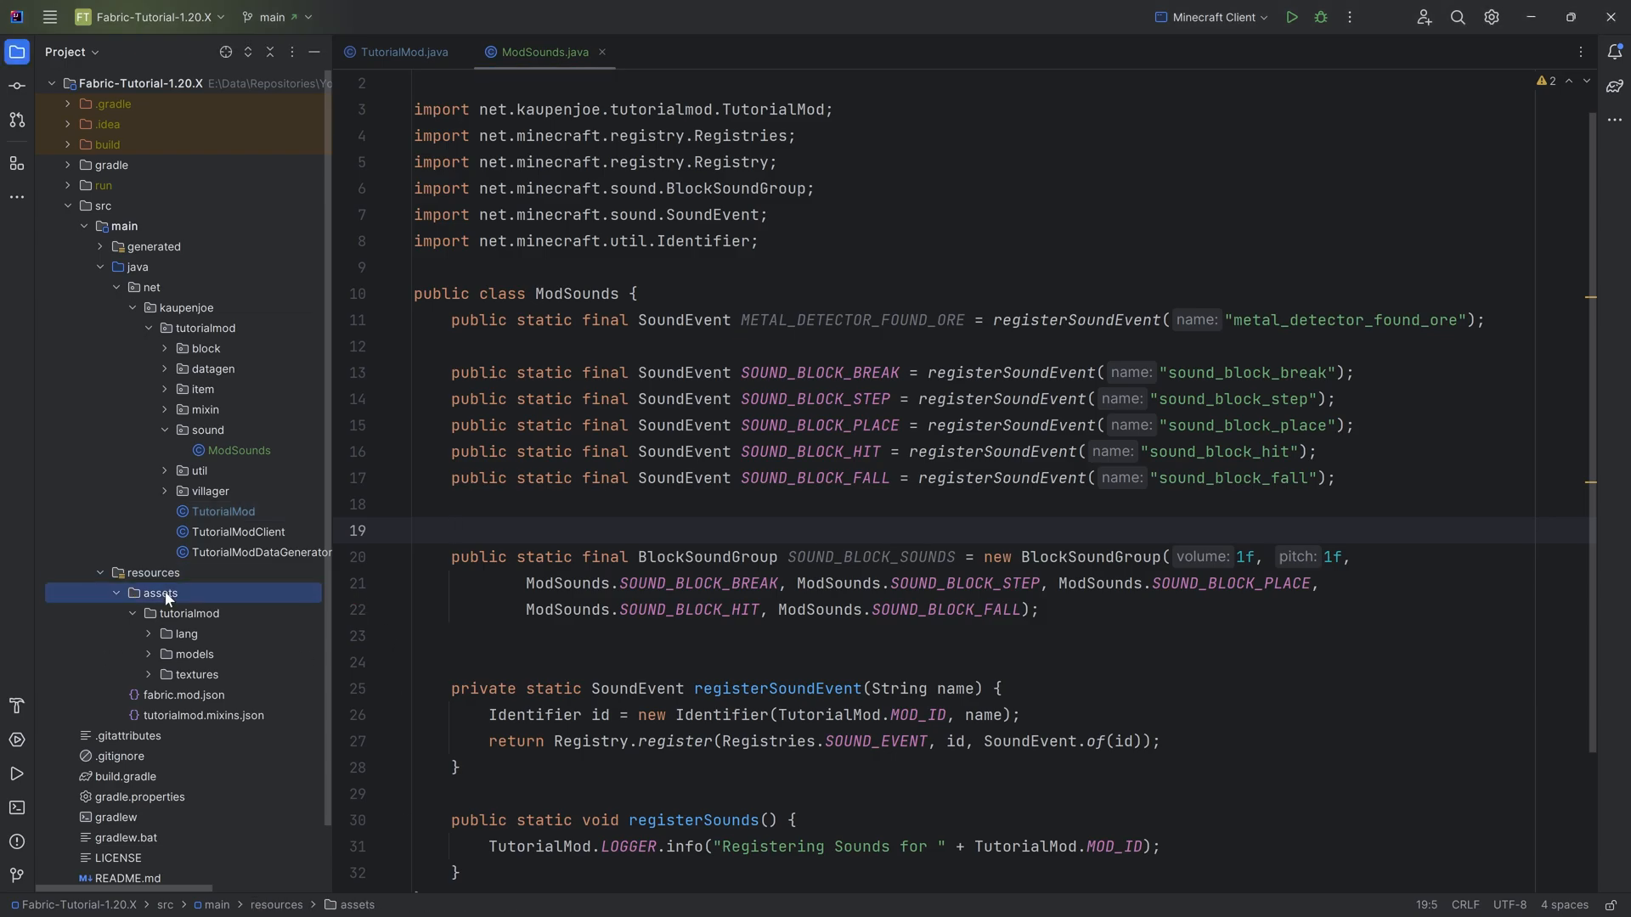
pyautogui.click(189, 612)
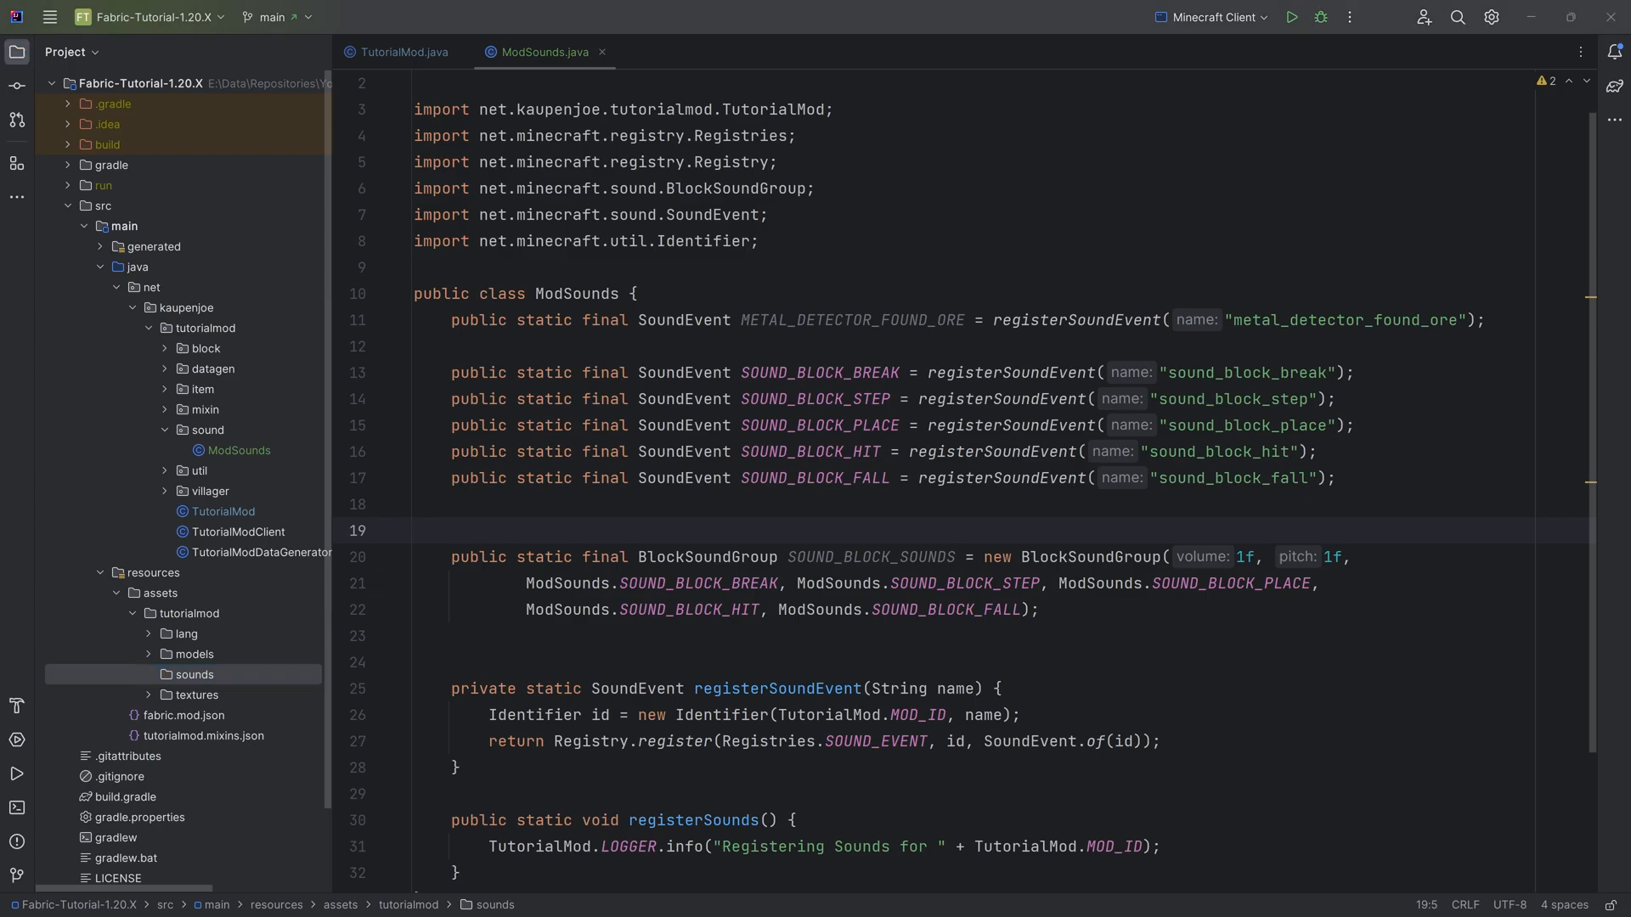
pyautogui.click(193, 674)
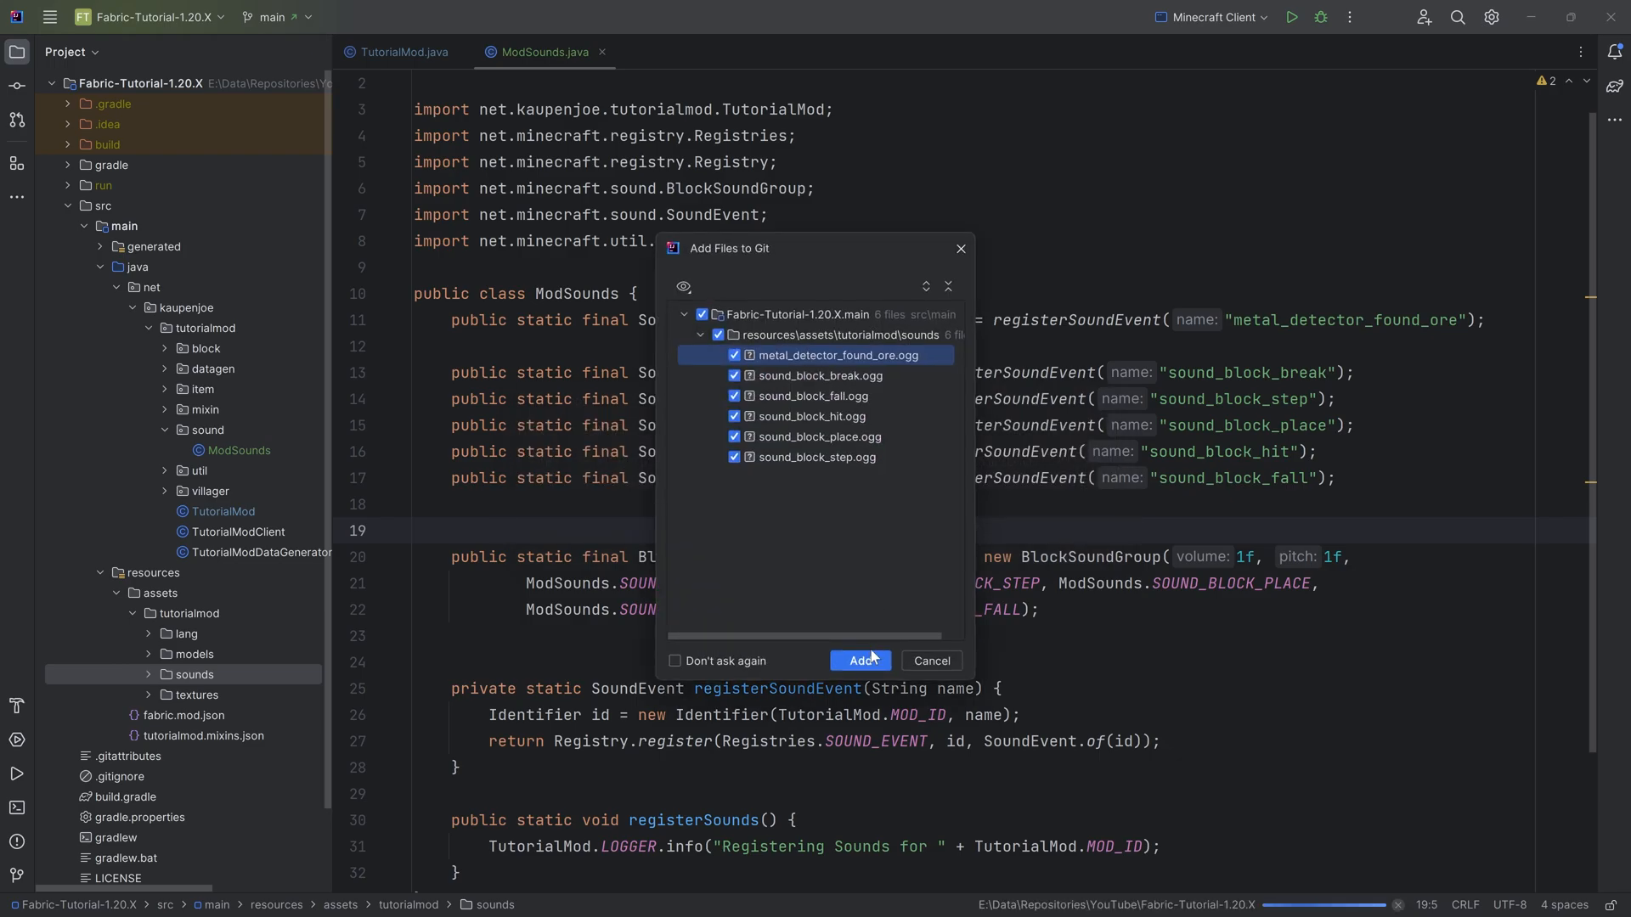
pyautogui.click(859, 660)
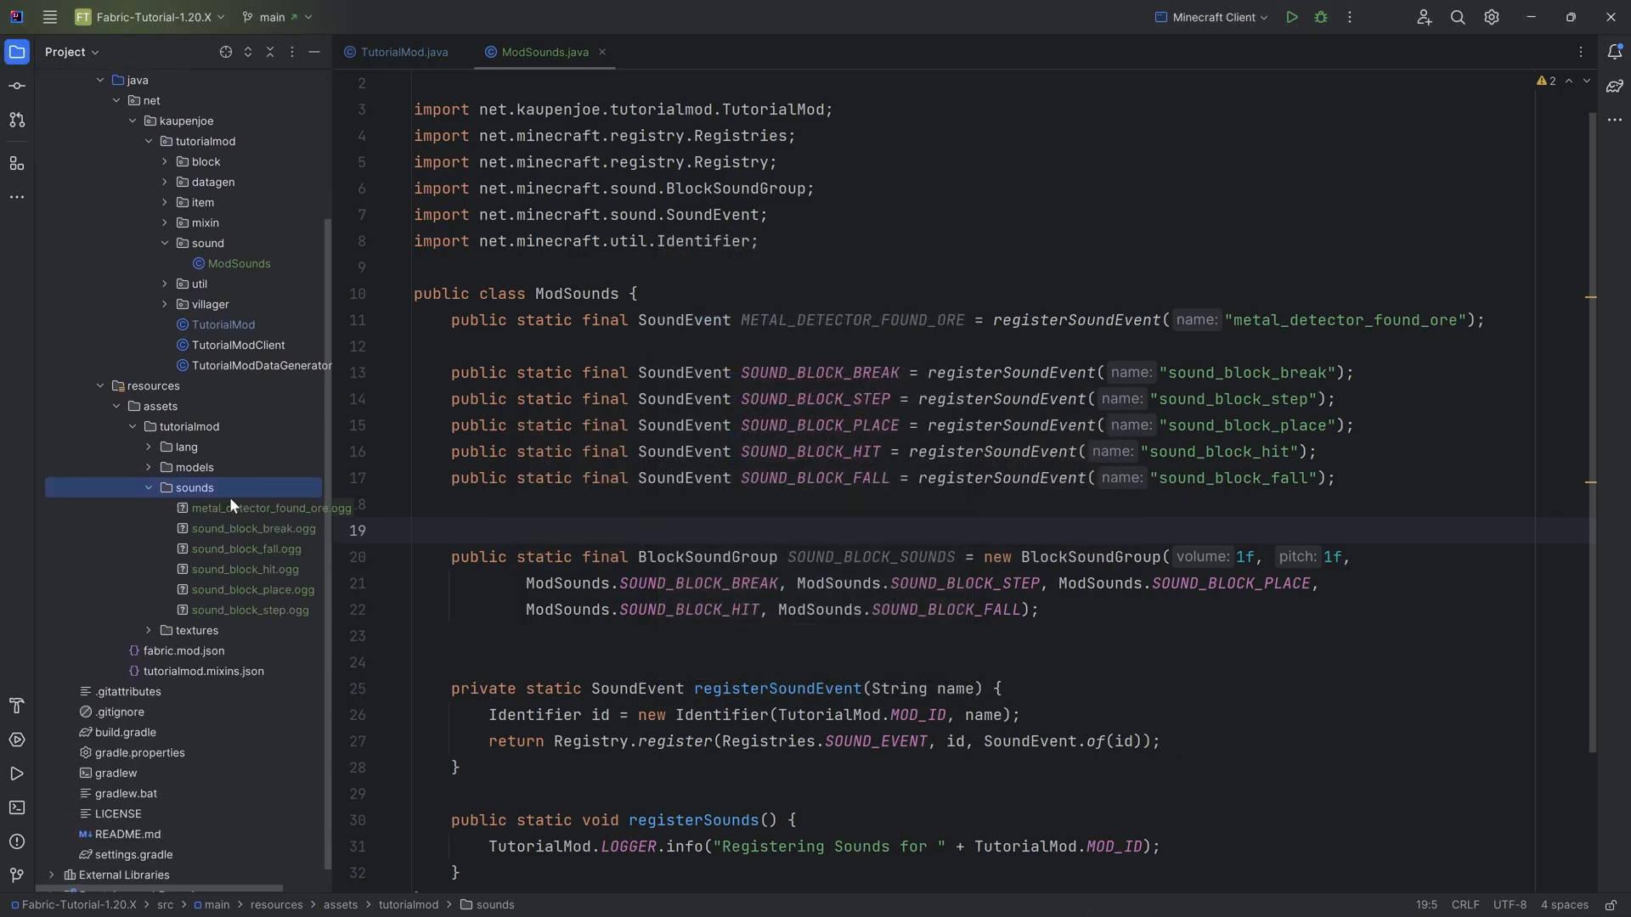
pyautogui.click(273, 509)
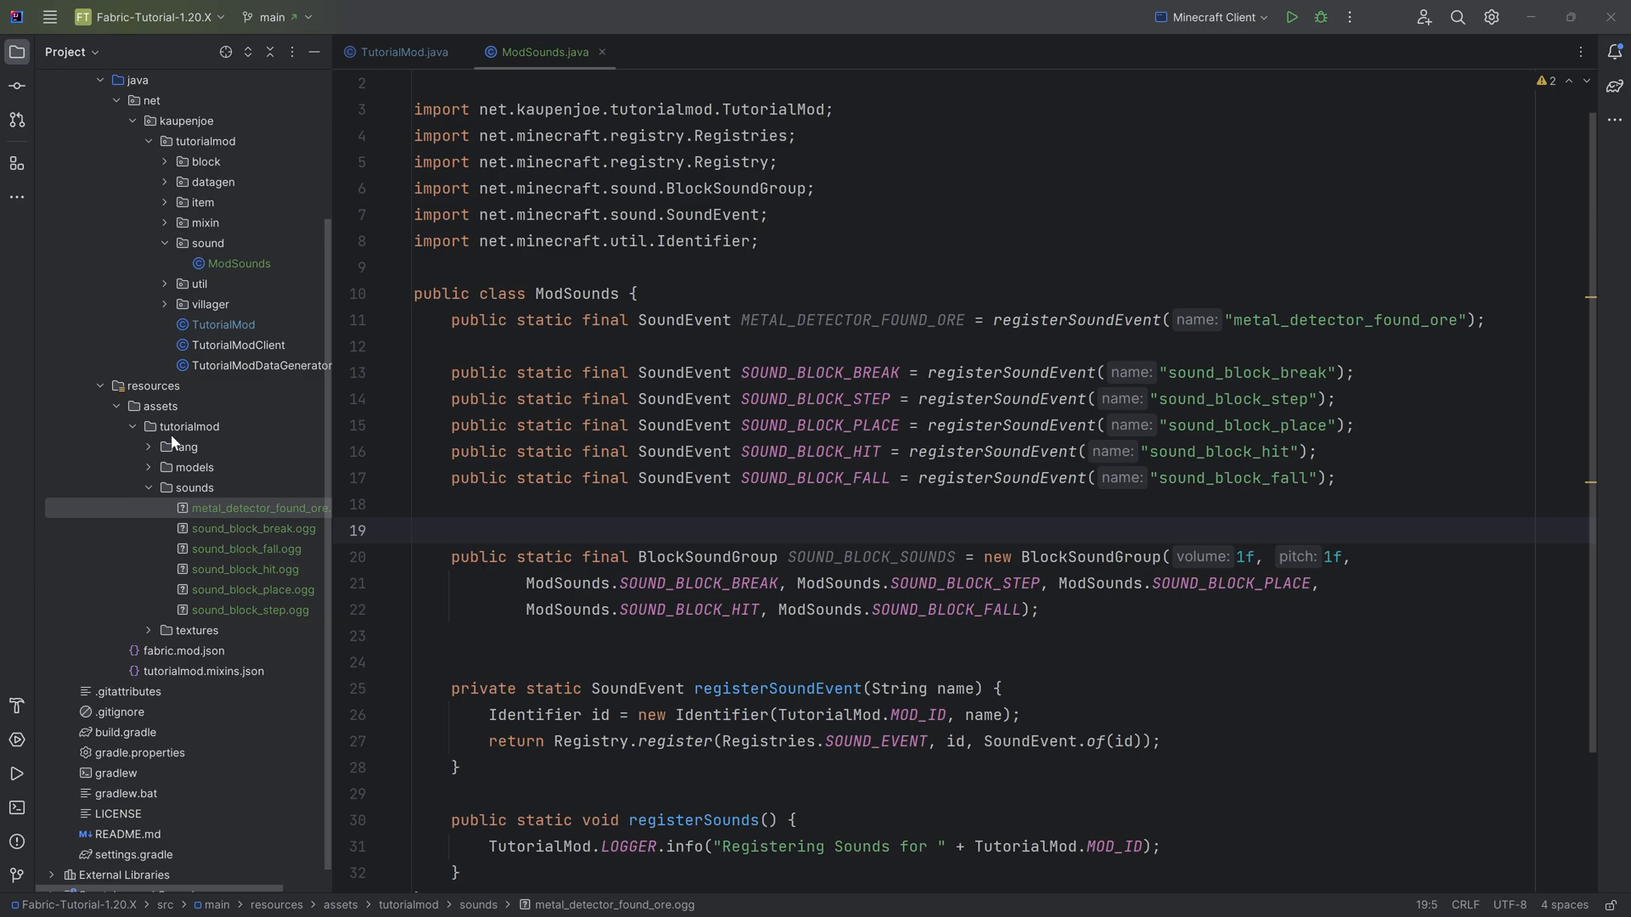
pyautogui.click(190, 426)
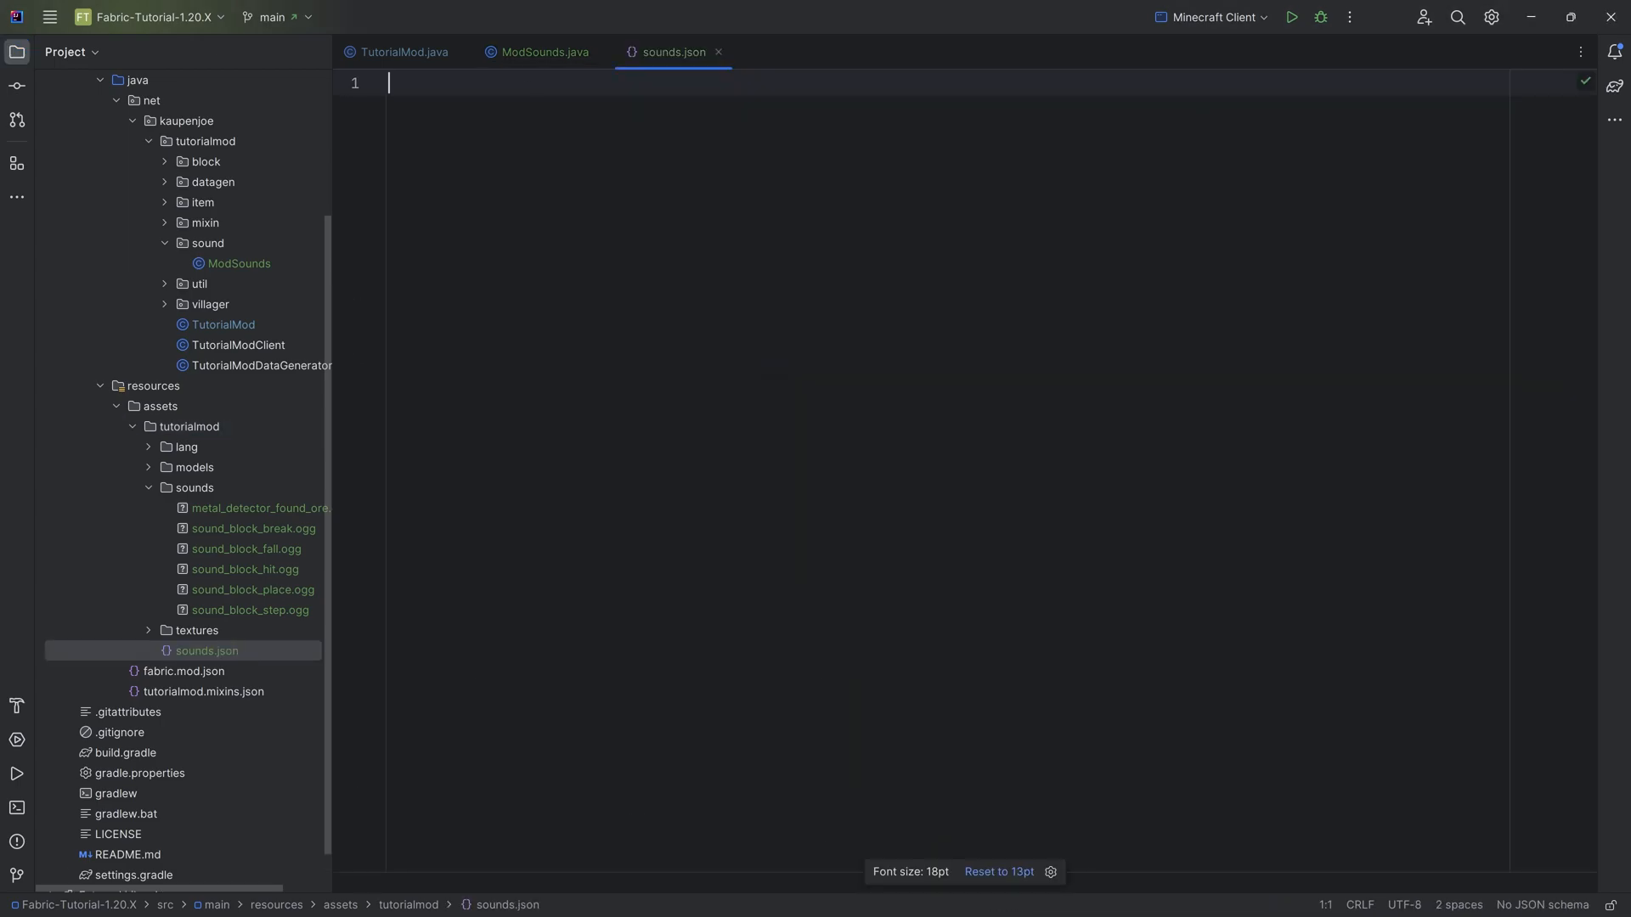
# - Start sounds.json with a metal_detector_found_ore entry
pyautogui.click(542, 51)
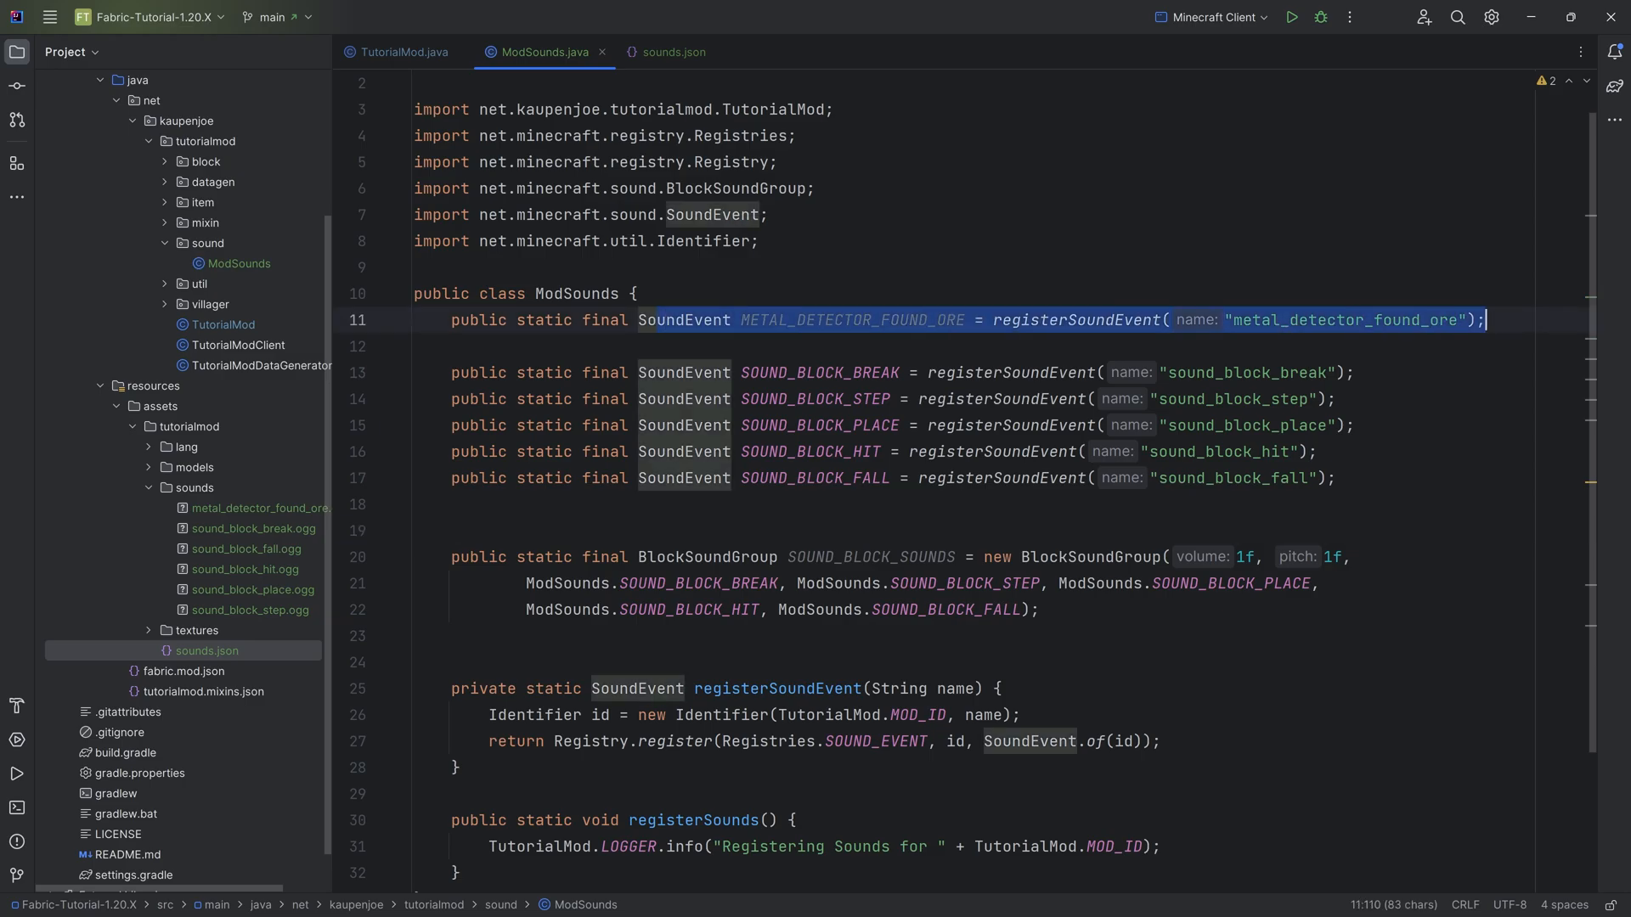
pyautogui.click(264, 509)
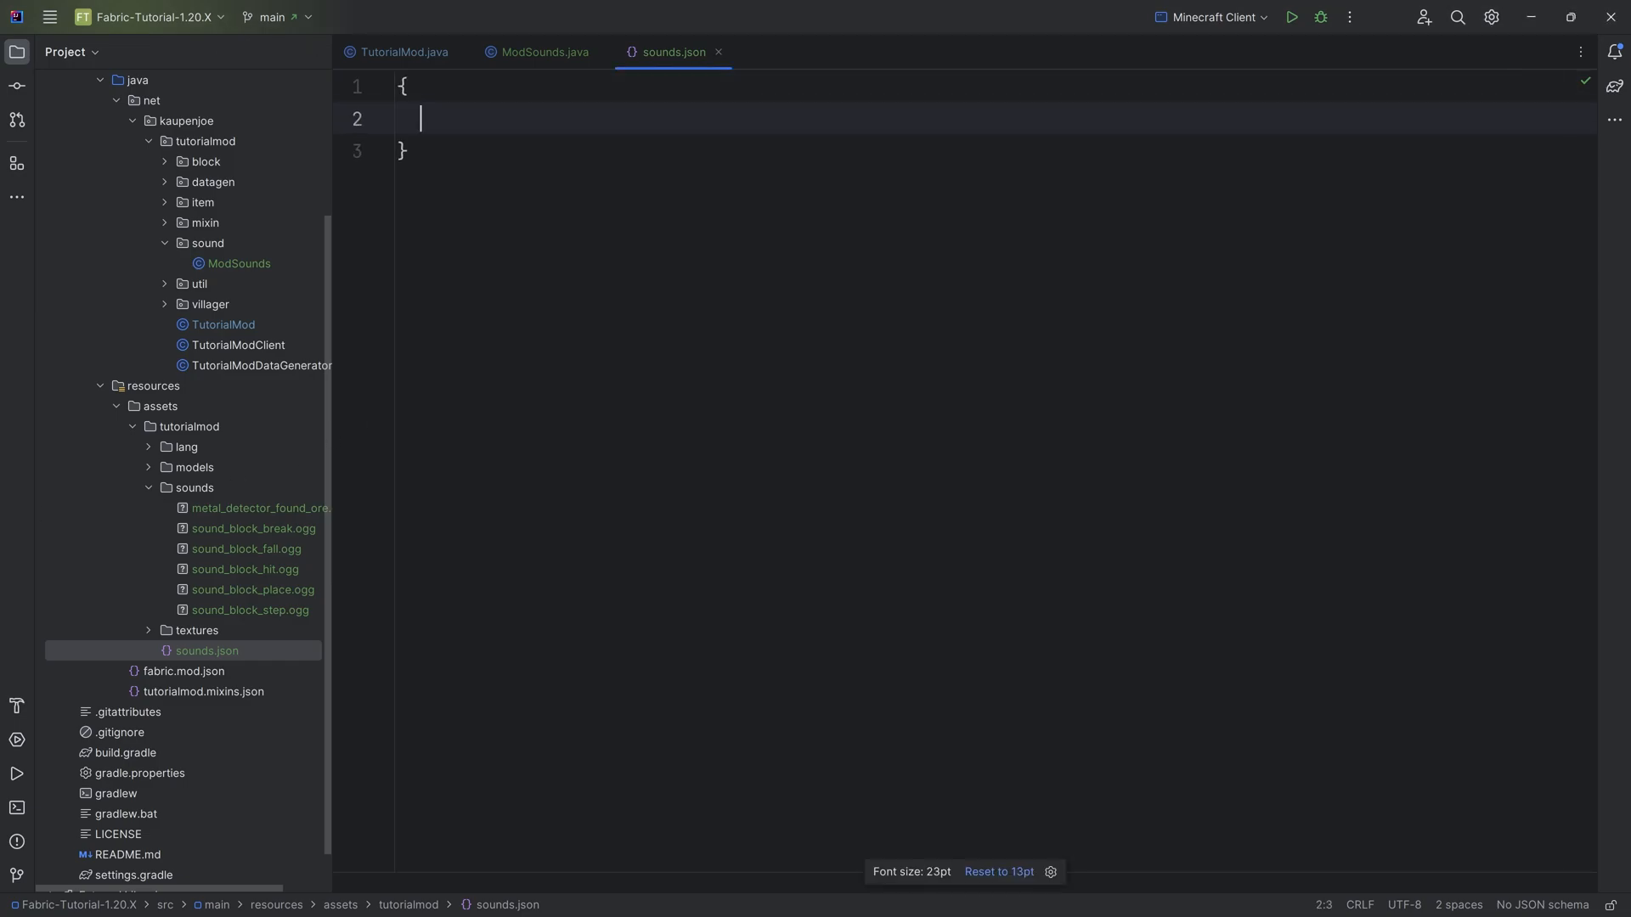
pyautogui.press('enter')
pyautogui.write('"')
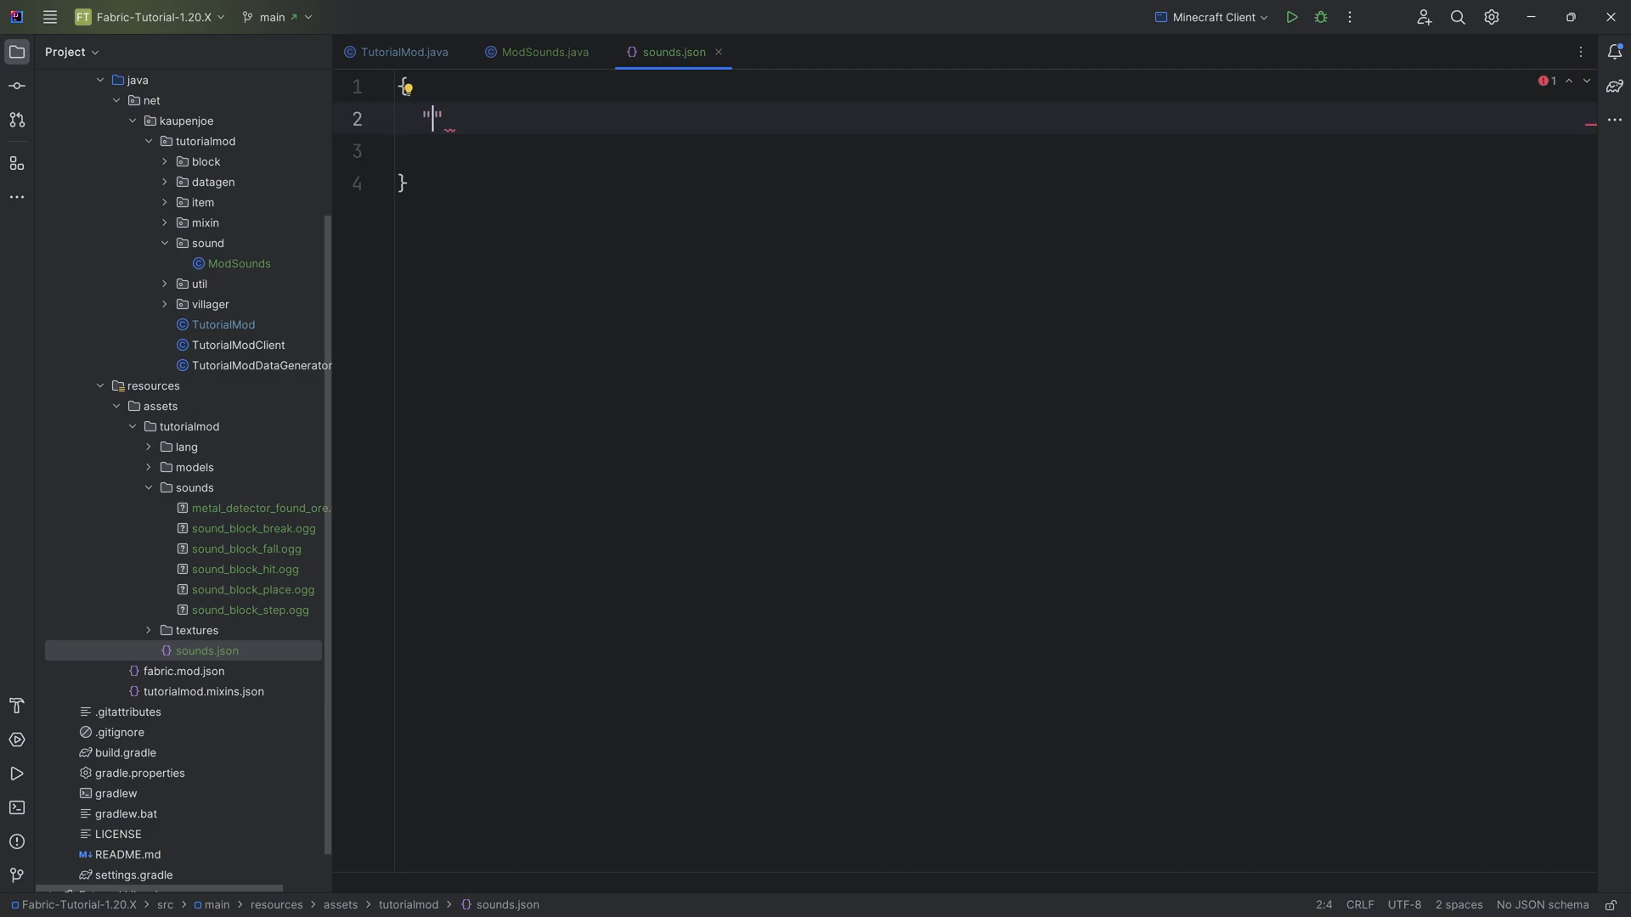
pyautogui.write('metal')
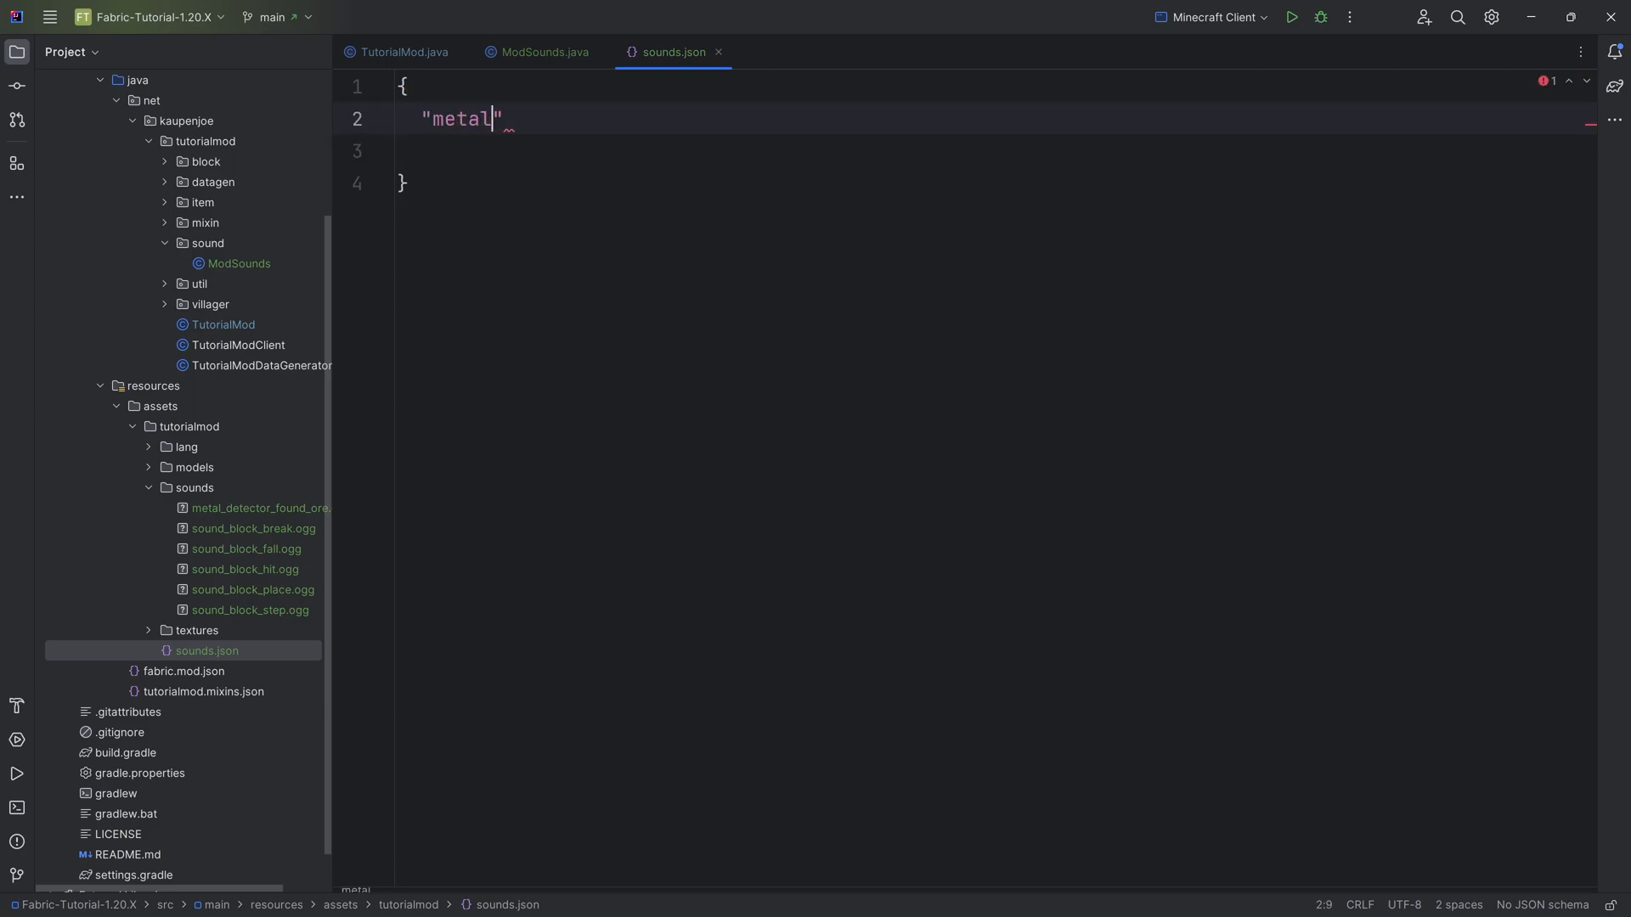
pyautogui.write('_detector_')
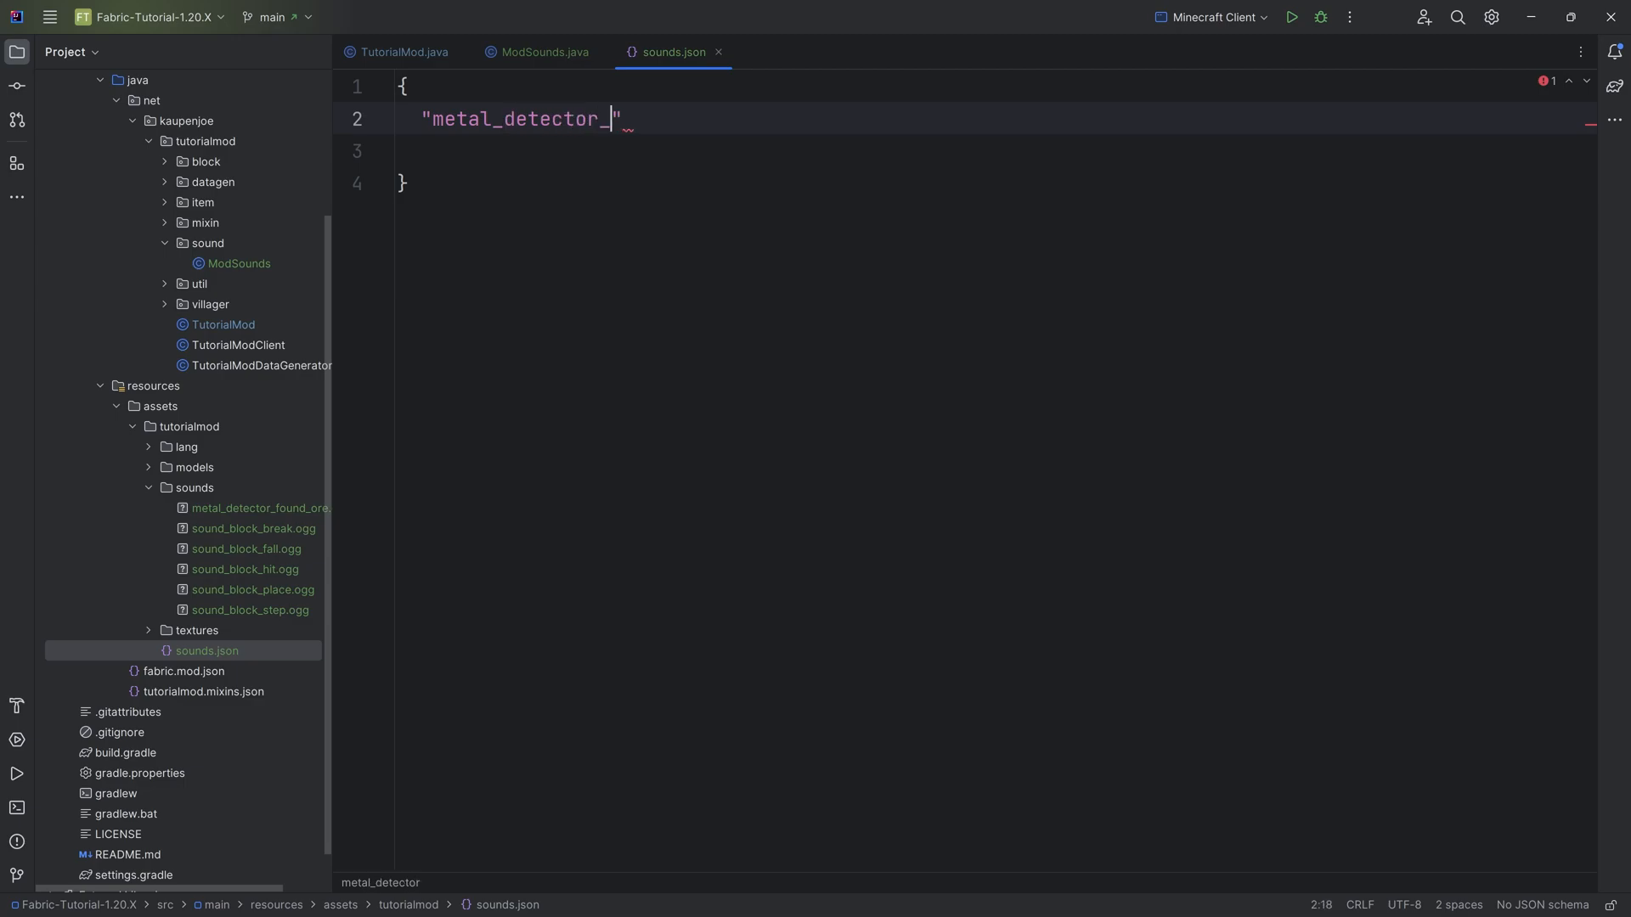
pyautogui.write('found_ore": {')
pyautogui.click(994, 151)
pyautogui.write('"subtitle":"')
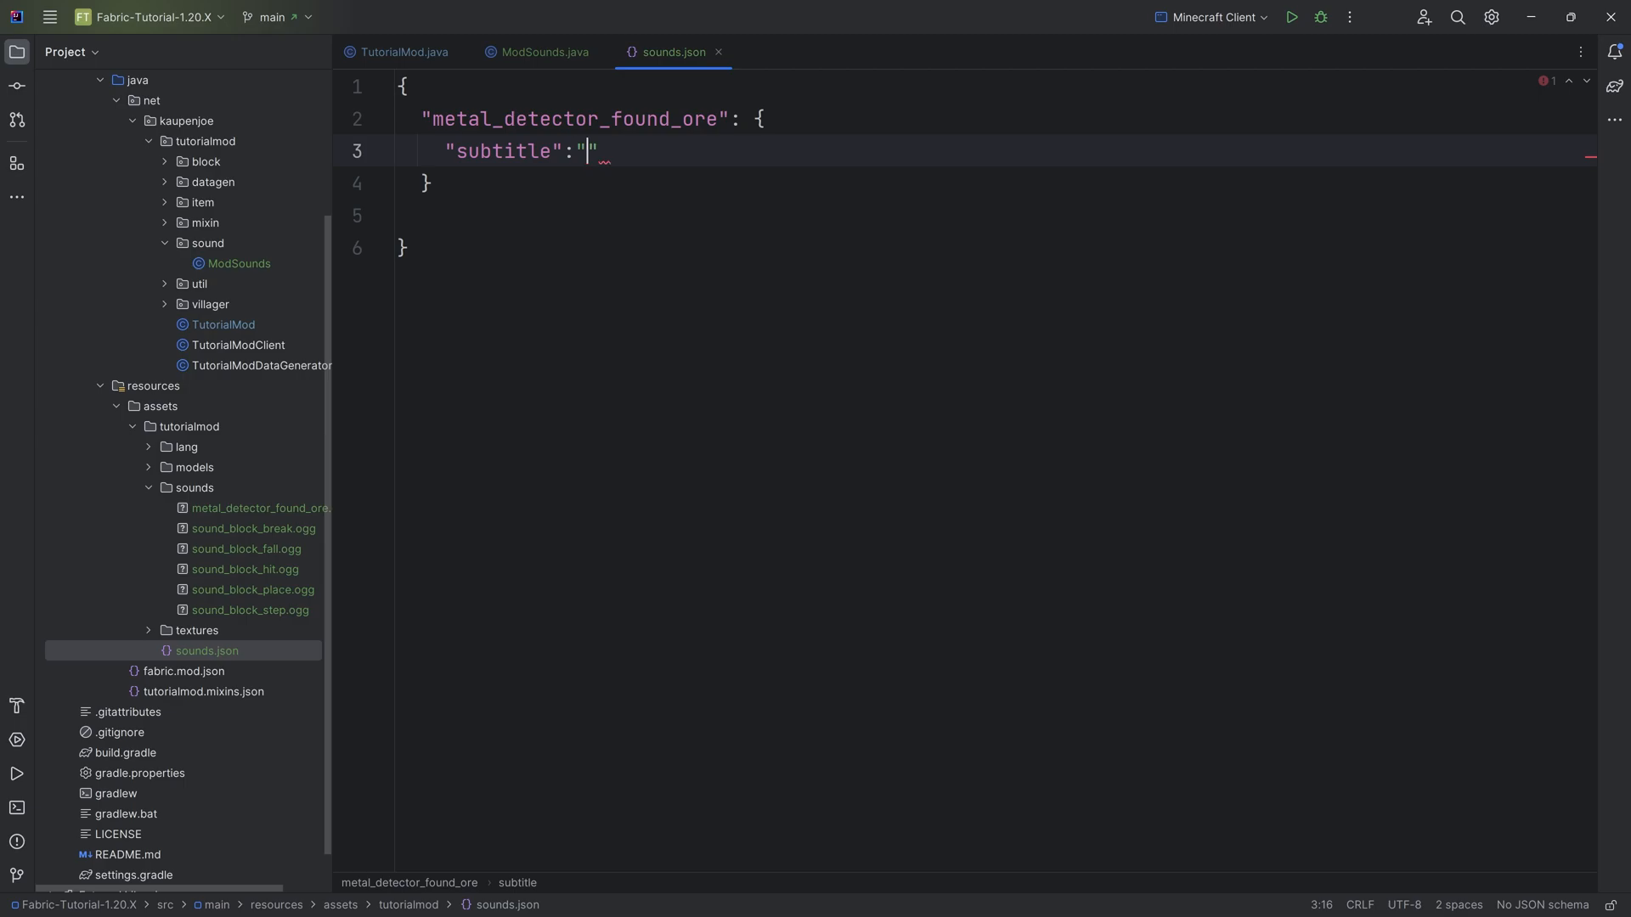
# - Give the entry subtitle sounds.tutorialmod.metal_detector_found_ore and sound tutorialmod:metal_detector_found_ore
pyautogui.write('sounds.tutori')
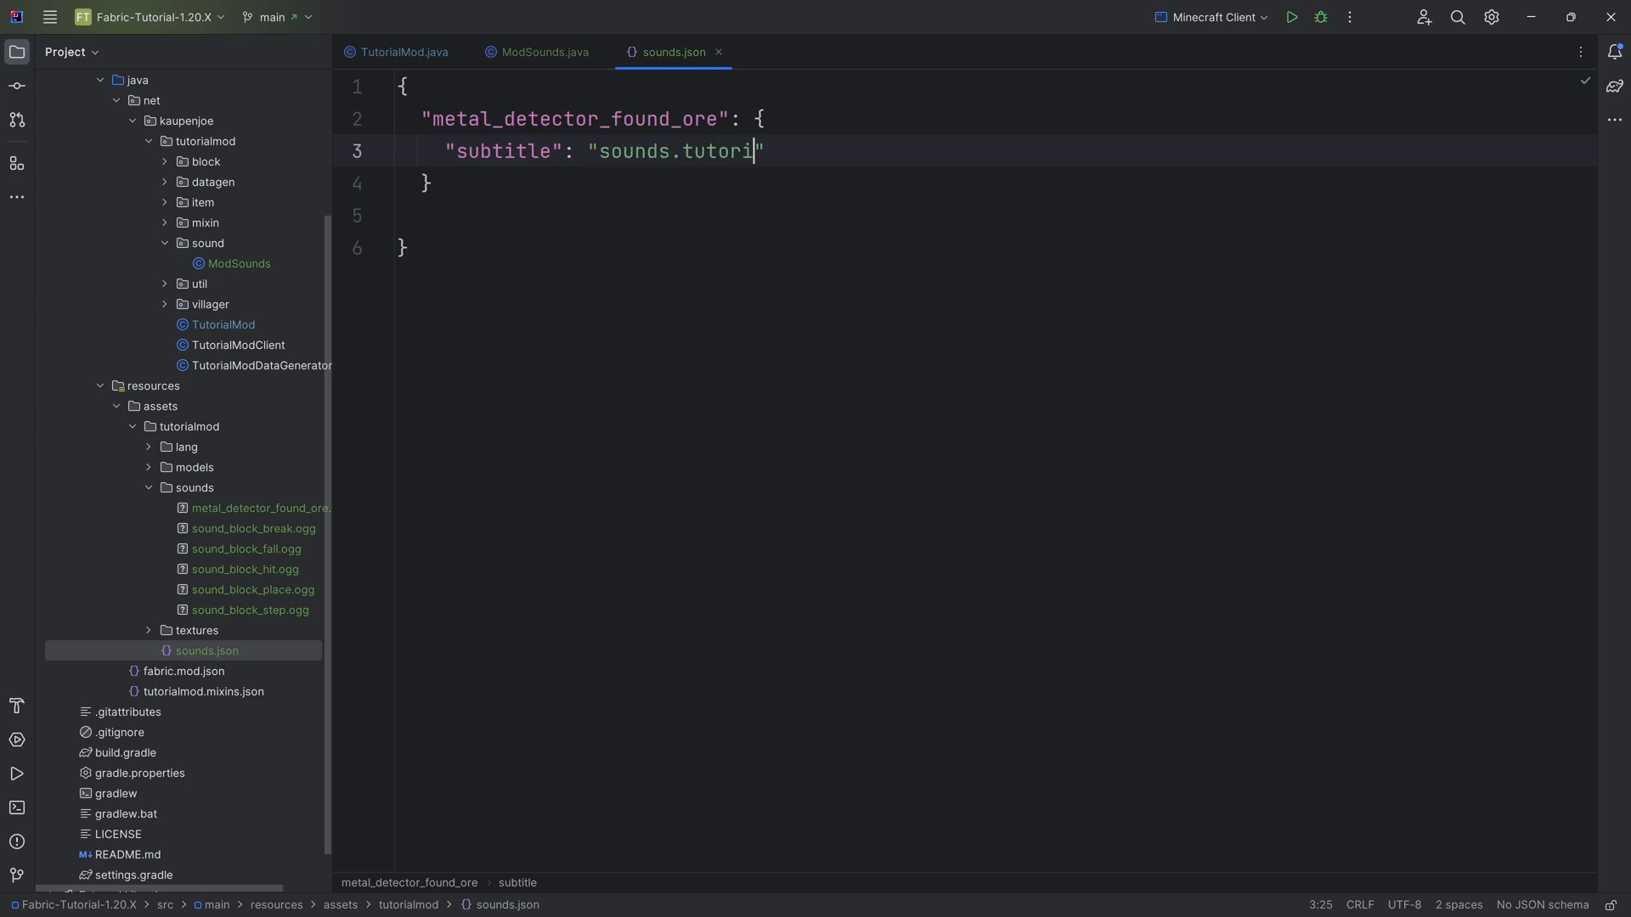
pyautogui.write('almod.metl')
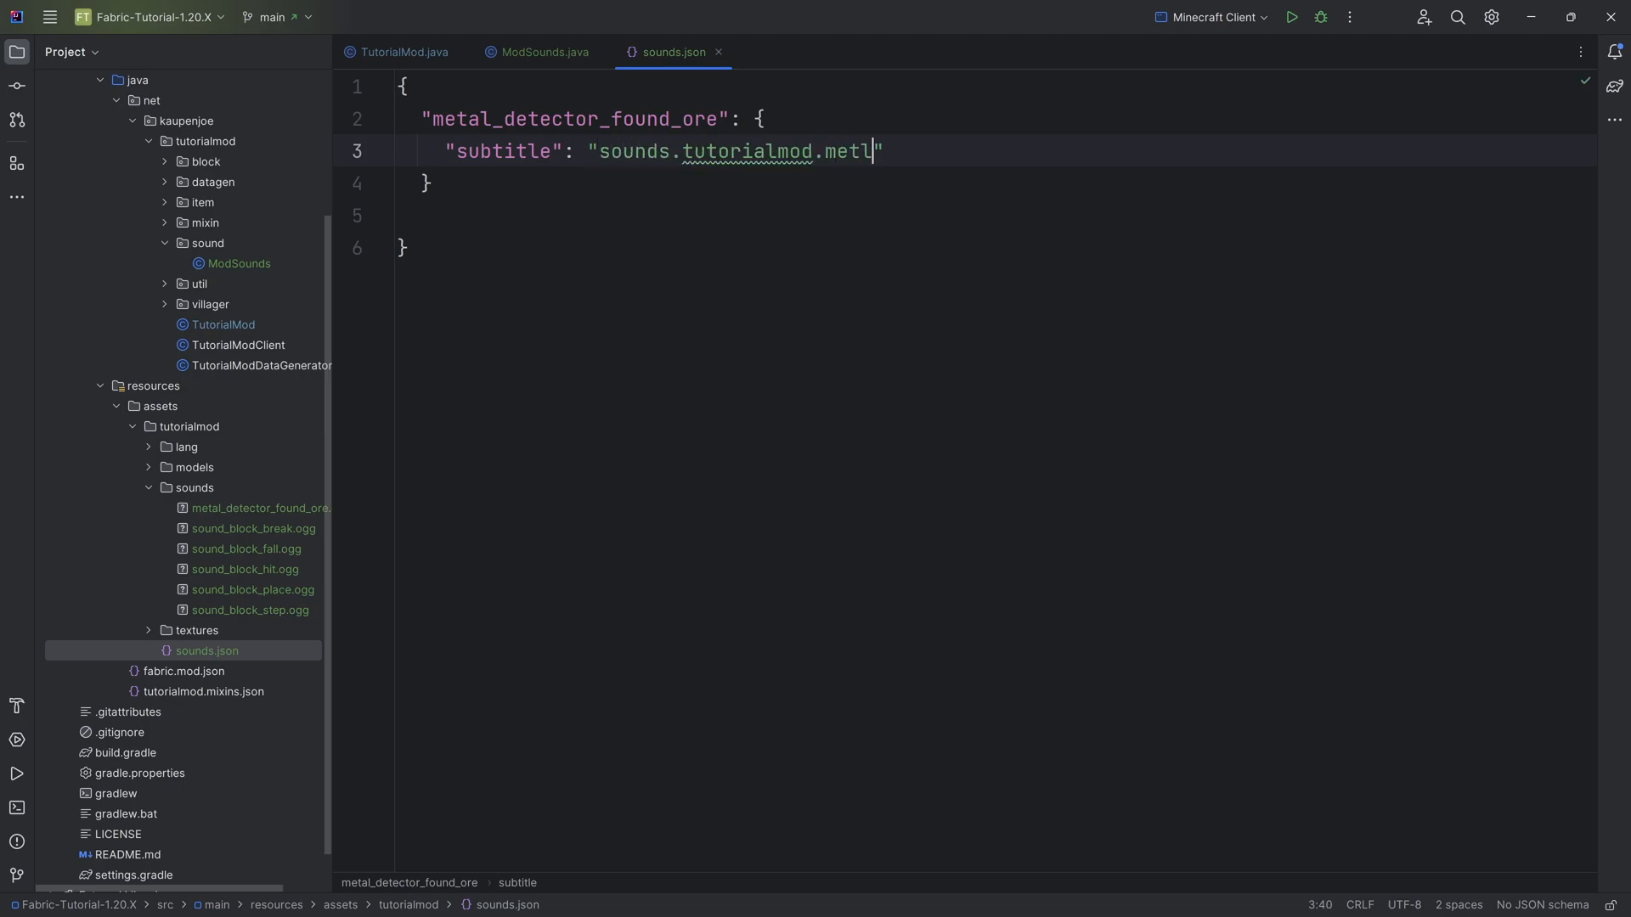
pyautogui.write('al_detec')
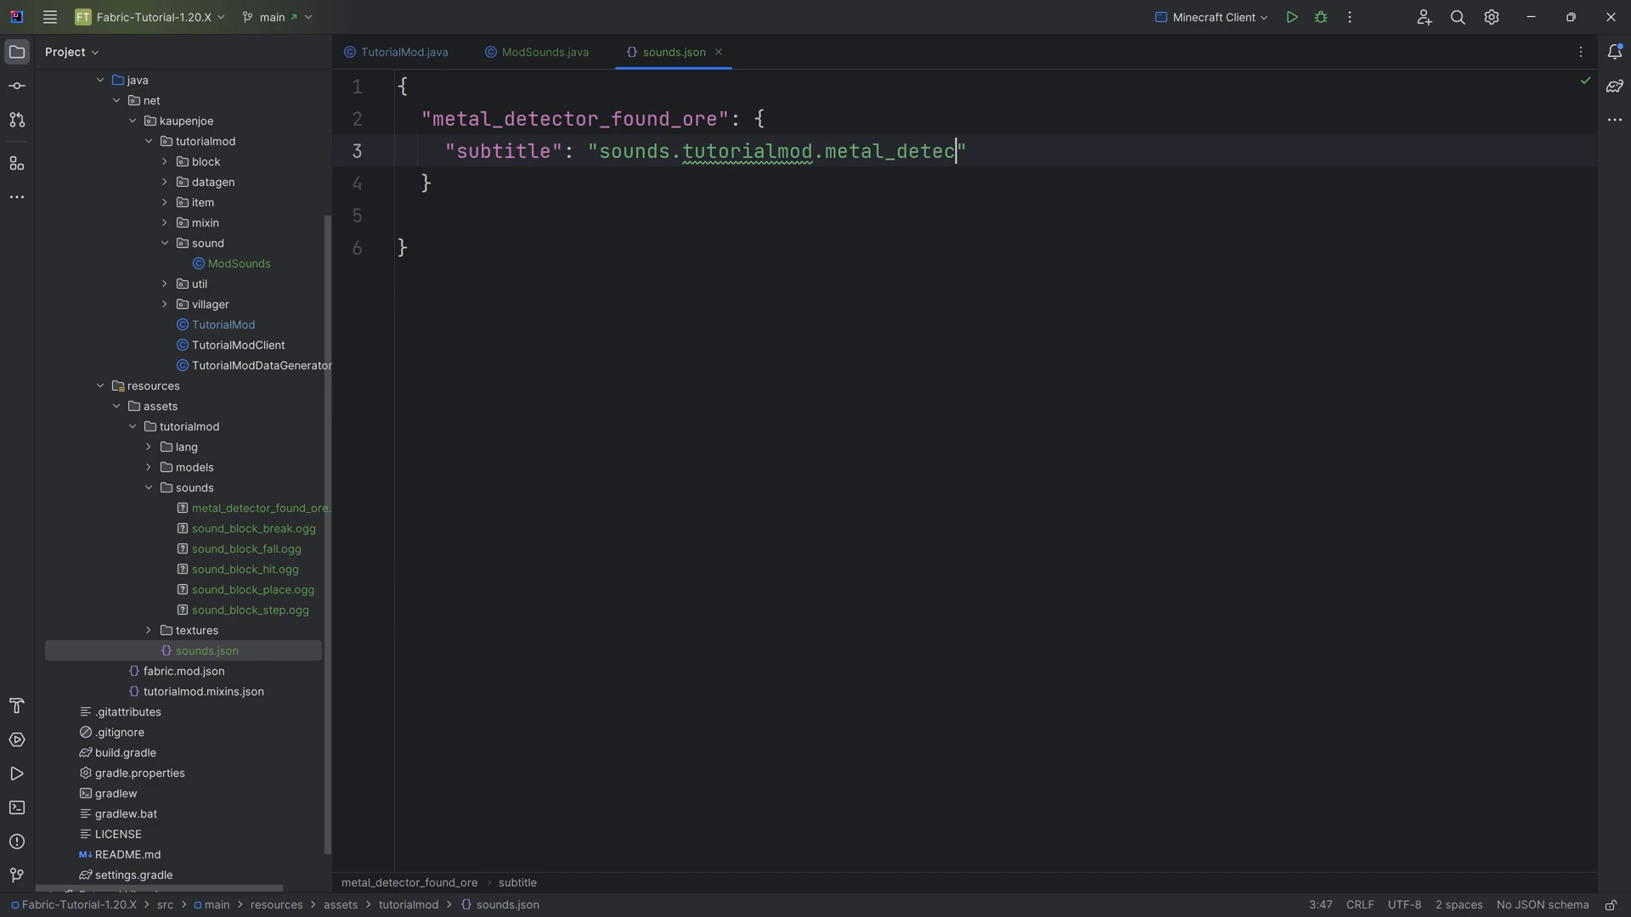
pyautogui.write('tor_found')
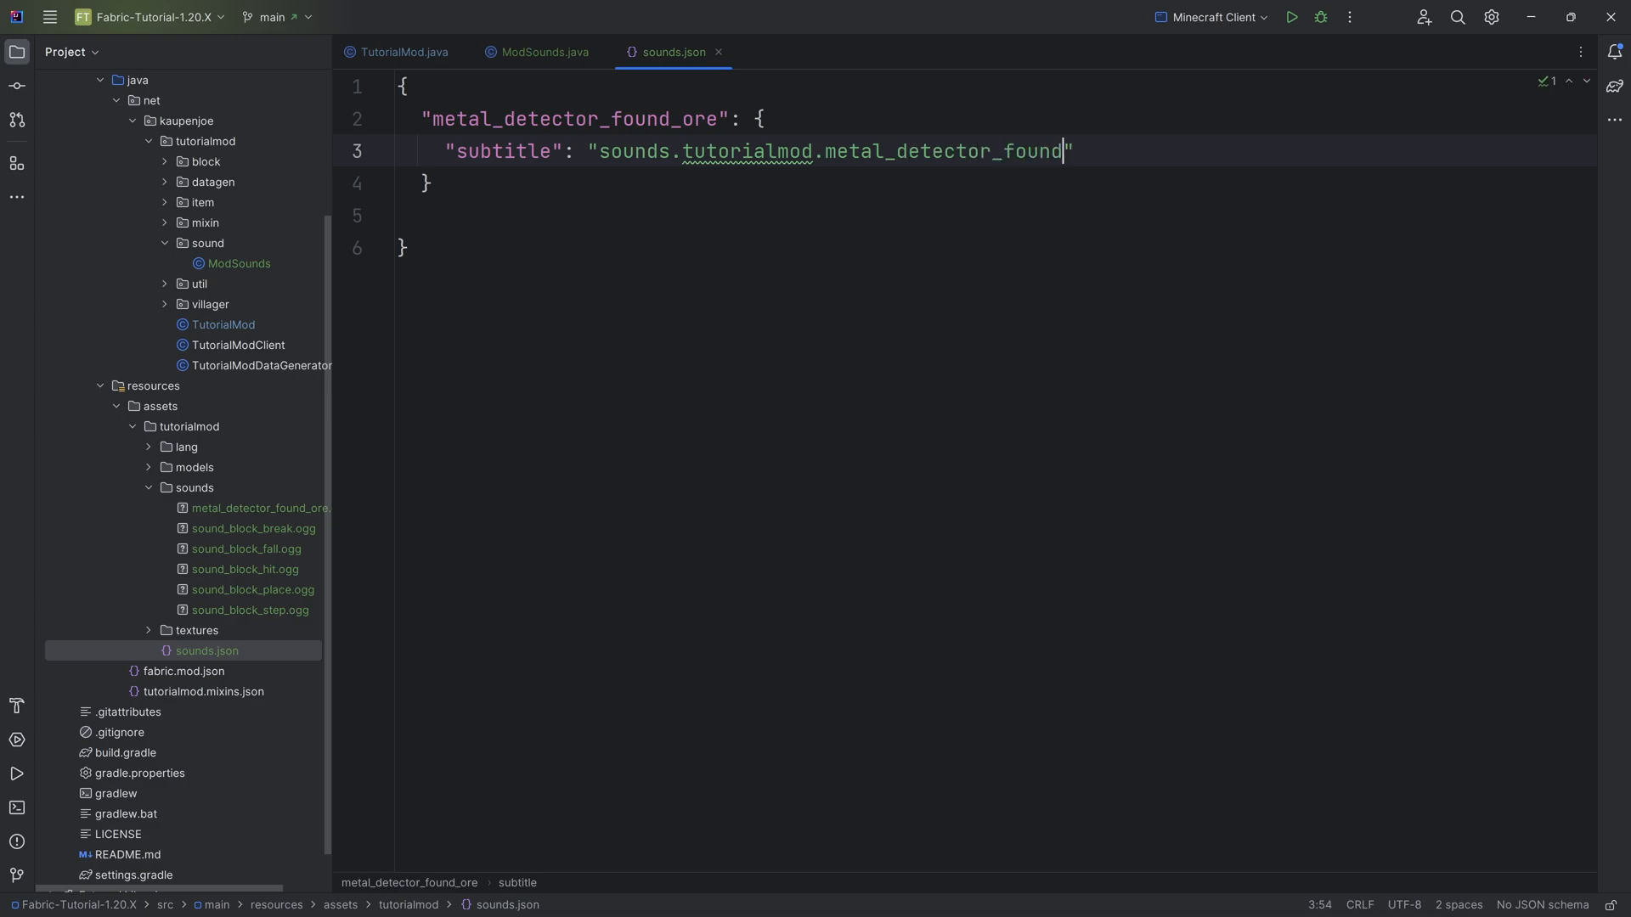
pyautogui.write('_ore')
pyautogui.write('"sounds')
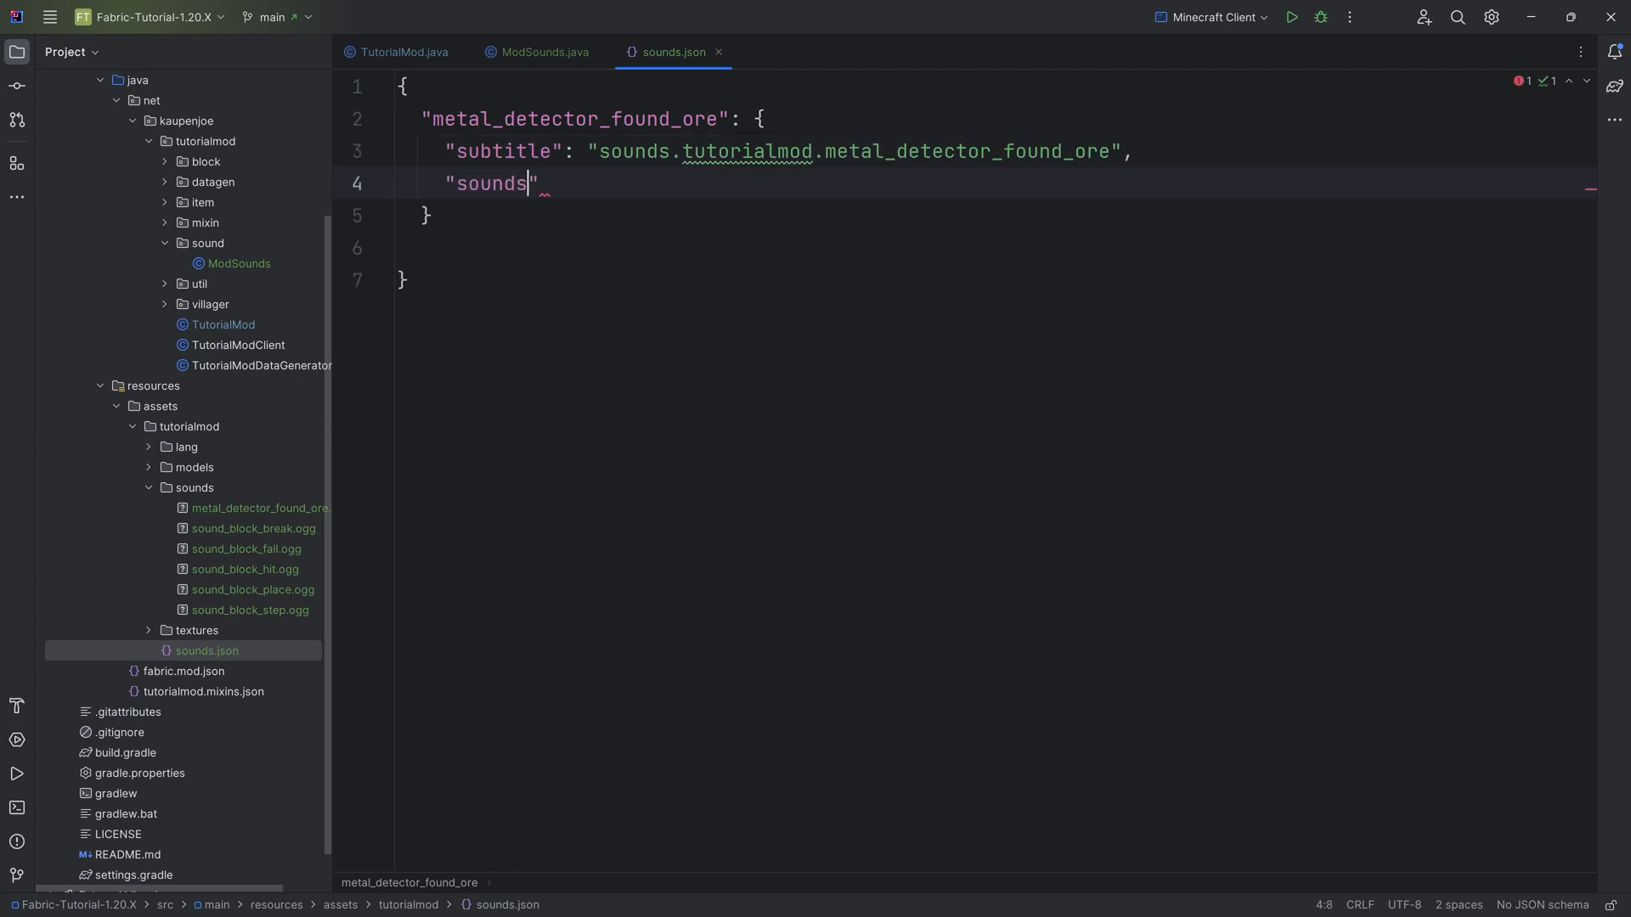
pyautogui.write(':')
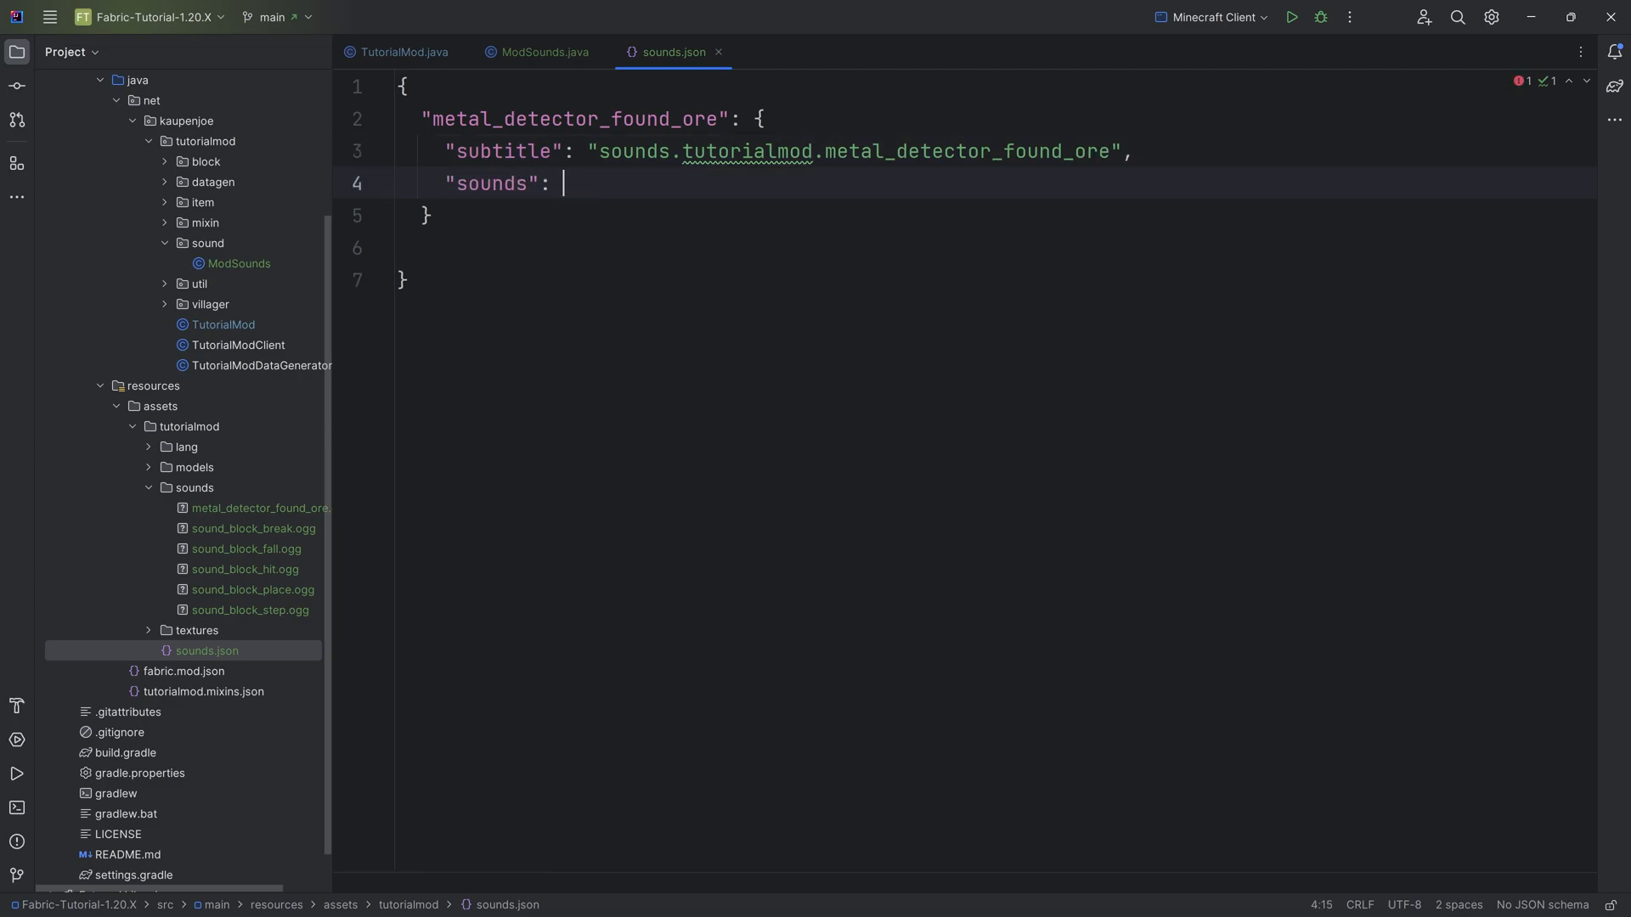
pyautogui.write('[')
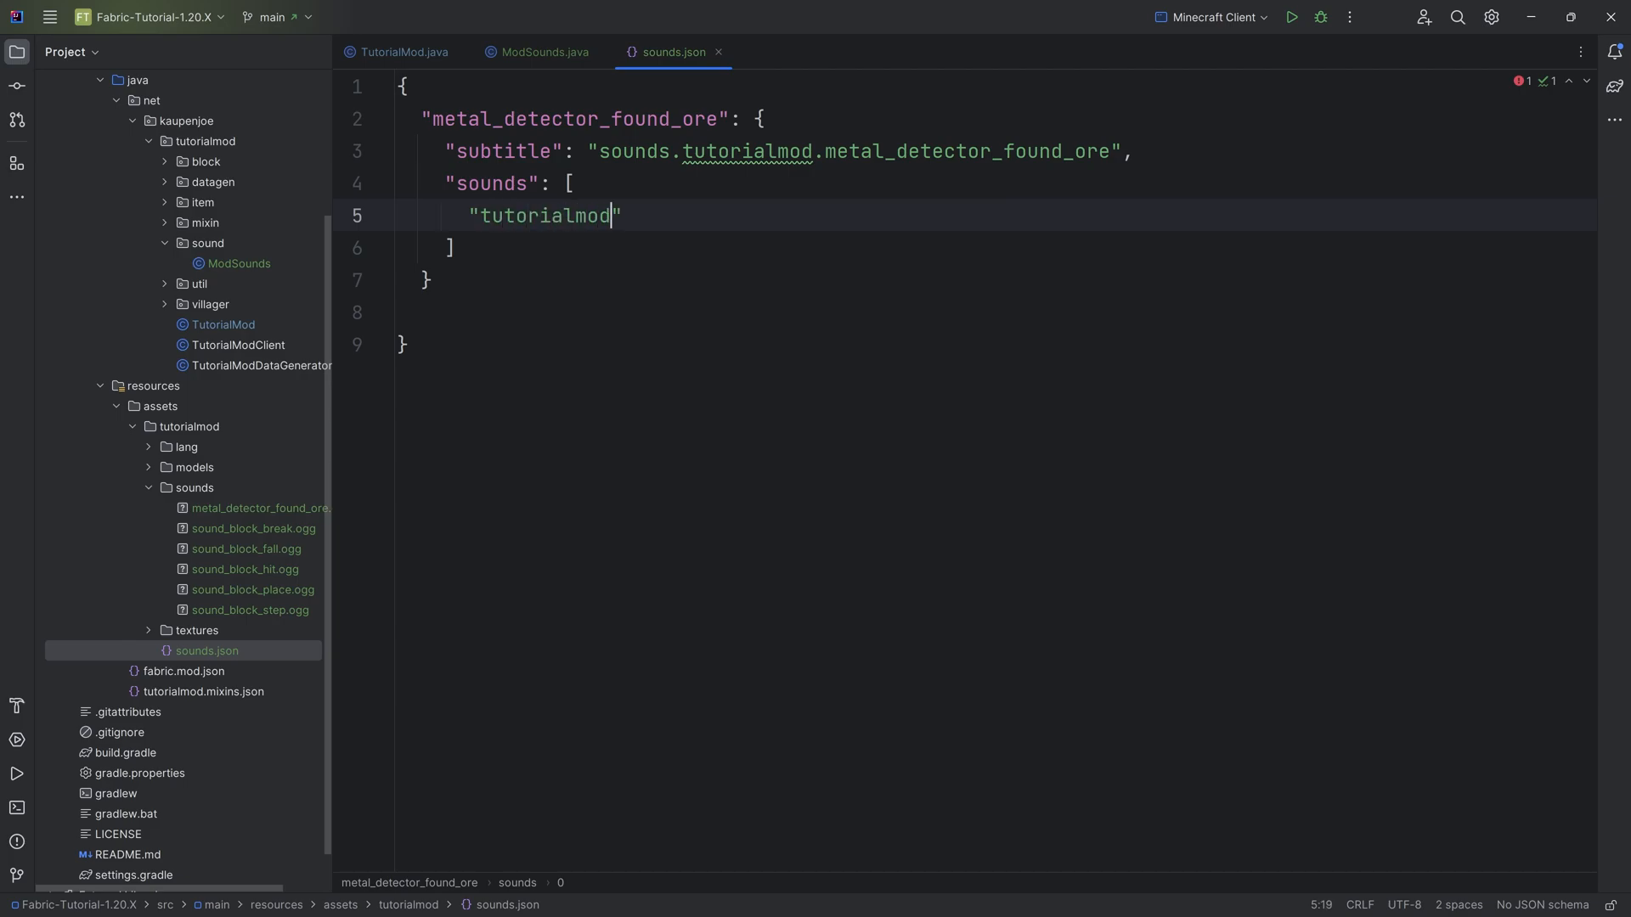
pyautogui.write(':metal_detector')
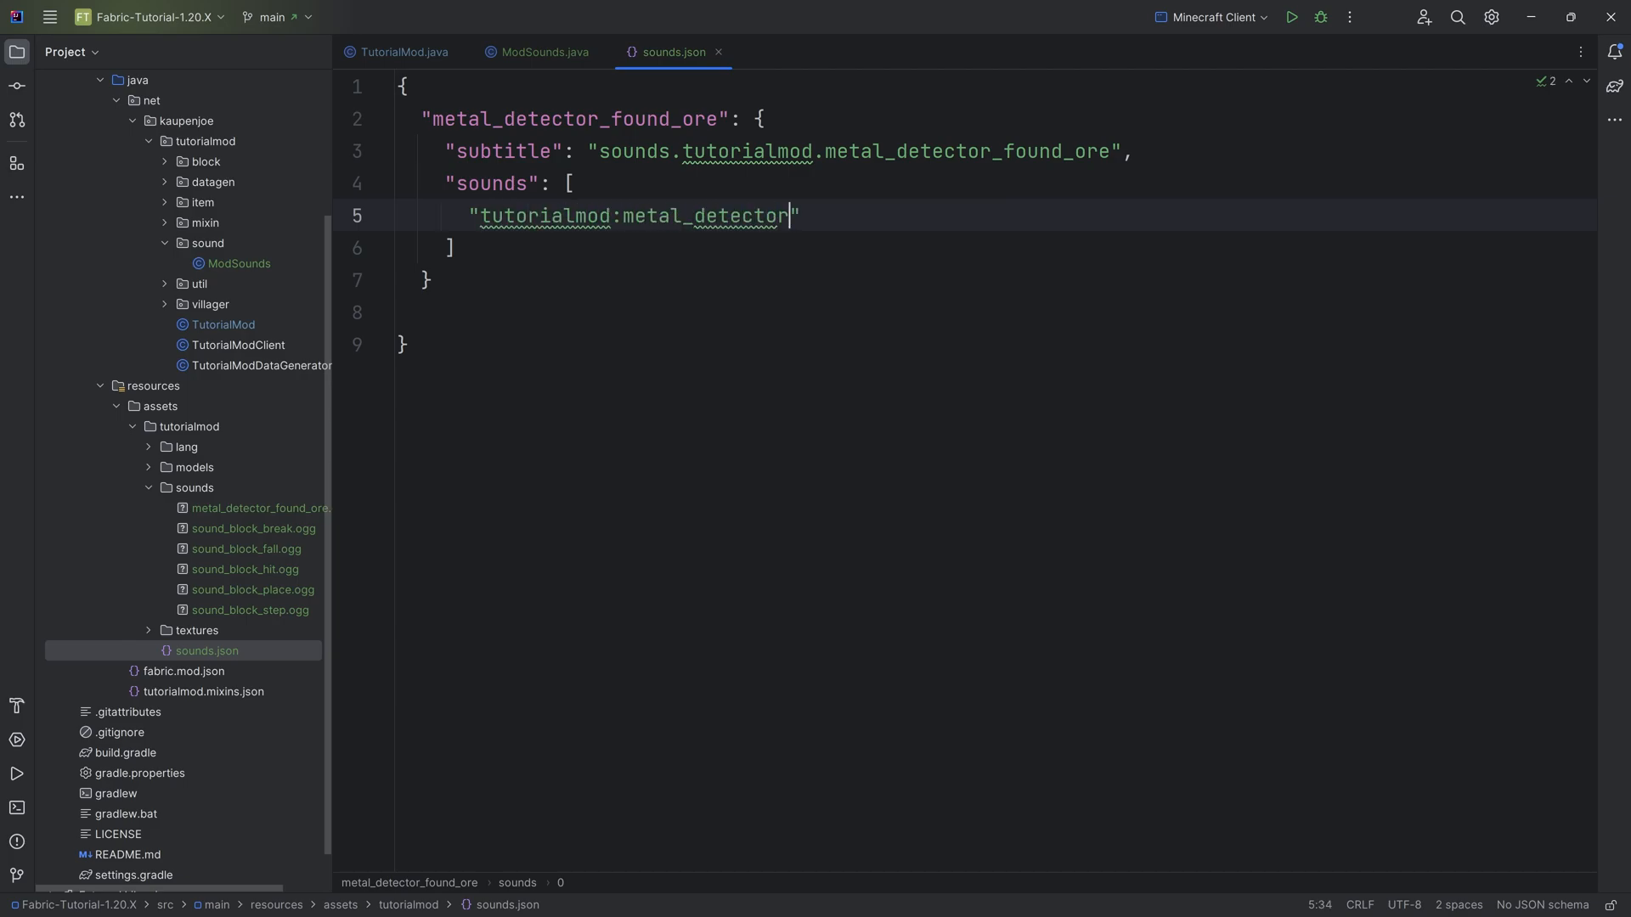
pyautogui.write('_found_ore')
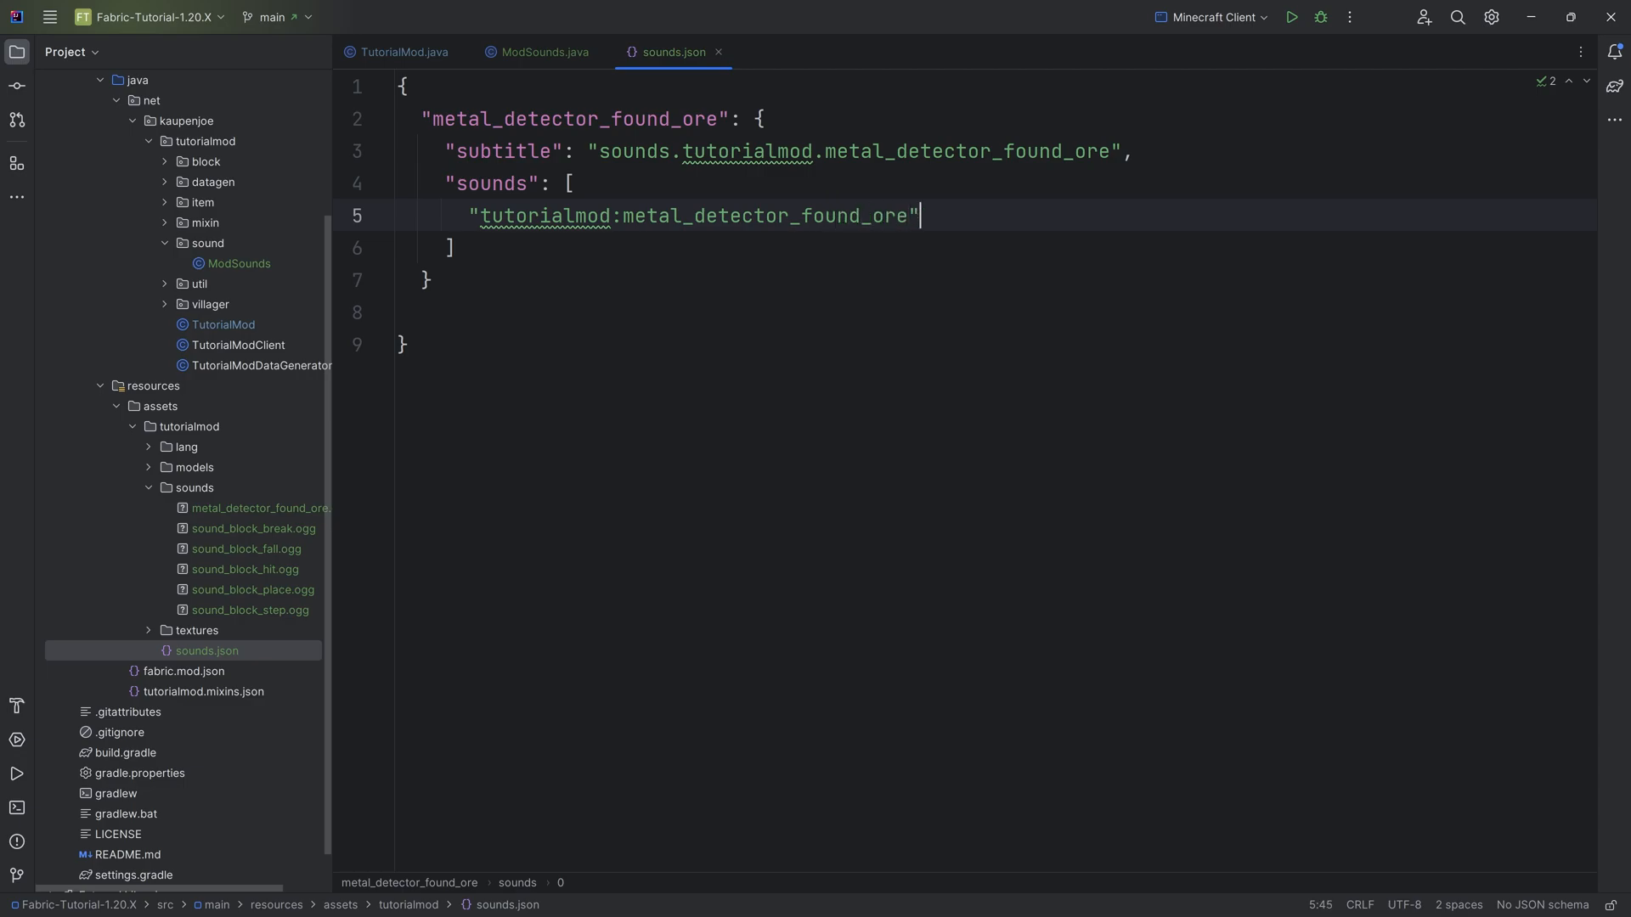
# - Verify the entry name matches the metal_detector_found_ore registration in ModSounds
pyautogui.doubleClick(573, 118)
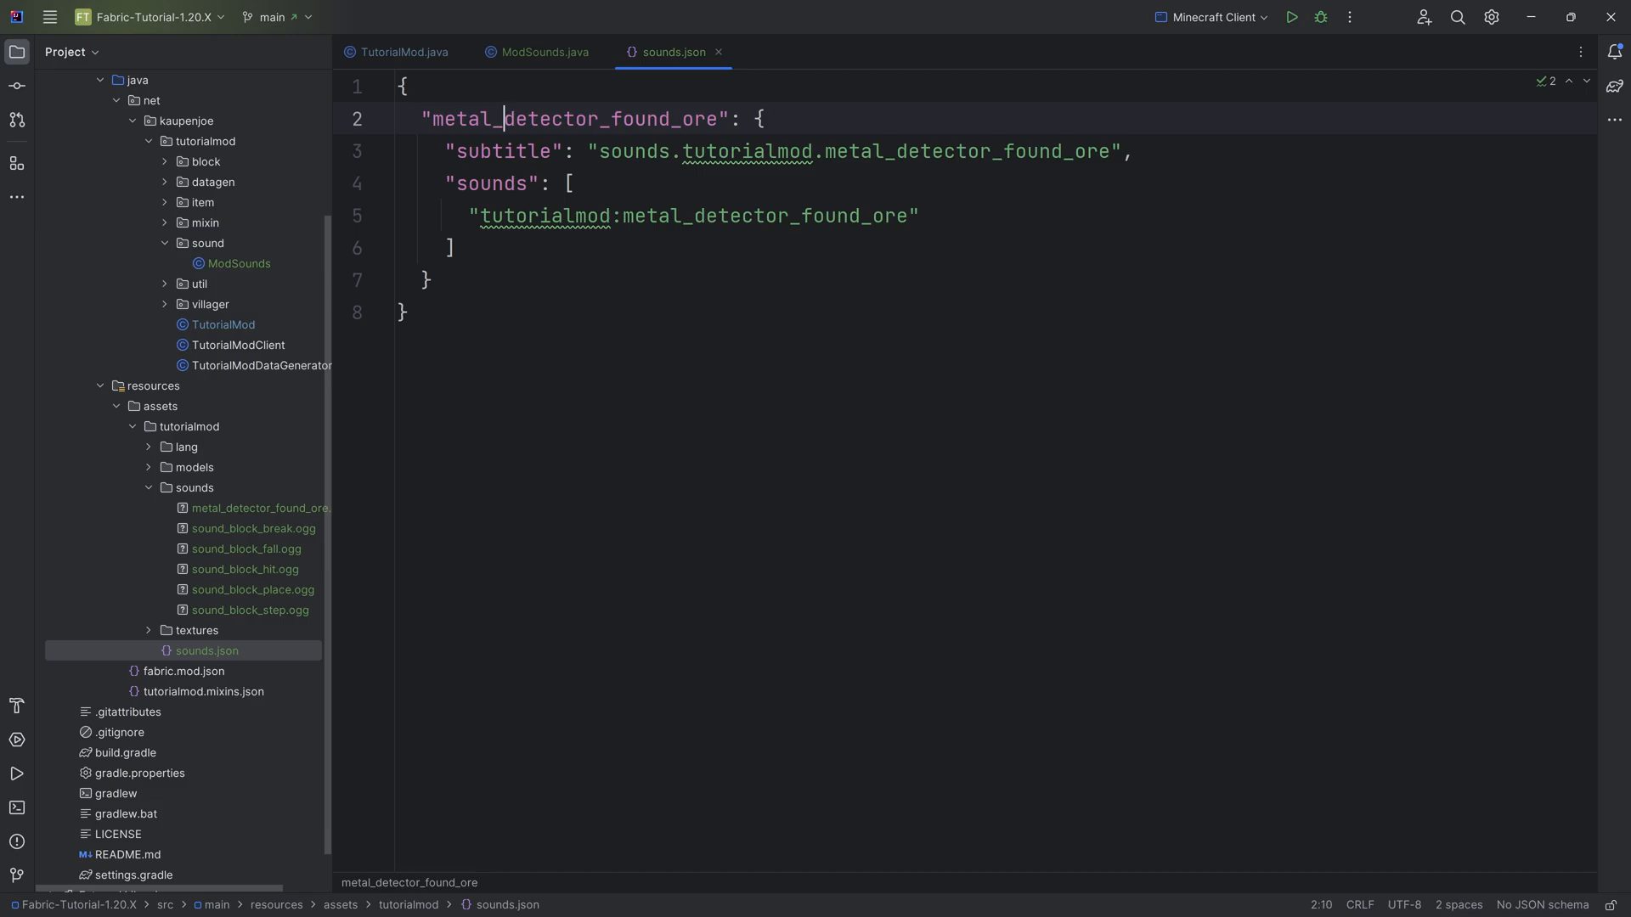
pyautogui.click(541, 52)
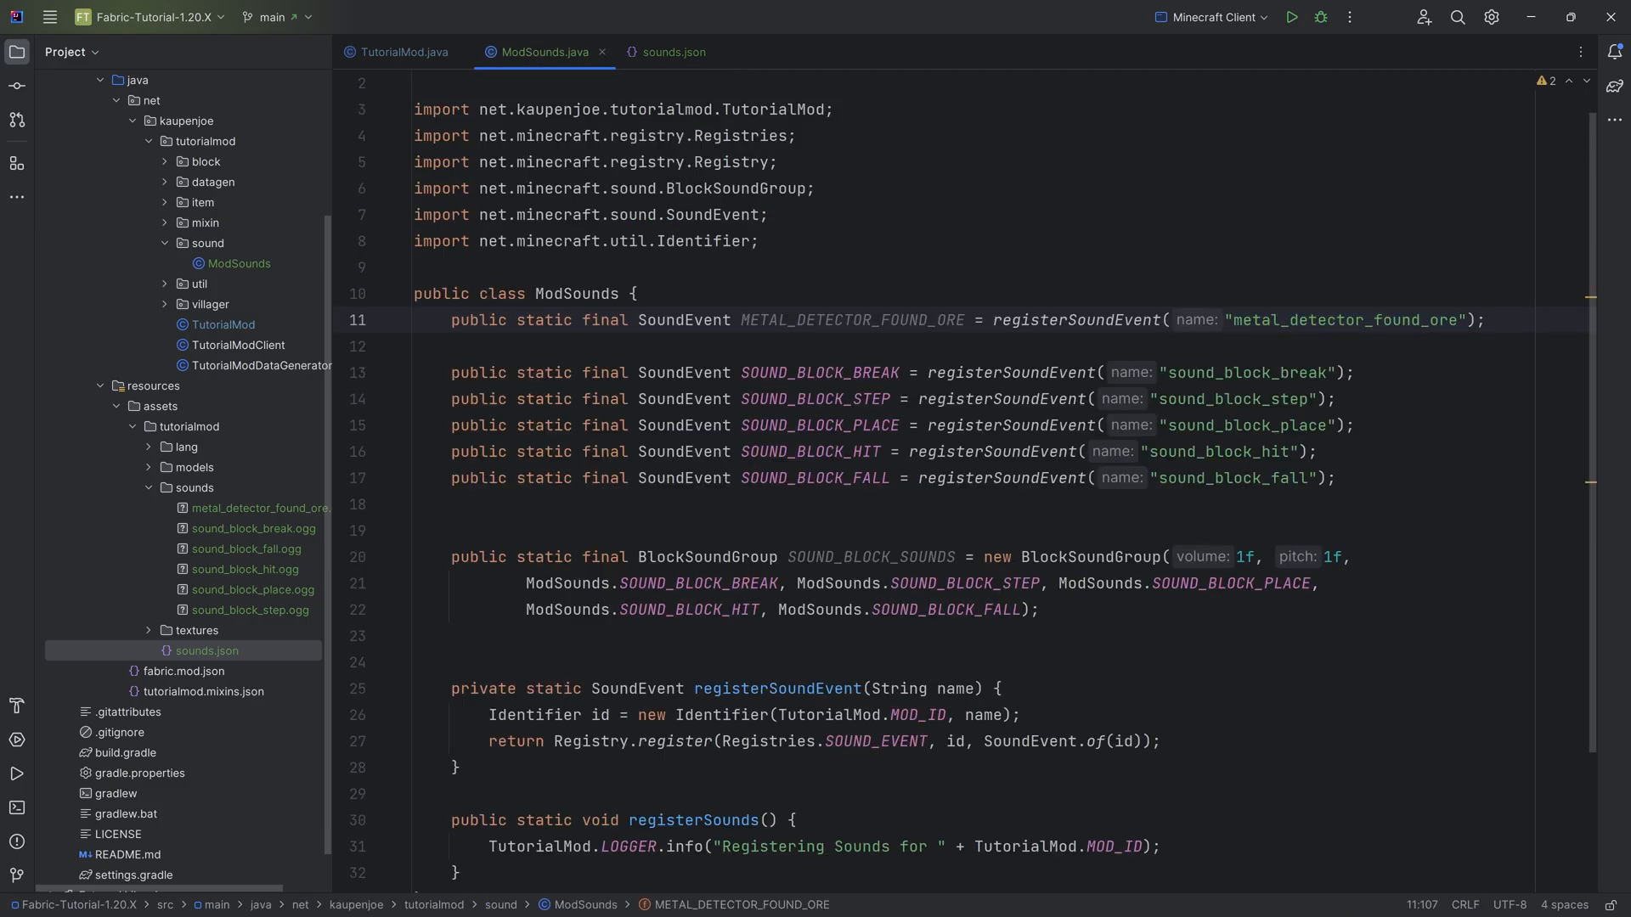
pyautogui.doubleClick(1342, 320)
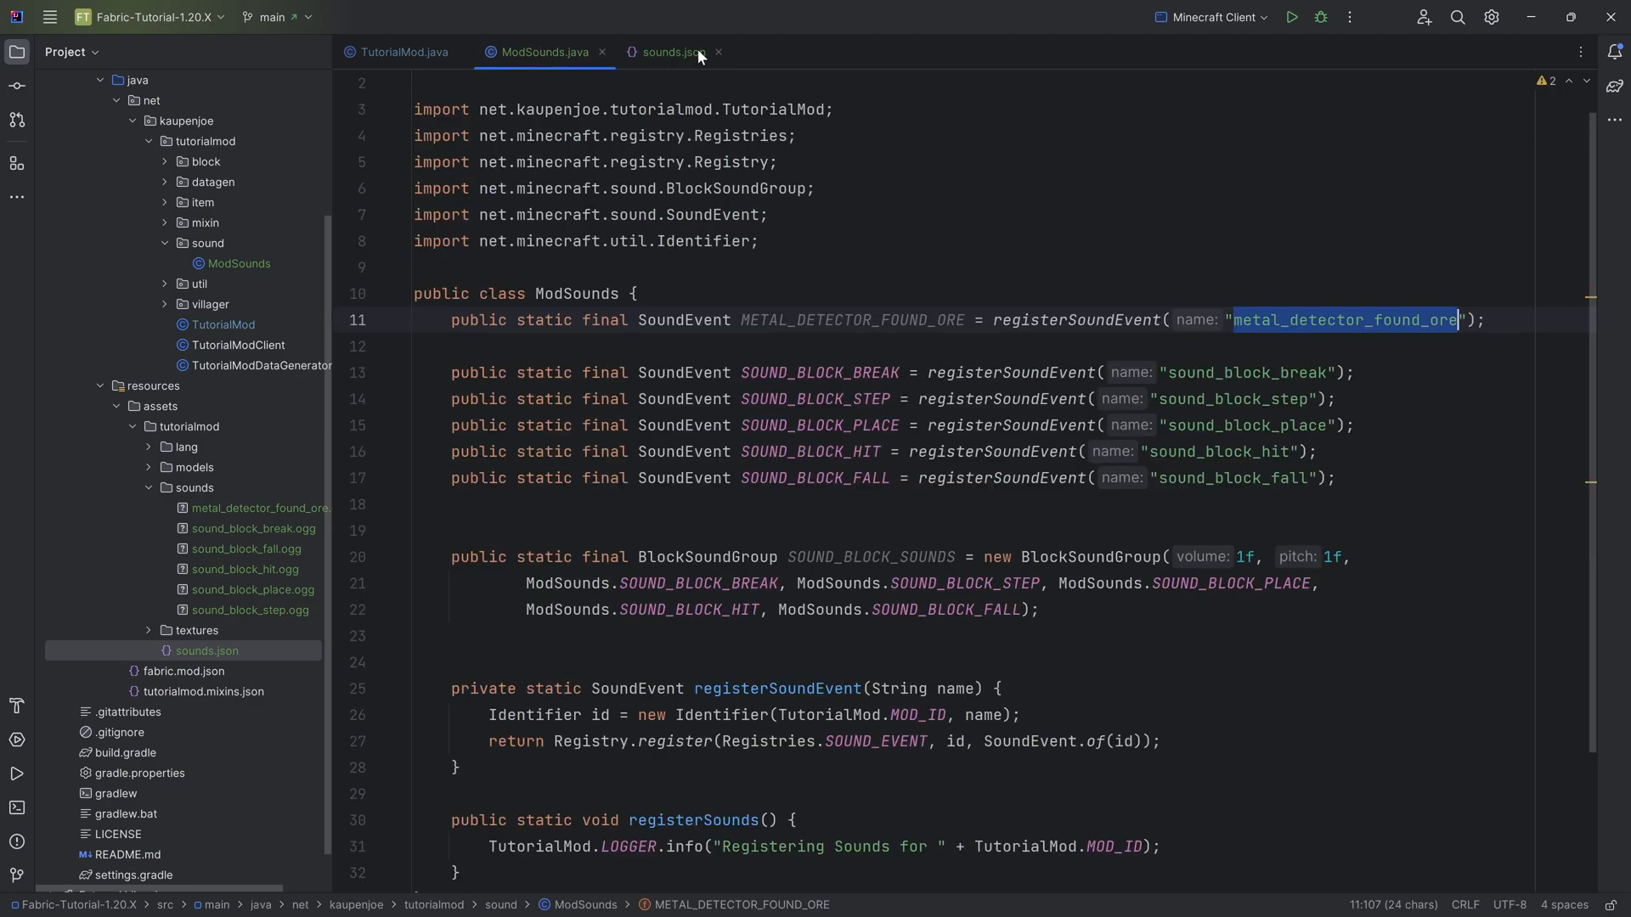
pyautogui.click(665, 52)
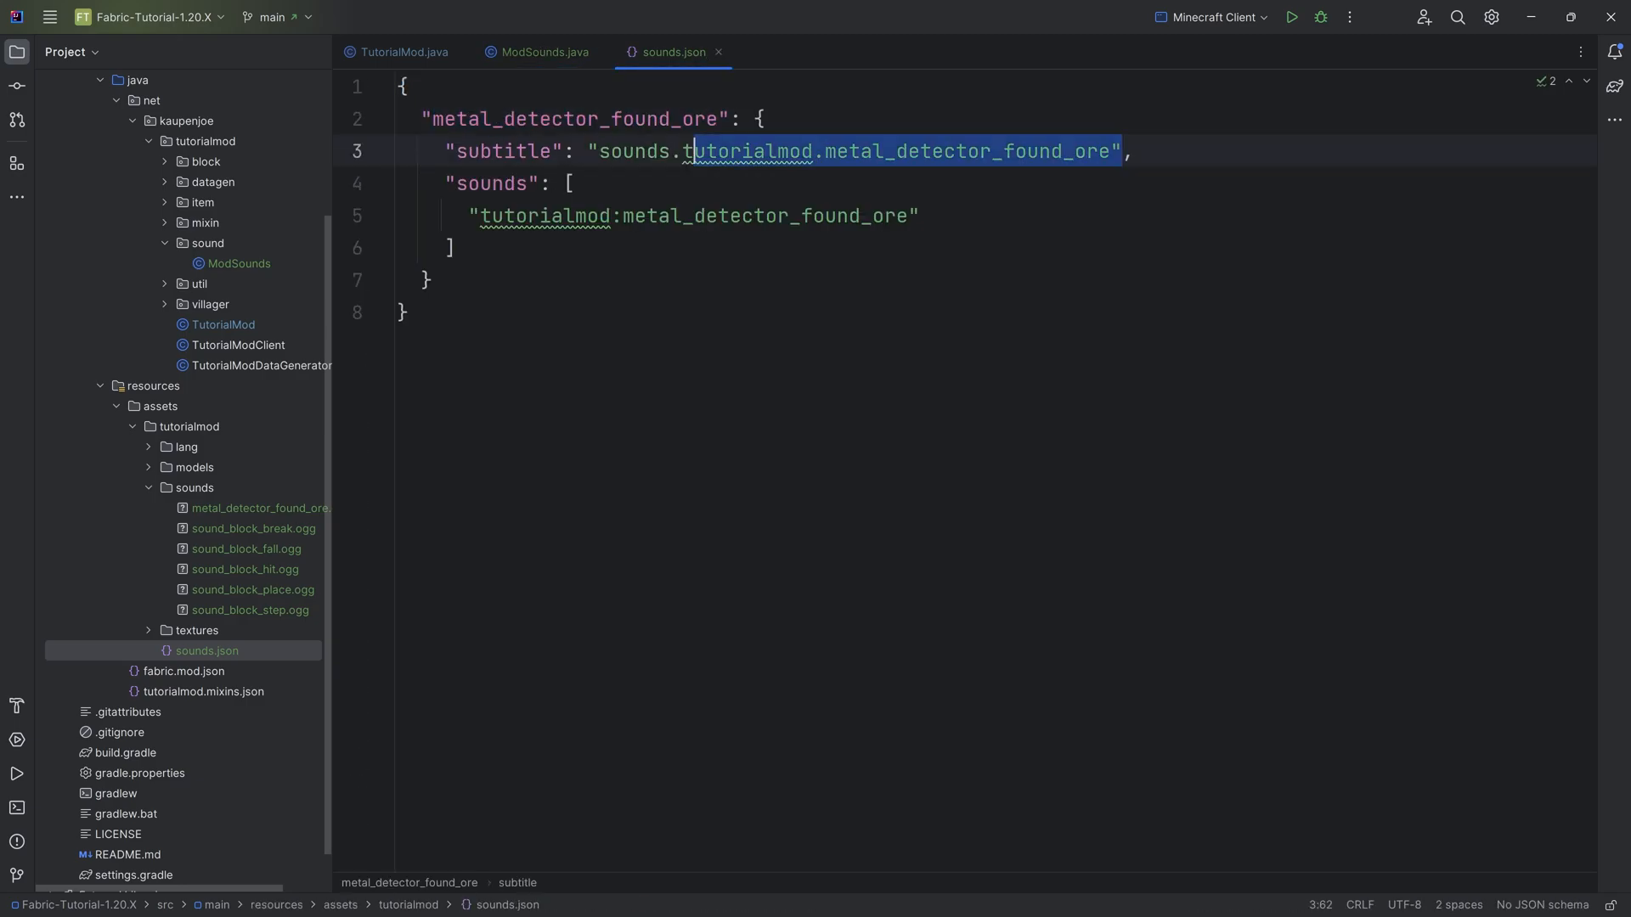
# - Map sounds.tutorialmod.metal_detector_found_ore to "Metal Detector Jingle" in en_us.json
pyautogui.click(612, 151)
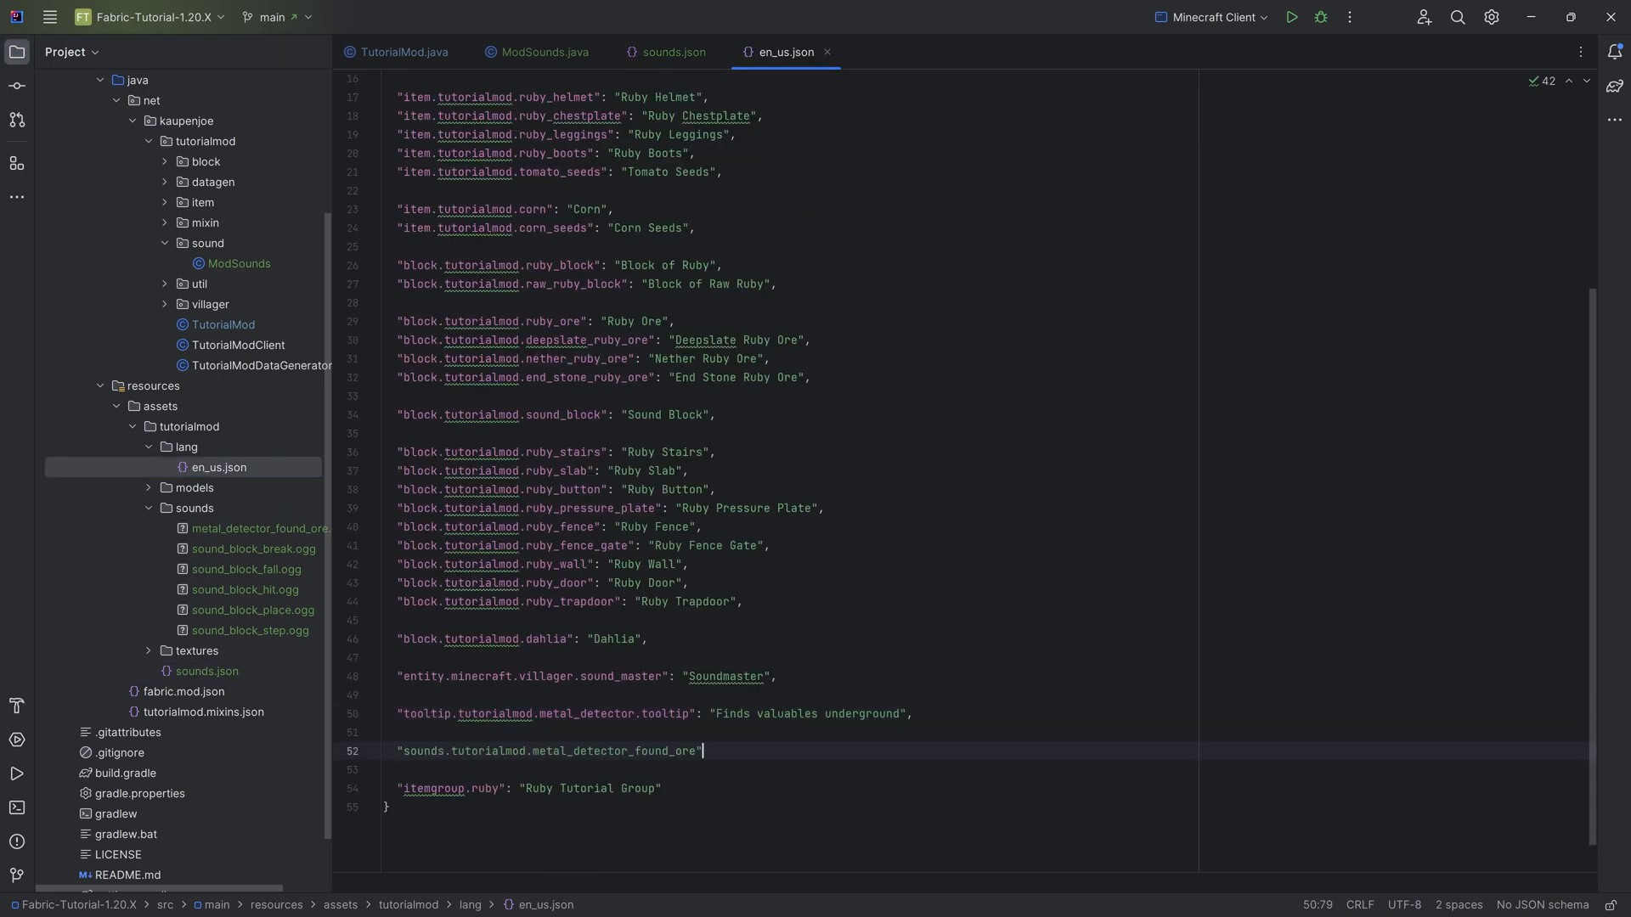
pyautogui.write(':')
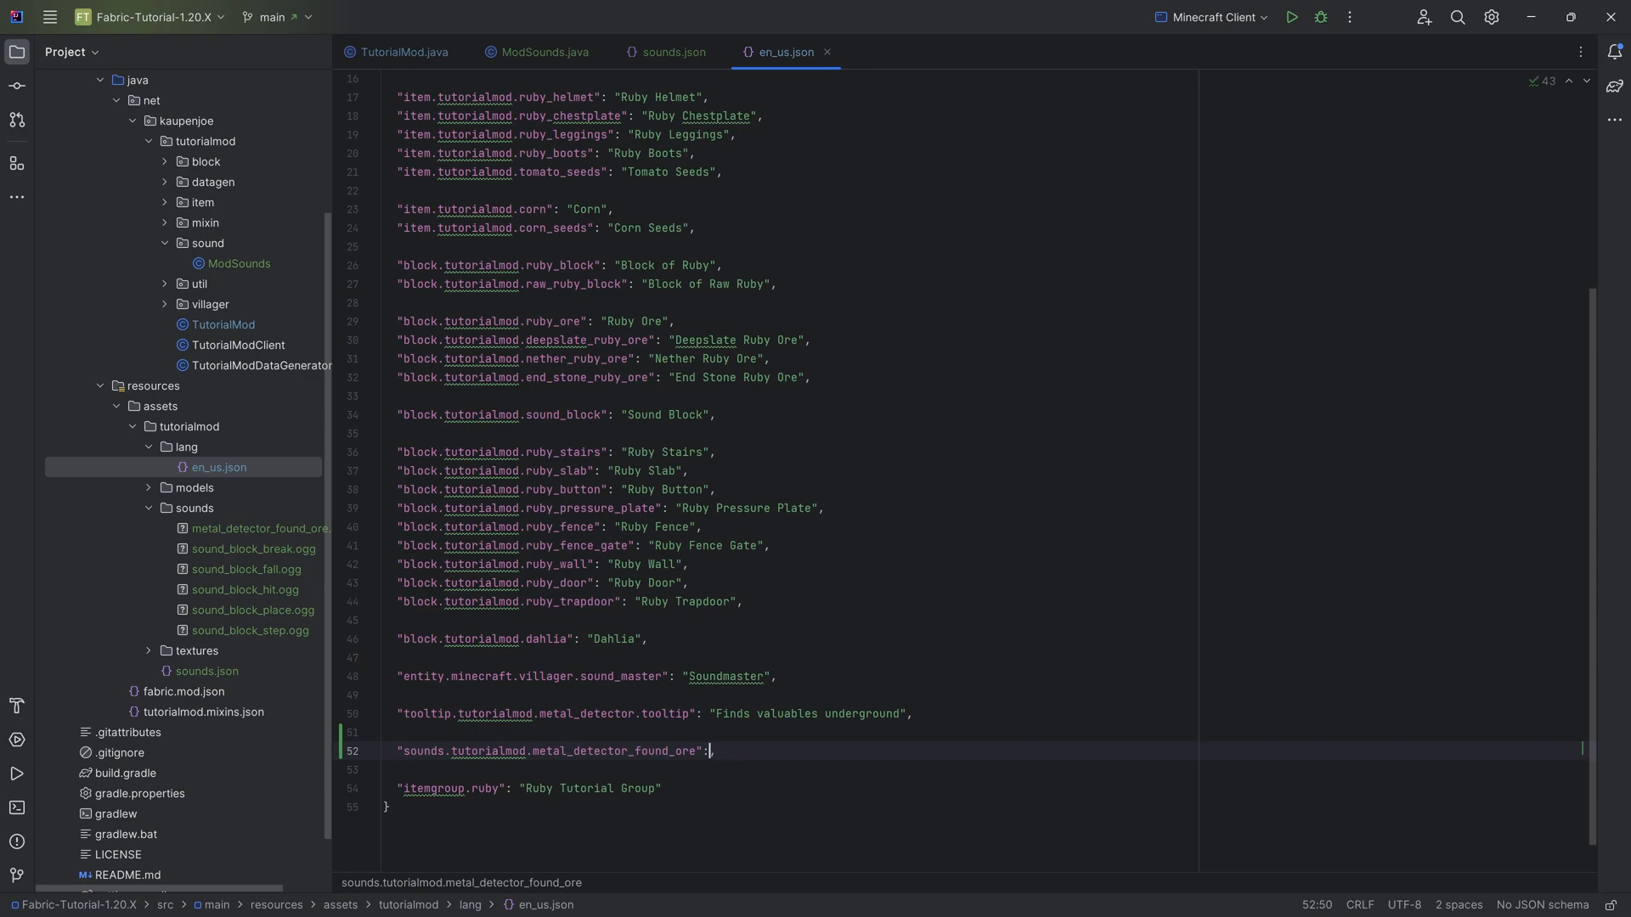
pyautogui.write('"",')
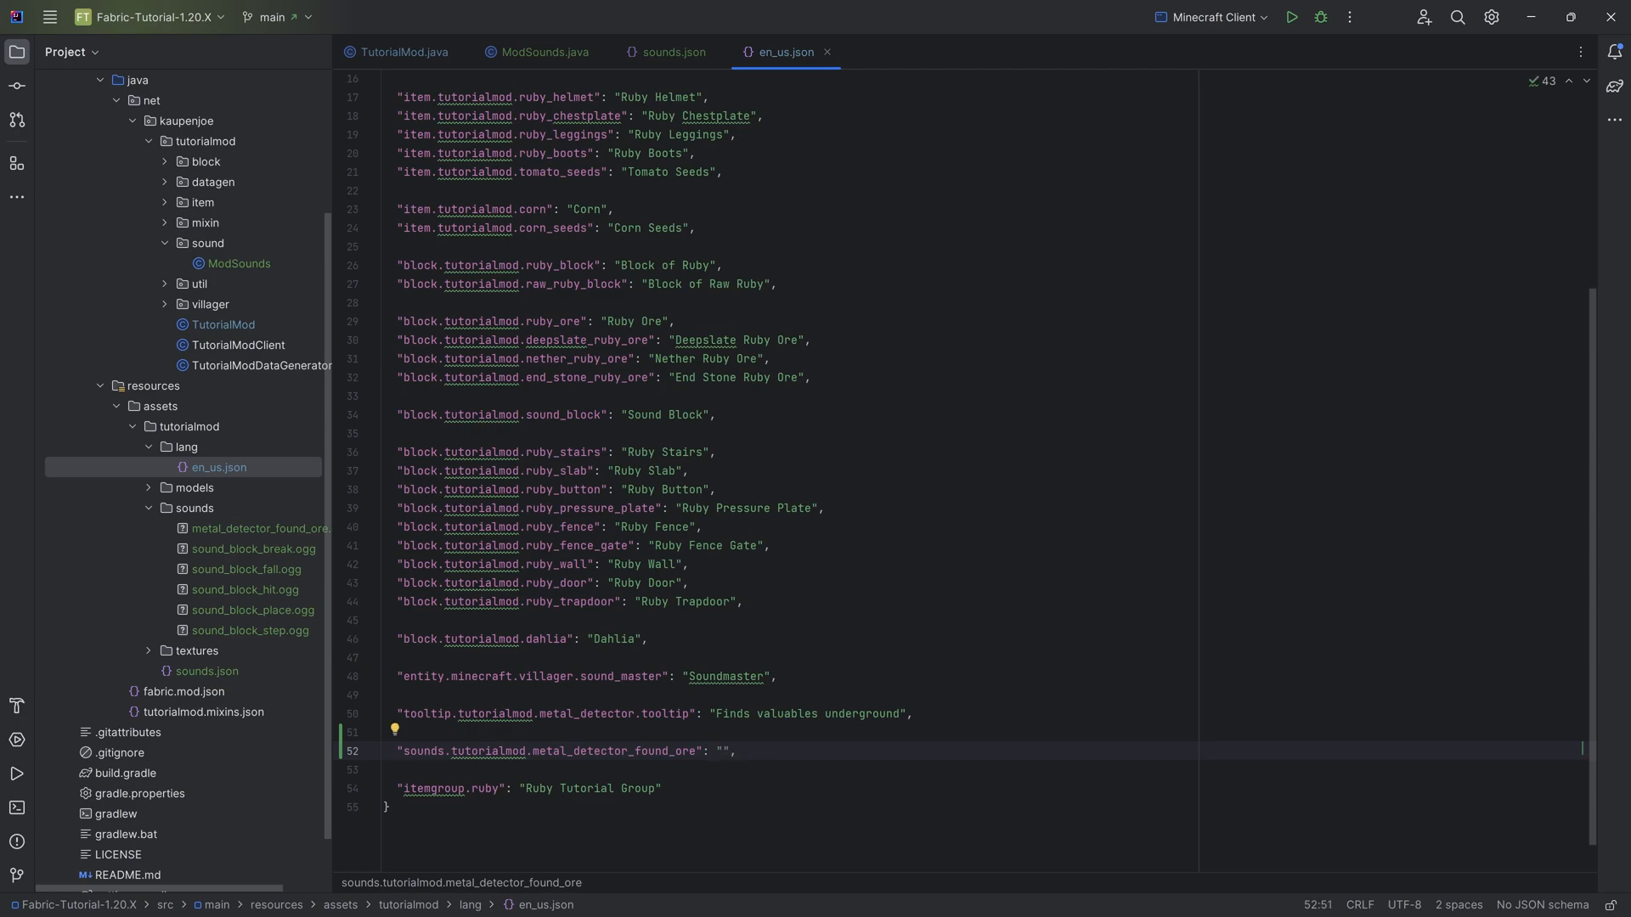
pyautogui.write('Metal Detector Ji')
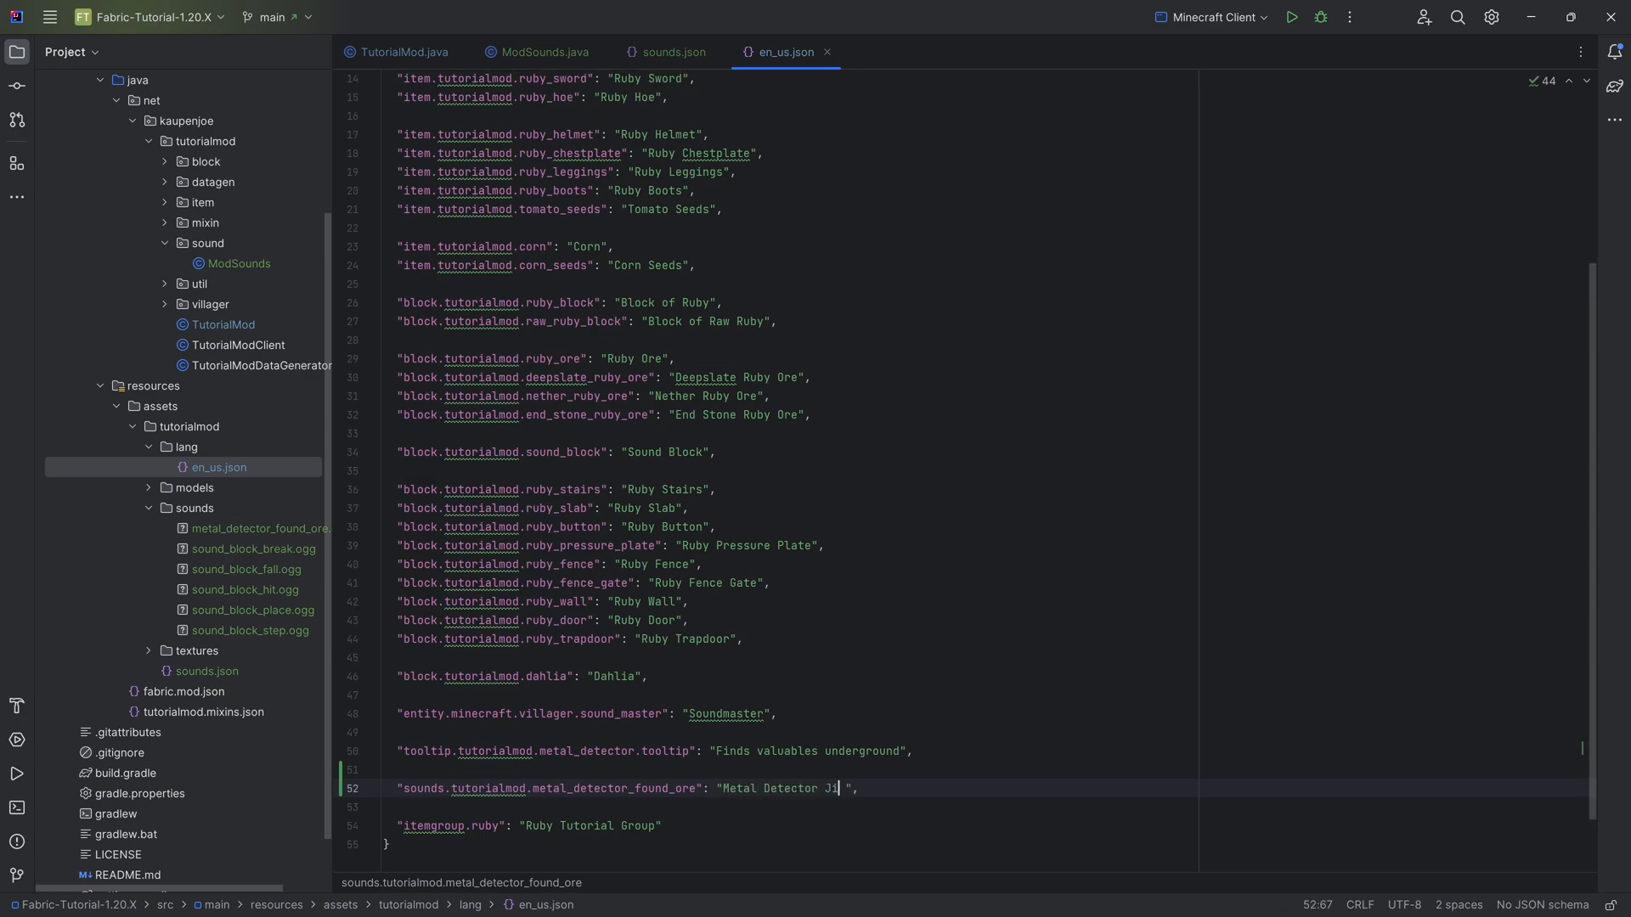
pyautogui.write('ngle')
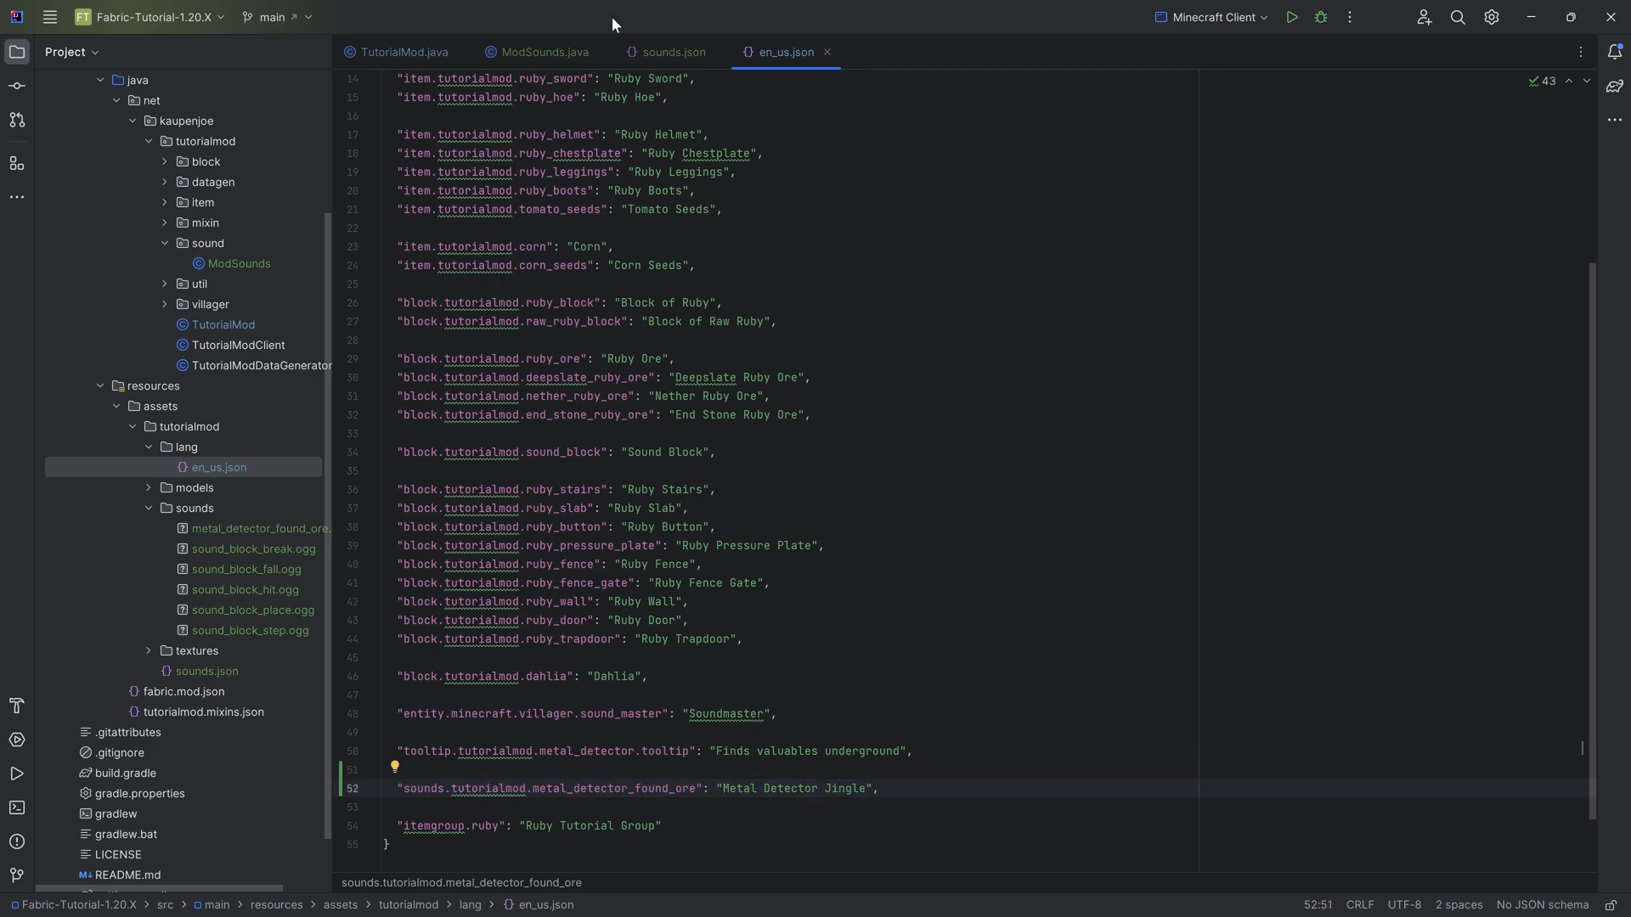
pyautogui.click(670, 51)
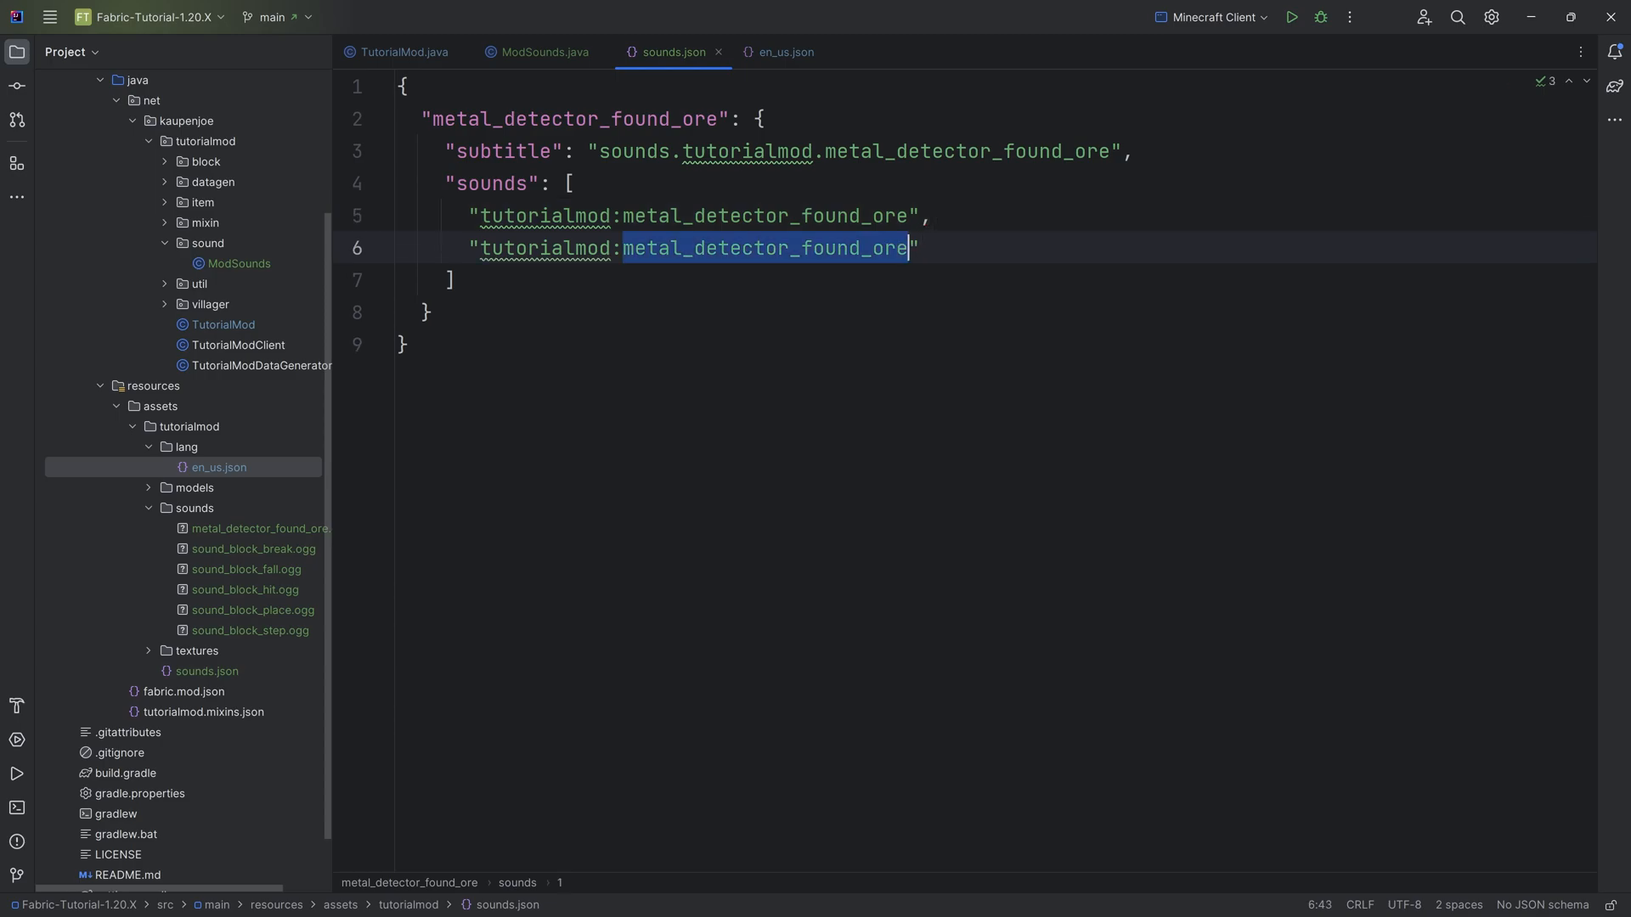
# - Remove the _2 sound variant, leaving only tutorialmod:metal_detector_found_ore matching the .ogg file
pyautogui.write('_2')
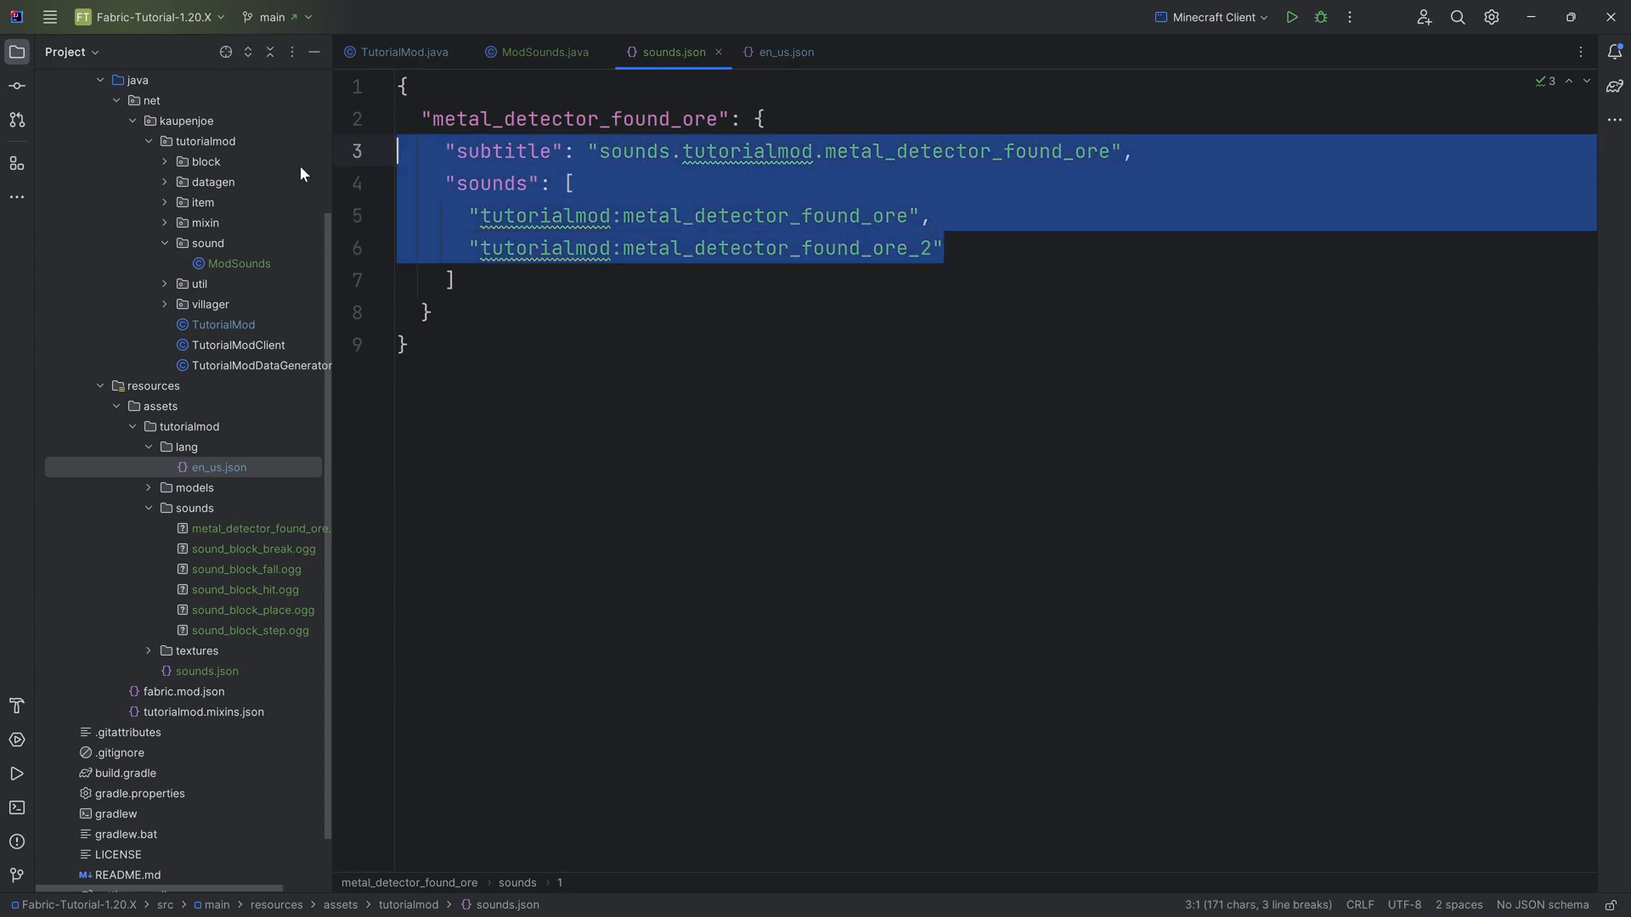
pyautogui.click(939, 247)
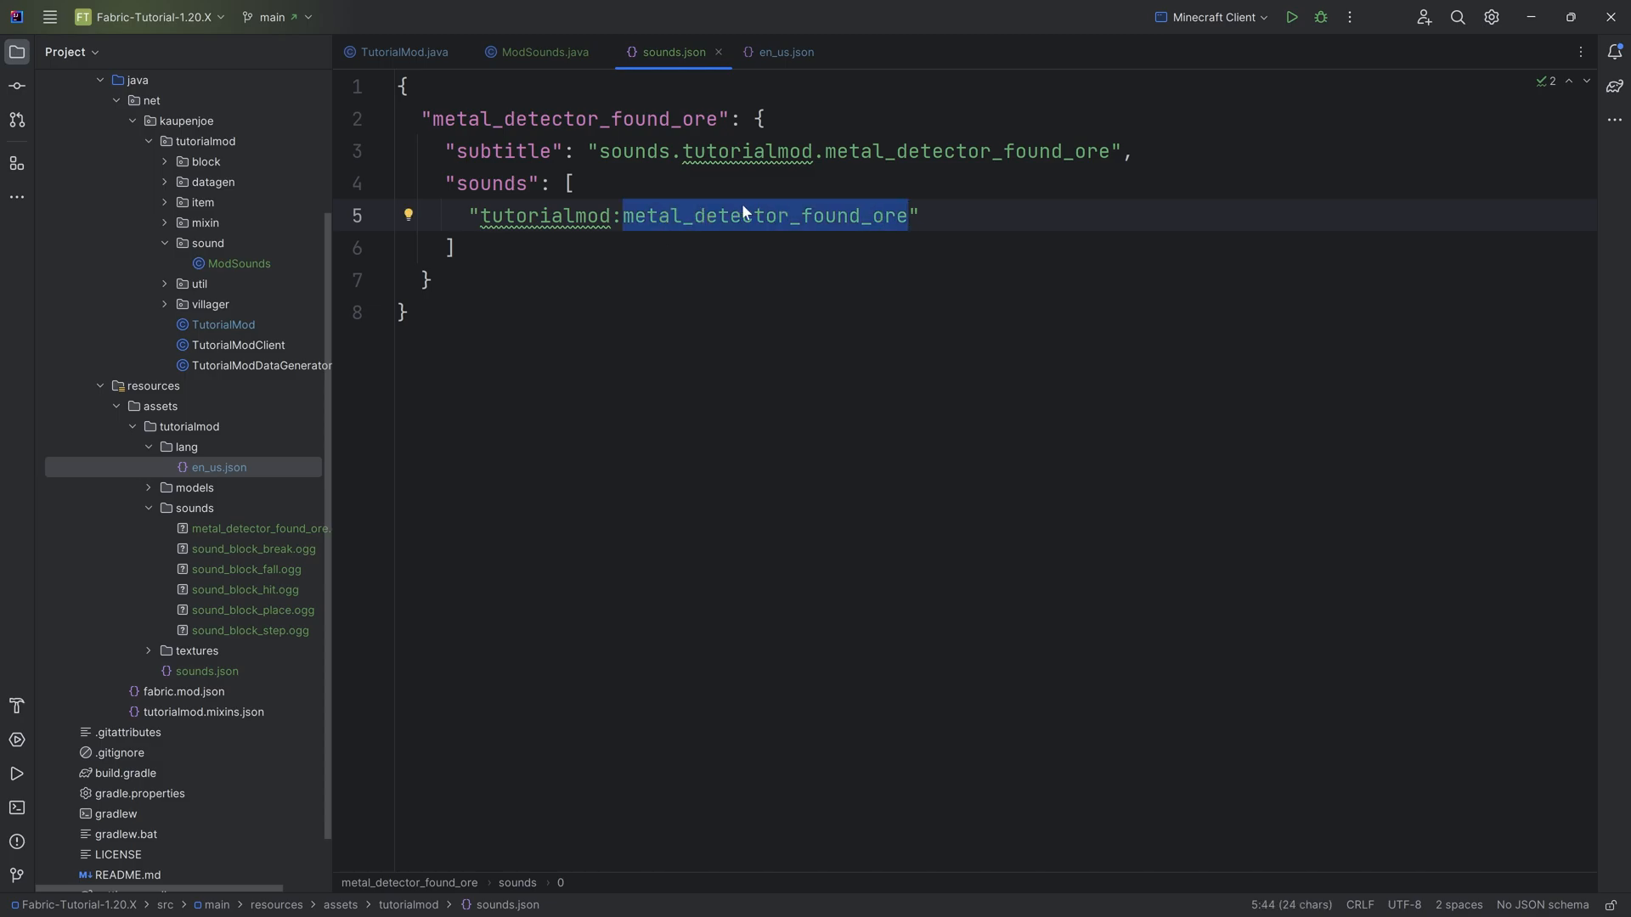
pyautogui.click(270, 528)
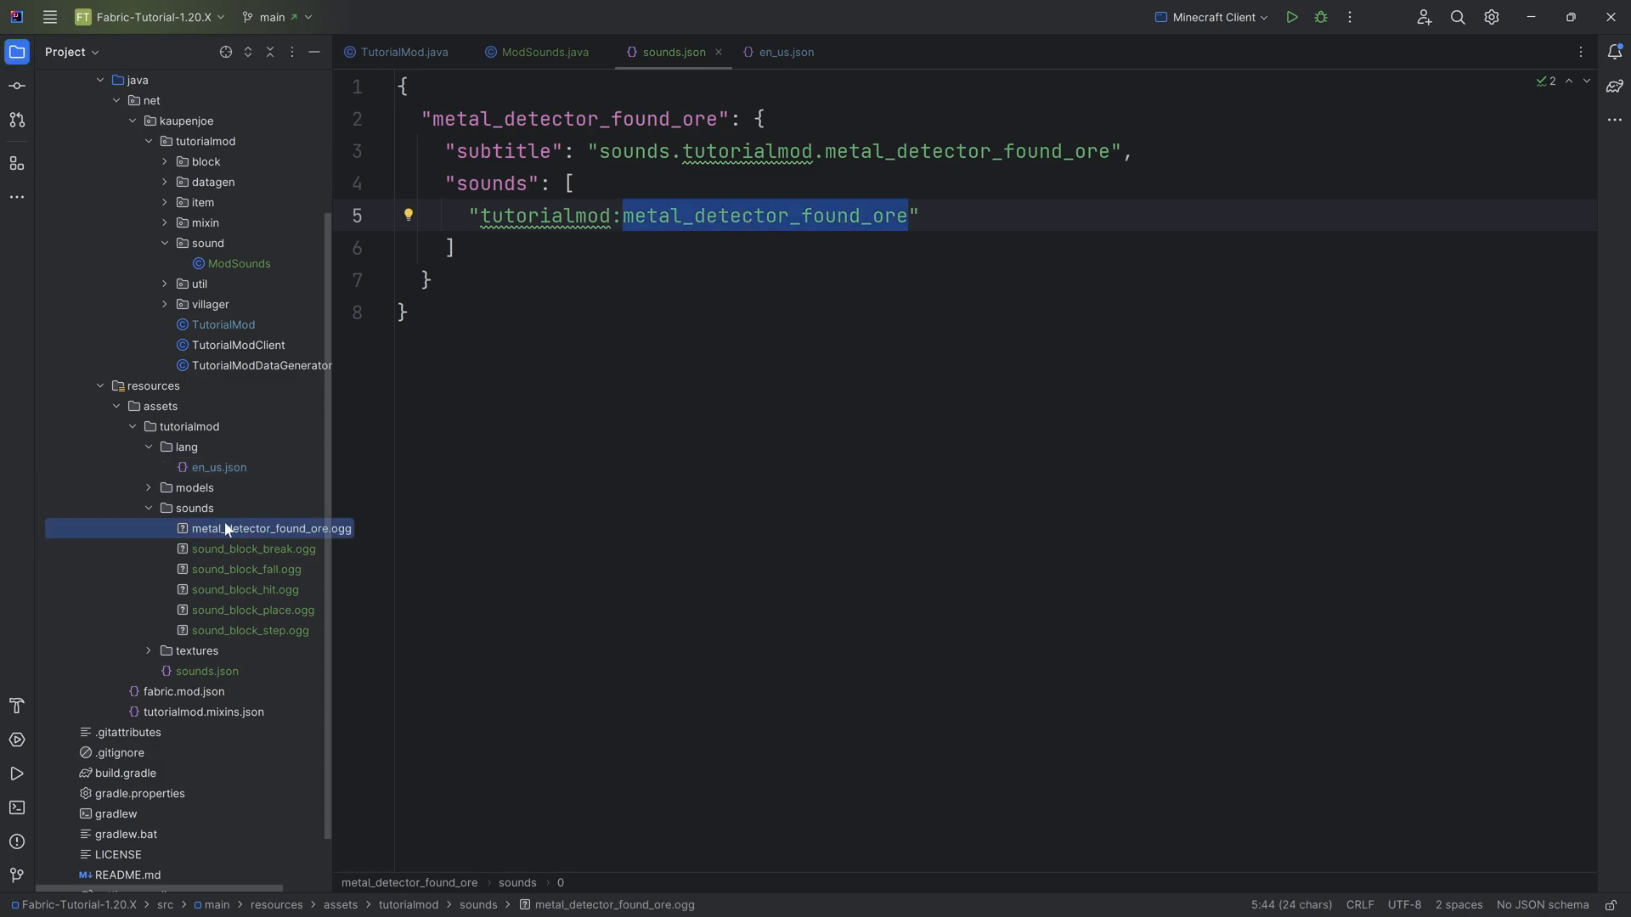
pyautogui.click(692, 215)
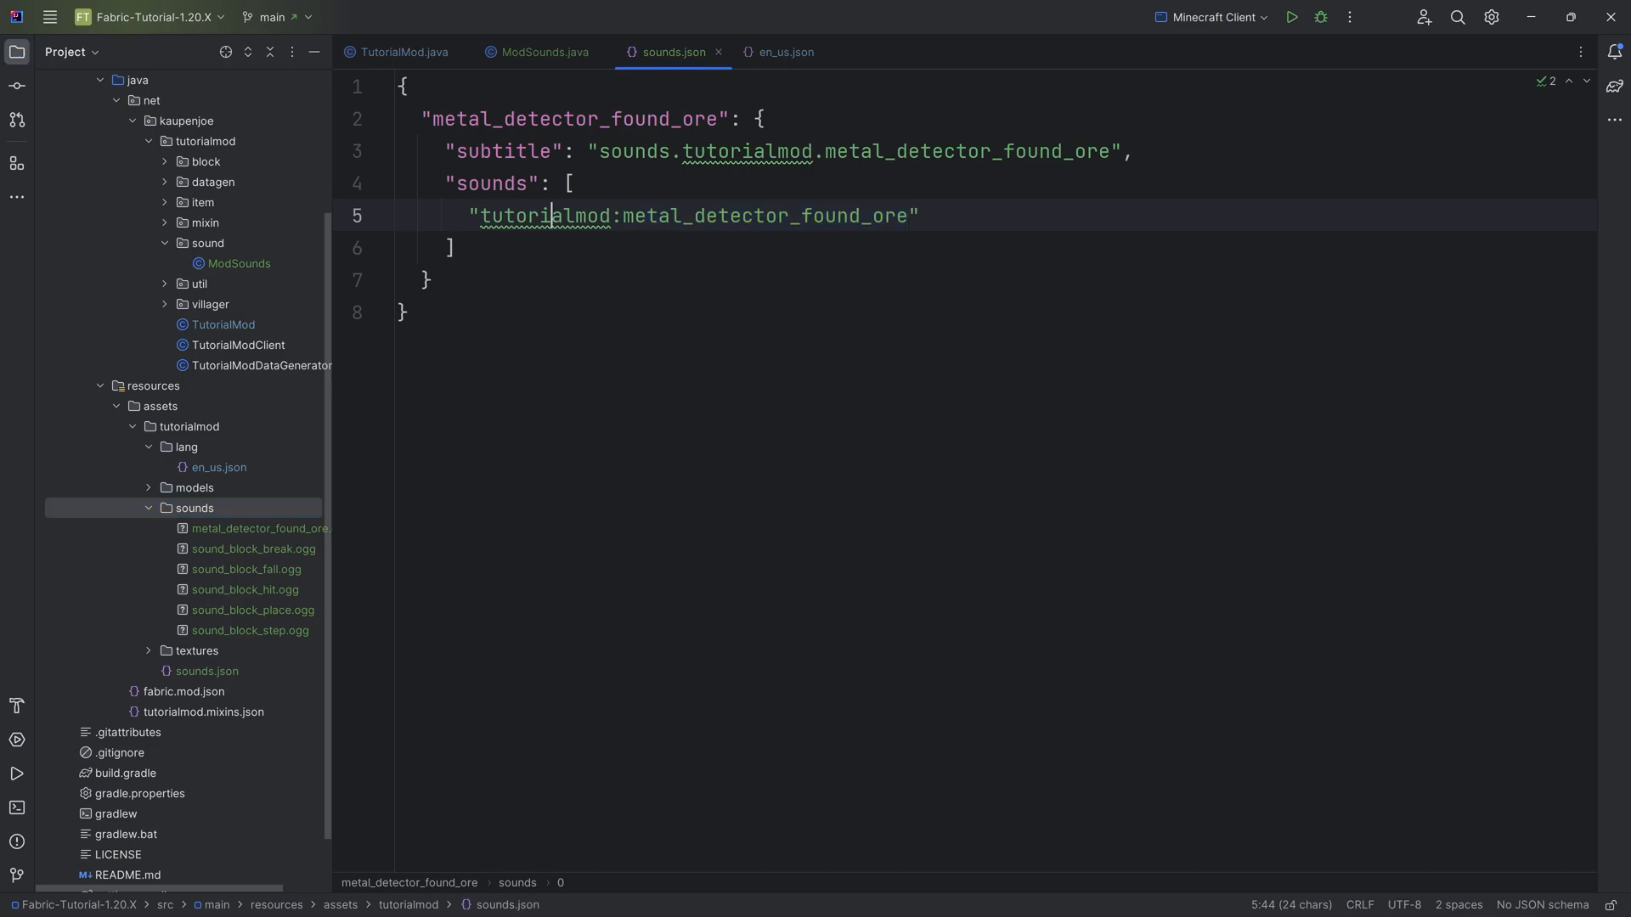
pyautogui.doubleClick(546, 215)
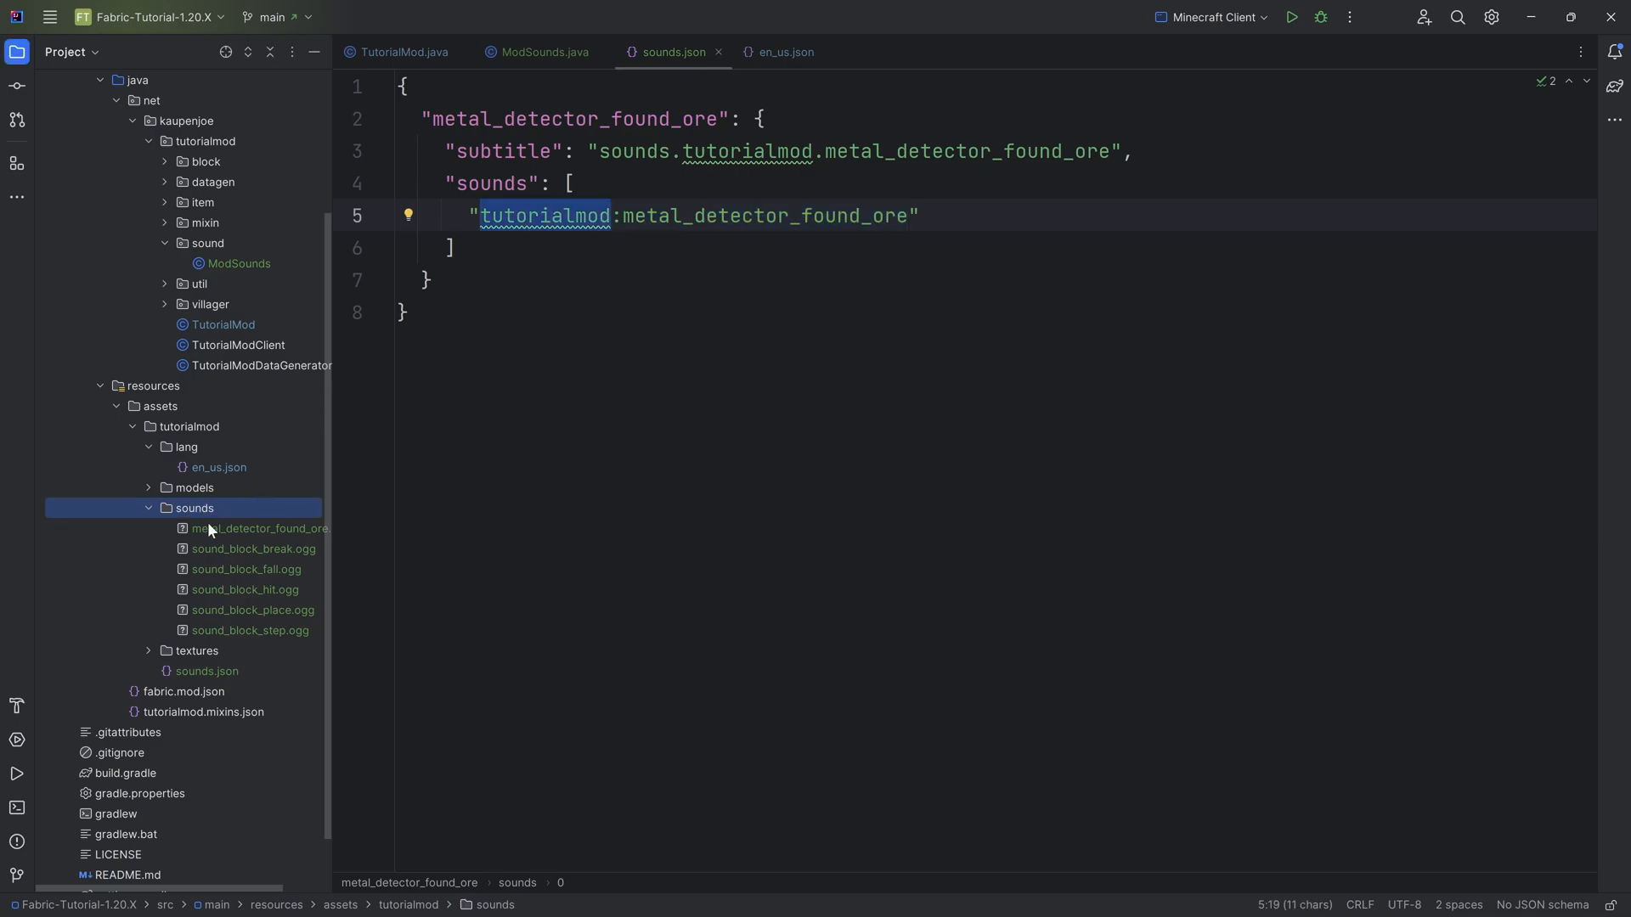
pyautogui.click(260, 528)
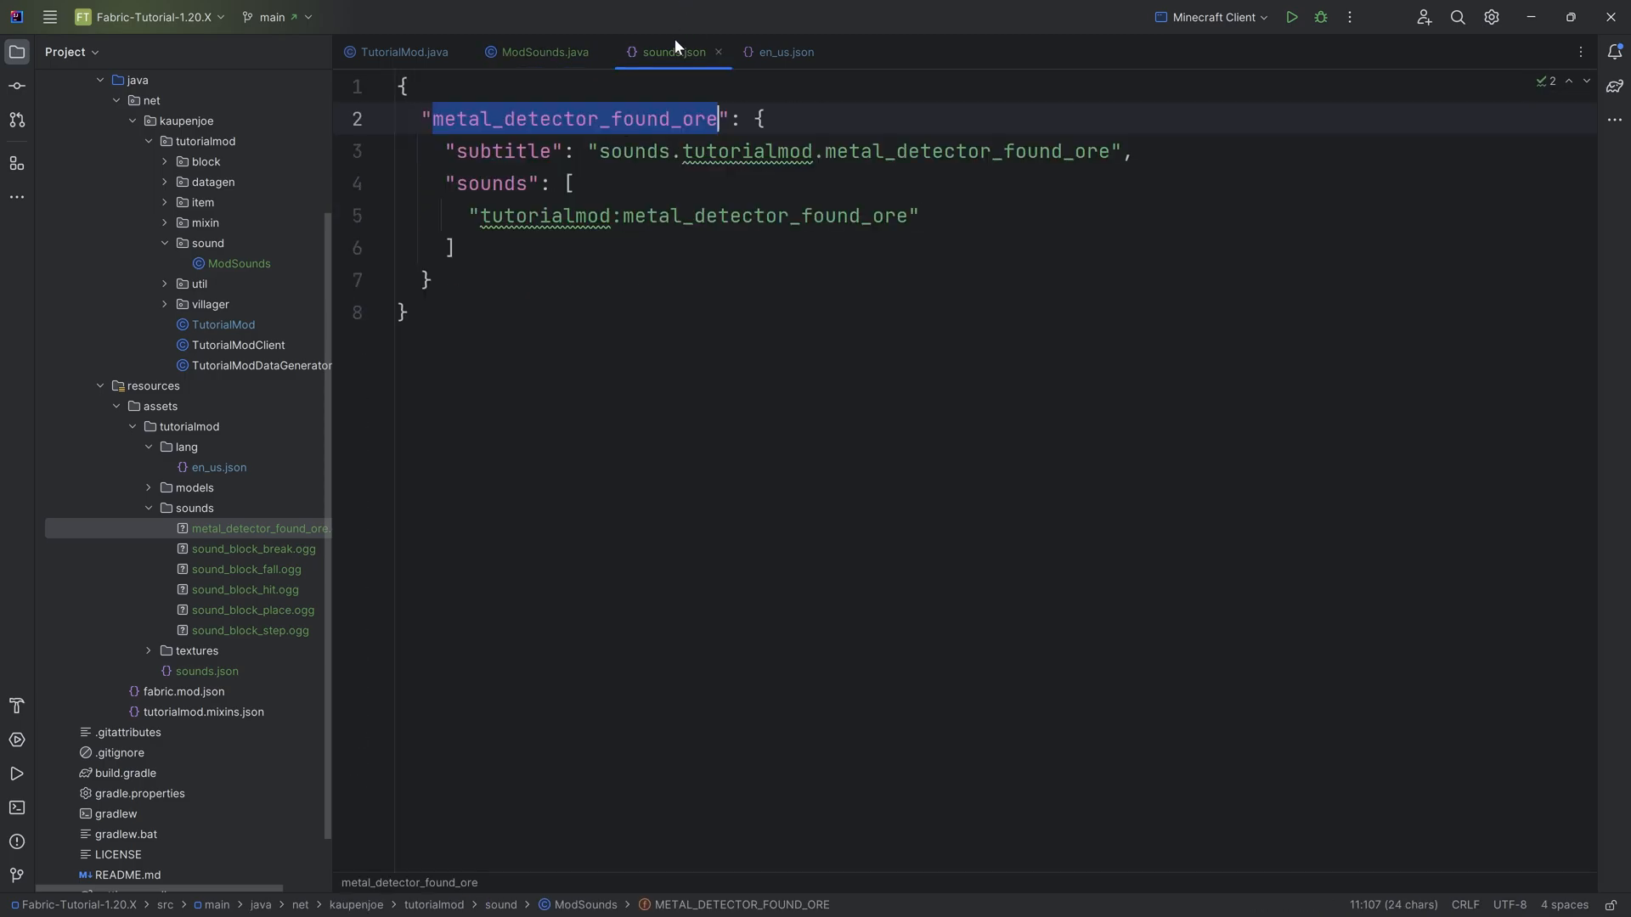
# - Check names in ModSounds, then add sound_block break, step, place and hit entries to sounds.json
pyautogui.click(269, 528)
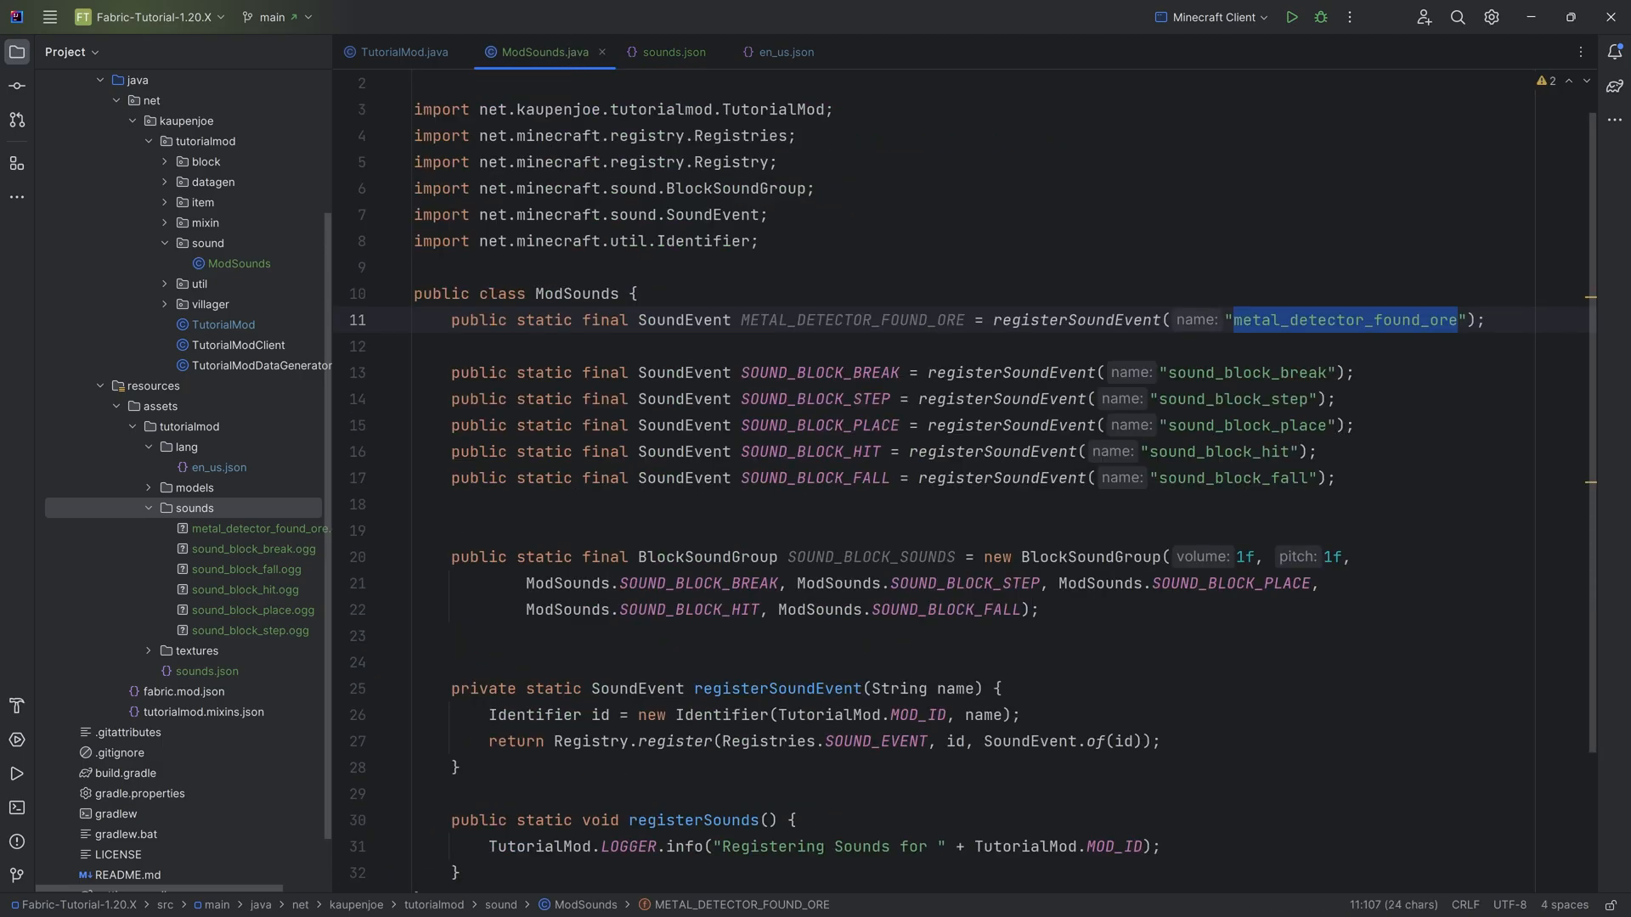
pyautogui.click(672, 52)
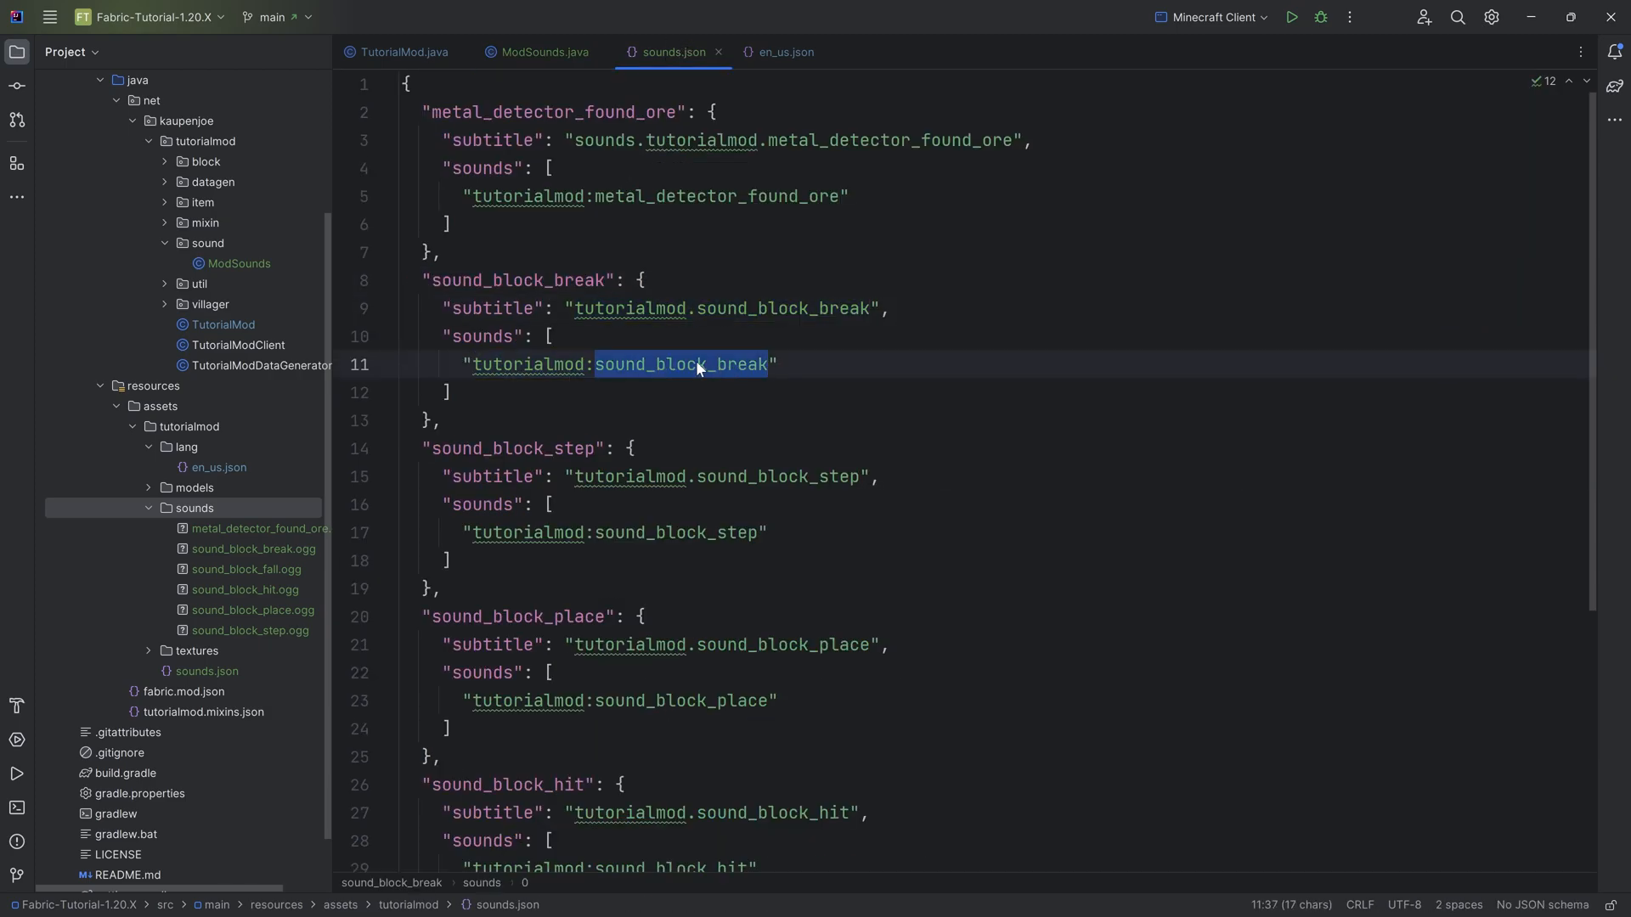
pyautogui.click(253, 550)
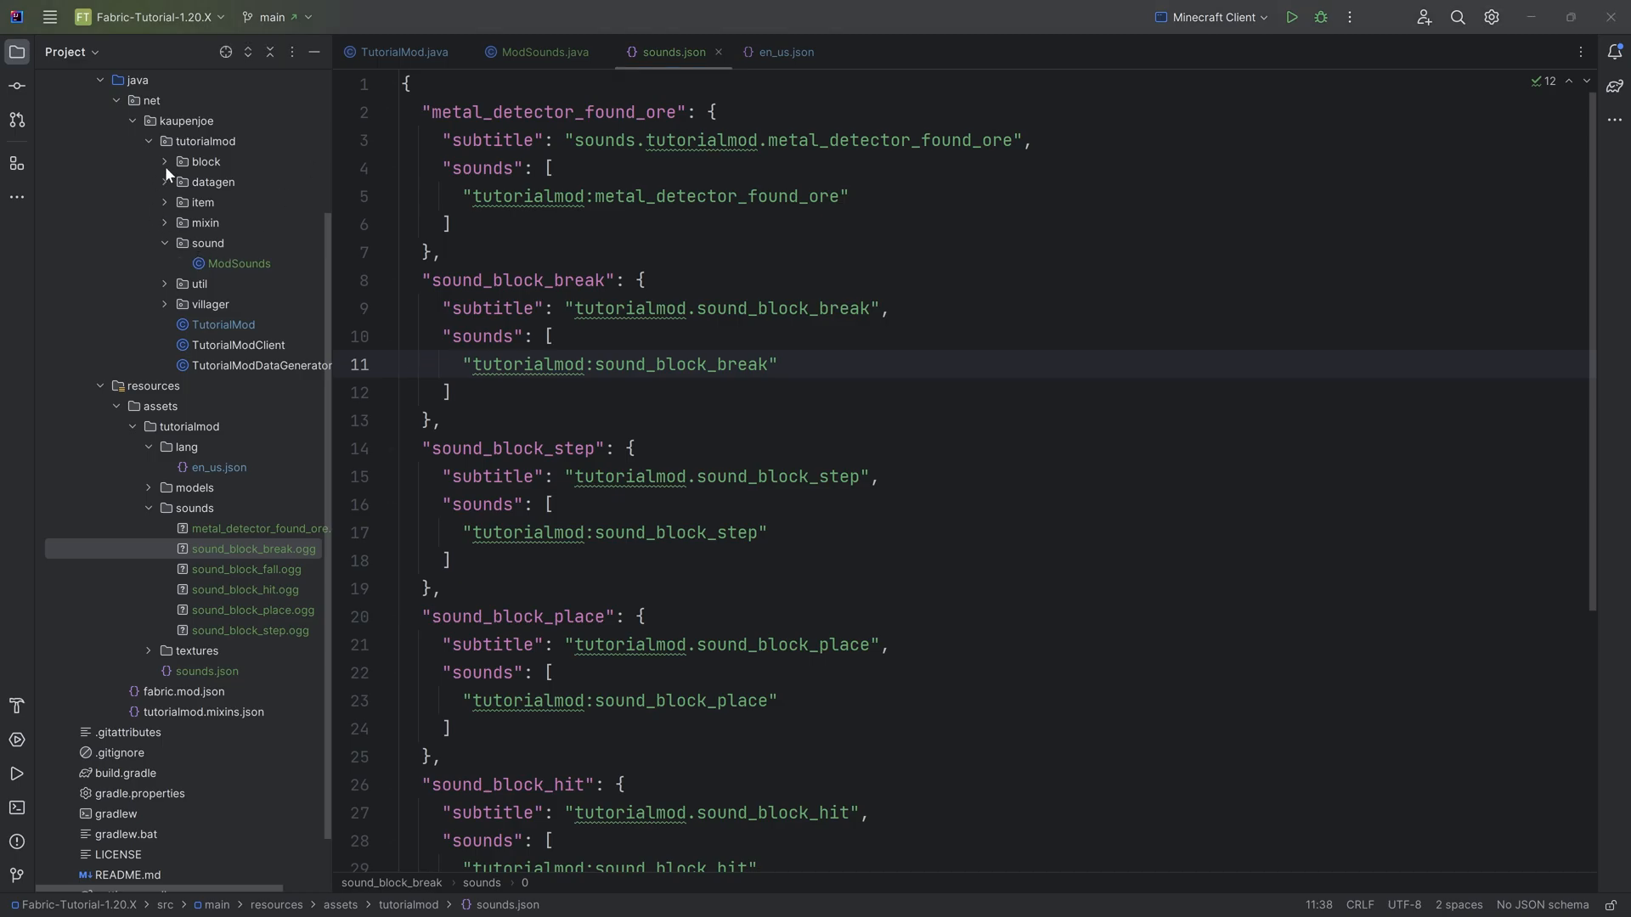
# - Set SOUND_BLOCK's sounds to ModSounds.SOUND_BLOCK_SOUNDS in ModBlocks.java
pyautogui.click(801, 52)
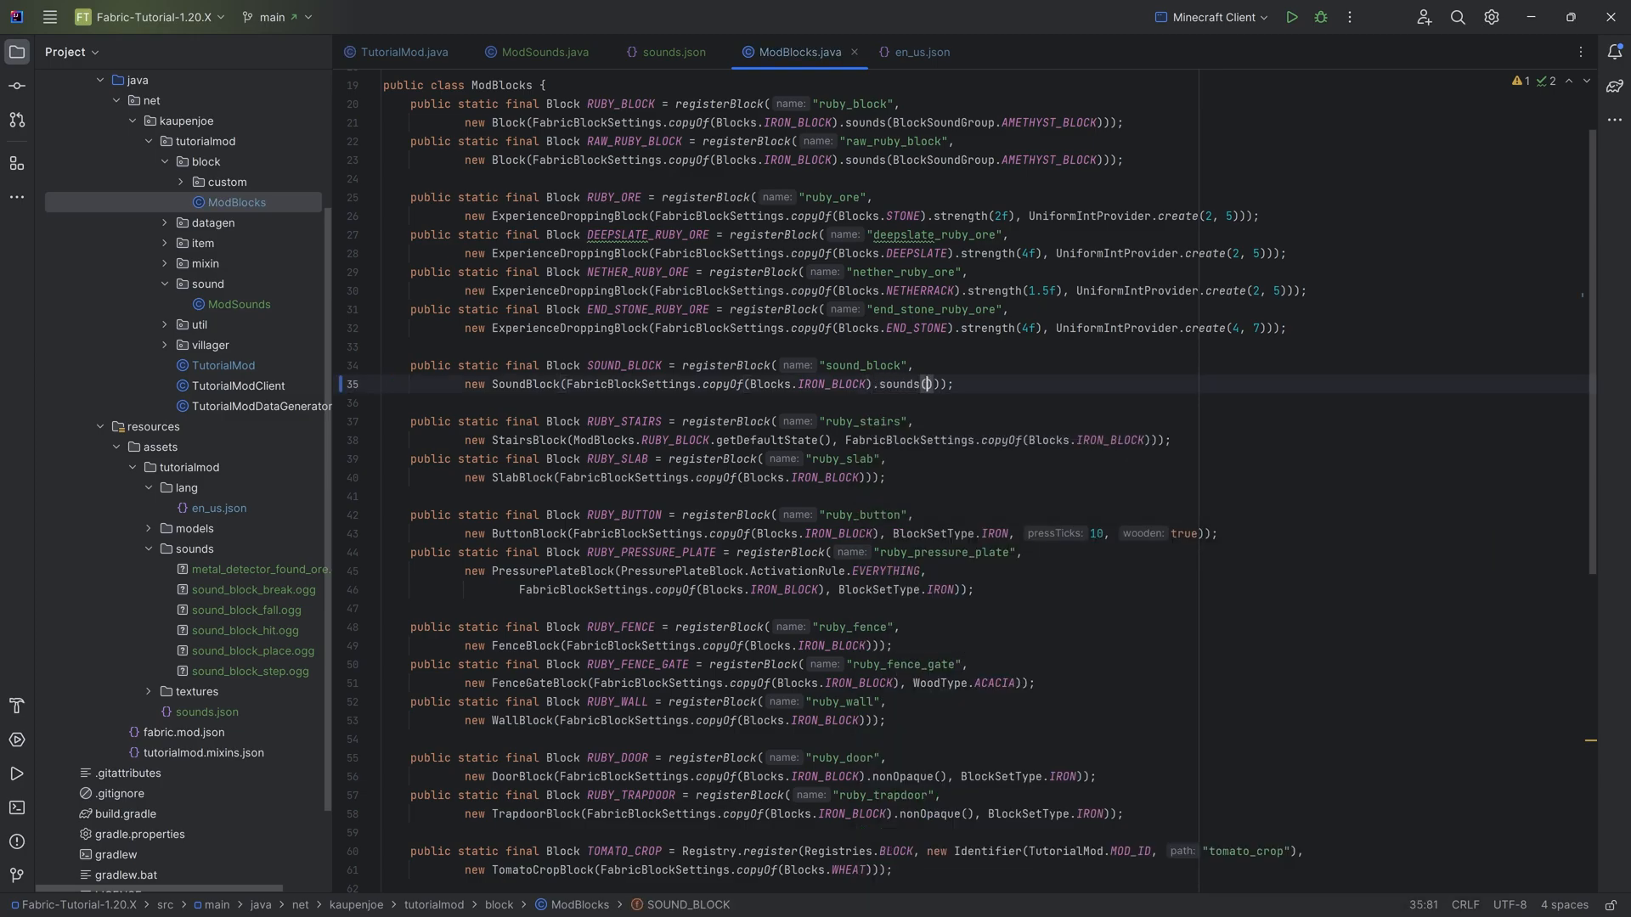
pyautogui.write('ModSounds.SOUND_BLOCK_SOUNDS')
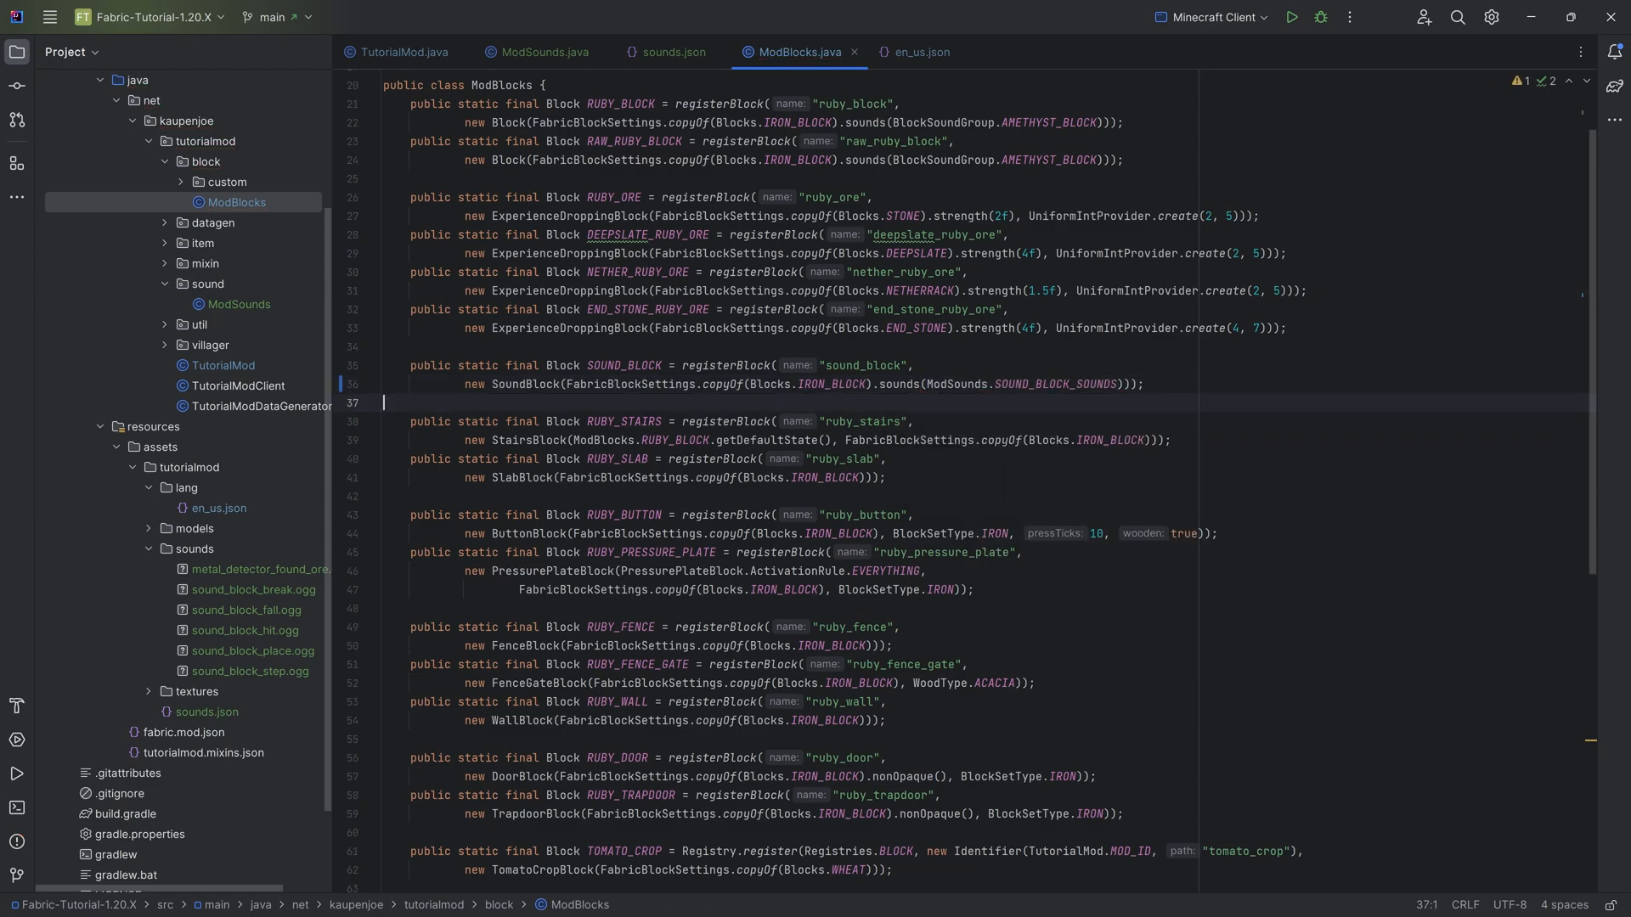
pyautogui.click(543, 52)
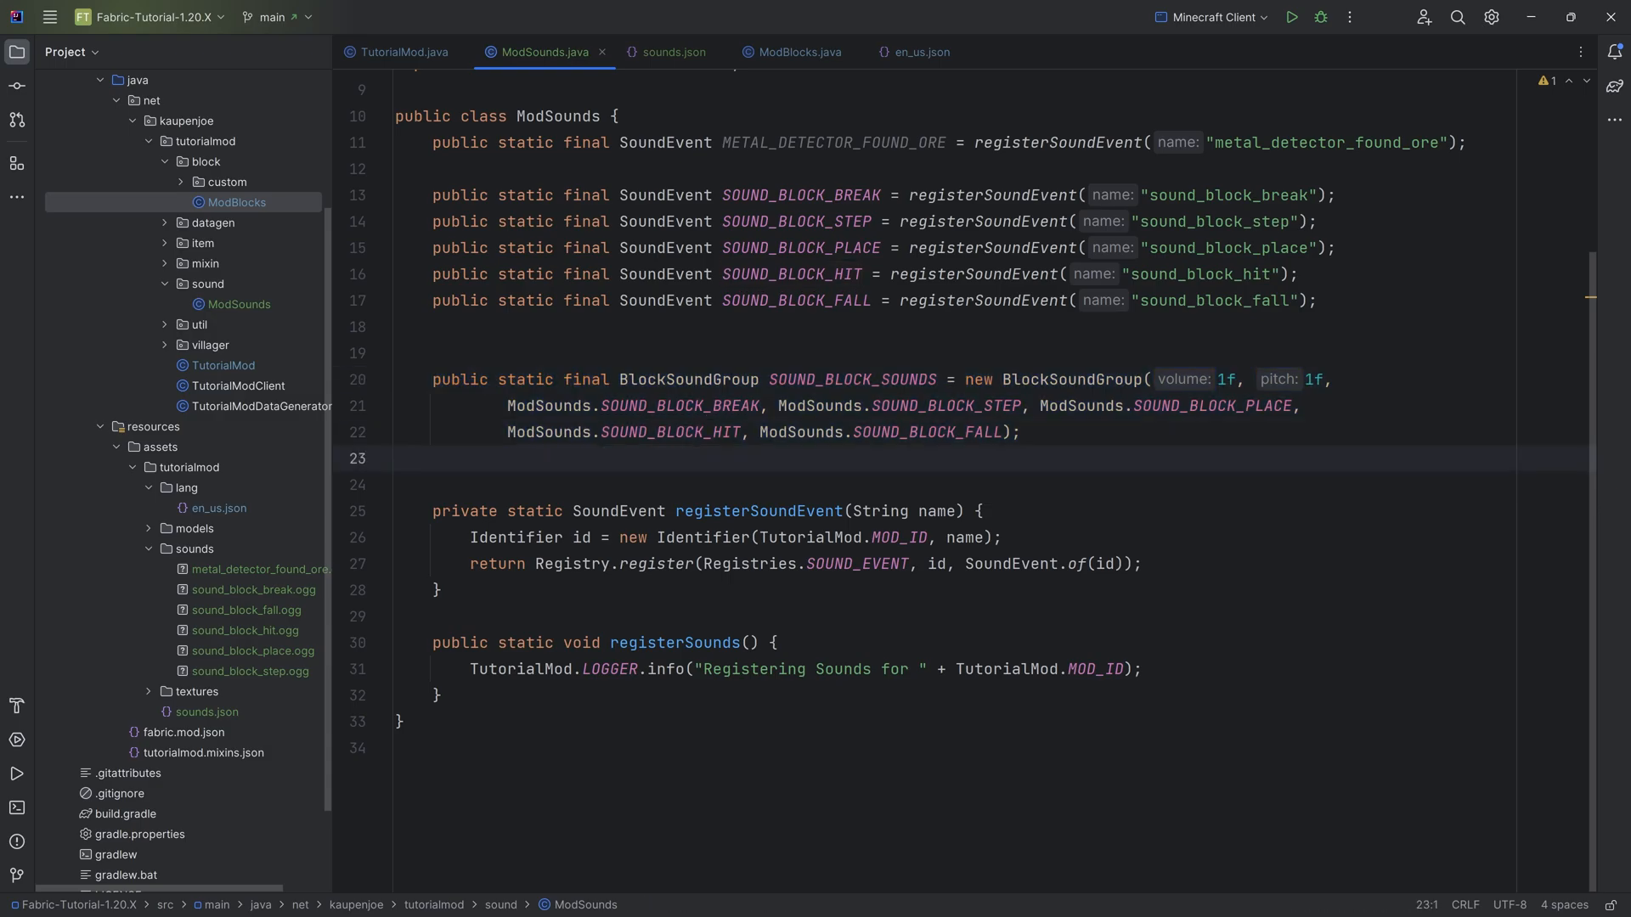
pyautogui.click(923, 432)
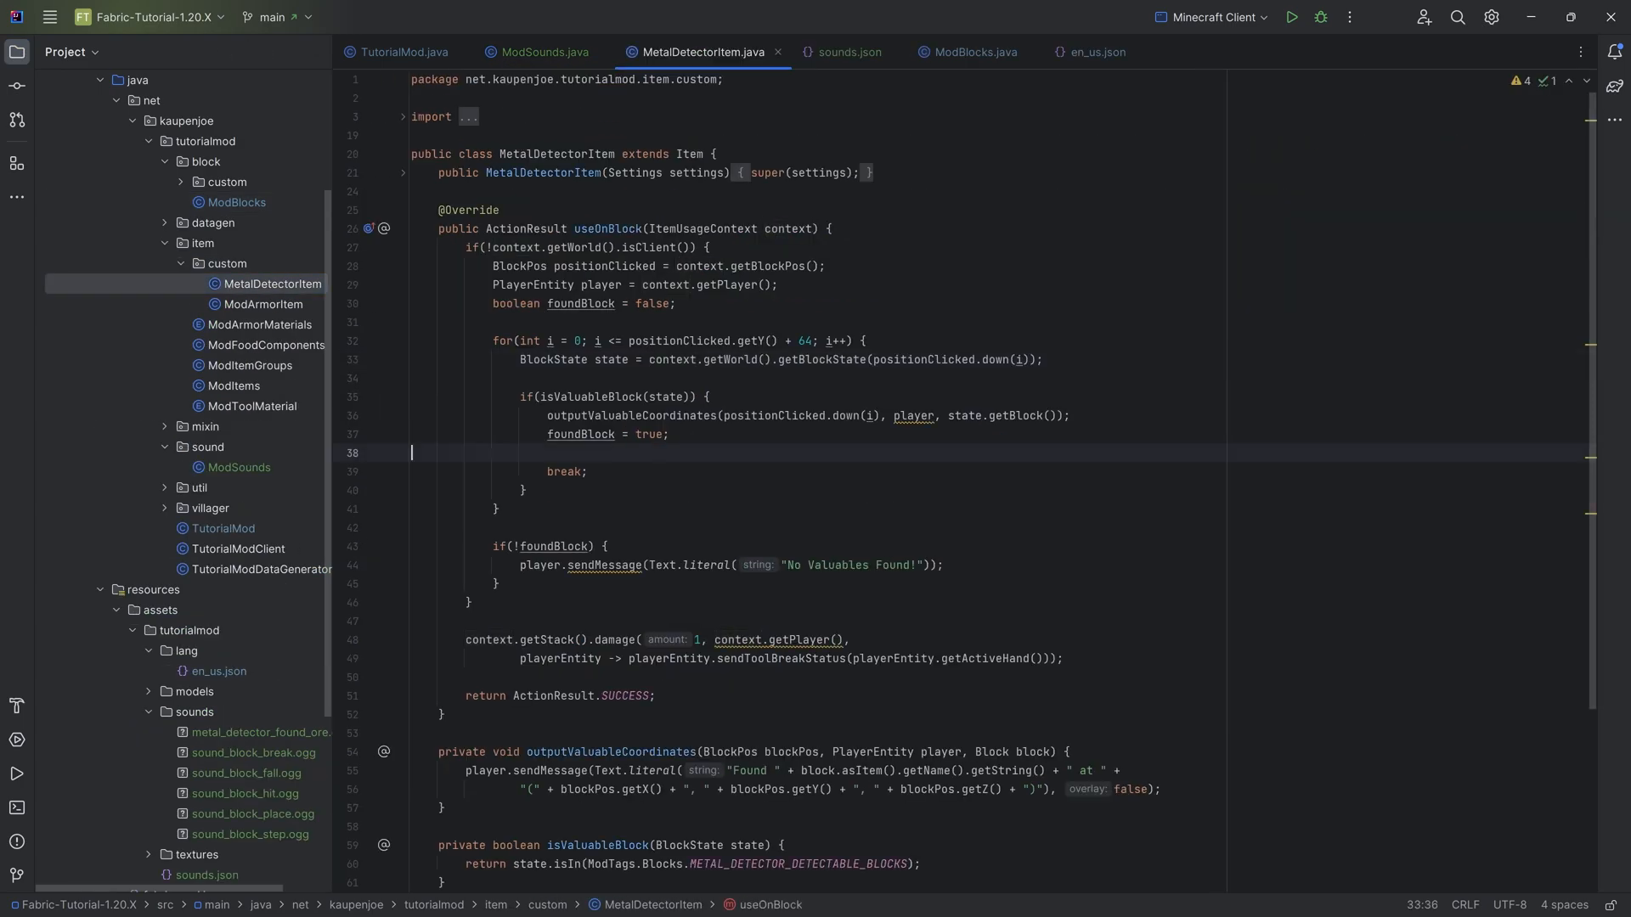
# - After foundBlock = true, add playSound(null, positionClicked, METAL_DETECTOR_FOUND_ORE, SoundCategory.BLOCKS, 1f, 1f)
pyautogui.press('Enter')
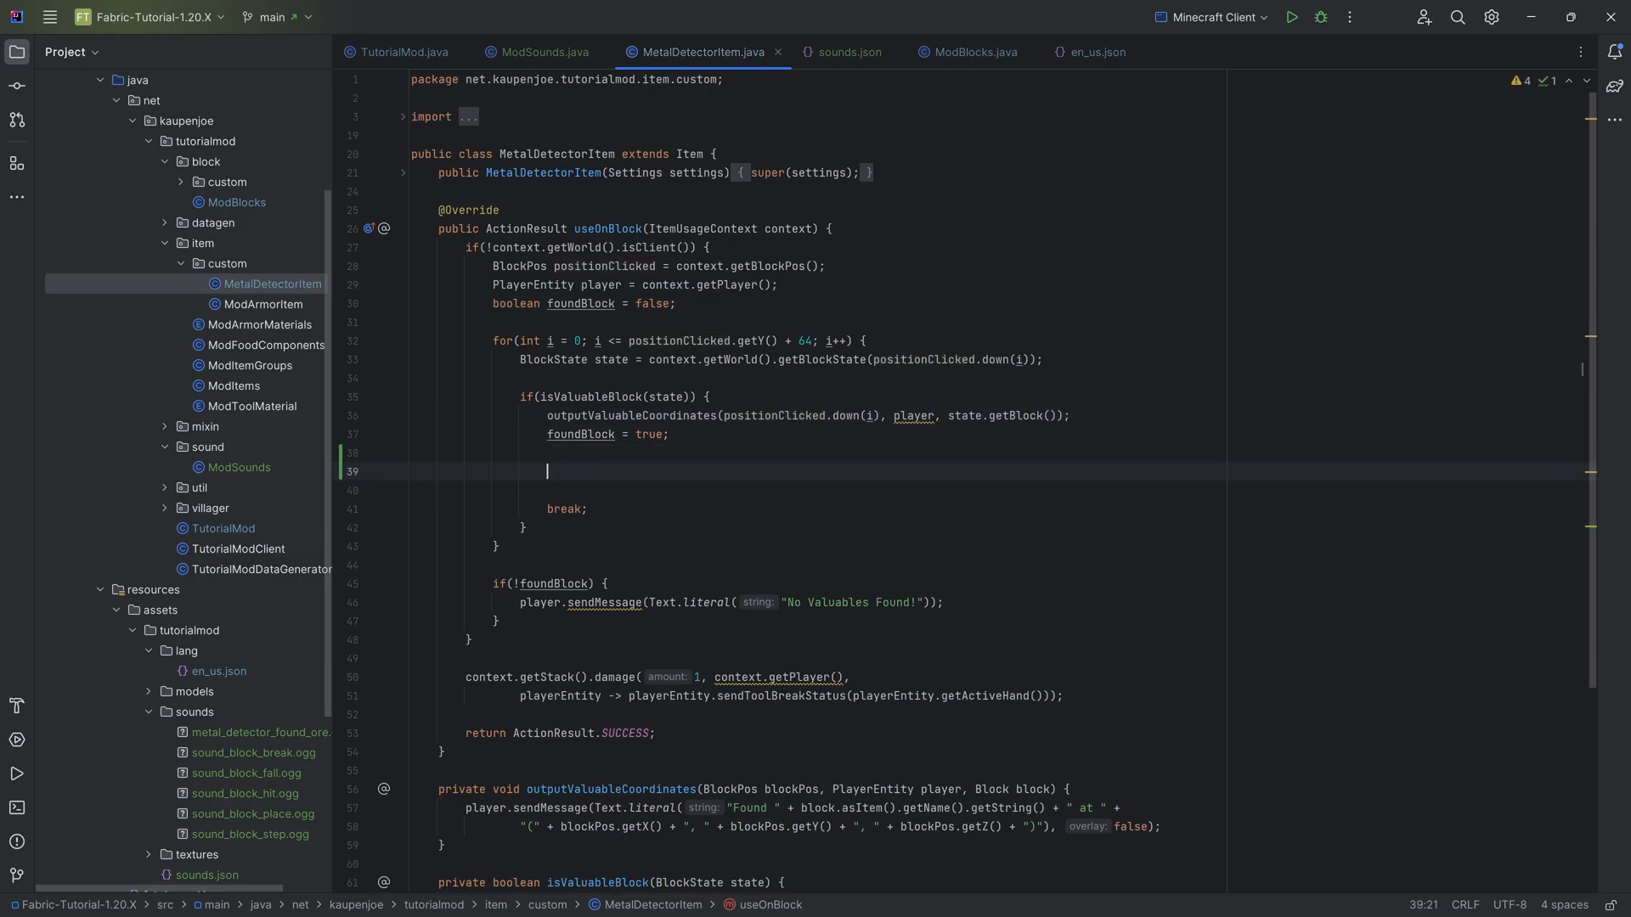
pyautogui.write('context.getWorld().playSound();')
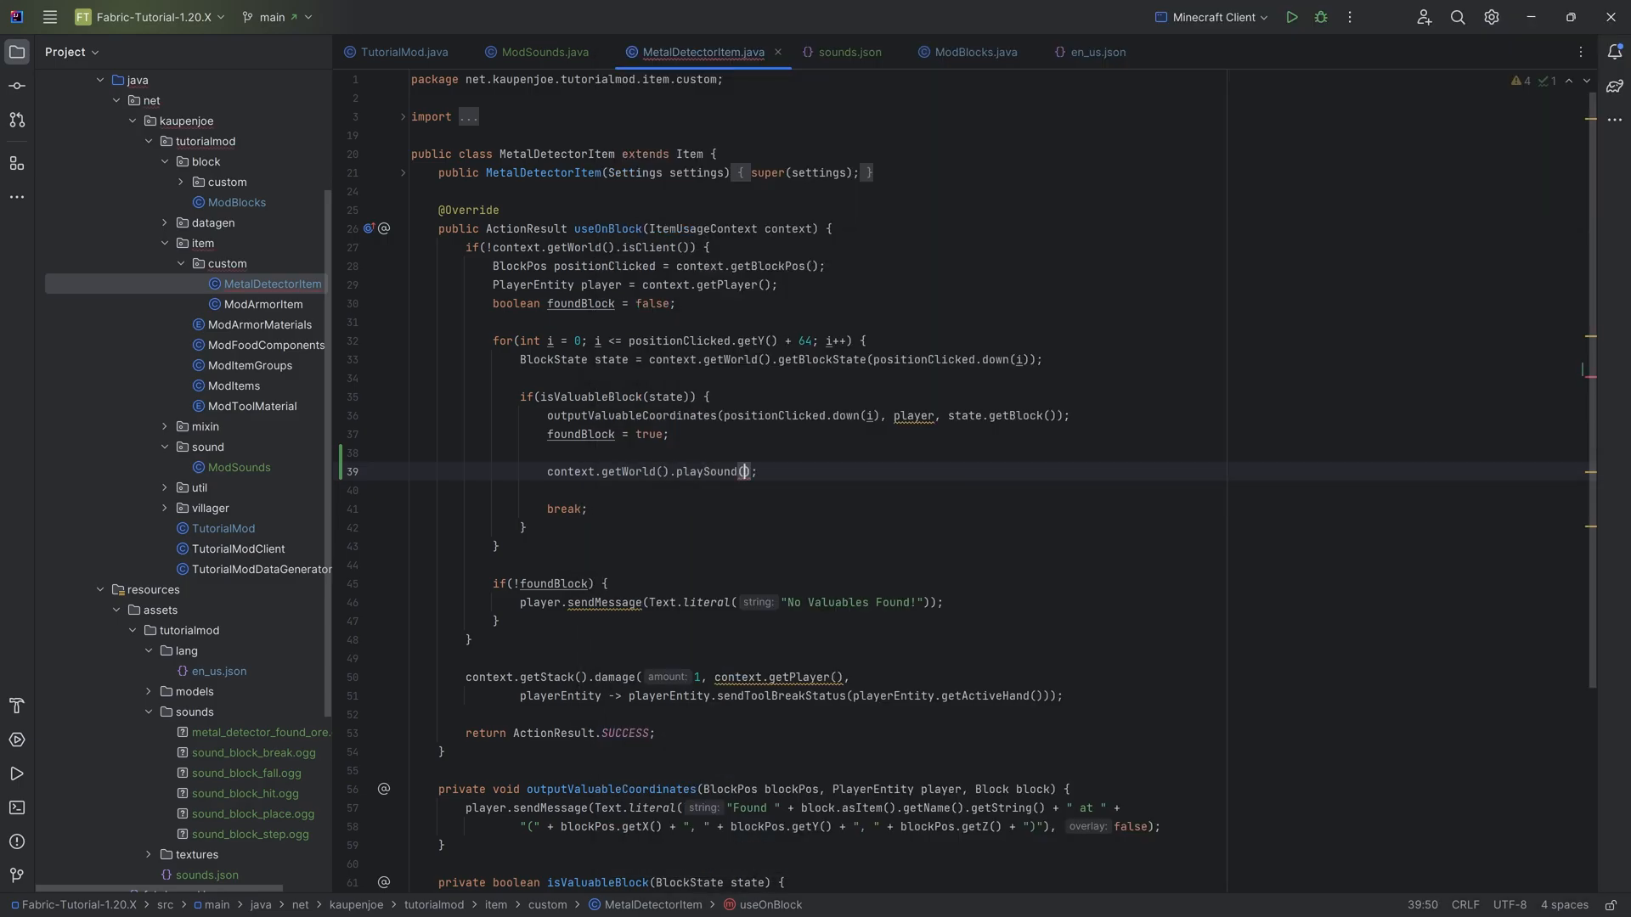
pyautogui.click(742, 472)
pyautogui.write('null, ')
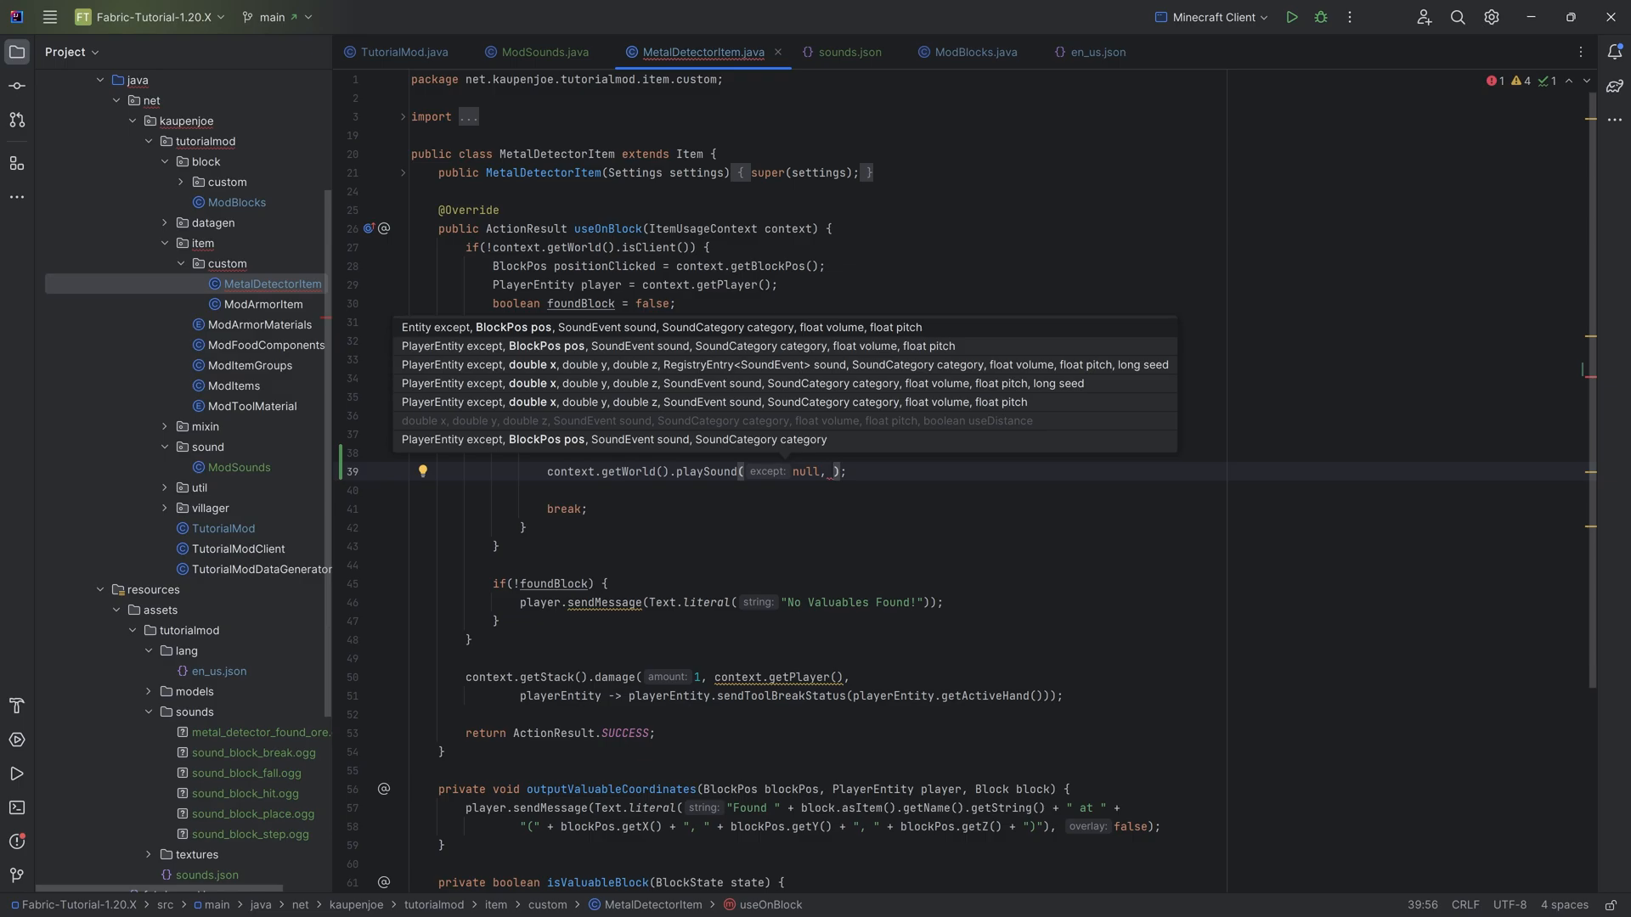
pyautogui.write('positionClicked, ModSounds.METAL_DETECTOR_FOUND_ORE,')
pyautogui.write('SoundCategory.BLOCKS, 1f, 1f);')
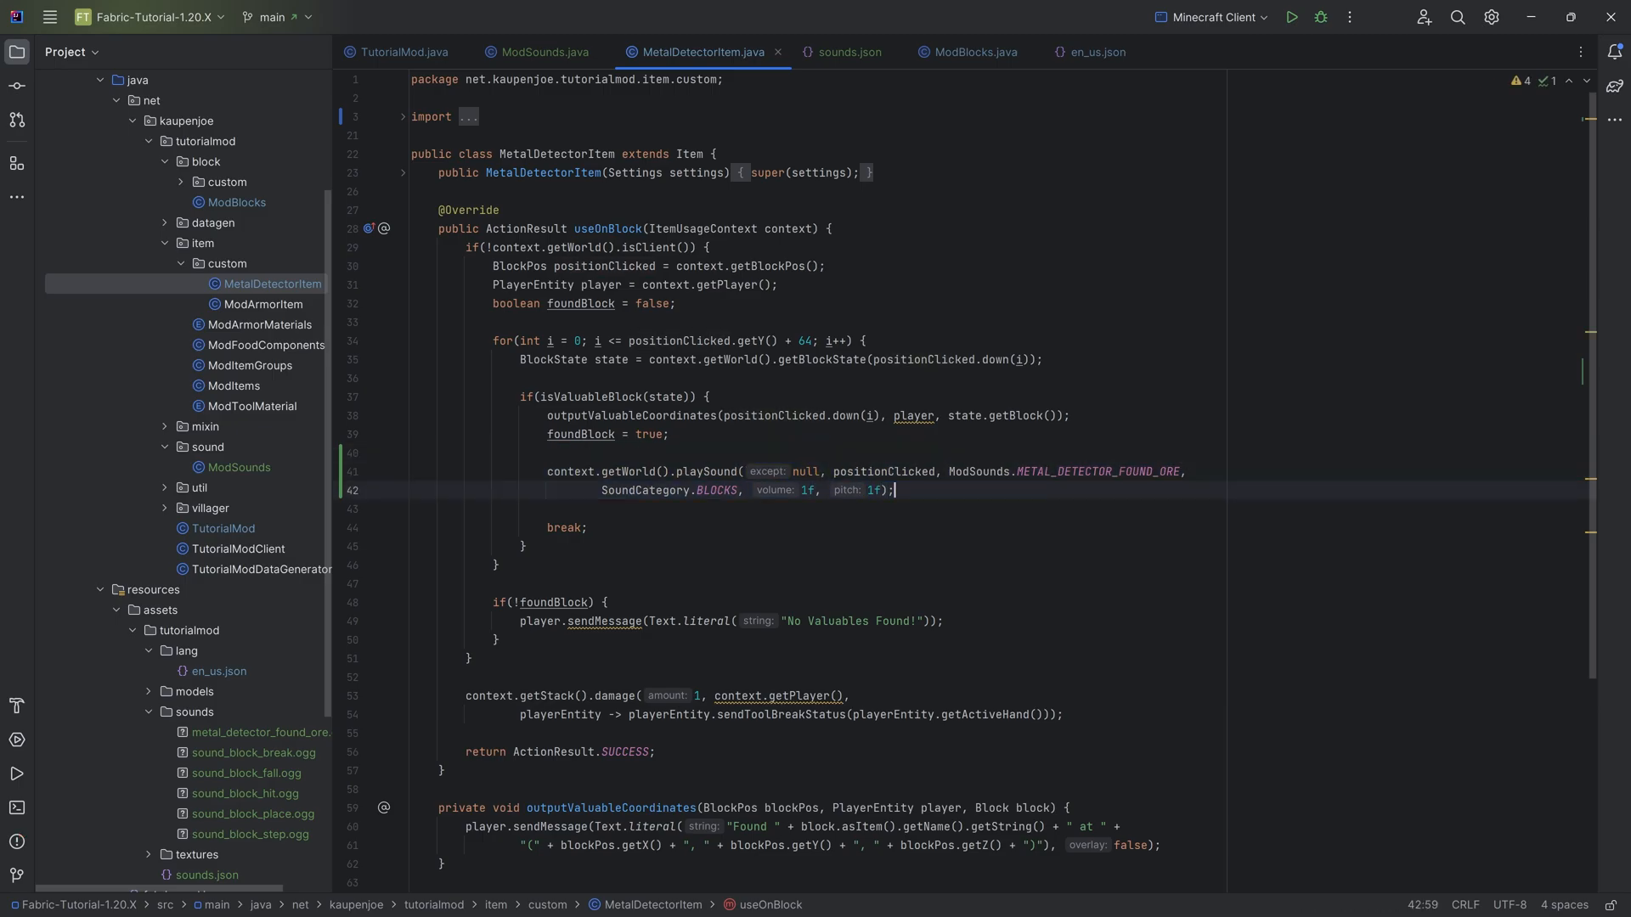
pyautogui.click(865, 490)
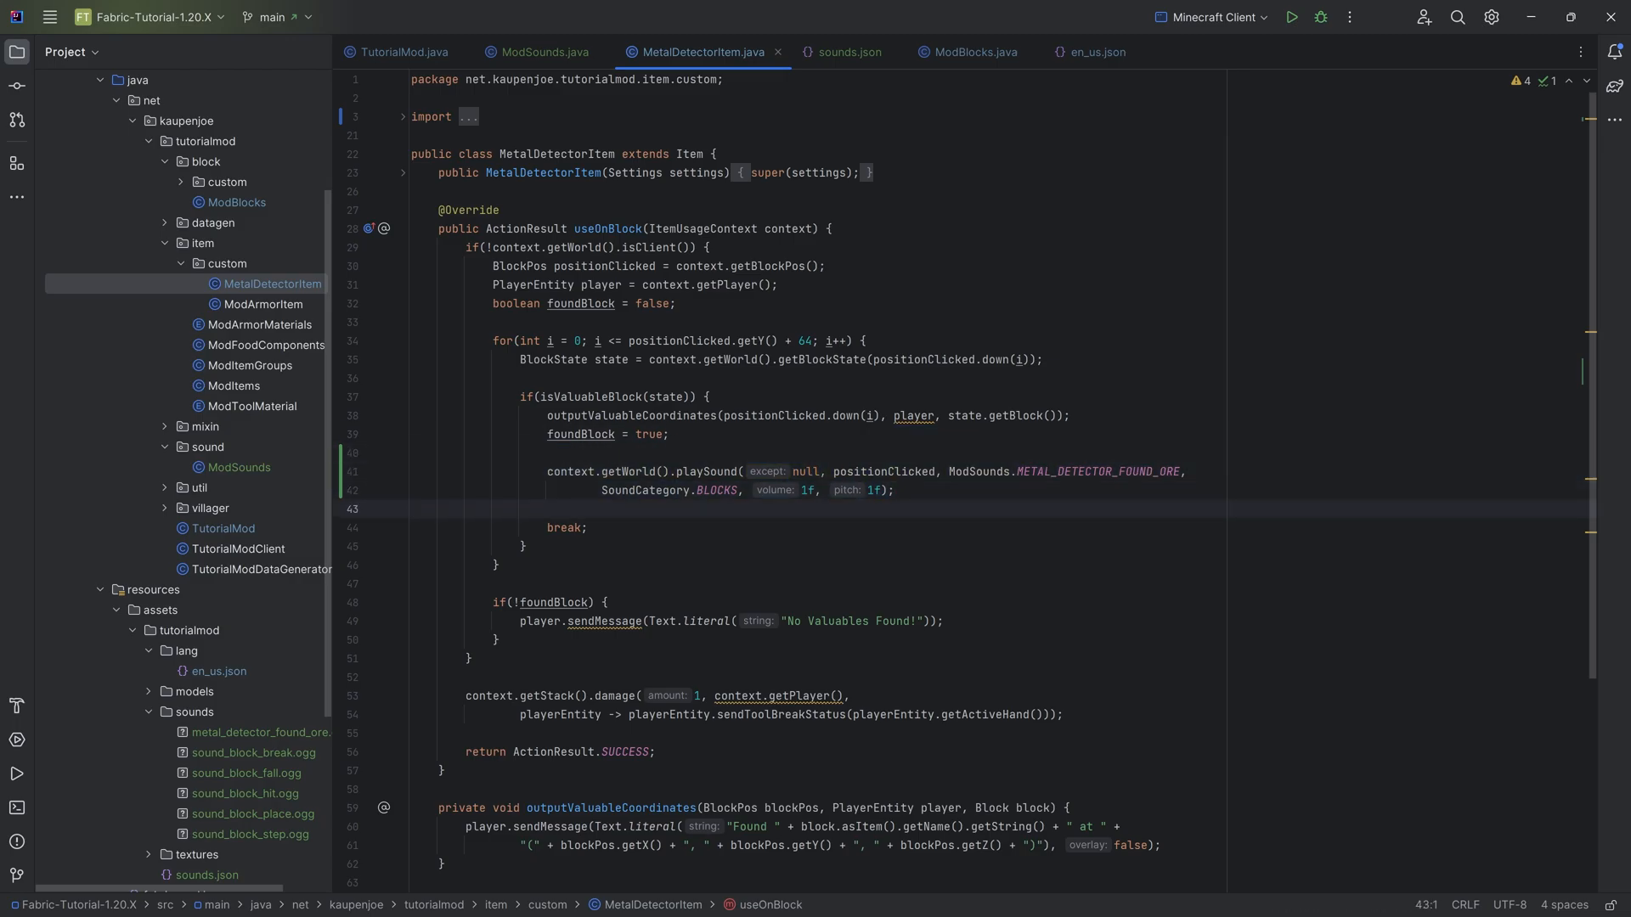
pyautogui.click(1292, 17)
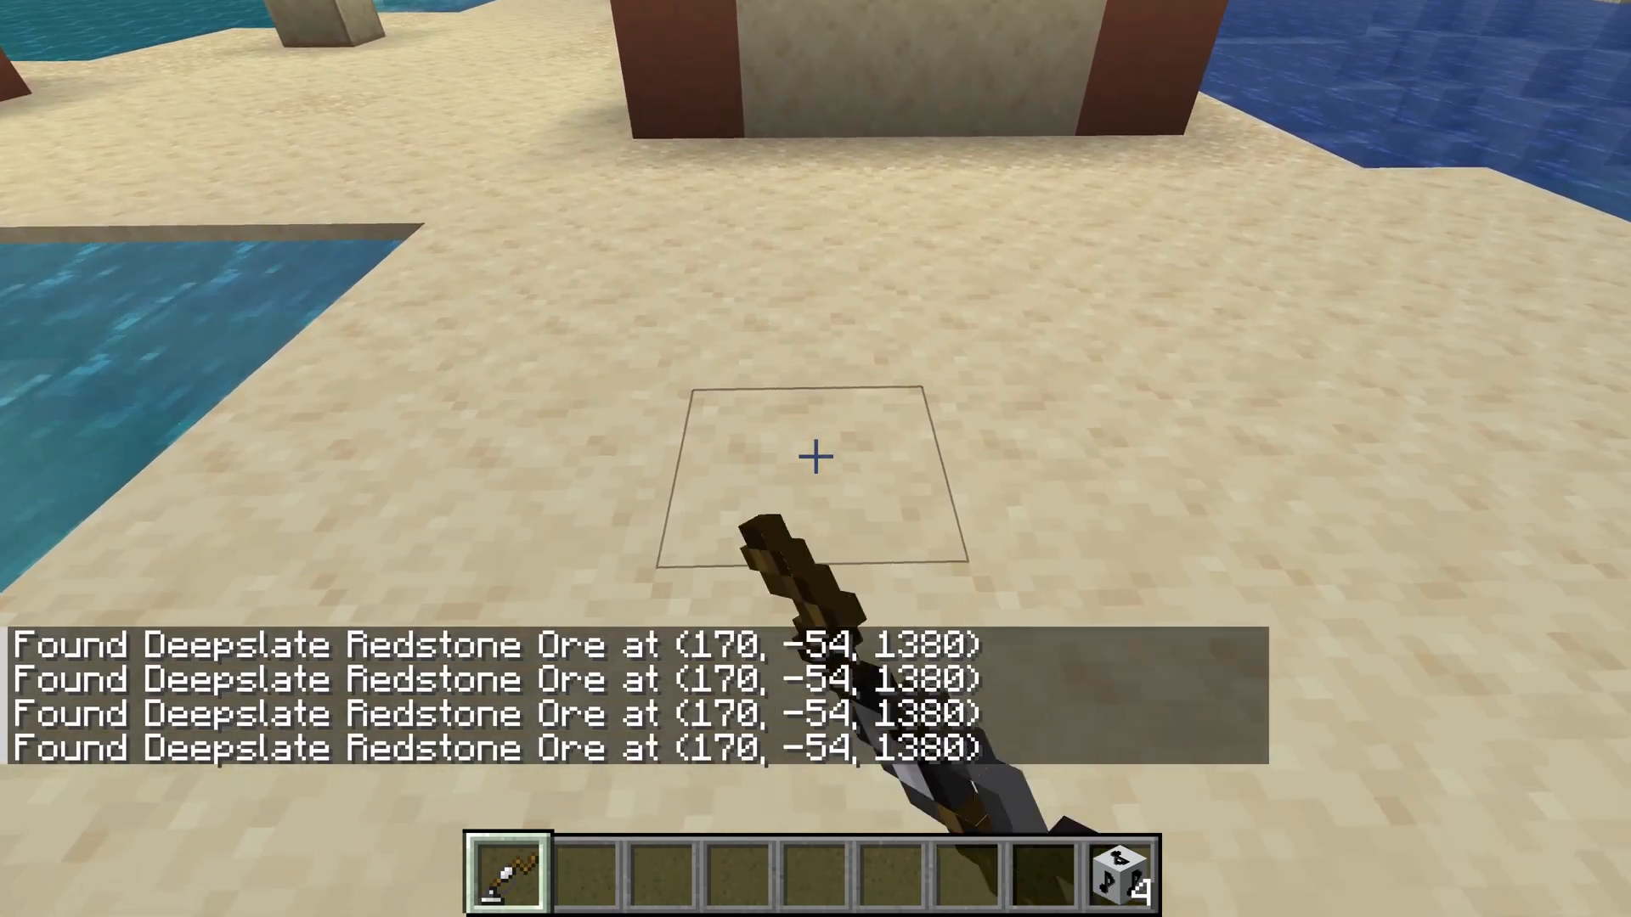
# - Switch to the sound block and place sound blocks on the desert sand
pyautogui.press('Escape')
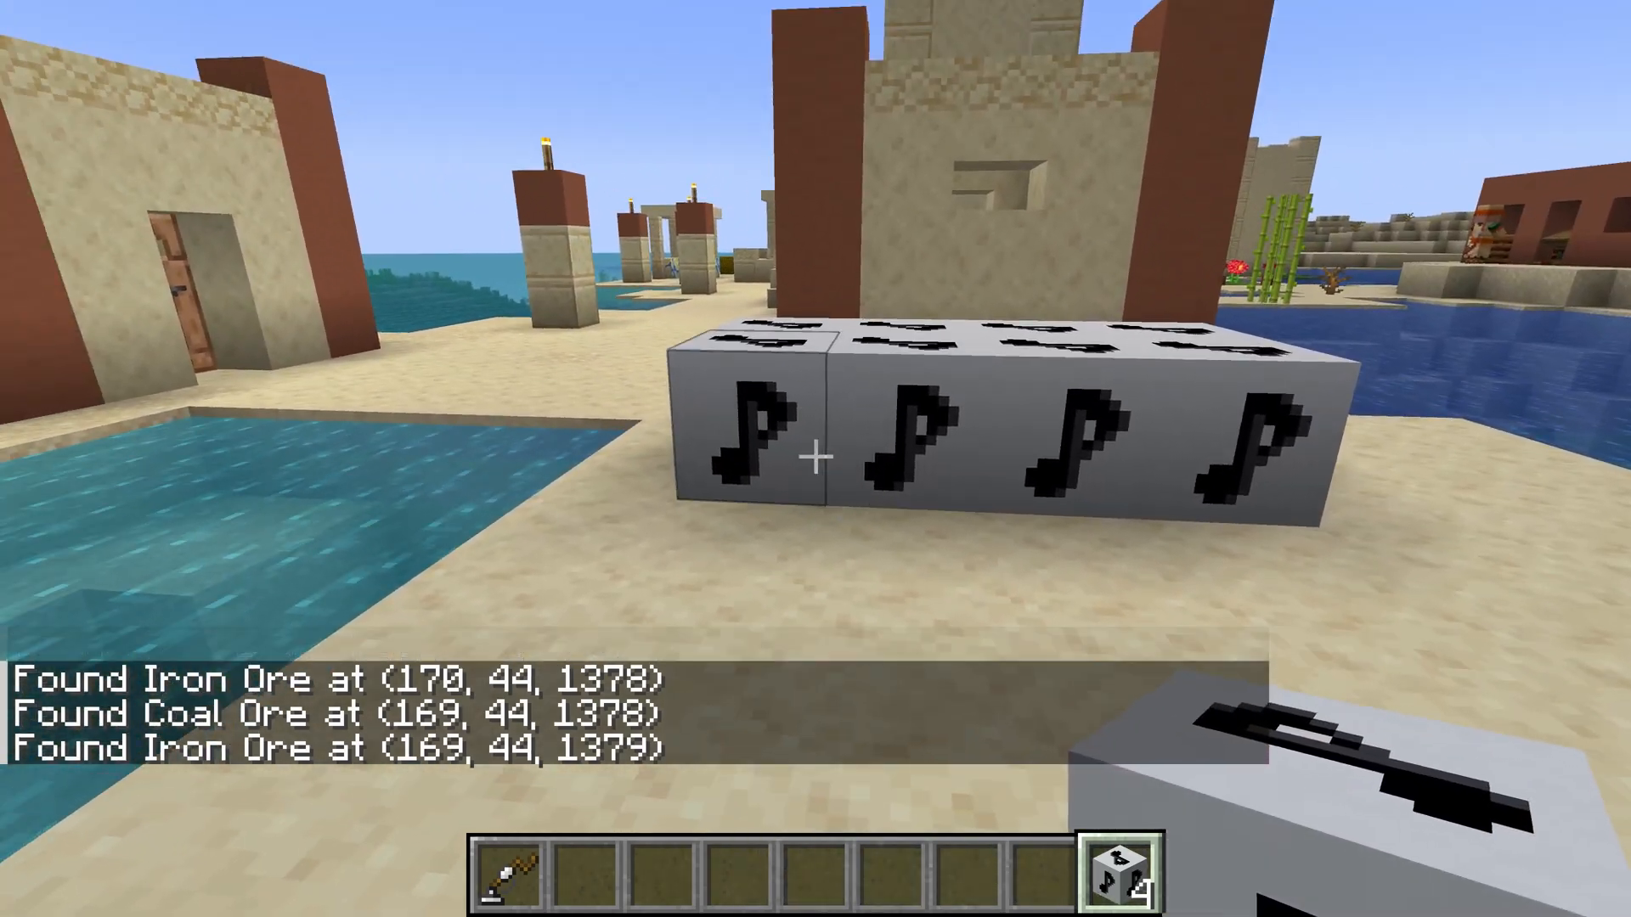
pyautogui.click(815, 458)
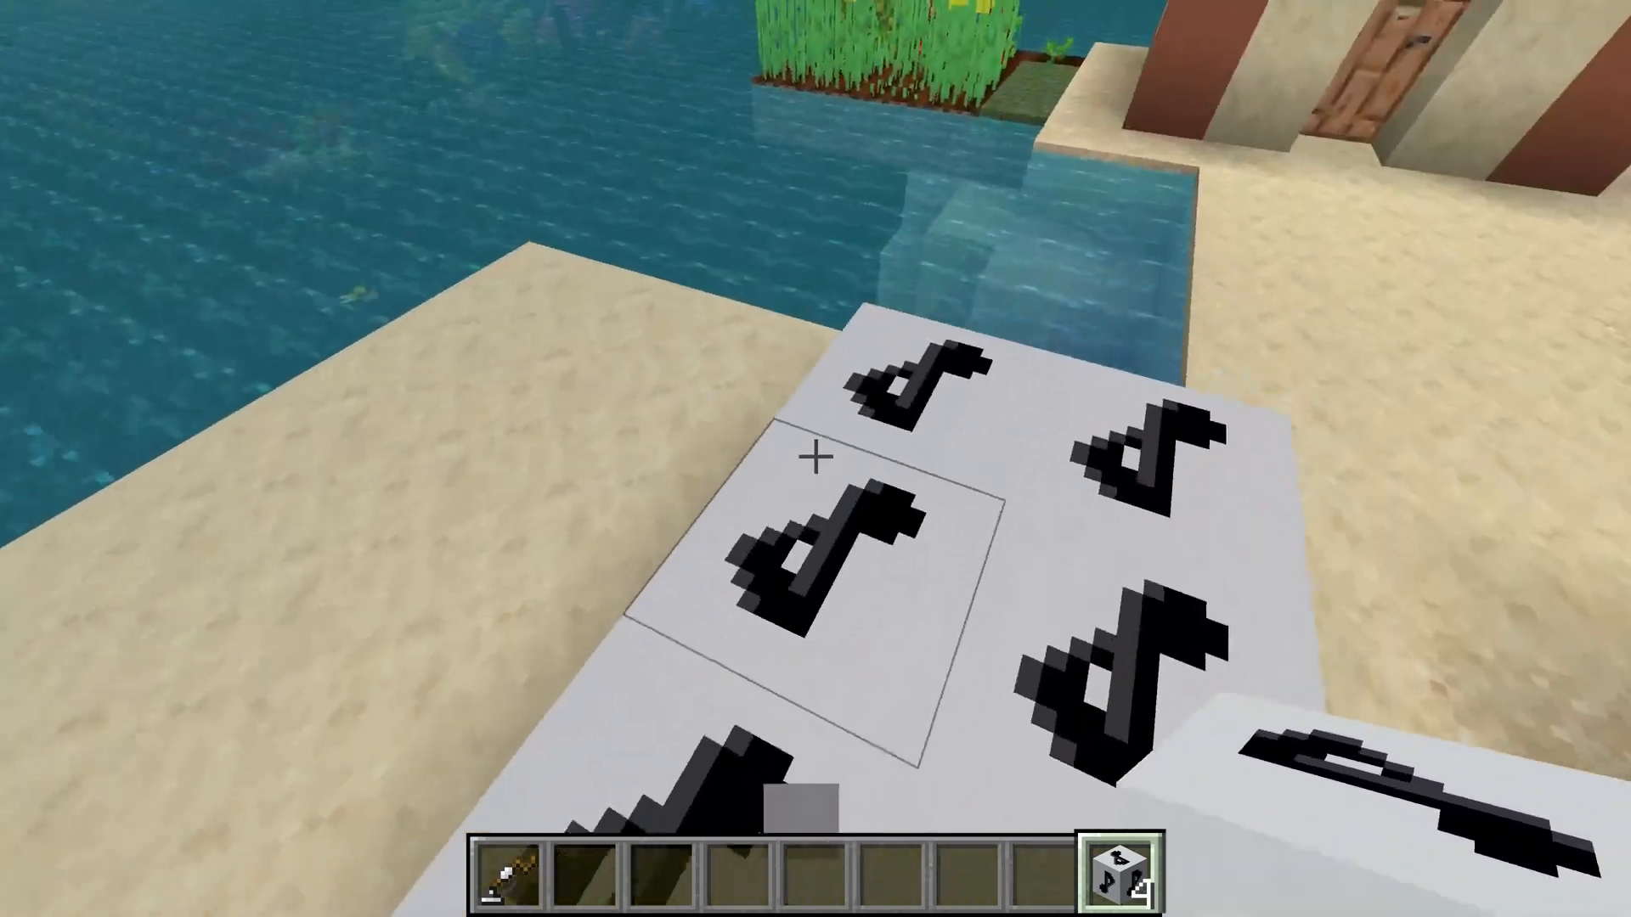
pyautogui.moveTo(816, 458)
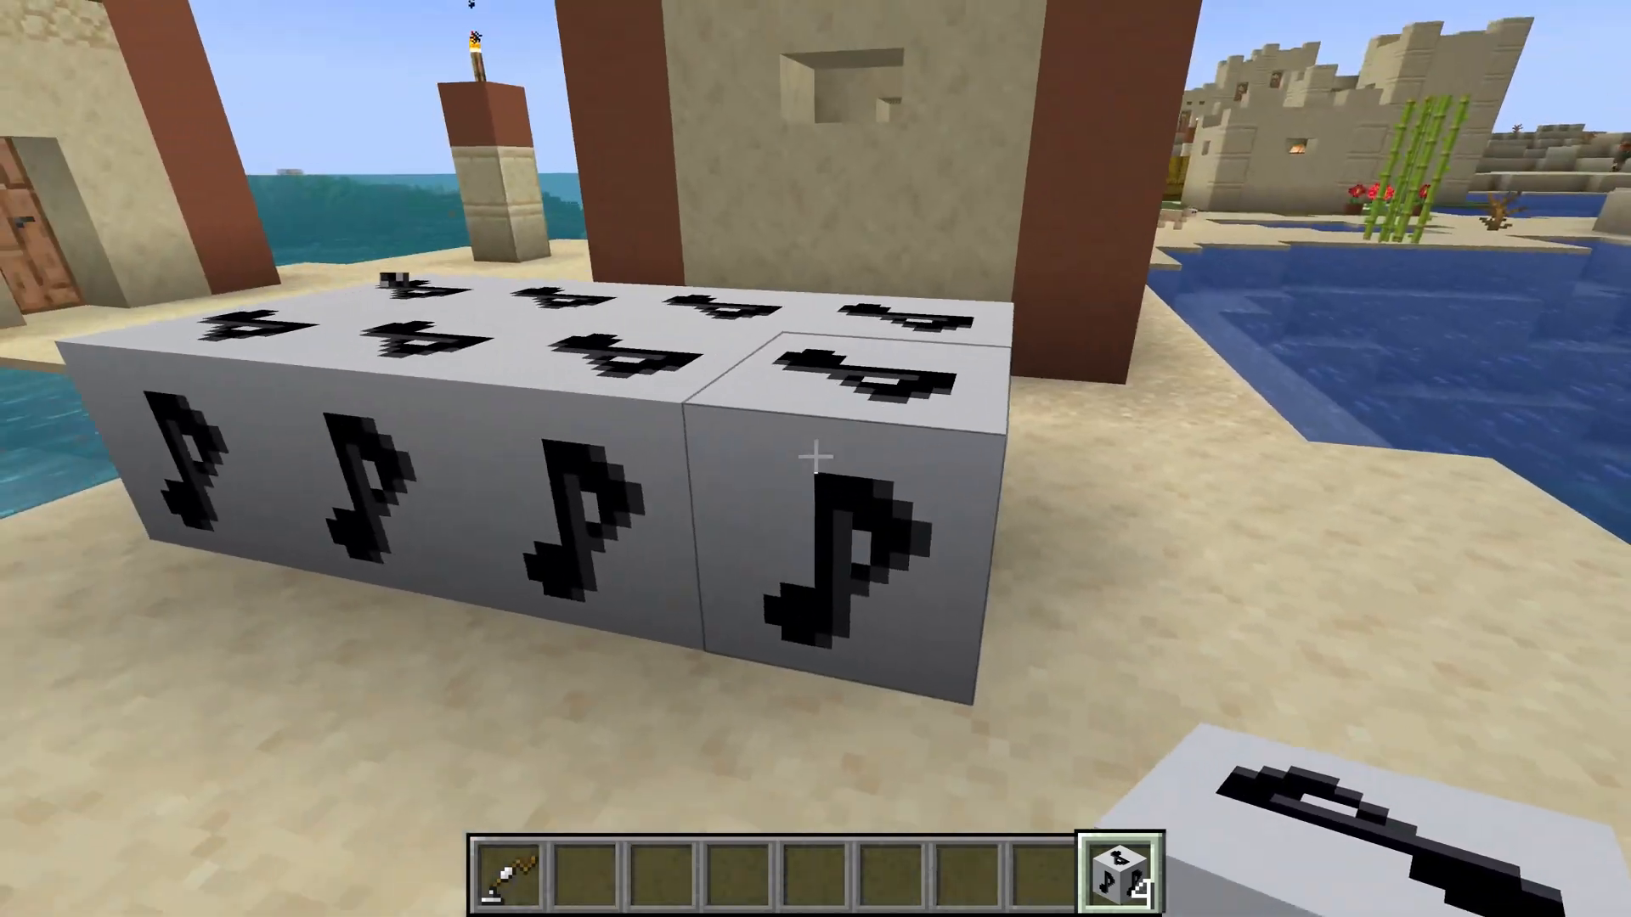